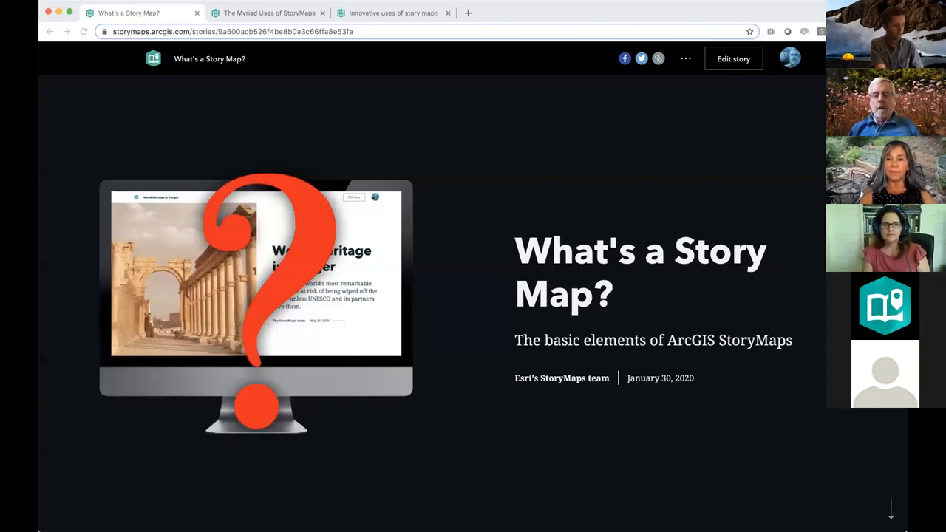
mouse_move(623, 146)
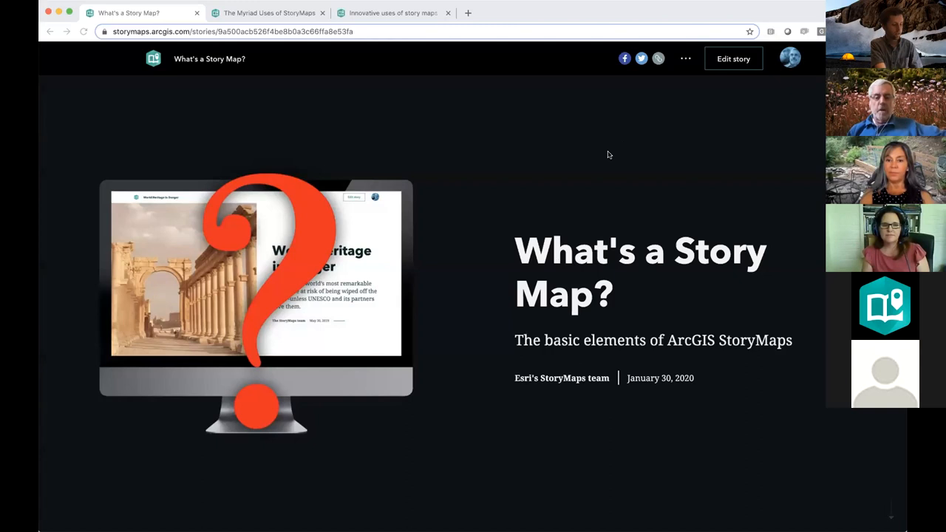
mouse_move(508, 128)
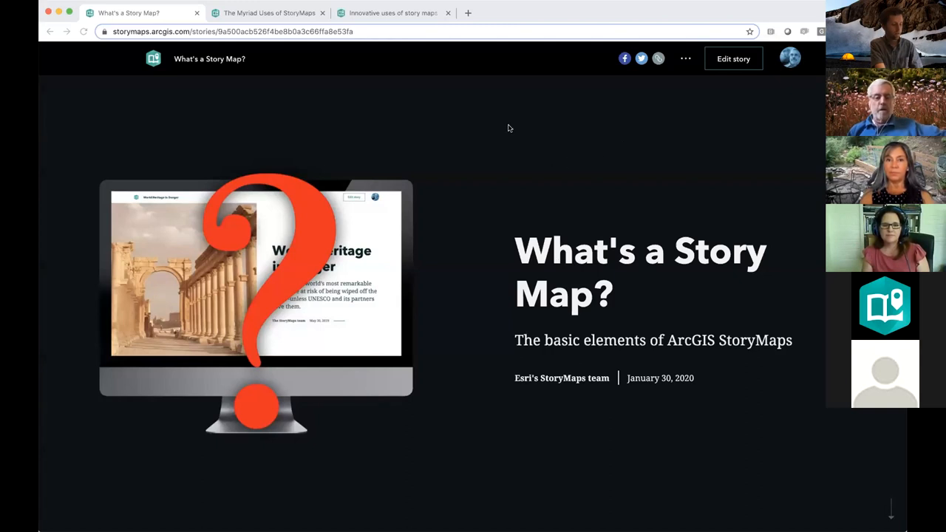
mouse_move(474, 156)
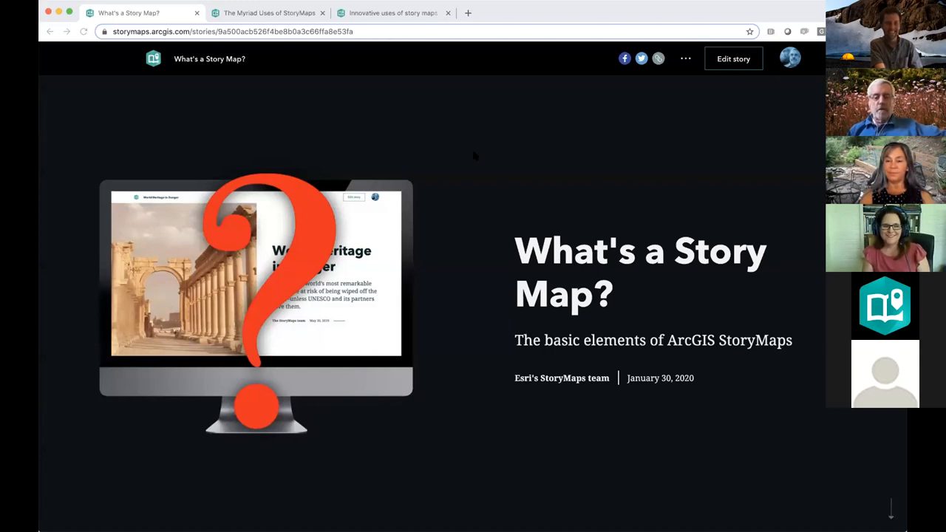
mouse_move(373, 182)
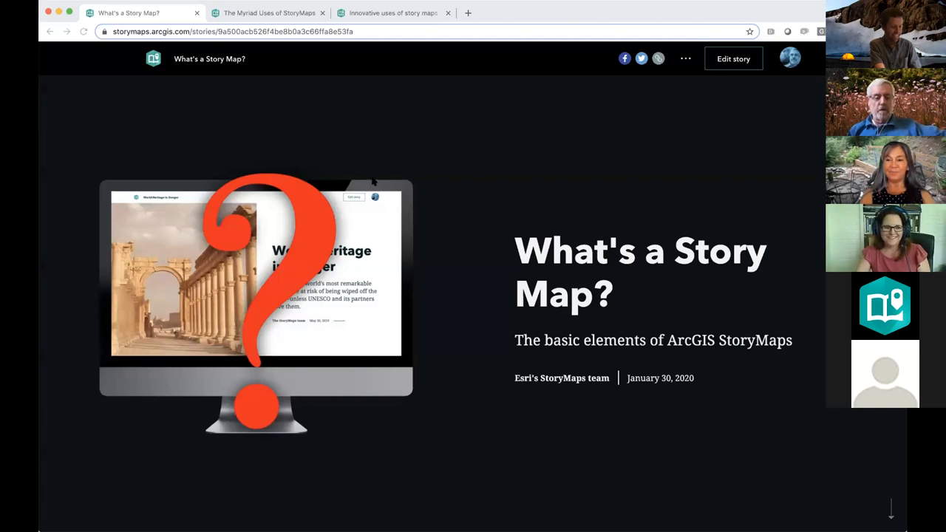
mouse_move(289, 86)
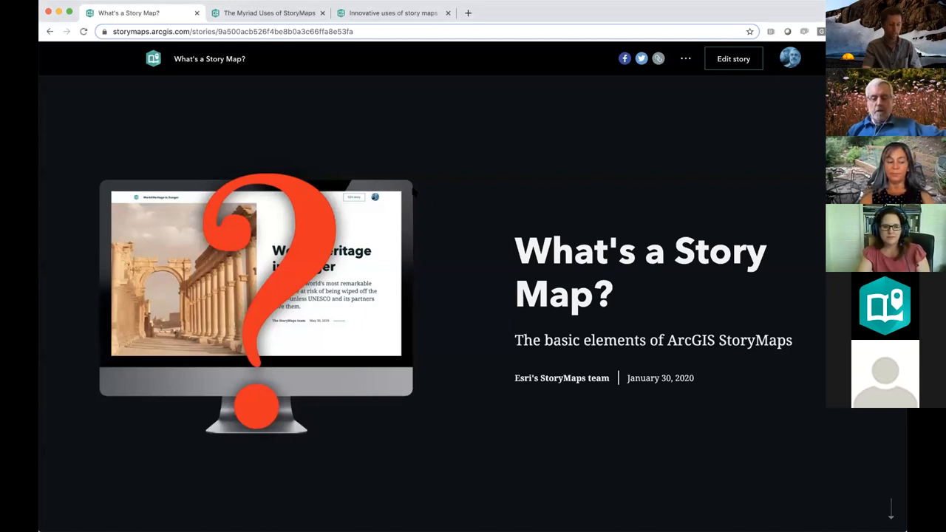
- Scroll past interactive maps, screen sizes and builders to the Esri cloud-hosting section
scroll("down", 3)
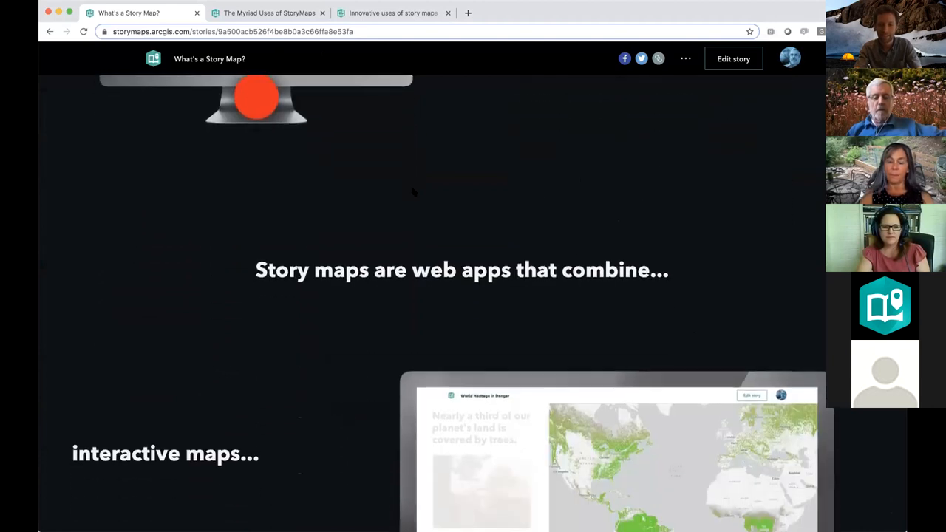
scroll("down", 3)
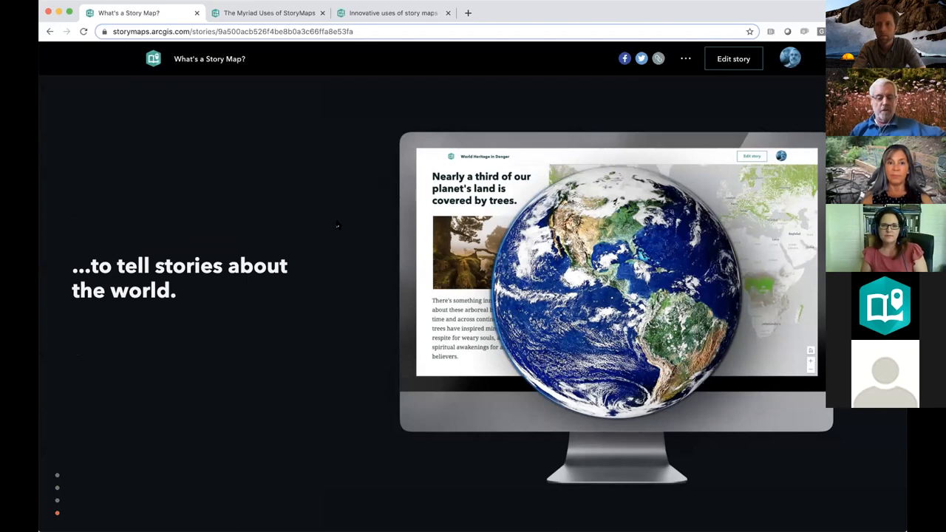
scroll("down", 3)
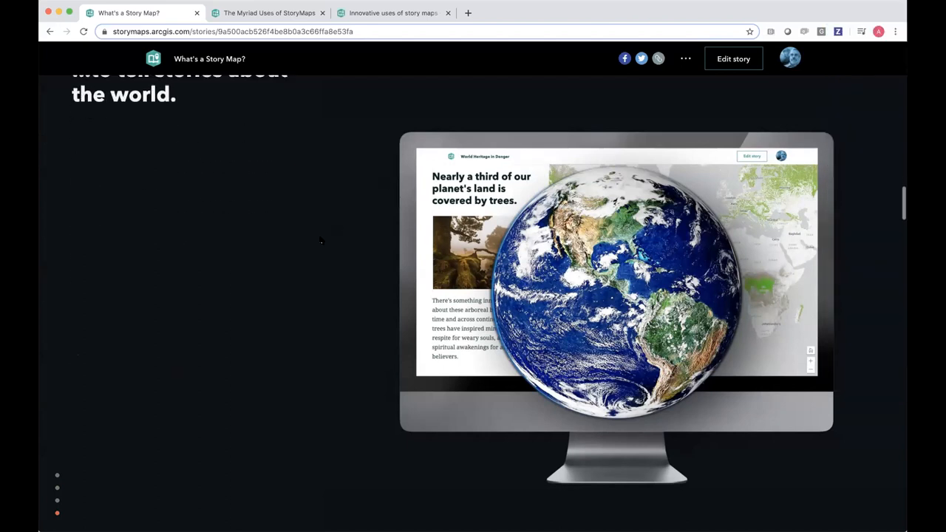
scroll("down", 3)
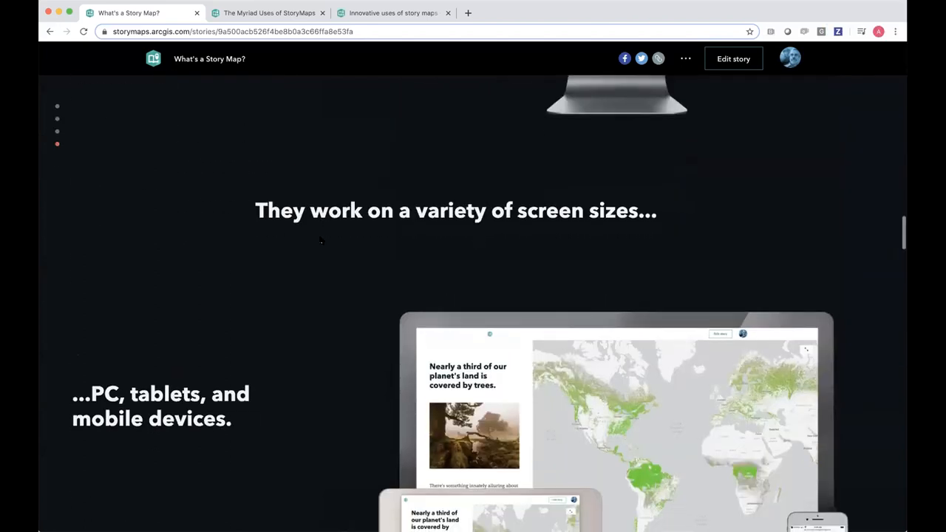
scroll("down", 3)
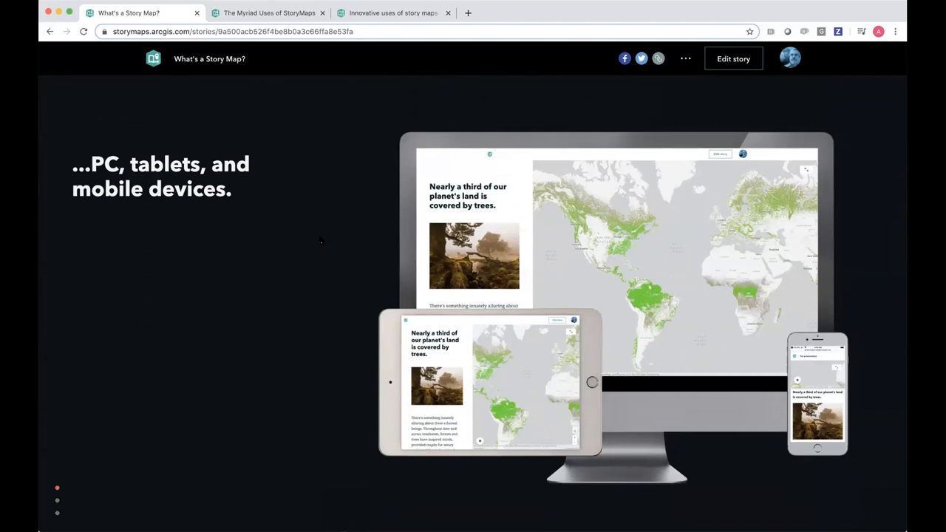
scroll("down", 3)
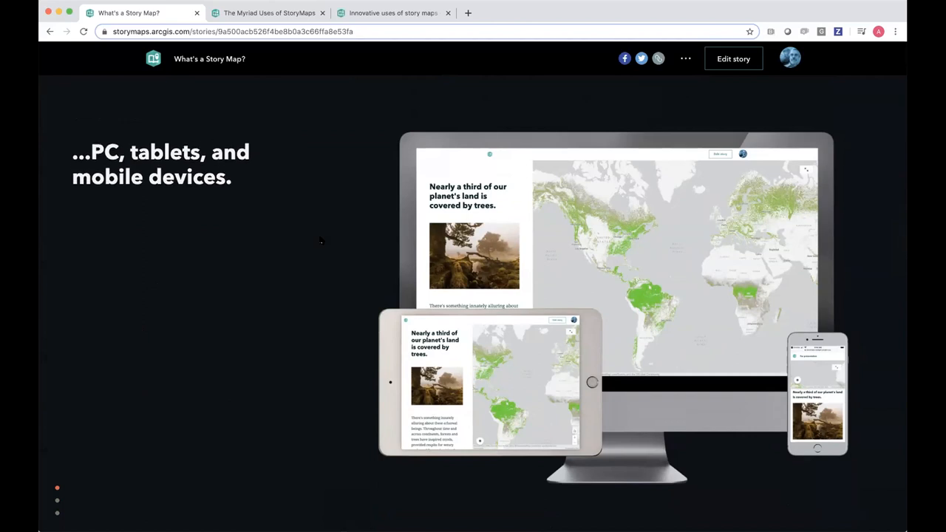
scroll("down", 3)
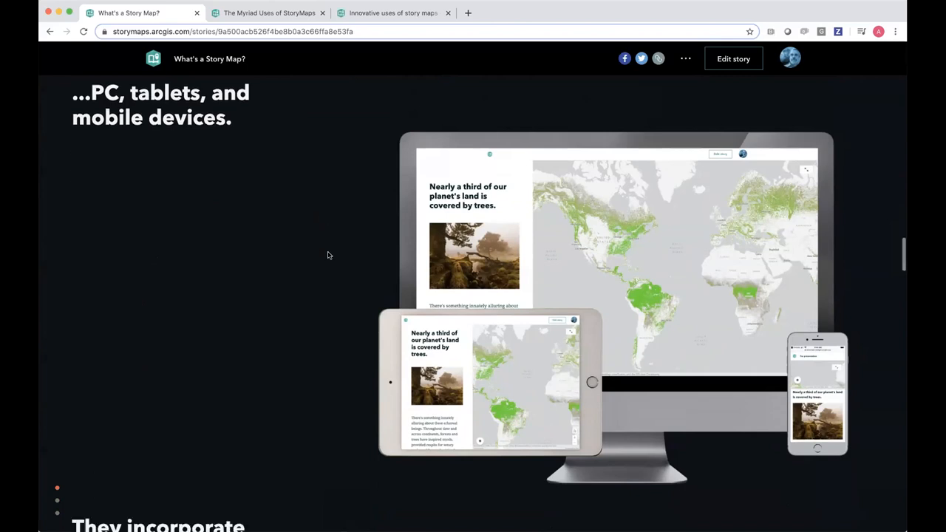
scroll("down", 3)
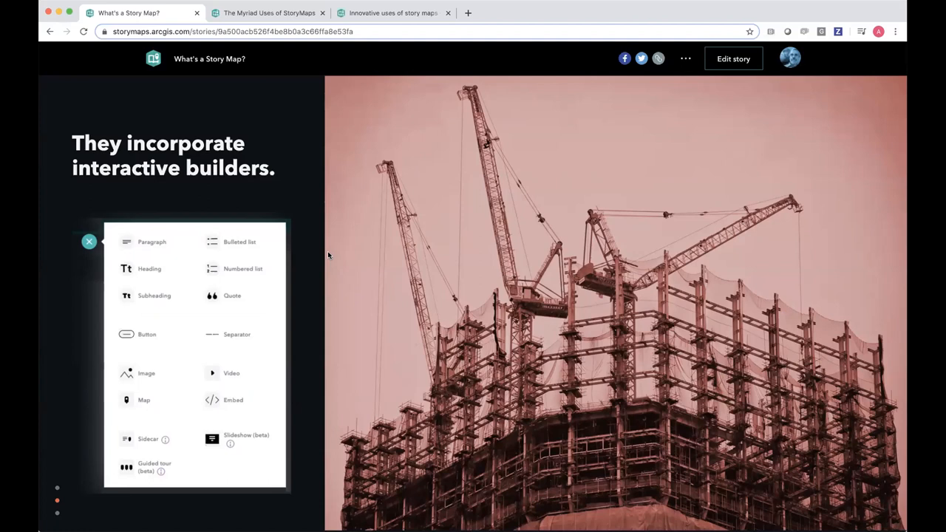
mouse_move(195, 334)
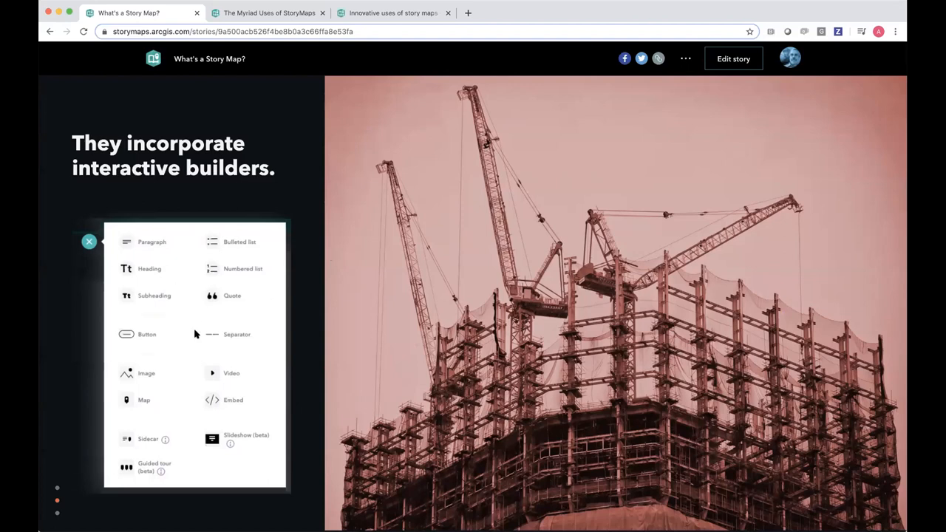
mouse_move(314, 330)
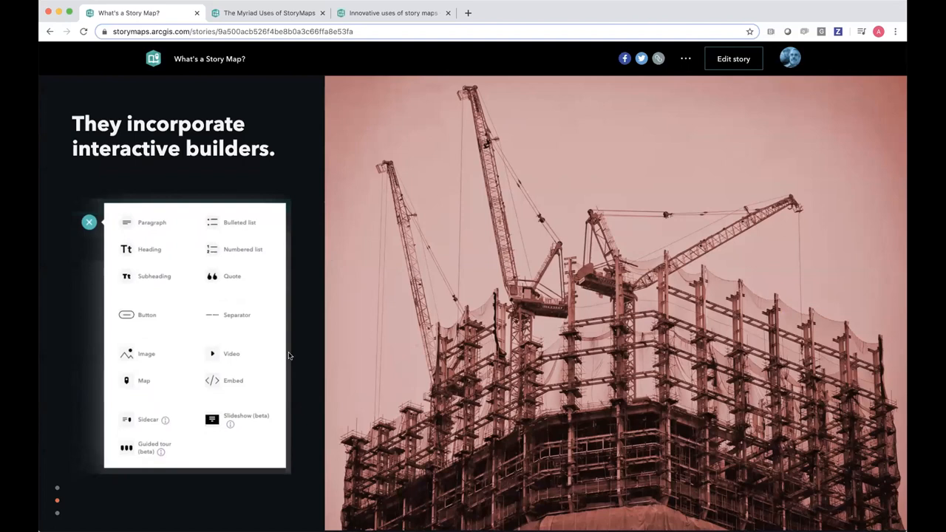
mouse_move(290, 355)
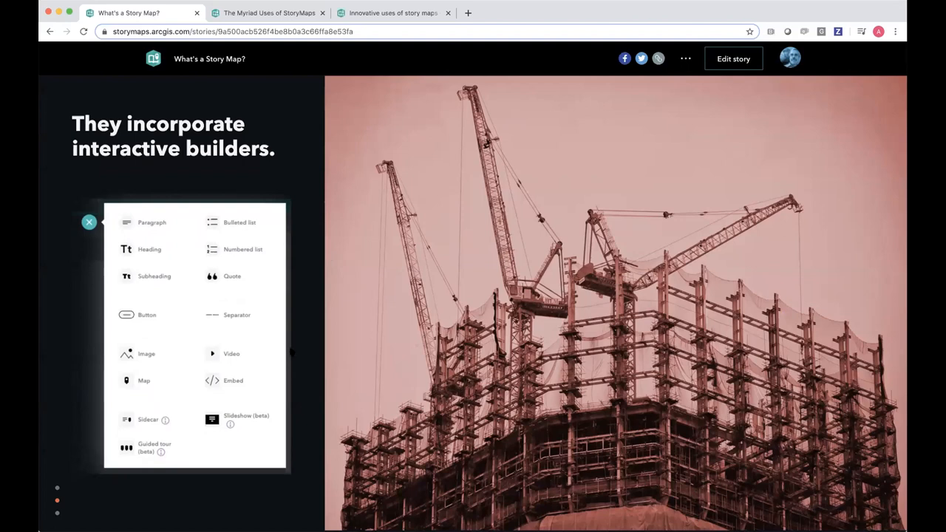
scroll("down", 3)
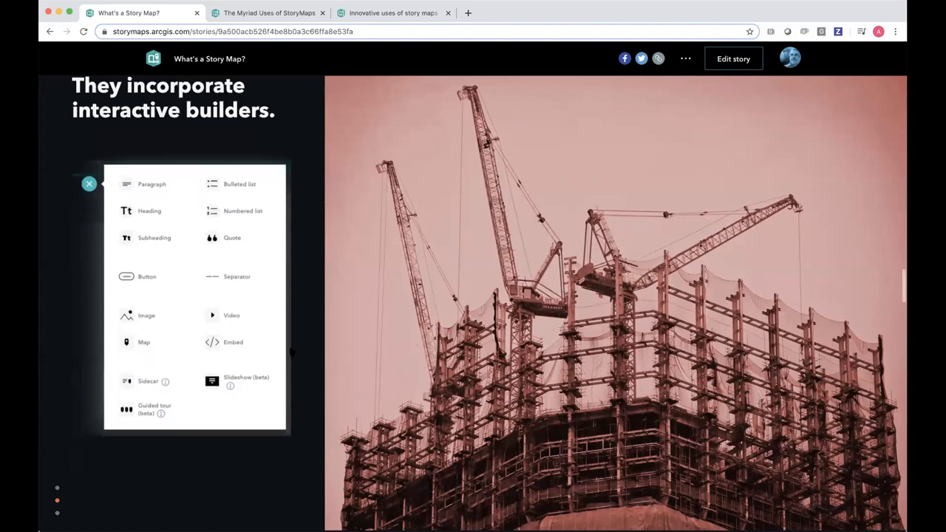
scroll("down", 3)
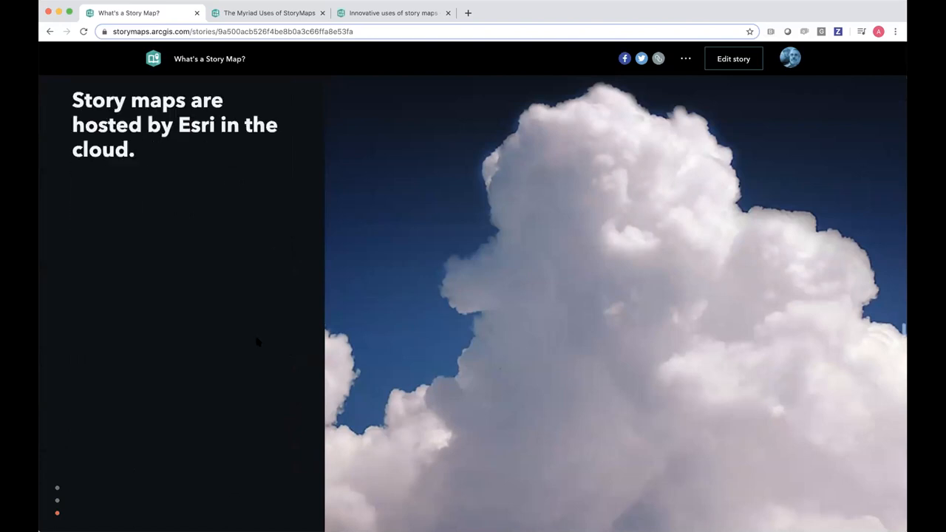
scroll("down", 3)
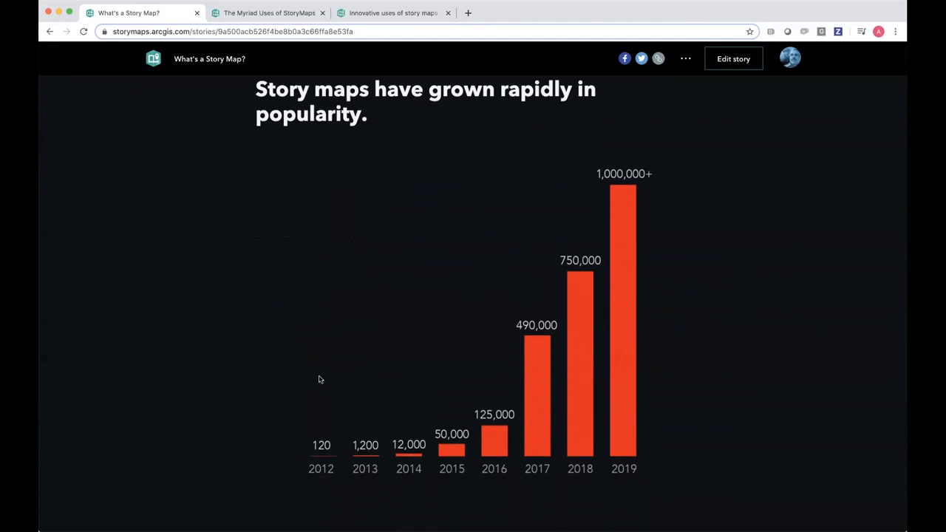
mouse_move(180, 387)
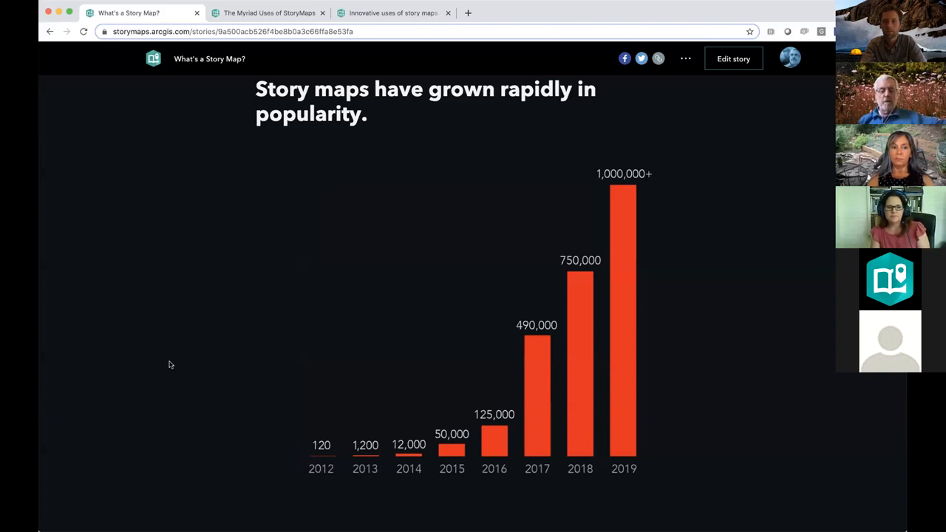
scroll("down", 3)
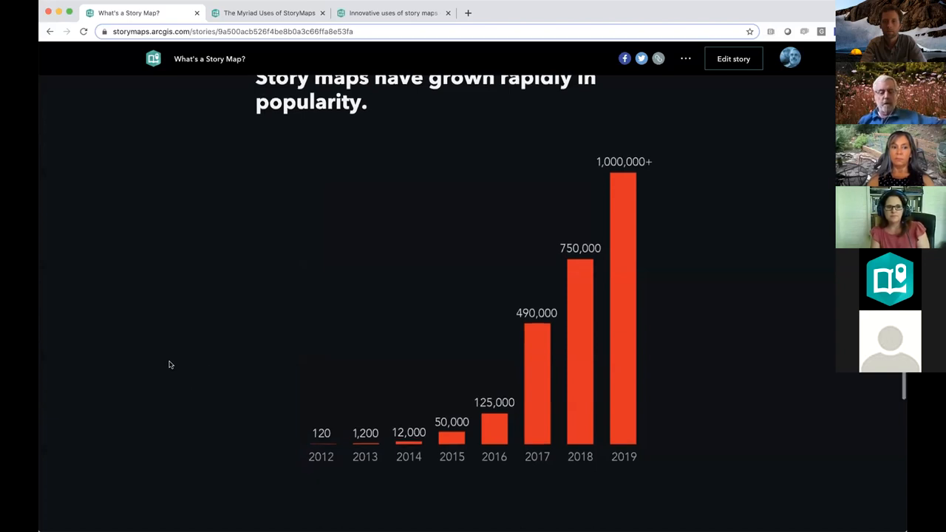
scroll("down", 3)
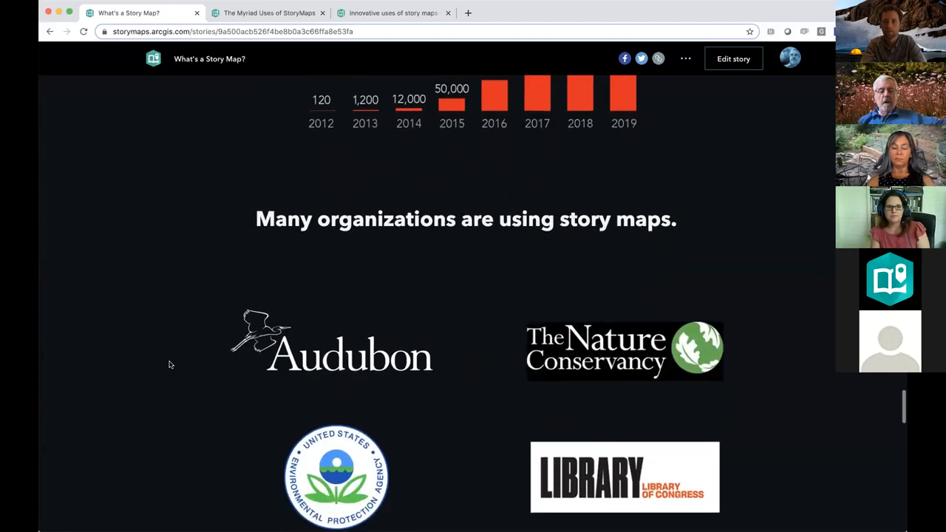
scroll("down", 3)
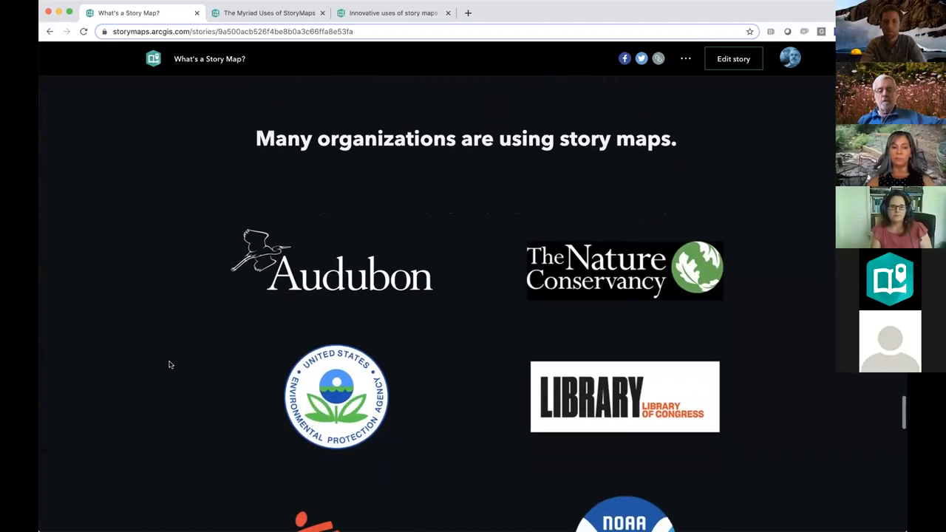
scroll("down", 3)
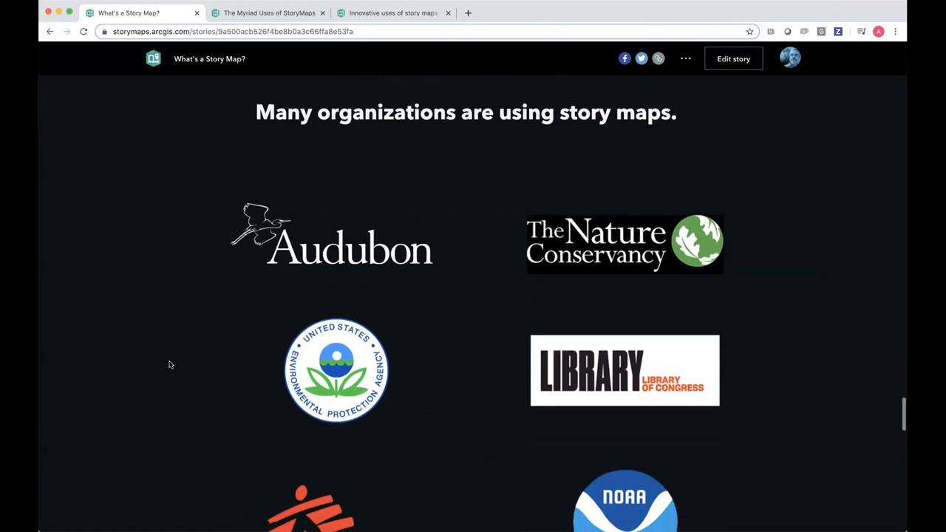
scroll("down", 3)
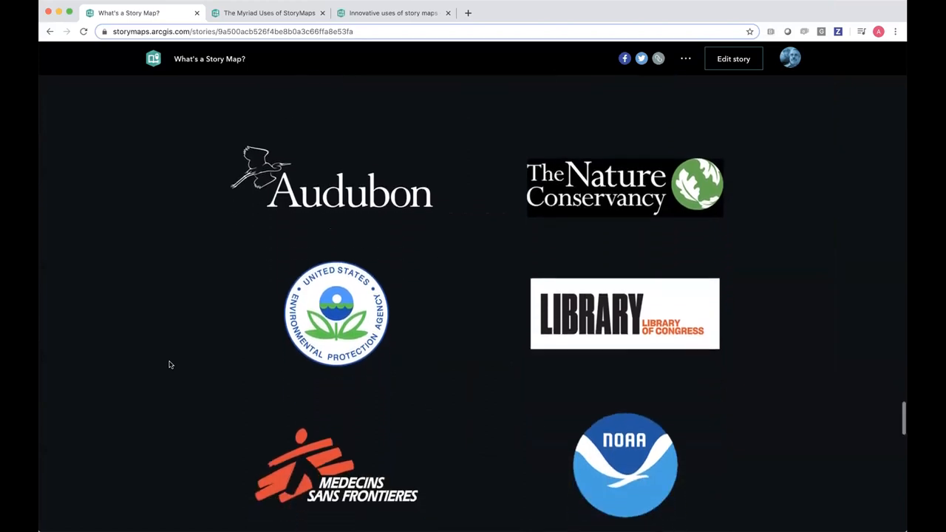
scroll("down", 3)
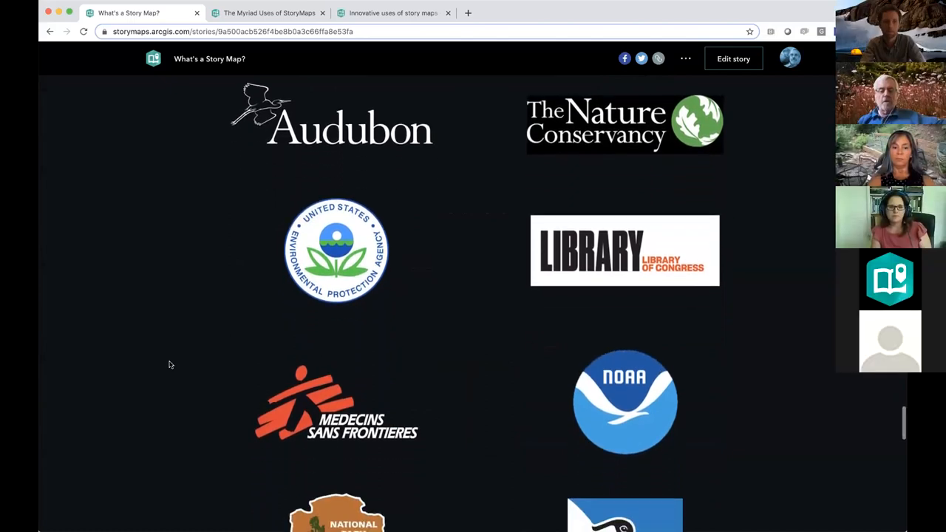
scroll("down", 3)
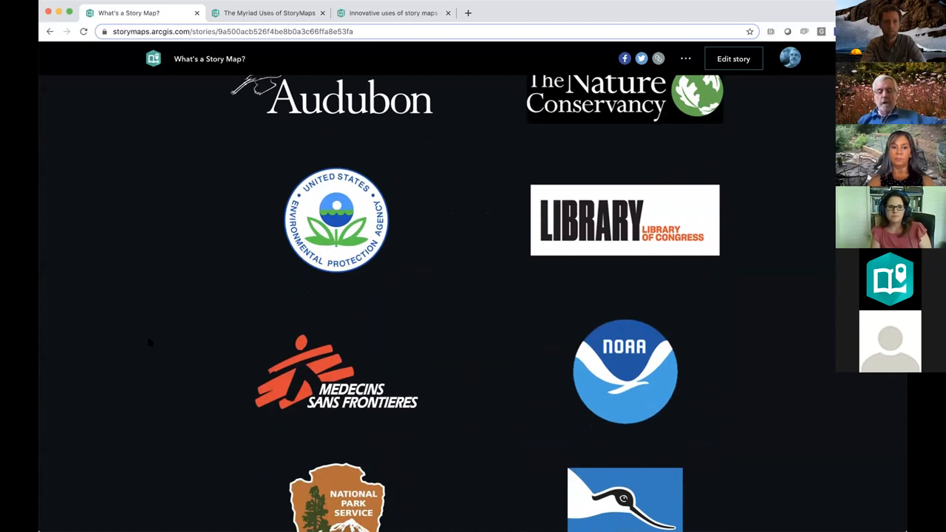
scroll("down", 3)
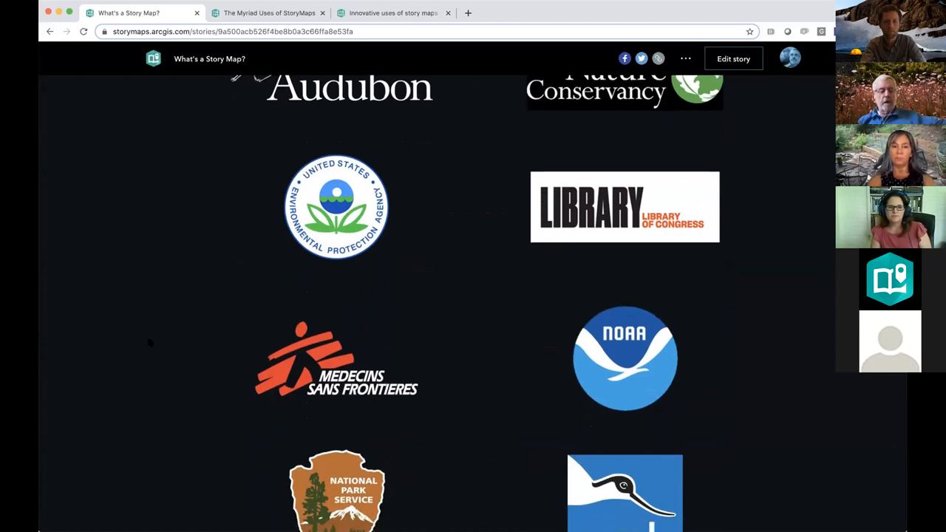
scroll("down", 3)
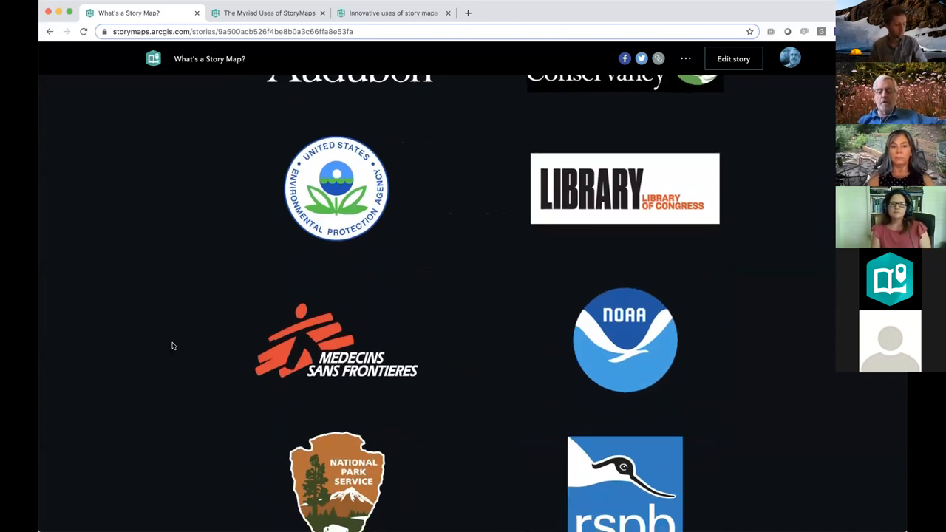
scroll("down", 3)
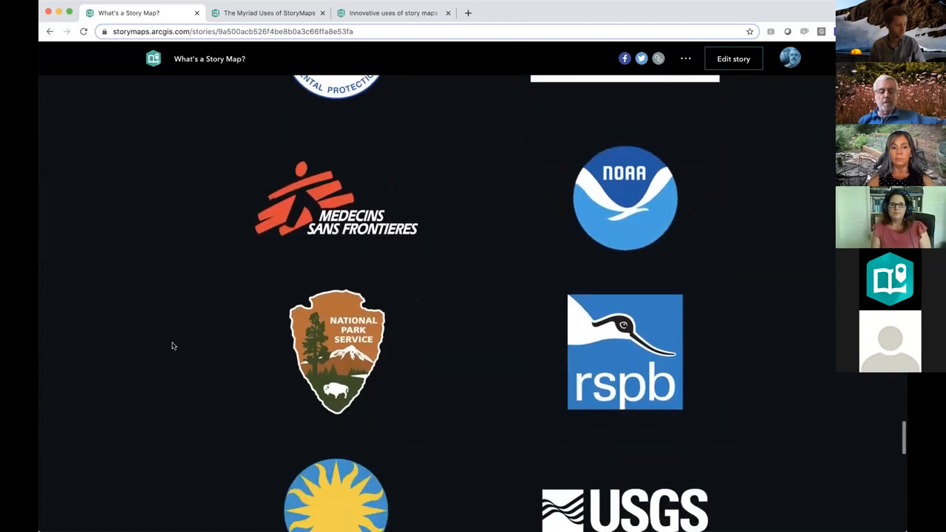
scroll("down", 3)
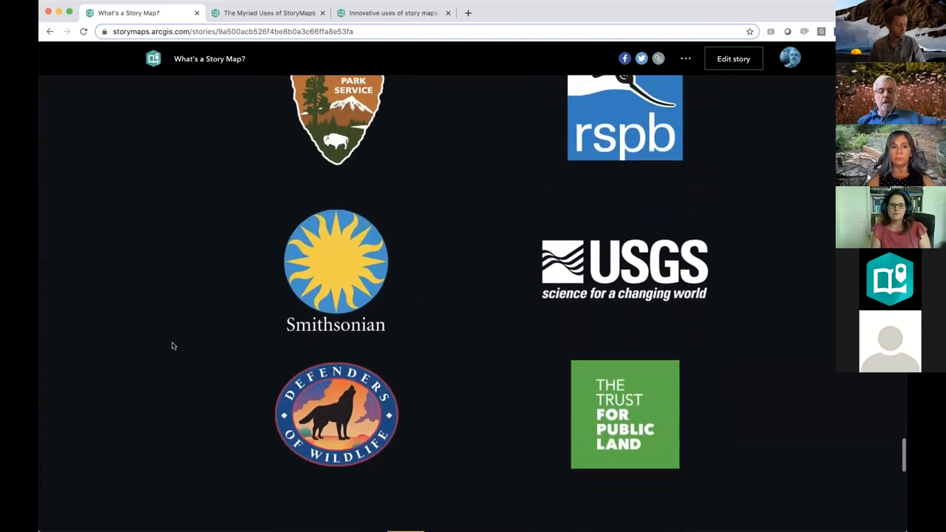
scroll("down", 3)
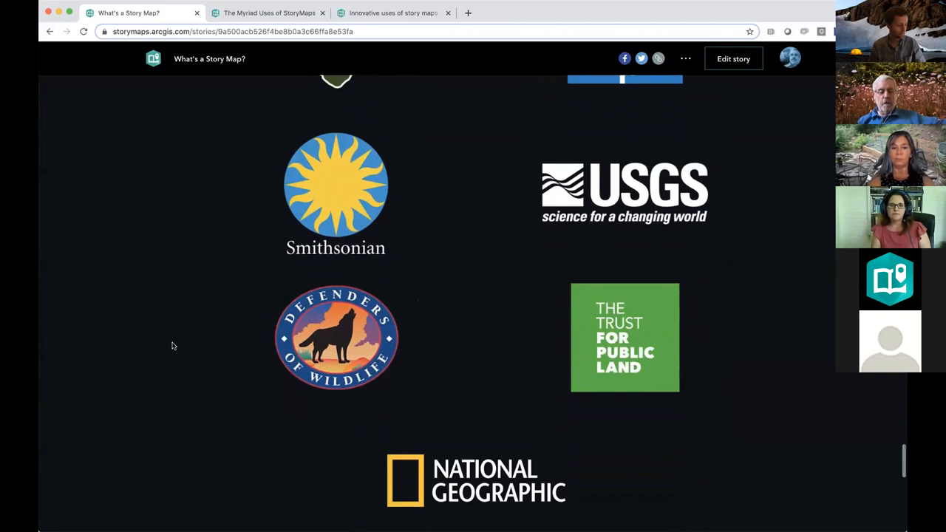
scroll("down", 3)
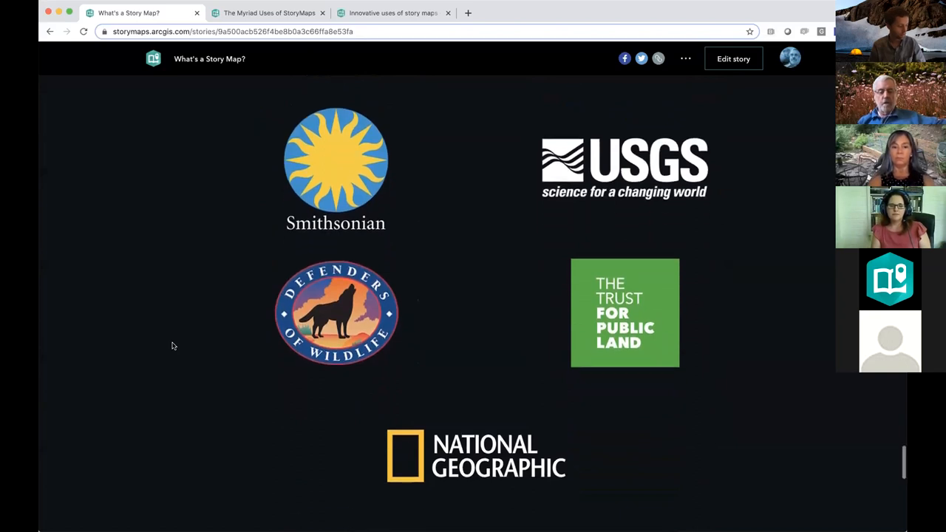
scroll("down", 3)
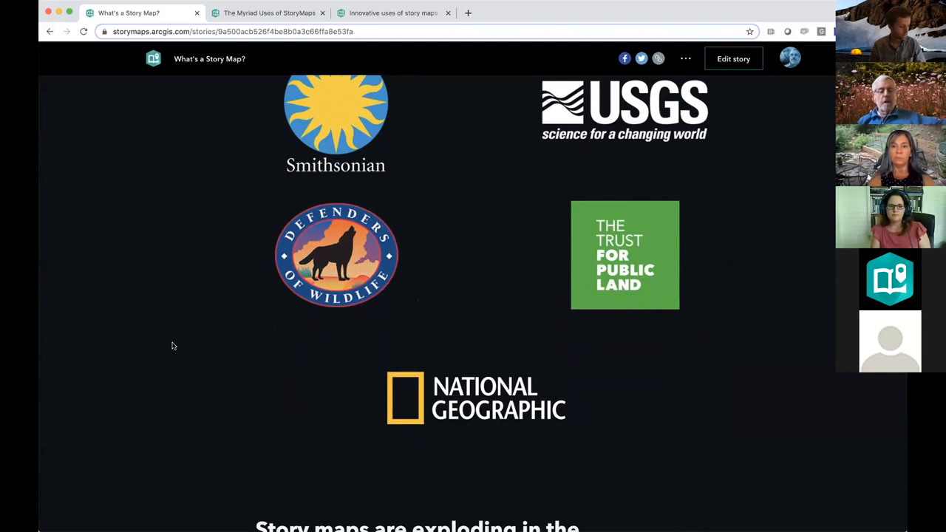
scroll("down", 3)
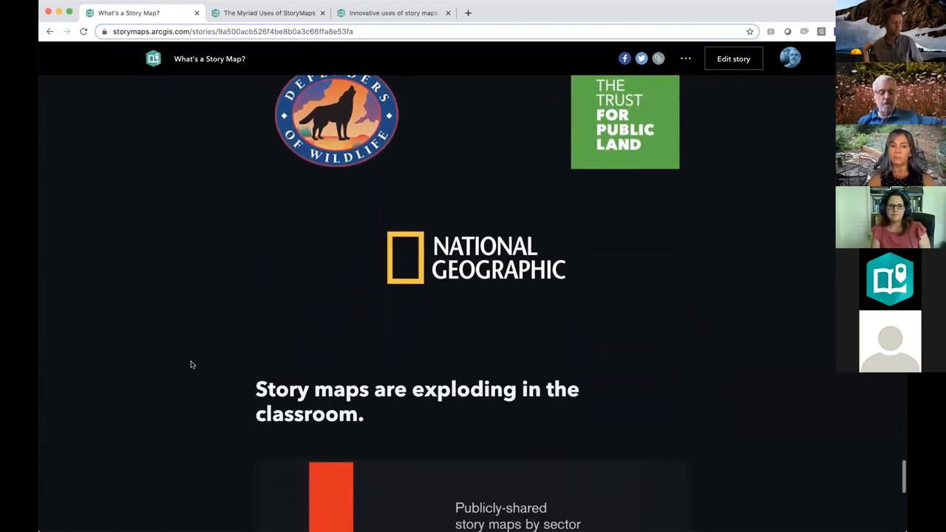
scroll("down", 3)
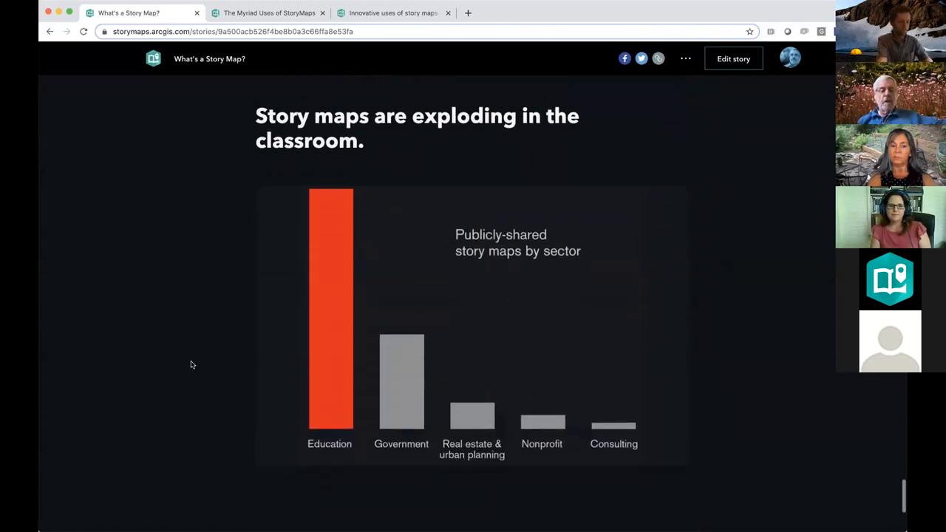
scroll("down", 3)
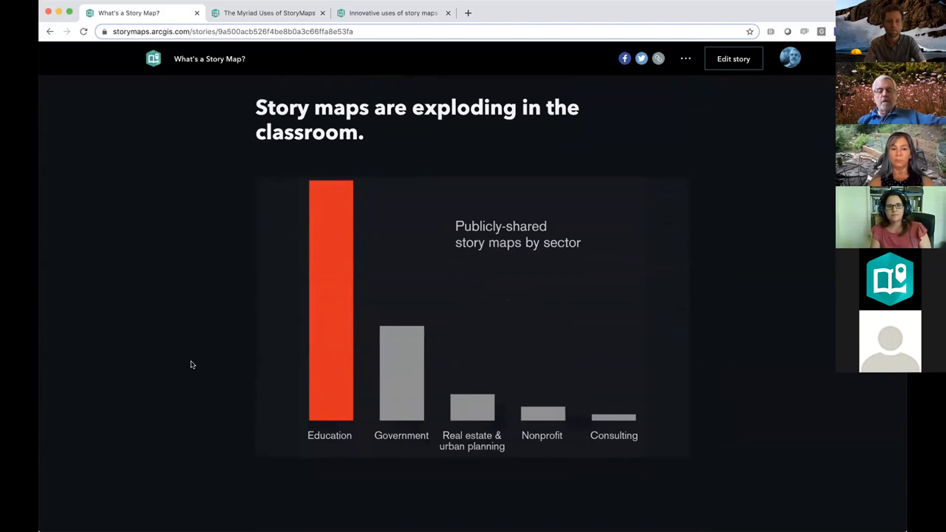
mouse_move(194, 363)
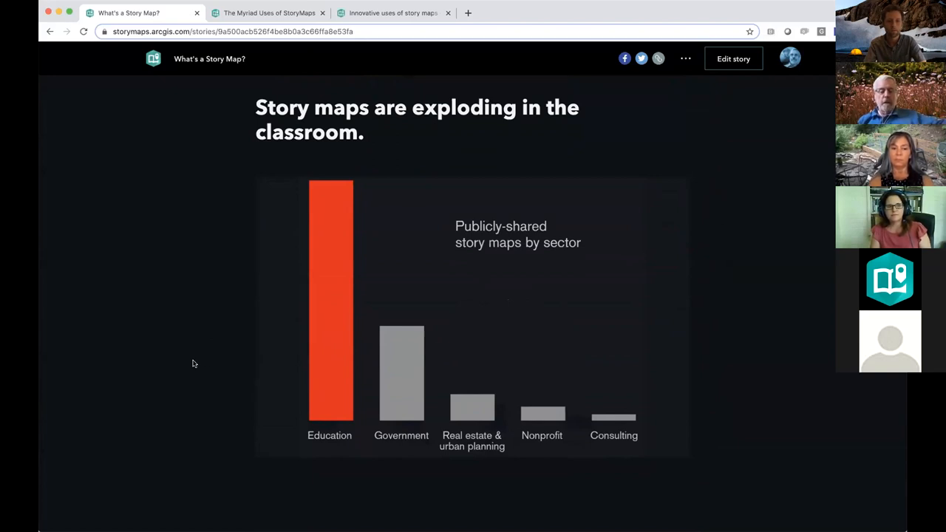
scroll("down", 3)
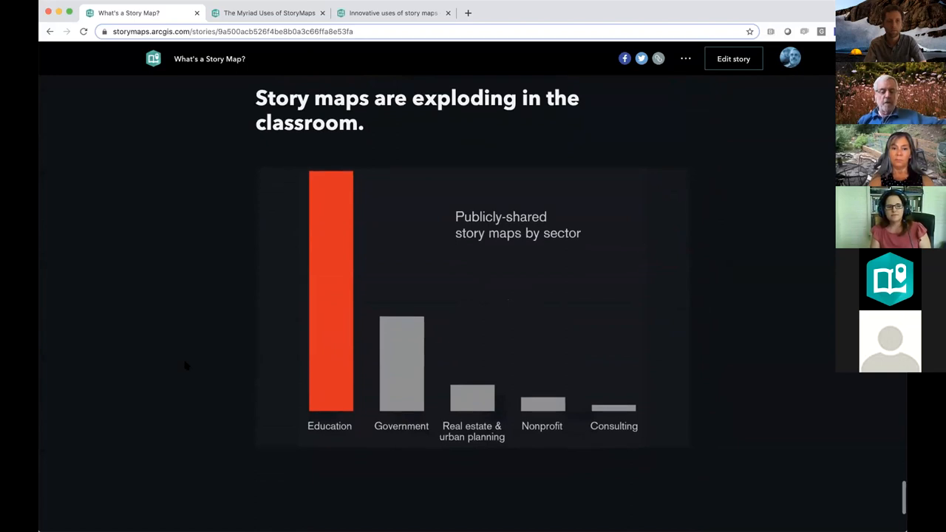
scroll("down", 3)
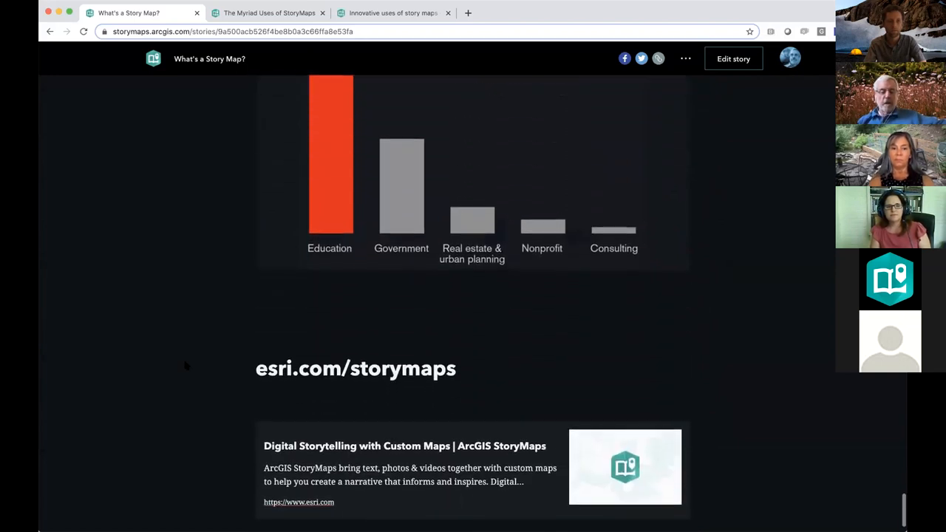
scroll("down", 3)
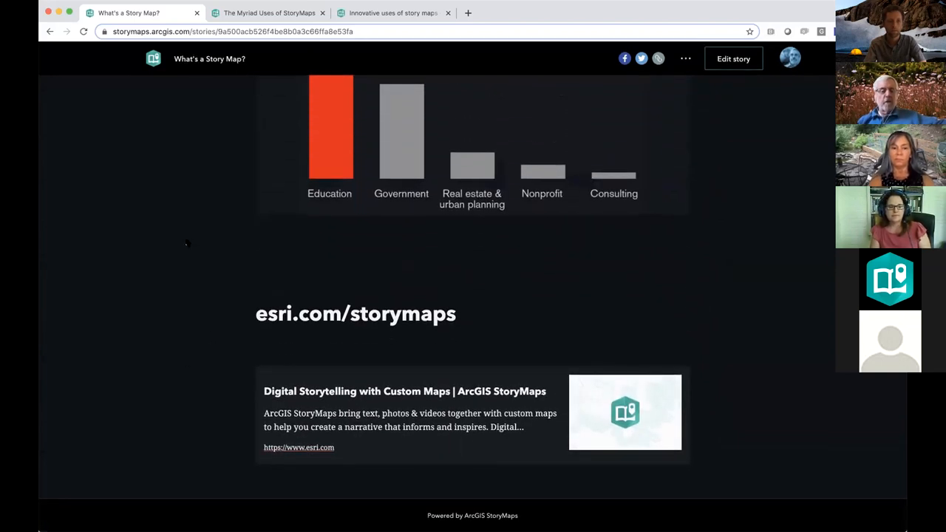
mouse_move(270, 120)
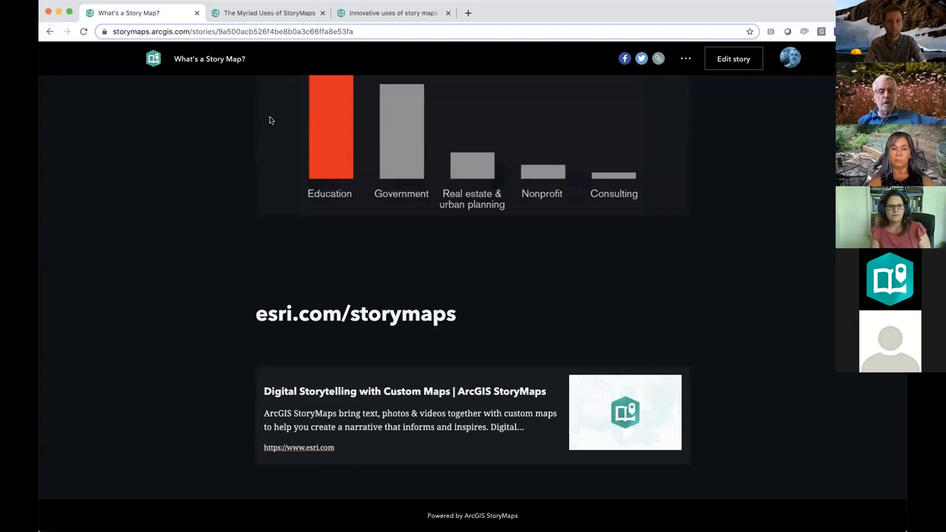
mouse_move(247, 296)
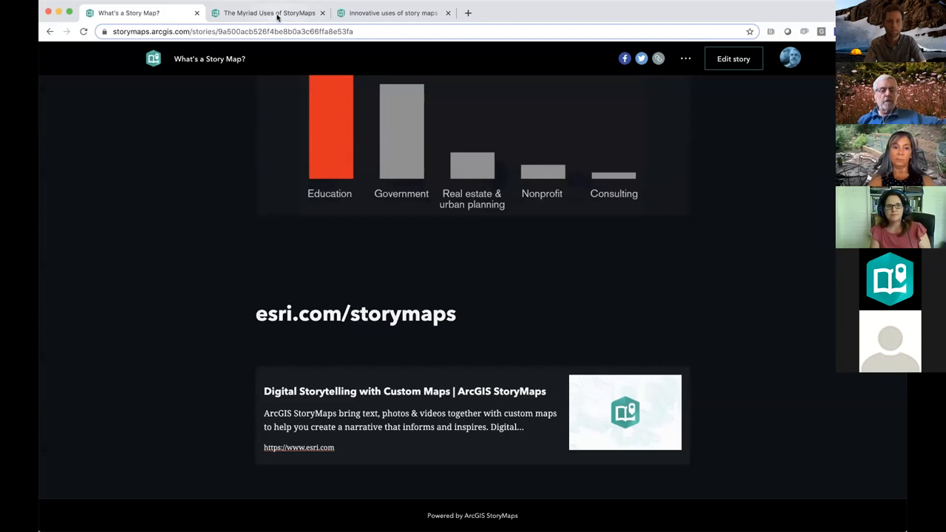
- Switch to The Myriad Uses of StoryMaps tab and scroll through Public engagement and Activism
left_click(269, 13)
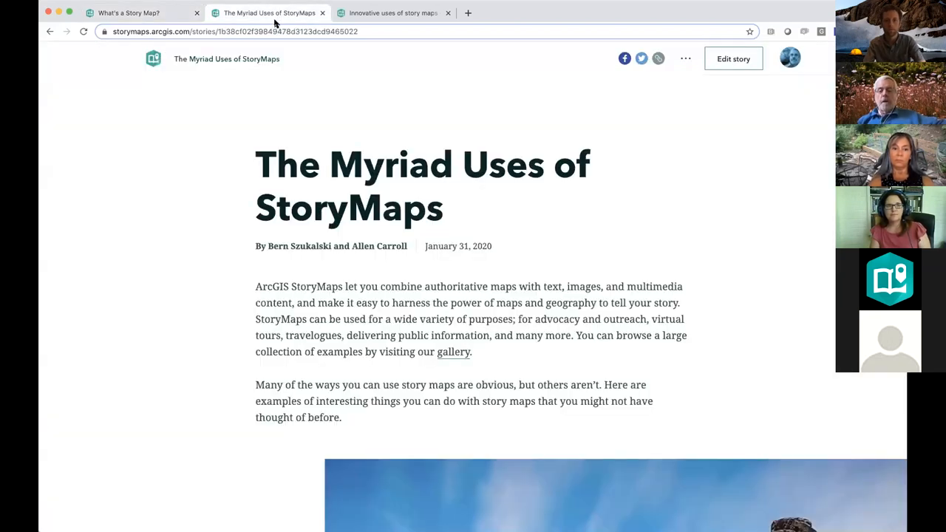
scroll("down", 3)
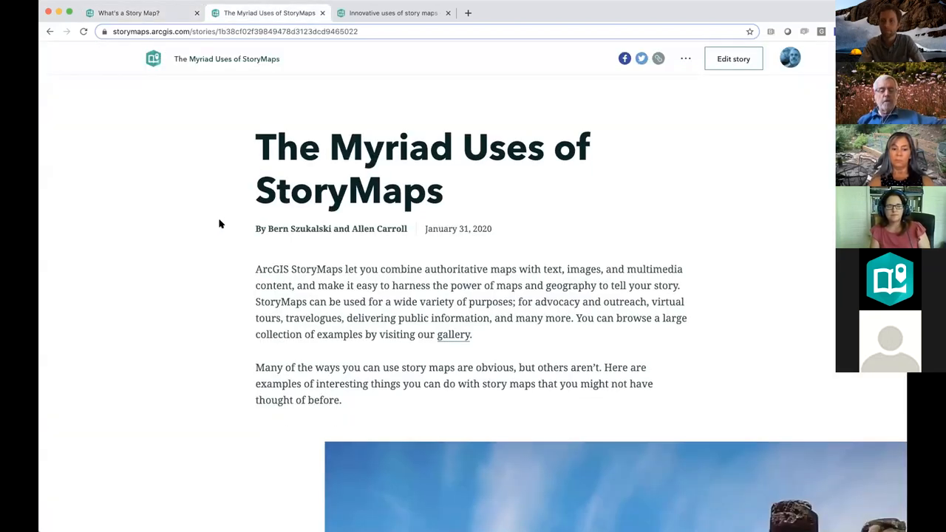
scroll("down", 3)
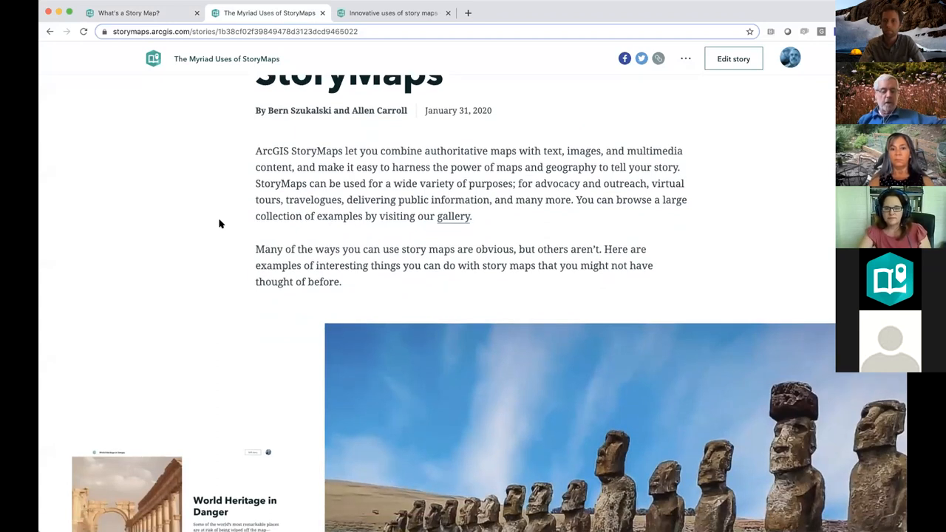
scroll("down", 3)
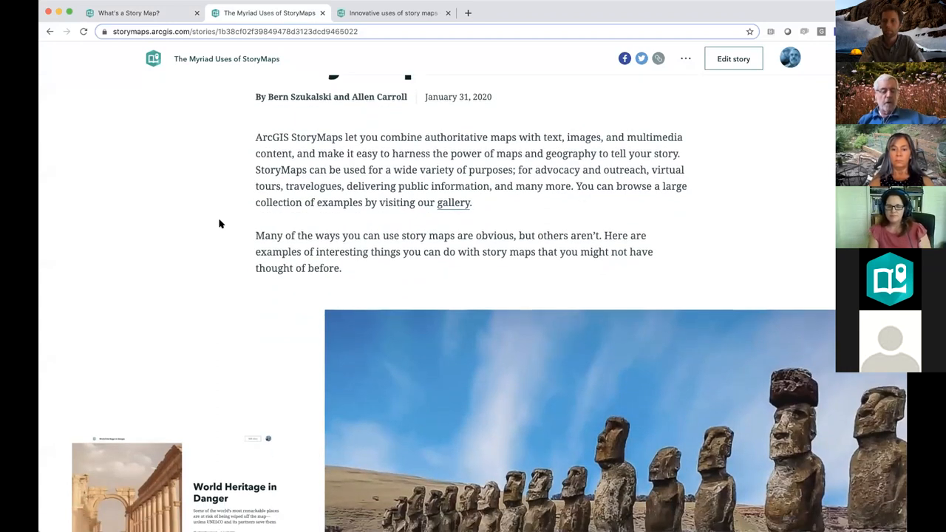
scroll("down", 3)
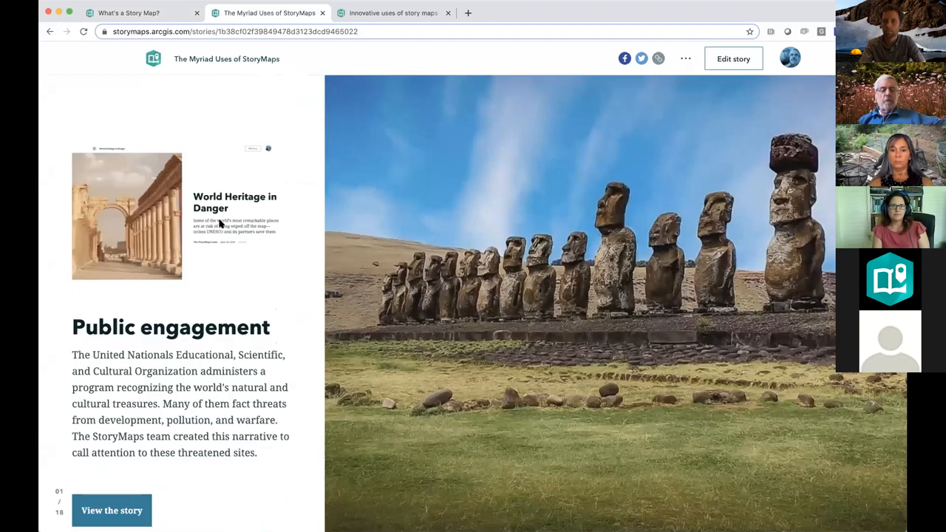
scroll("down", 3)
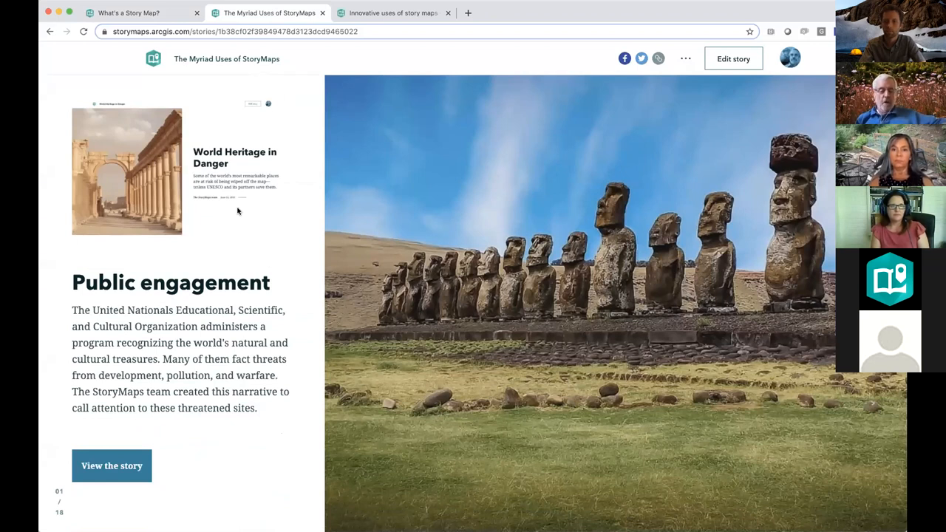
scroll("down", 3)
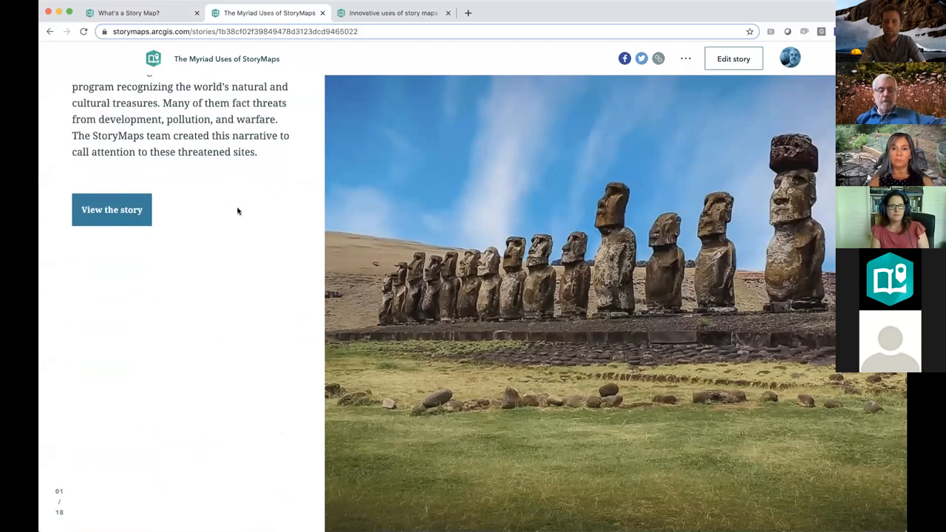
scroll("down", 3)
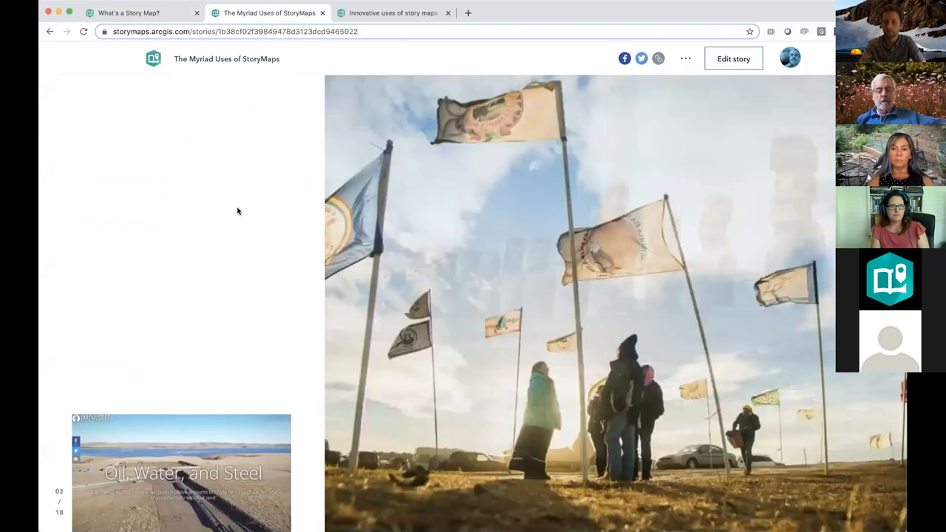
scroll("down", 3)
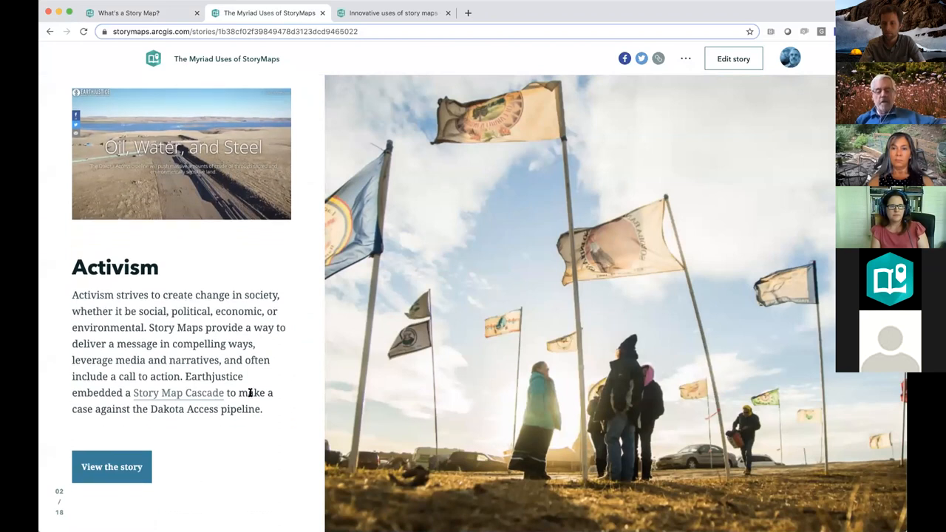
mouse_move(227, 424)
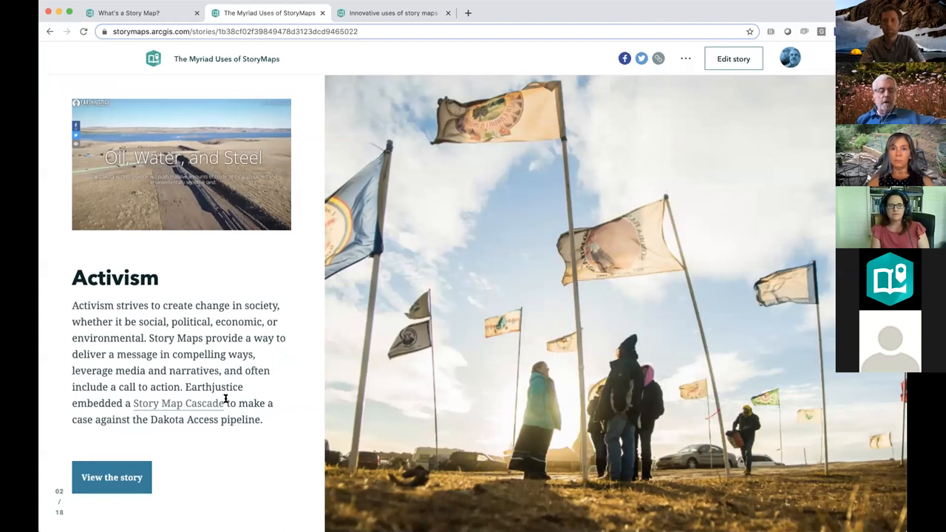
scroll("down", 3)
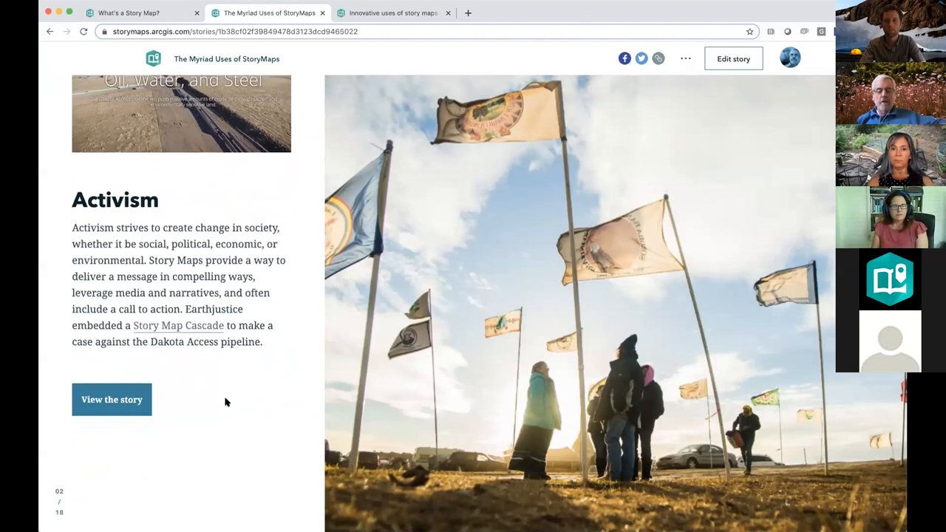
scroll("down", 3)
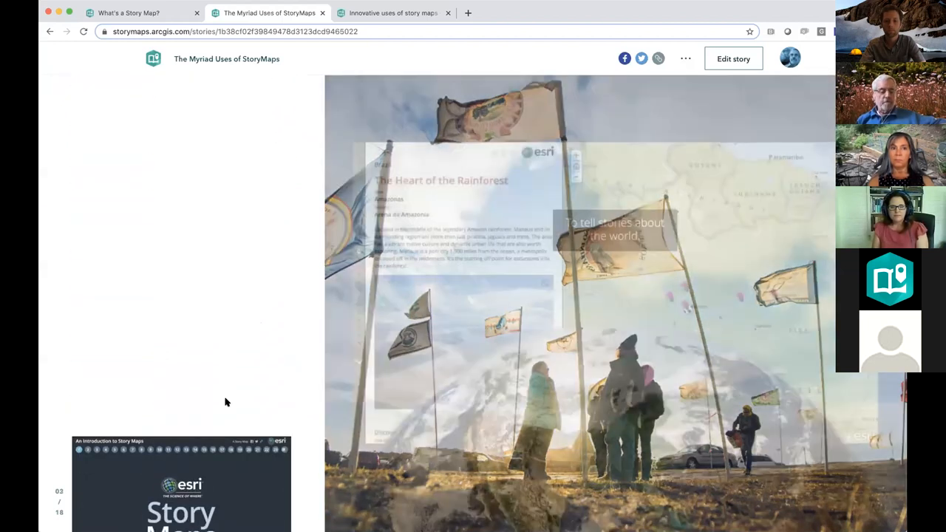
scroll("down", 3)
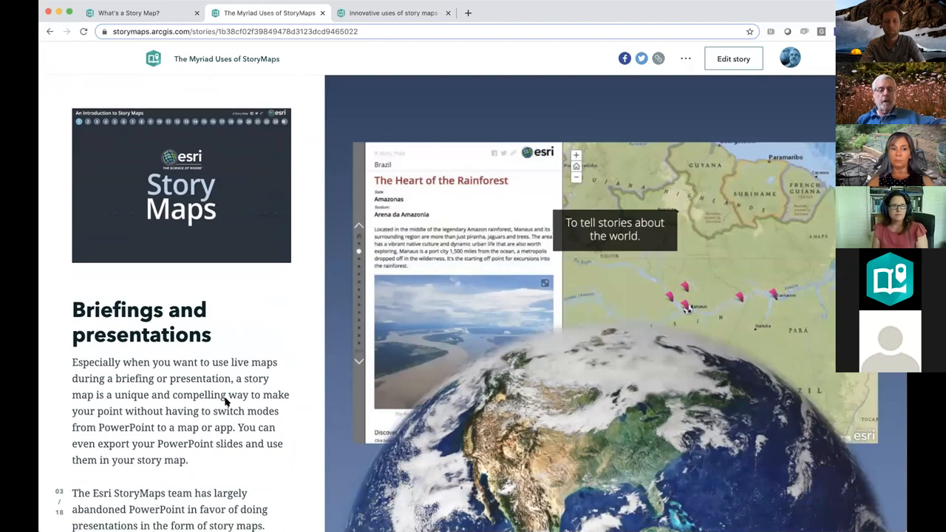
scroll("down", 3)
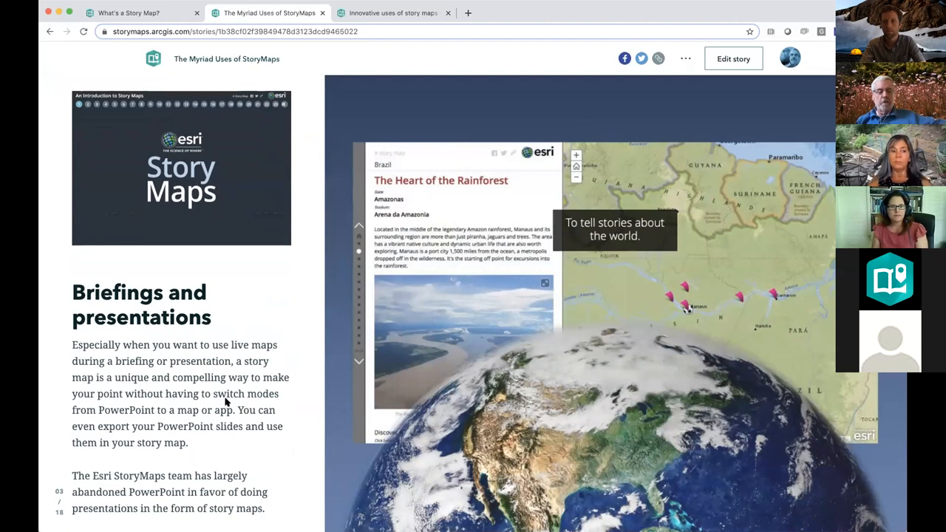
mouse_move(258, 393)
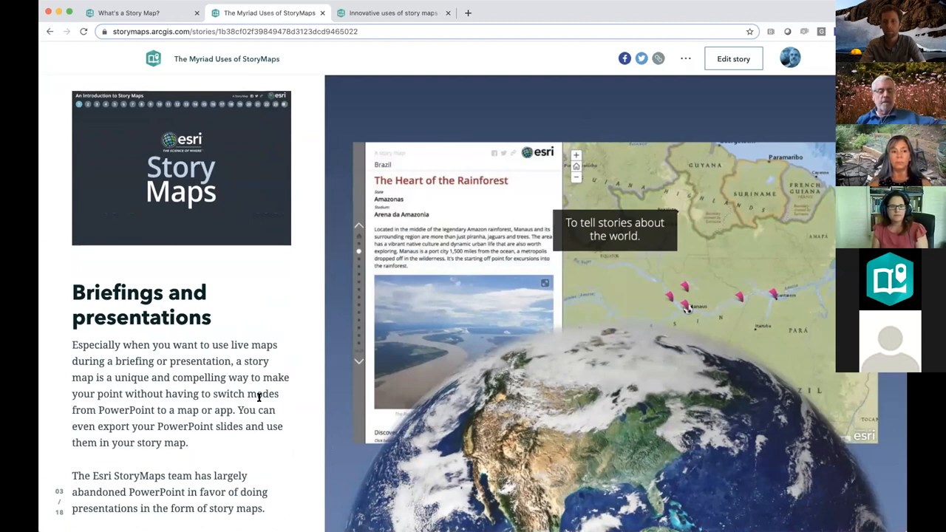
mouse_move(294, 465)
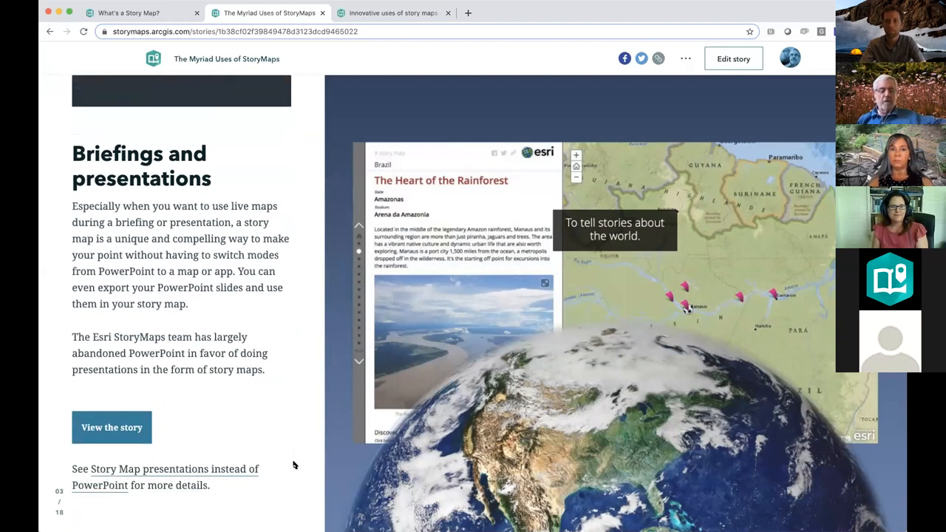
scroll("down", 3)
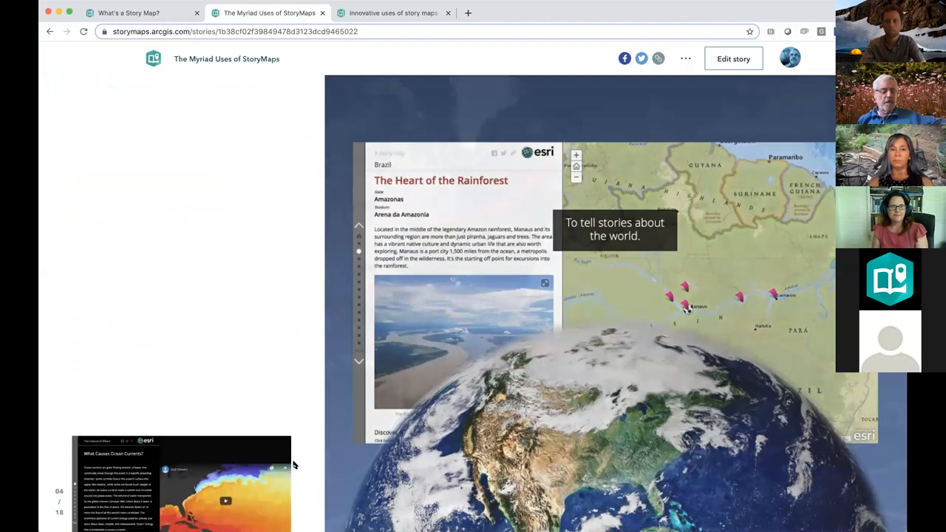
scroll("down", 3)
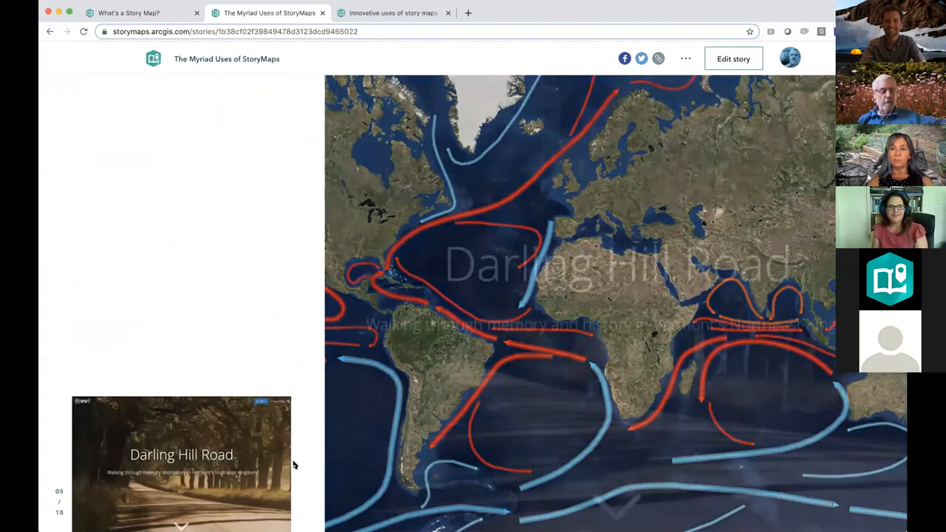
scroll("down", 3)
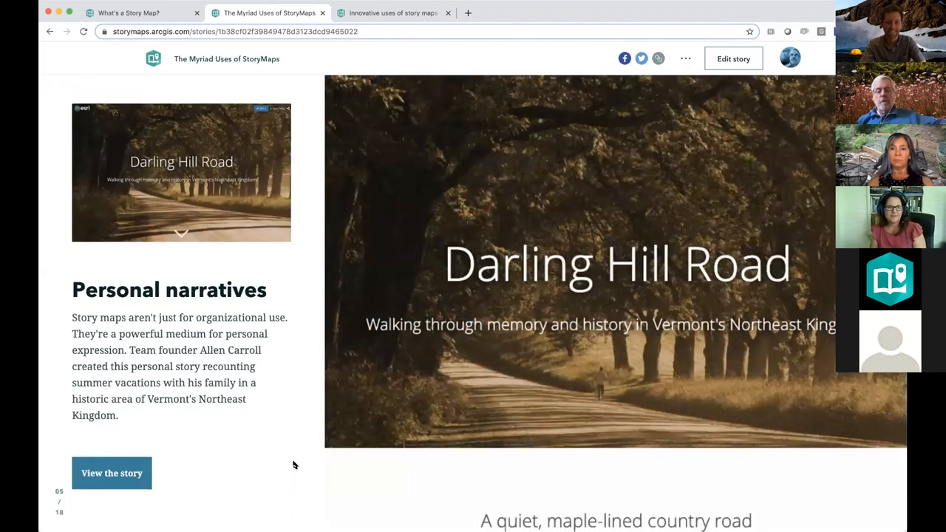
scroll("down", 3)
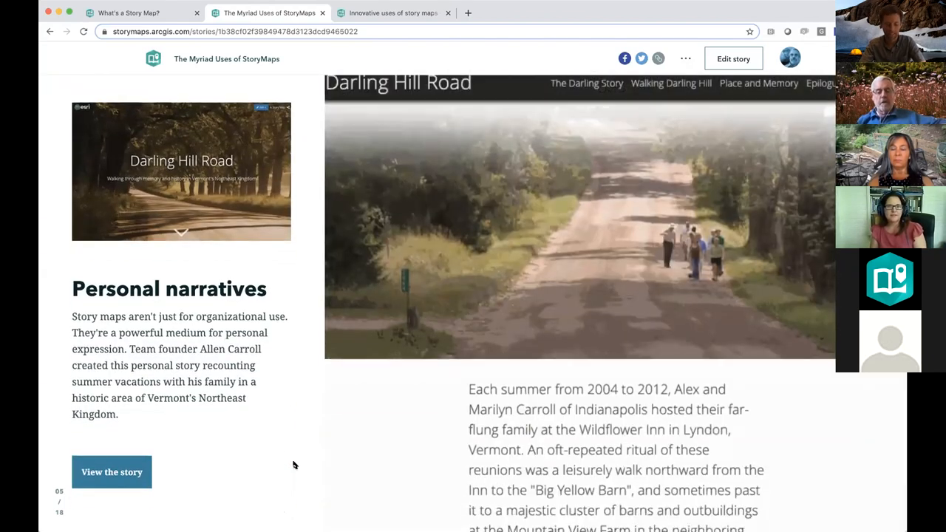
scroll("down", 3)
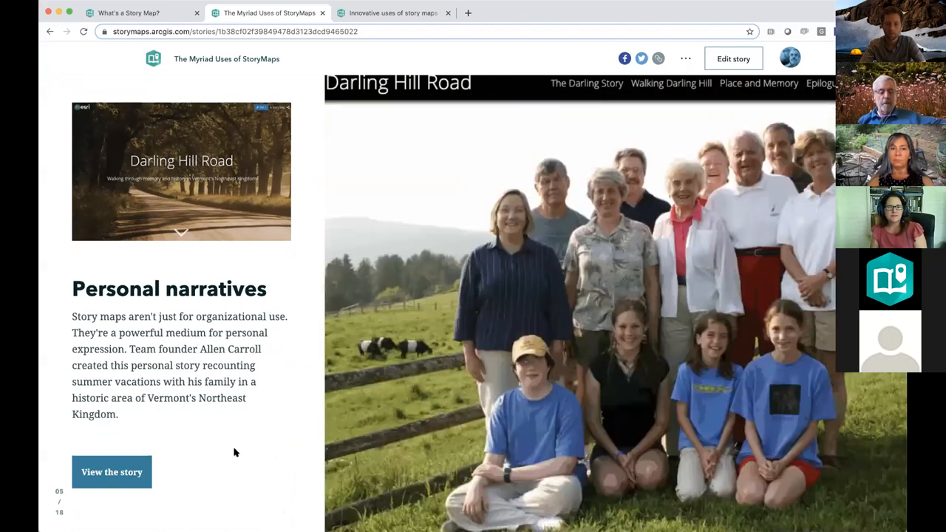
scroll("down", 3)
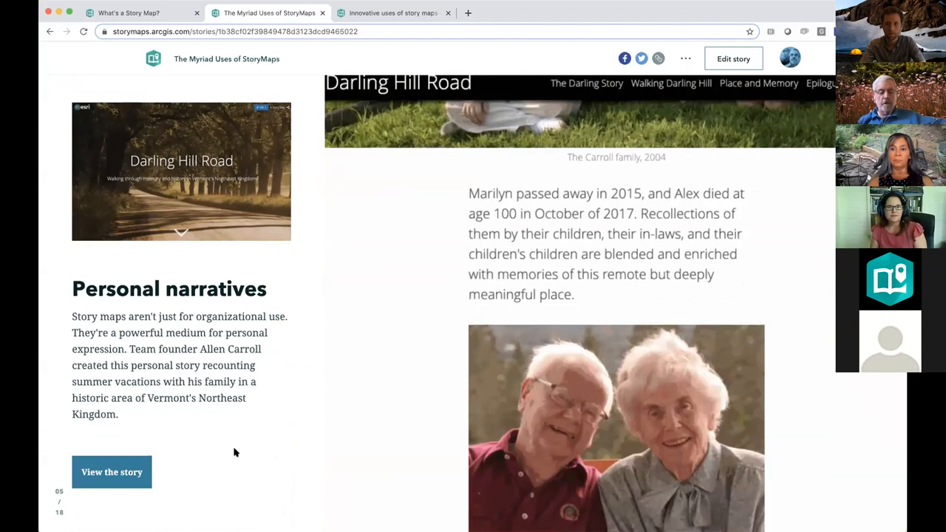
scroll("down", 3)
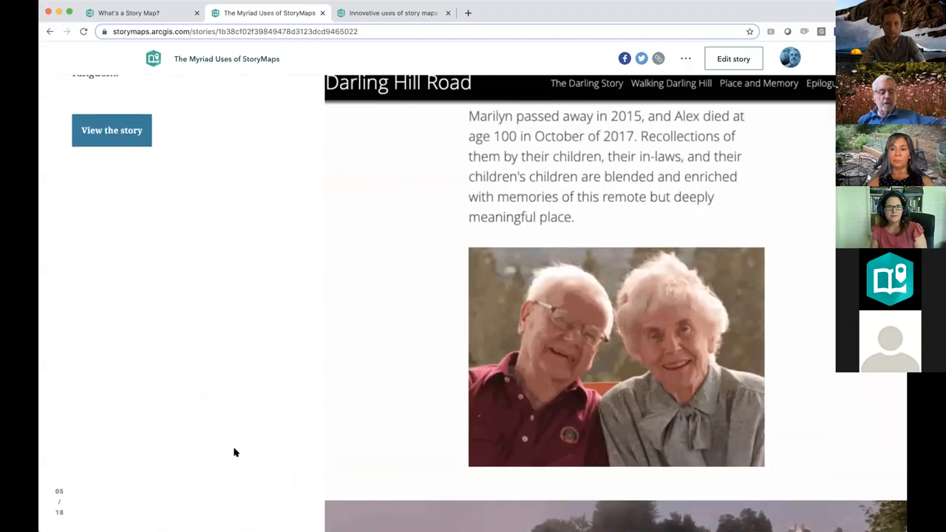
- Scroll past Annual reports and Introducing your staff to An online guide (08/18)
scroll("down", 3)
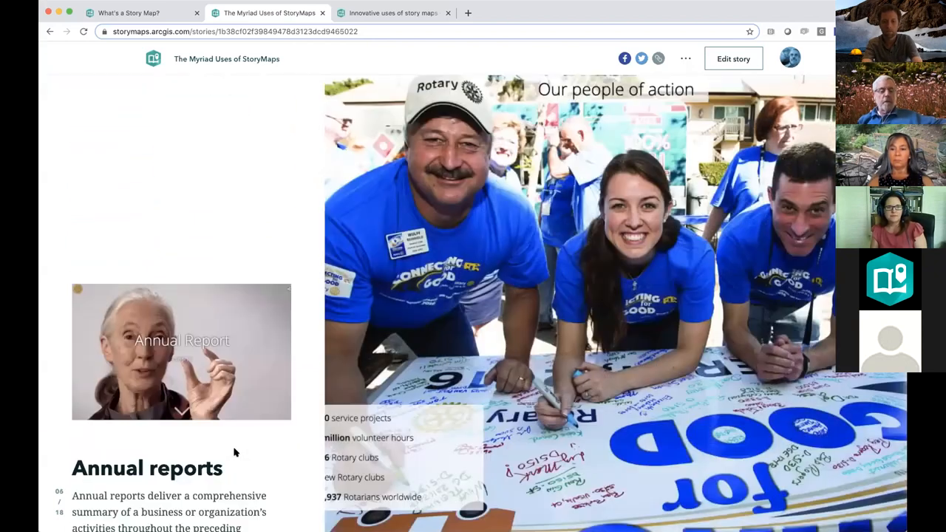
scroll("down", 3)
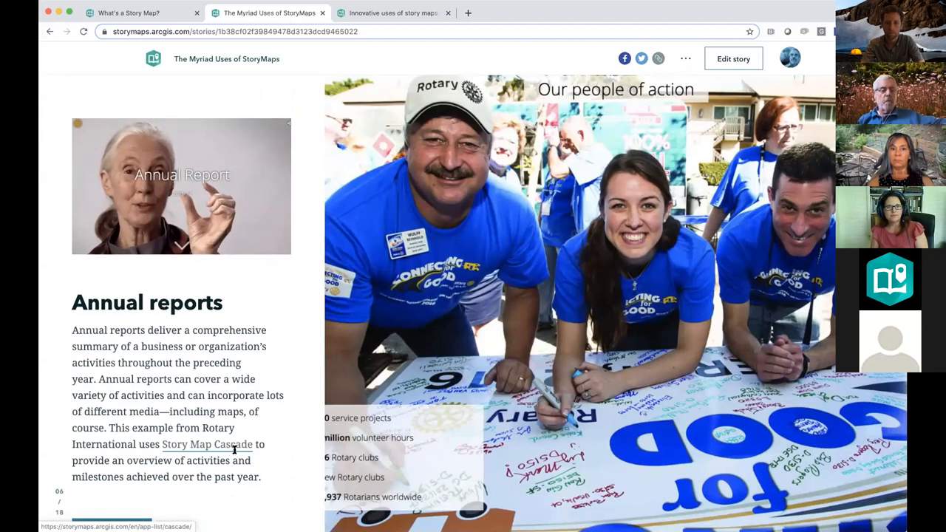
scroll("down", 3)
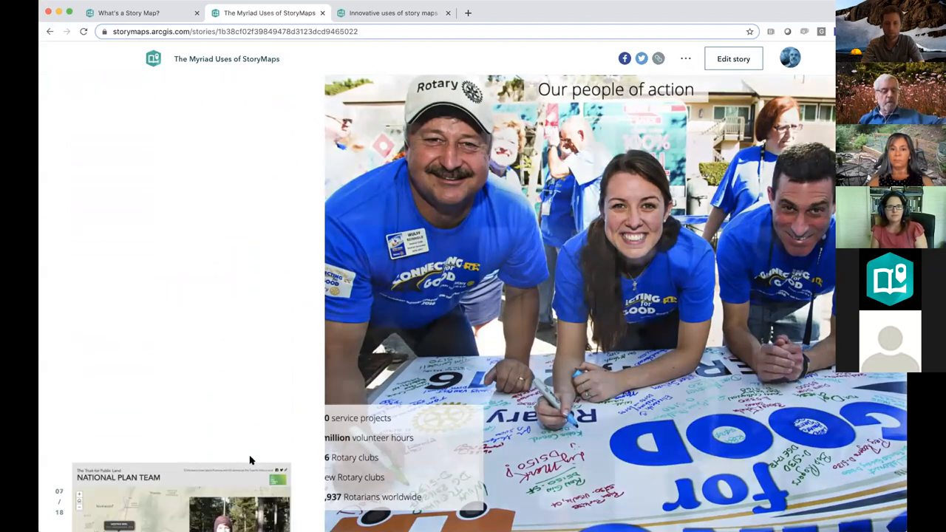
scroll("down", 3)
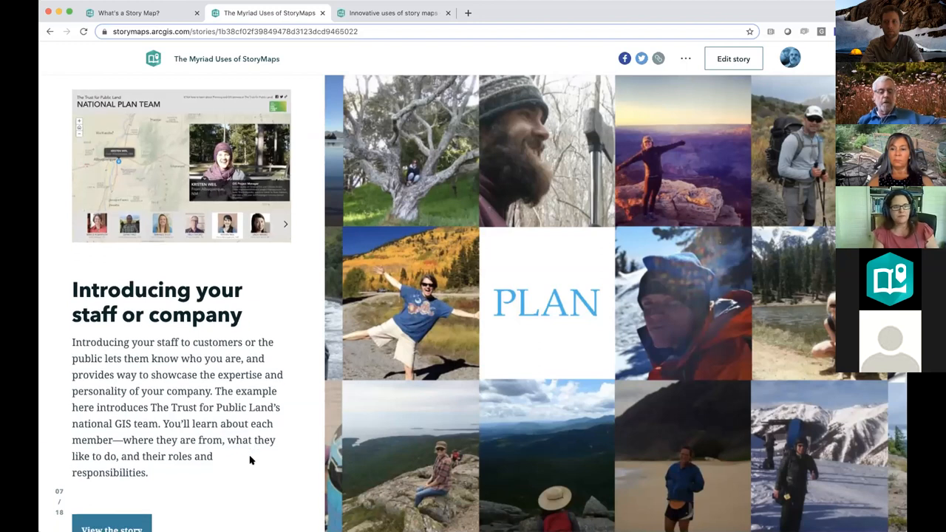
scroll("down", 3)
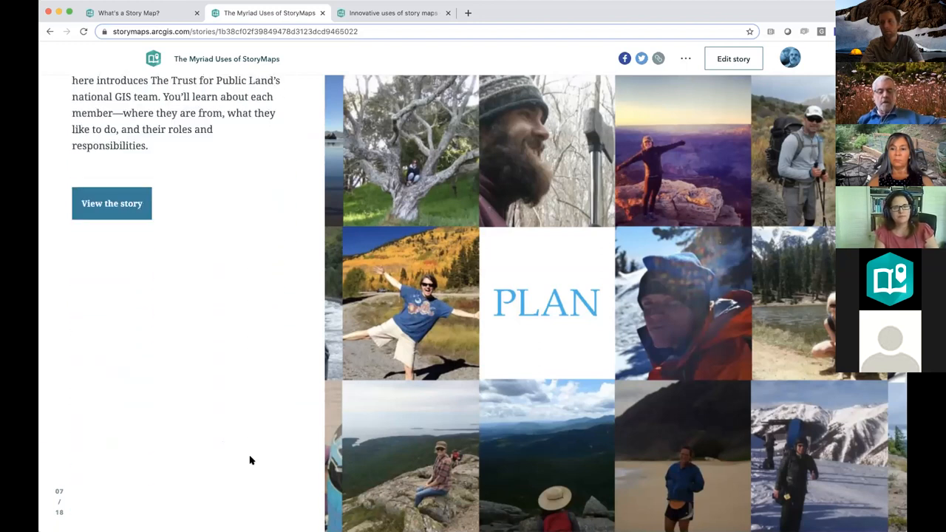
scroll("down", 3)
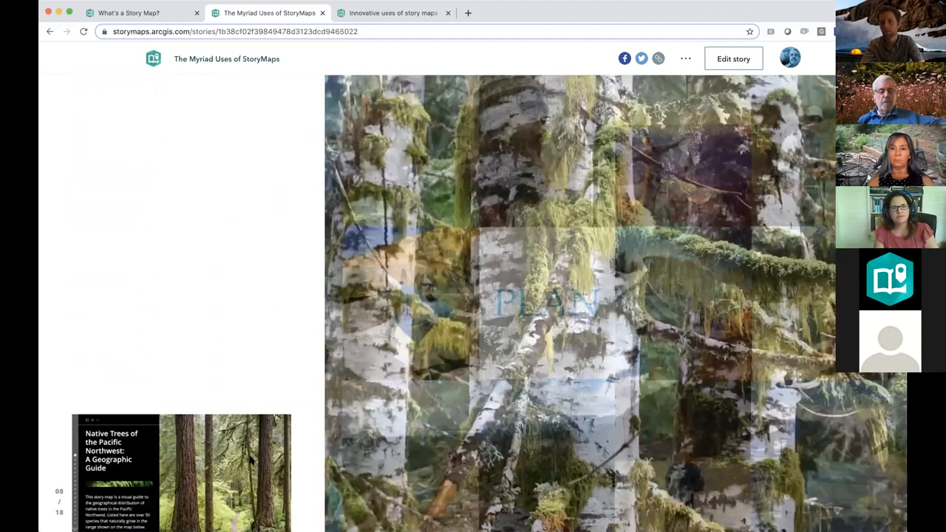
scroll("down", 3)
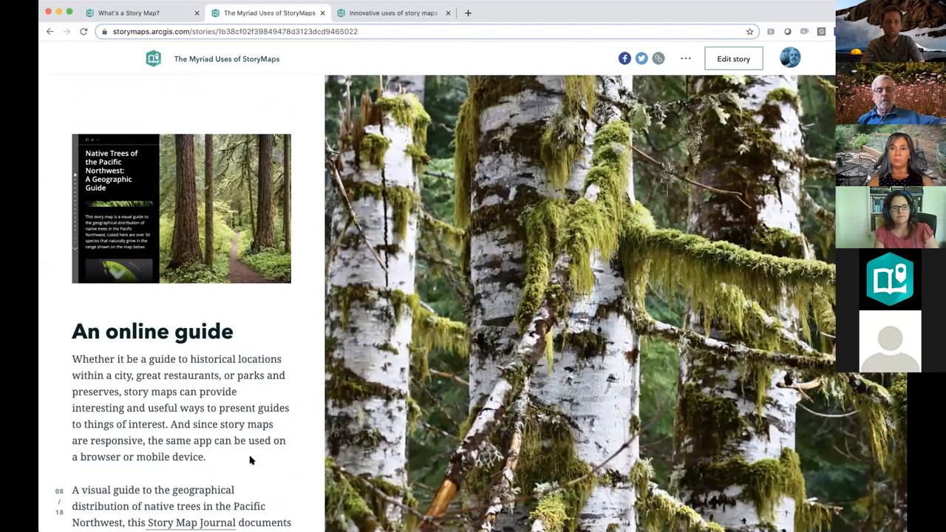
scroll("down", 3)
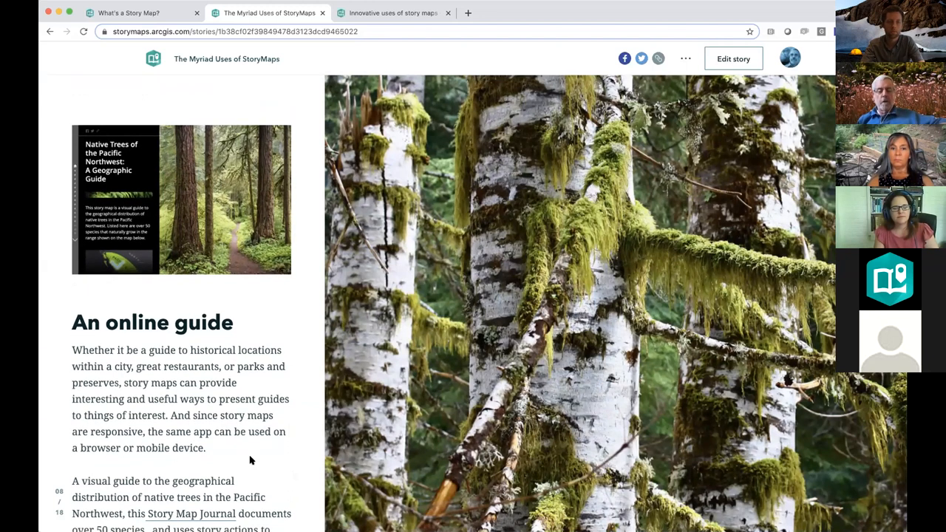
scroll("down", 3)
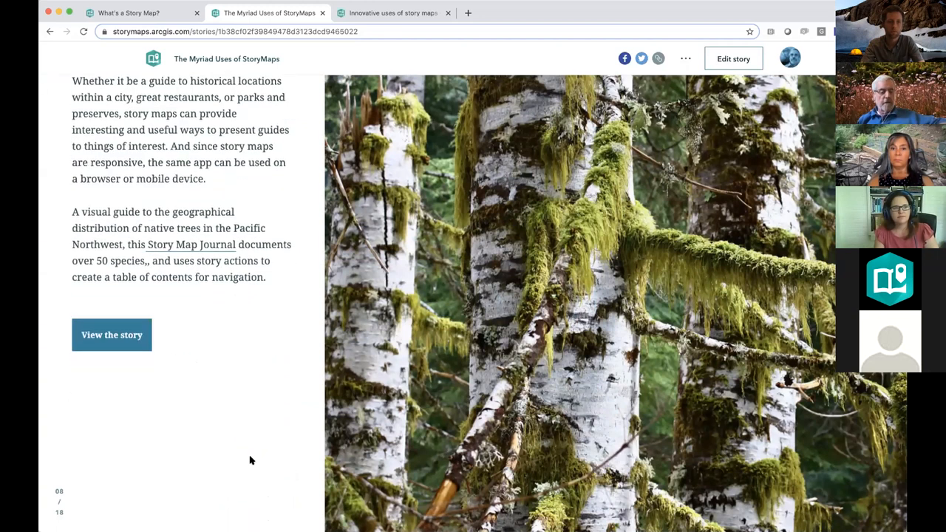
- Scroll from section 09 past tutorials and A simple crowdsource to section 16 of 18
scroll("down", 3)
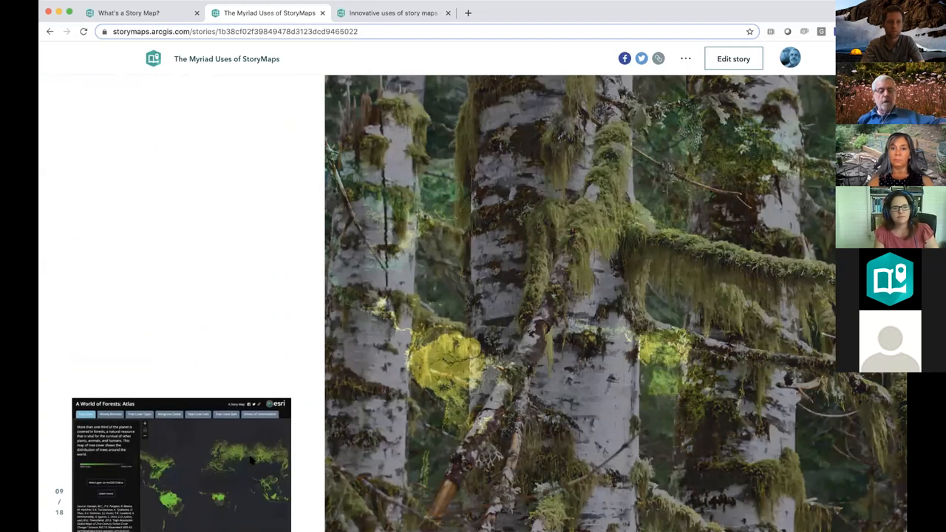
scroll("down", 3)
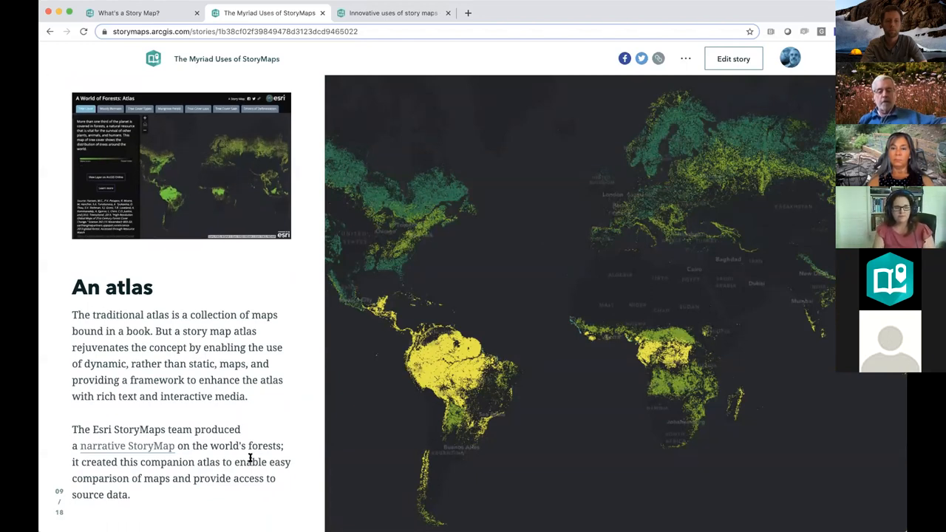
scroll("down", 3)
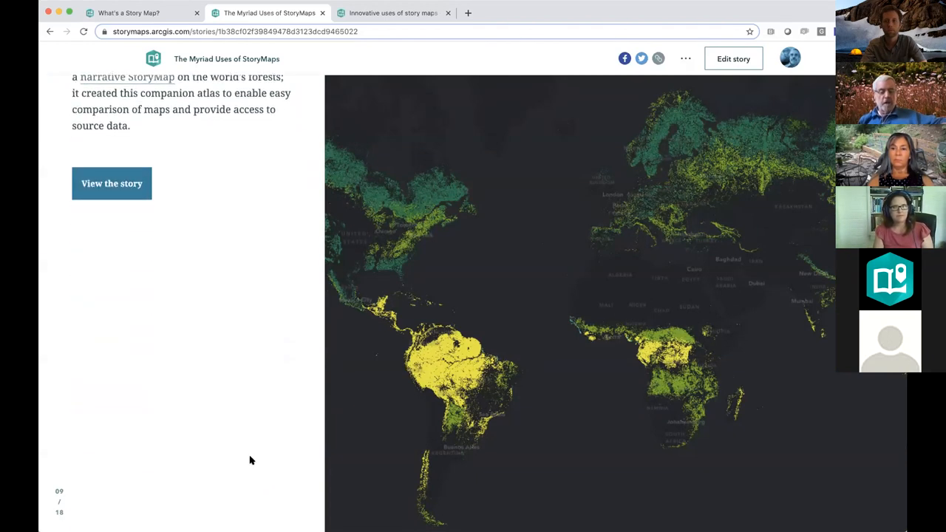
scroll("down", 3)
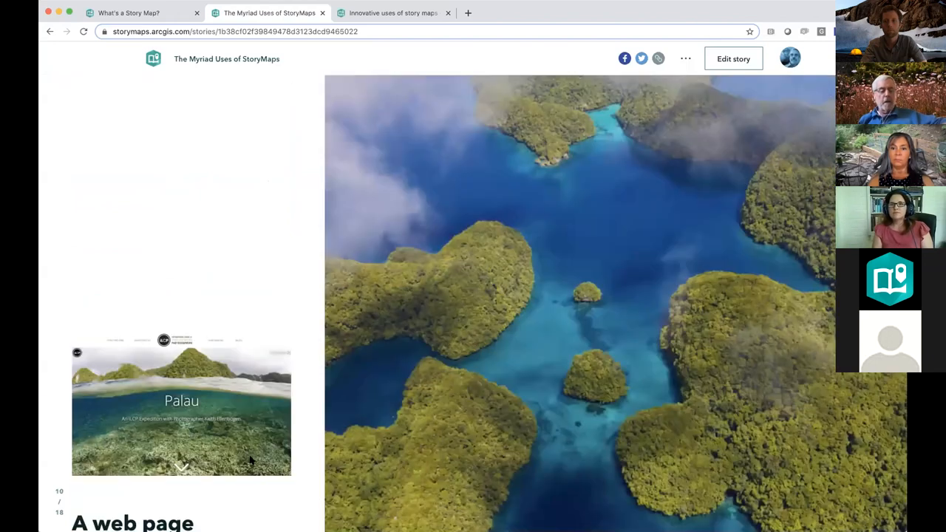
scroll("down", 3)
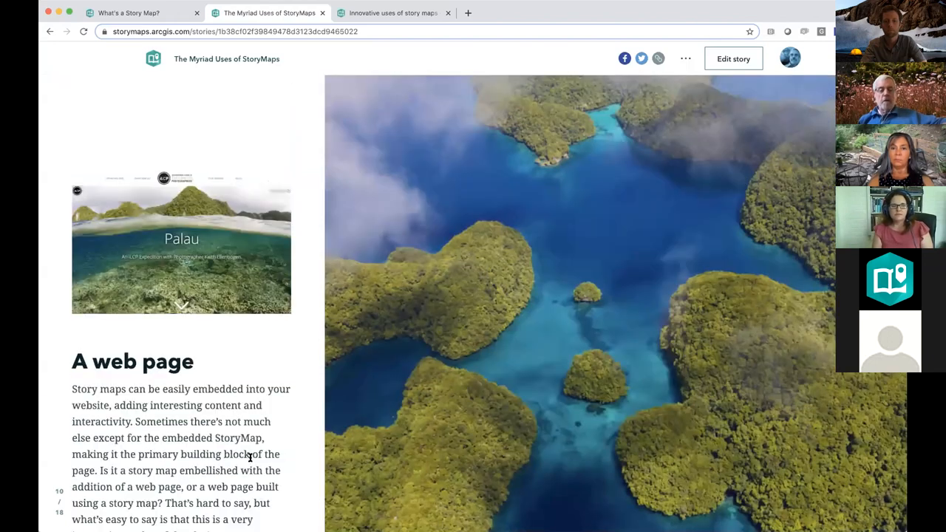
scroll("down", 3)
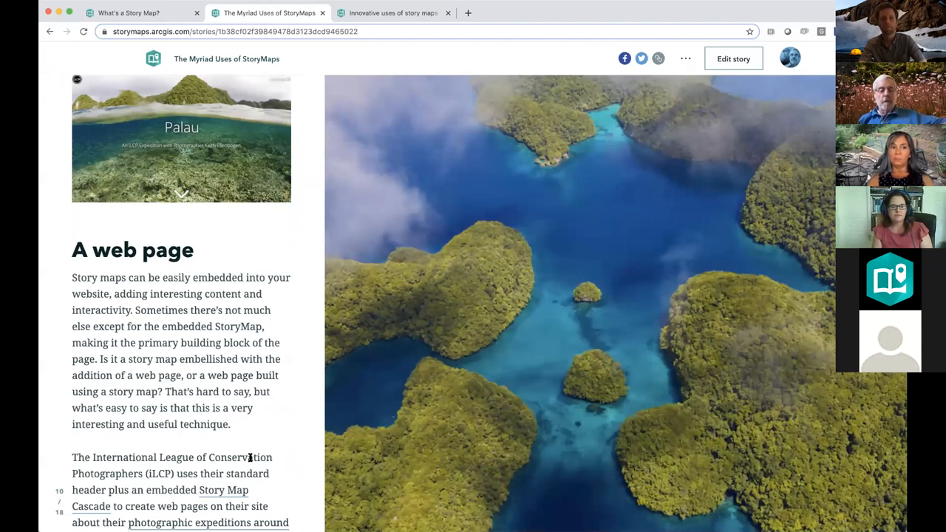
scroll("down", 3)
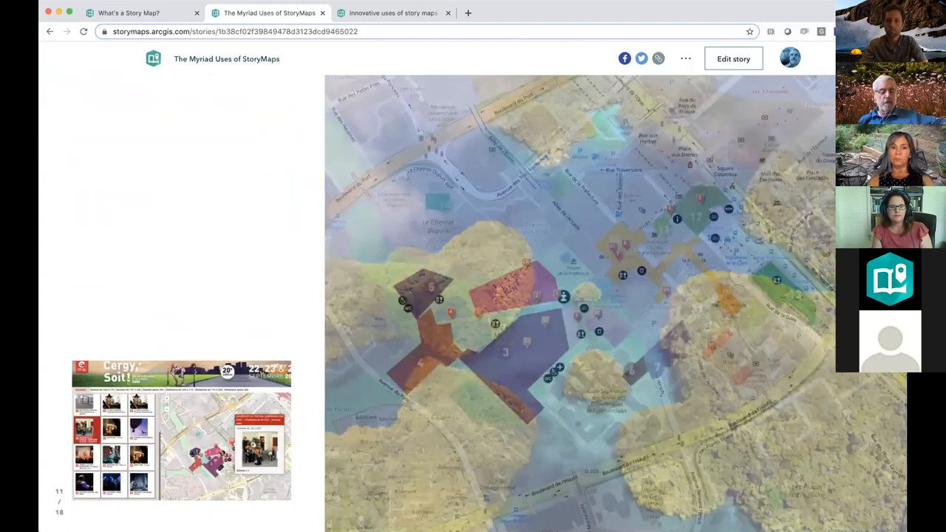
scroll("down", 3)
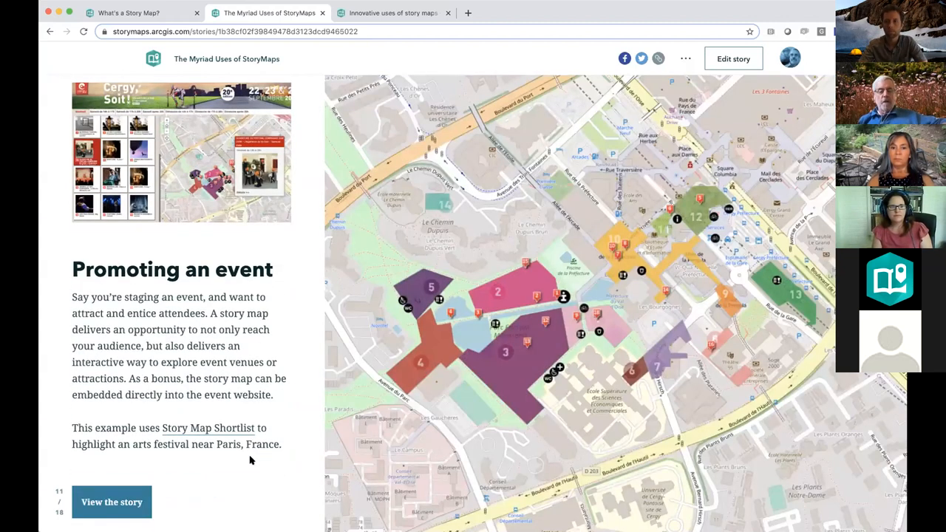
scroll("down", 3)
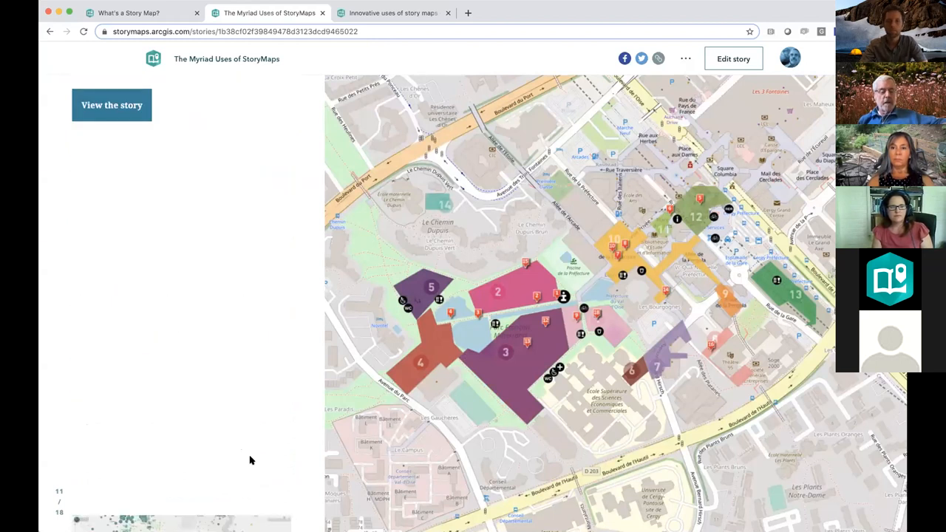
scroll("down", 3)
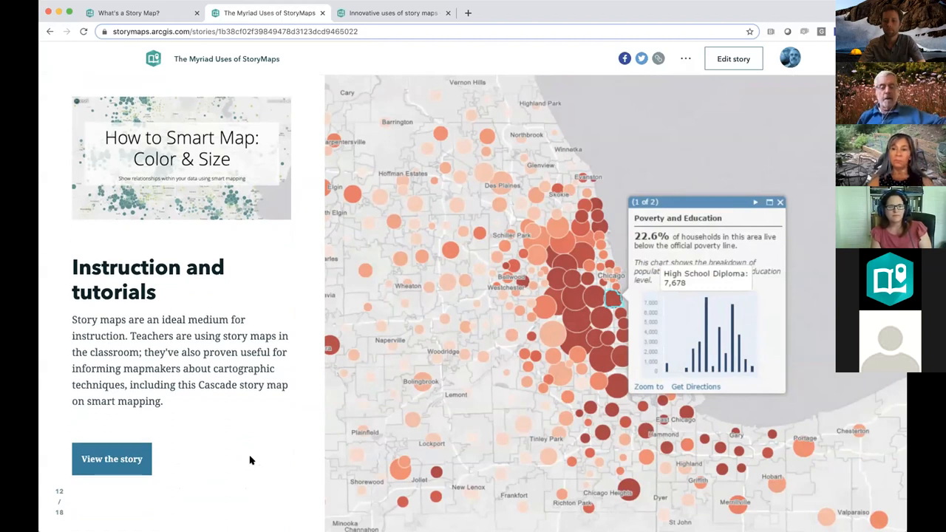
scroll("down", 3)
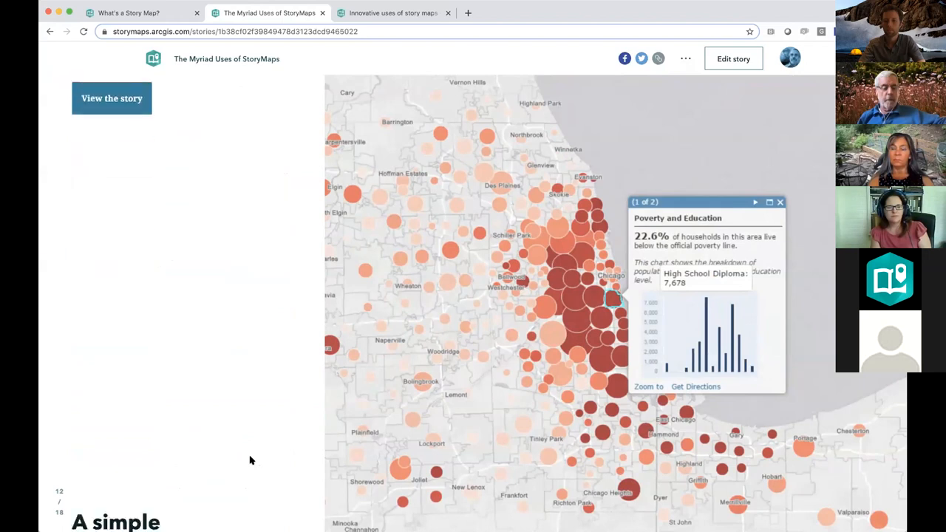
scroll("down", 3)
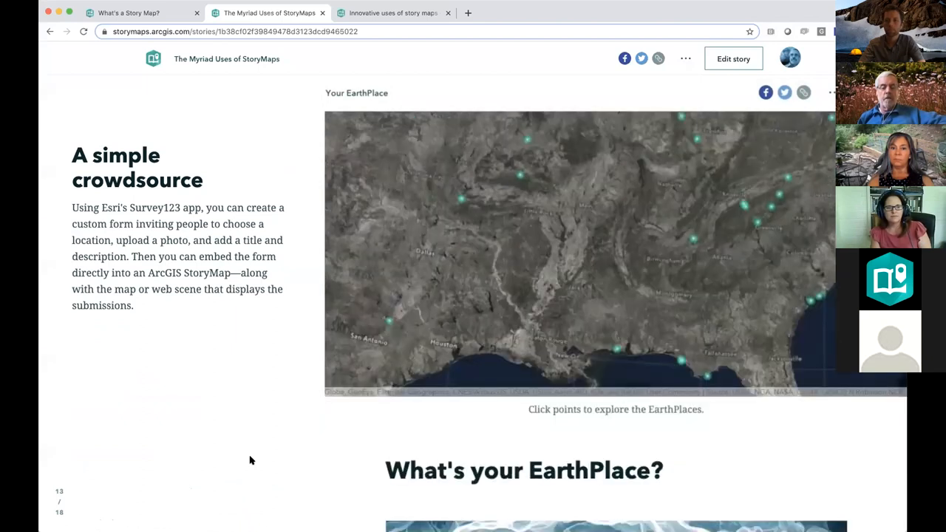
scroll("down", 3)
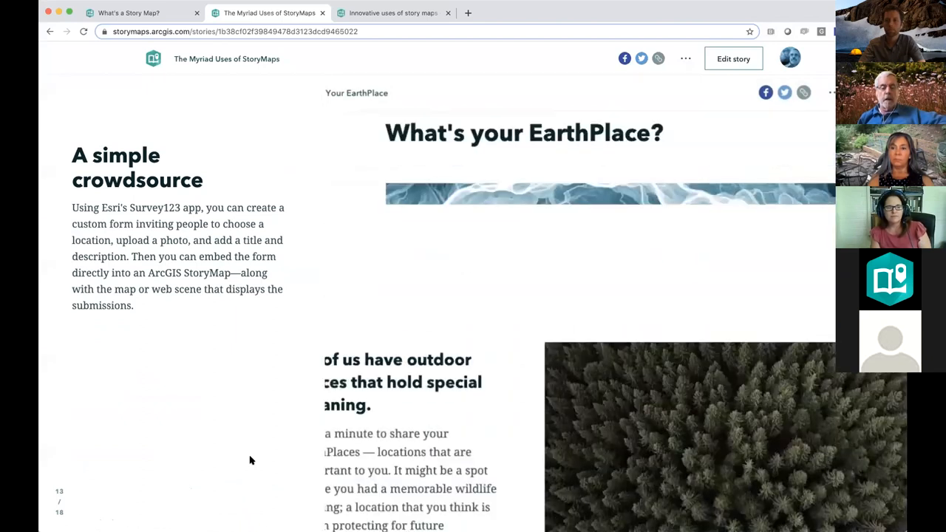
scroll("down", 3)
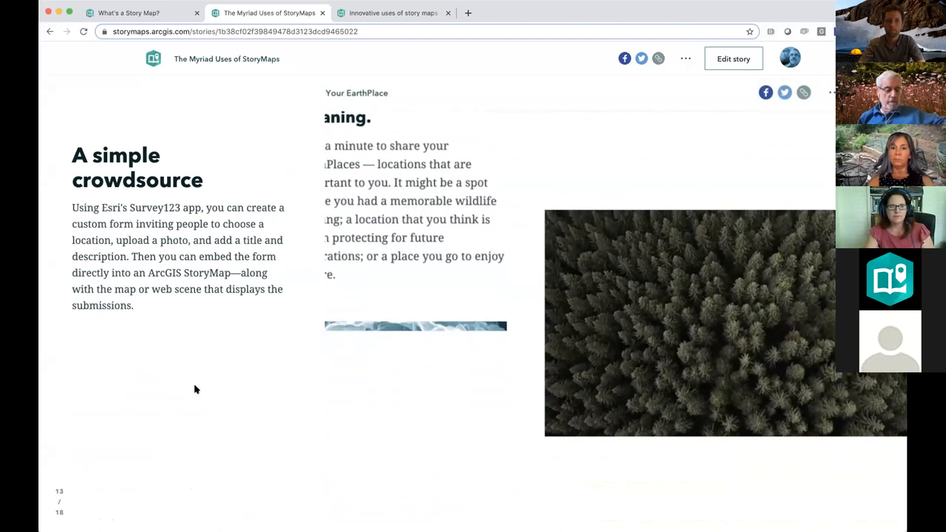
scroll("down", 3)
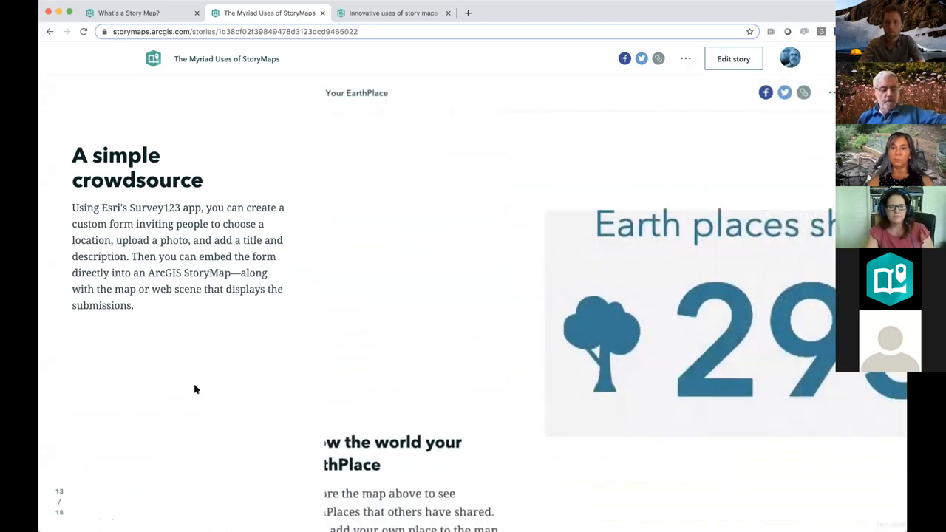
scroll("down", 3)
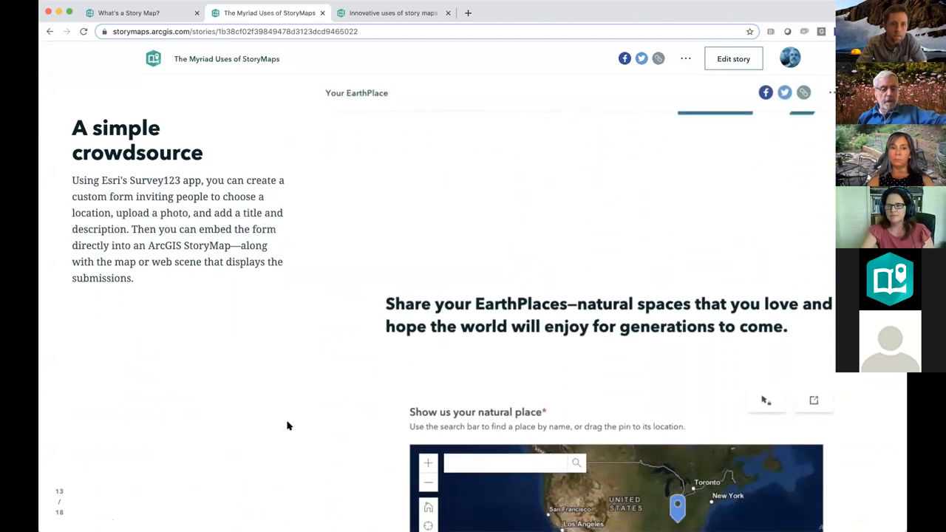
scroll("down", 3)
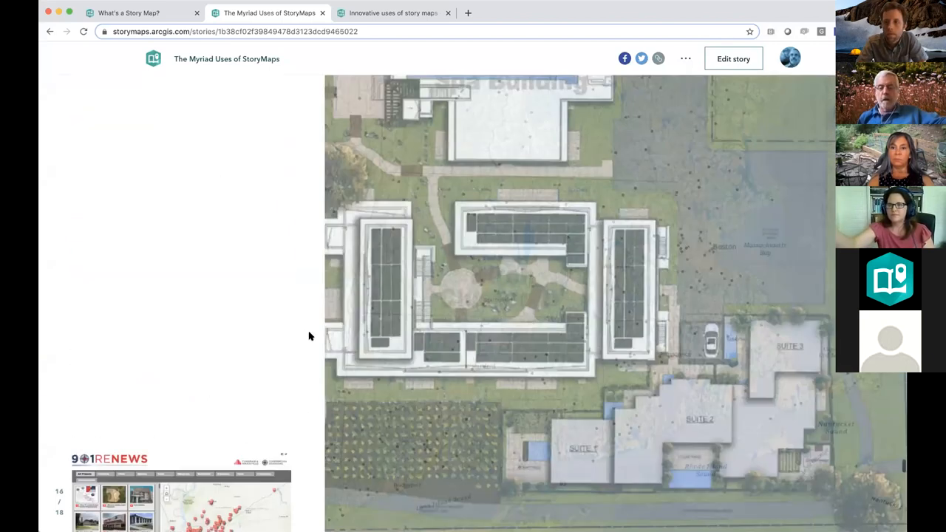
- Scroll past the Real estate example until A resume (17/18) comes into view
scroll("down", 3)
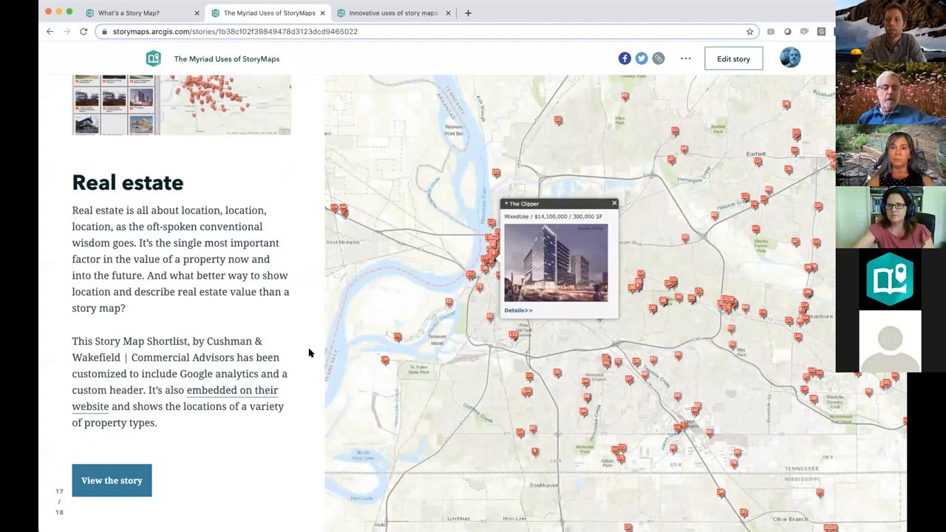
scroll("down", 3)
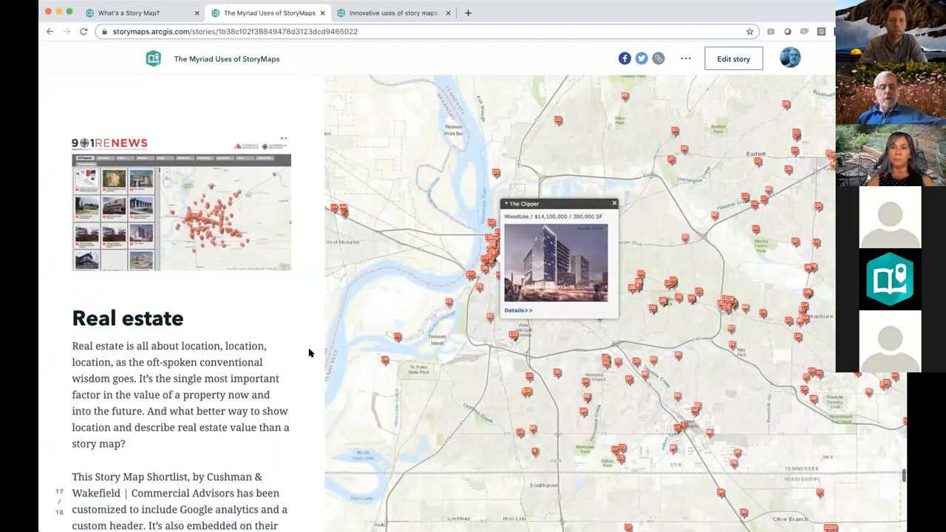
scroll("down", 3)
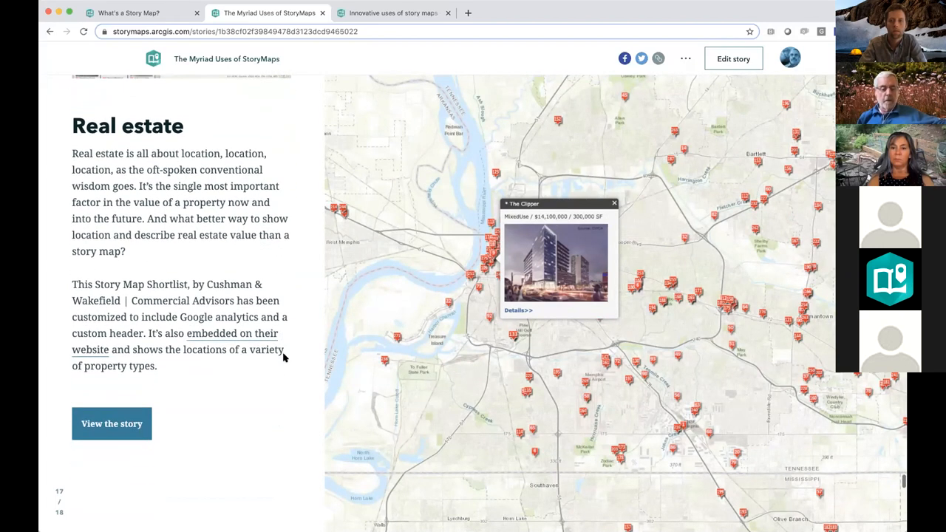
scroll("down", 3)
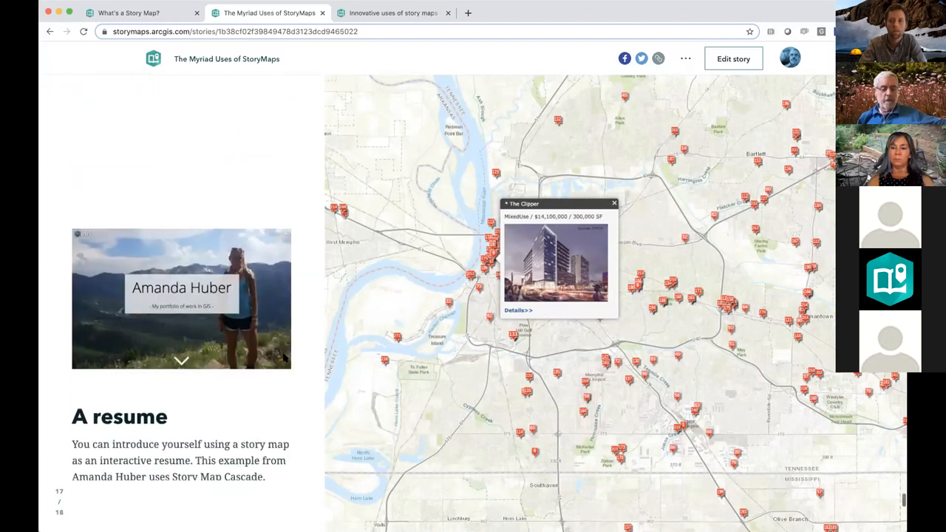
scroll("down", 3)
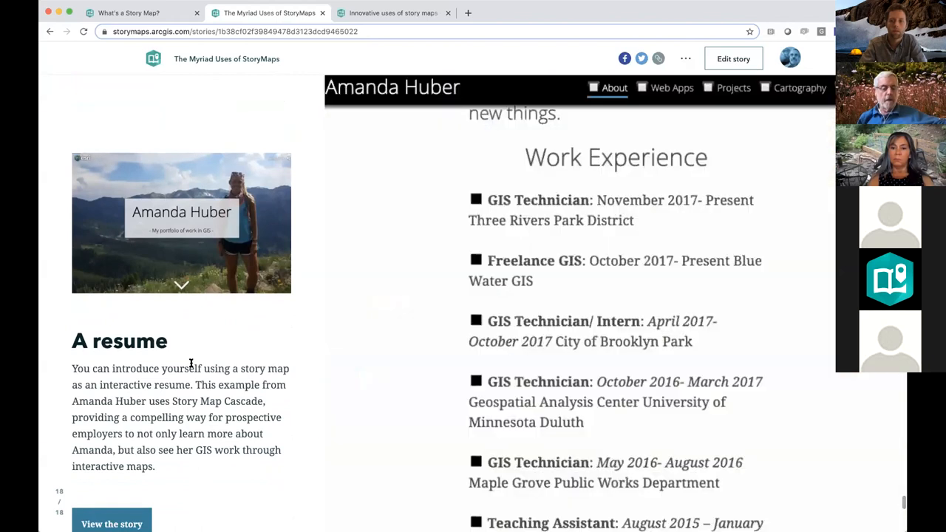
scroll("down", 3)
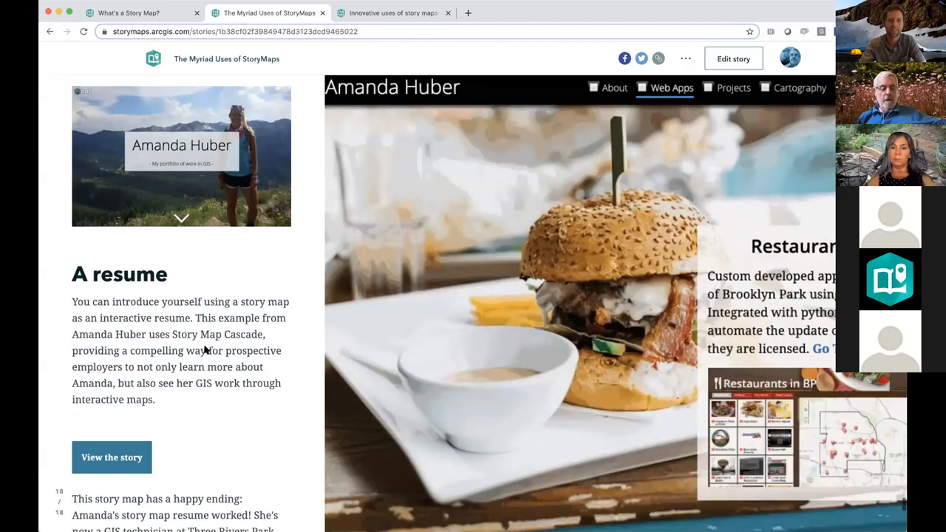
scroll("down", 3)
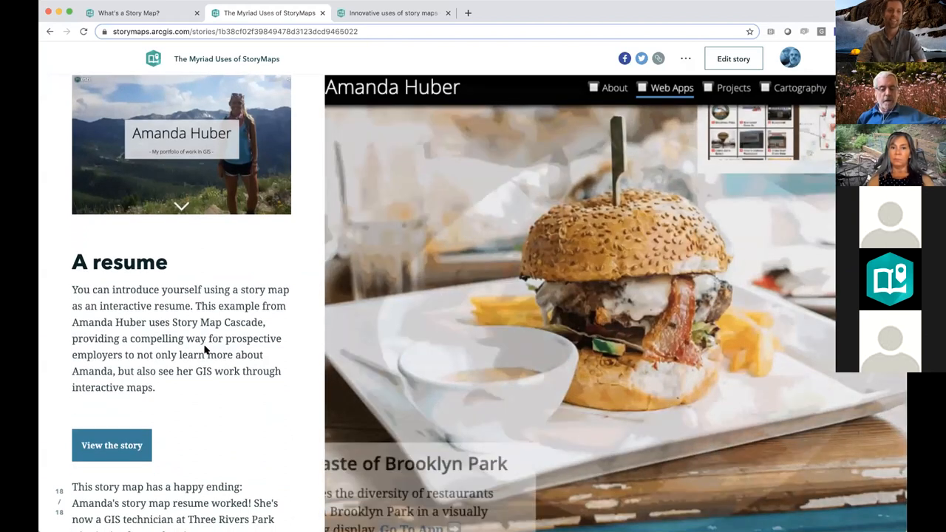
scroll("down", 3)
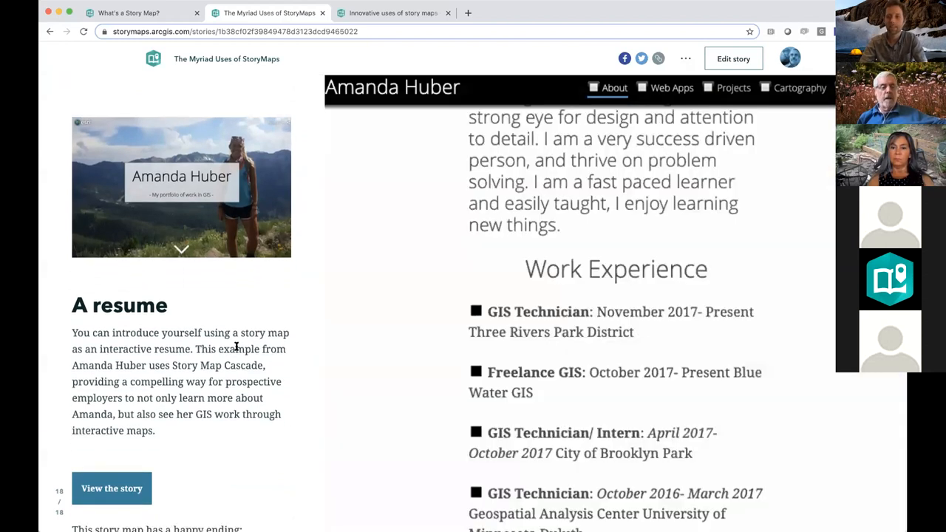
scroll("down", 3)
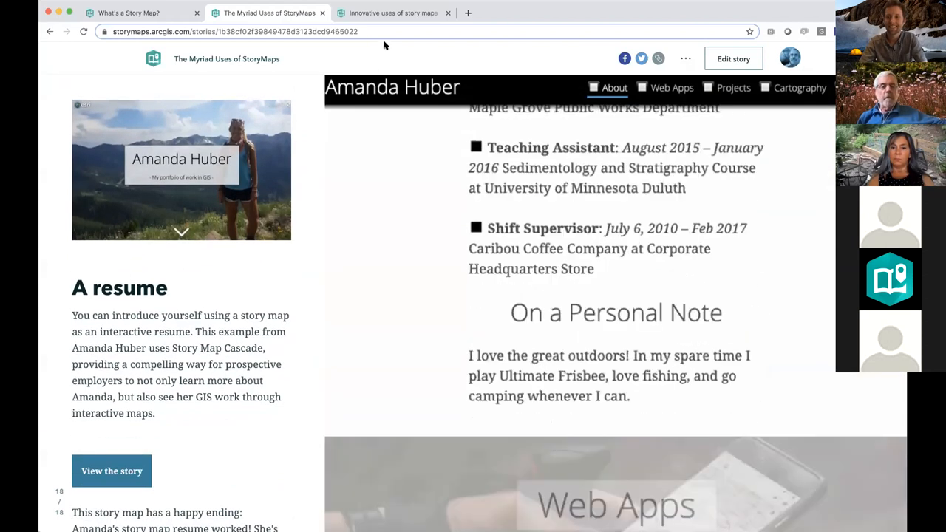
left_click(671, 87)
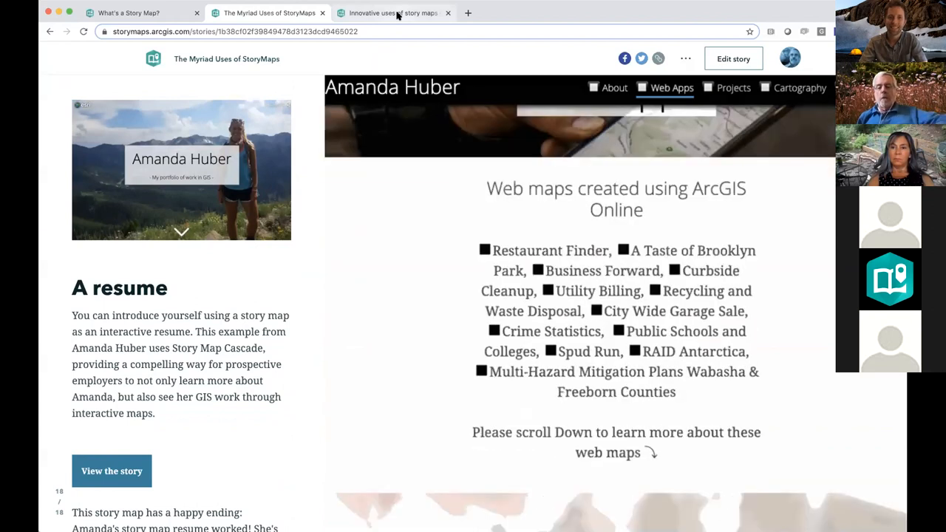
left_click(392, 13)
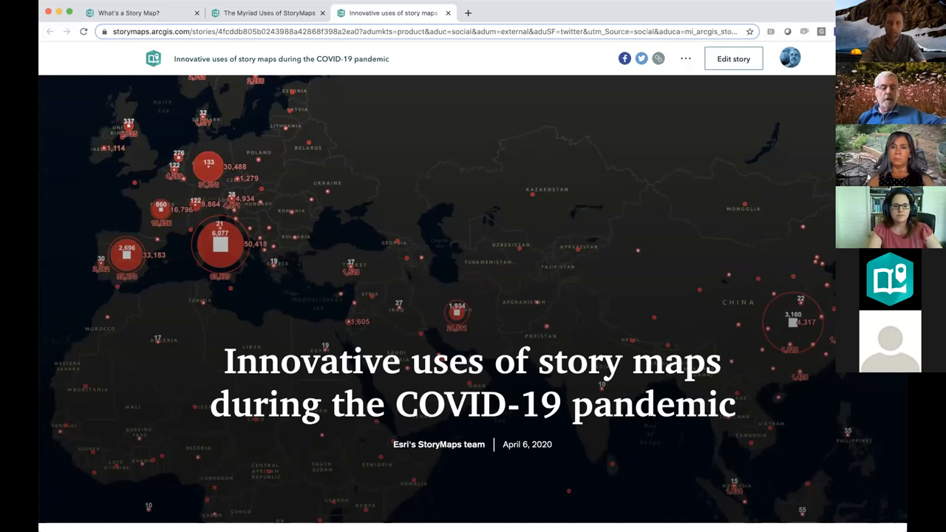
- Scroll from the cover past 'Share local planning information' to 'Provide accessible COVID-19 updates'
scroll("down", 3)
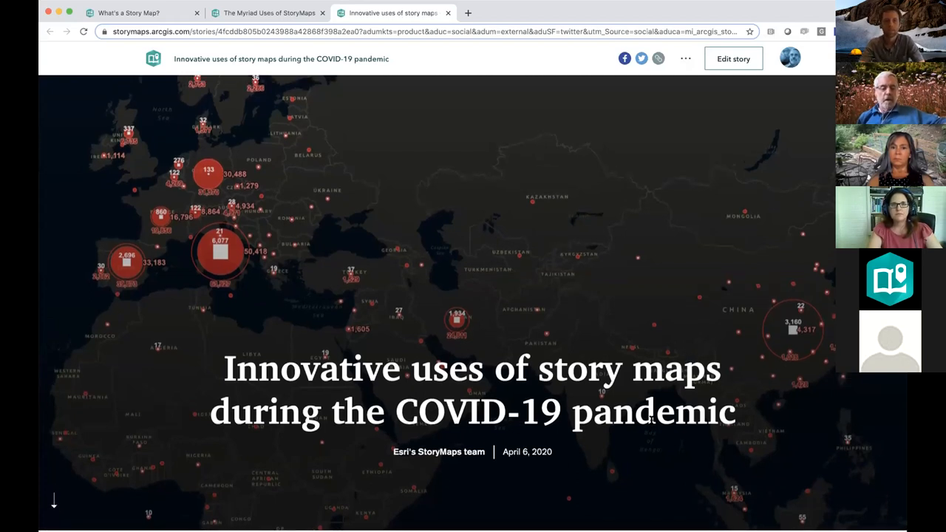
scroll("down", 3)
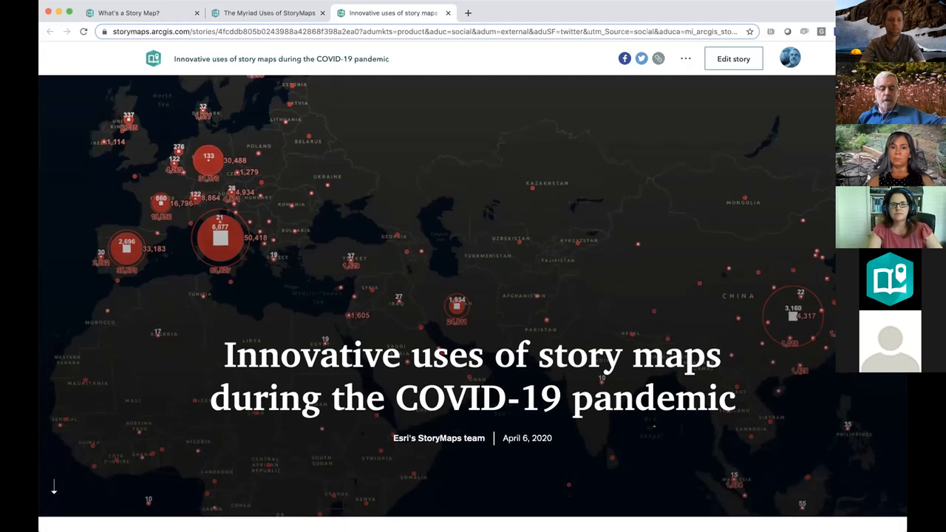
scroll("down", 3)
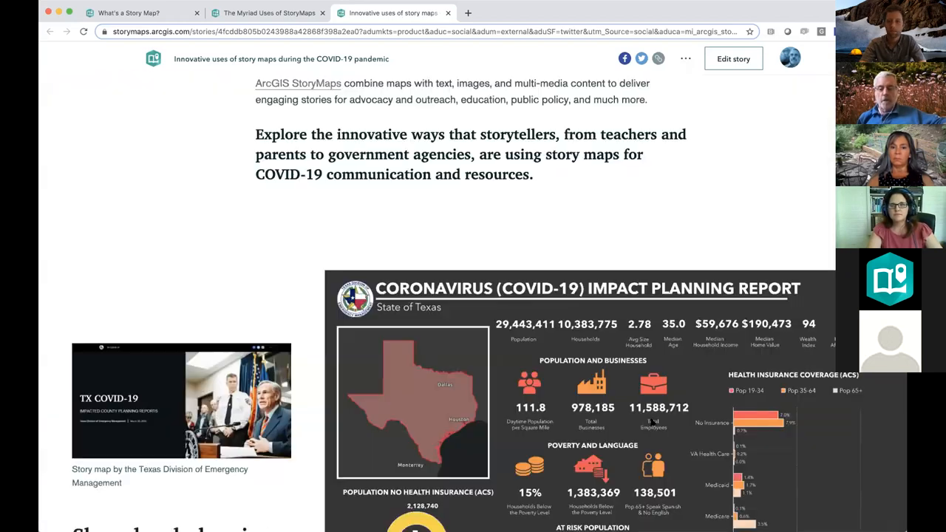
scroll("down", 3)
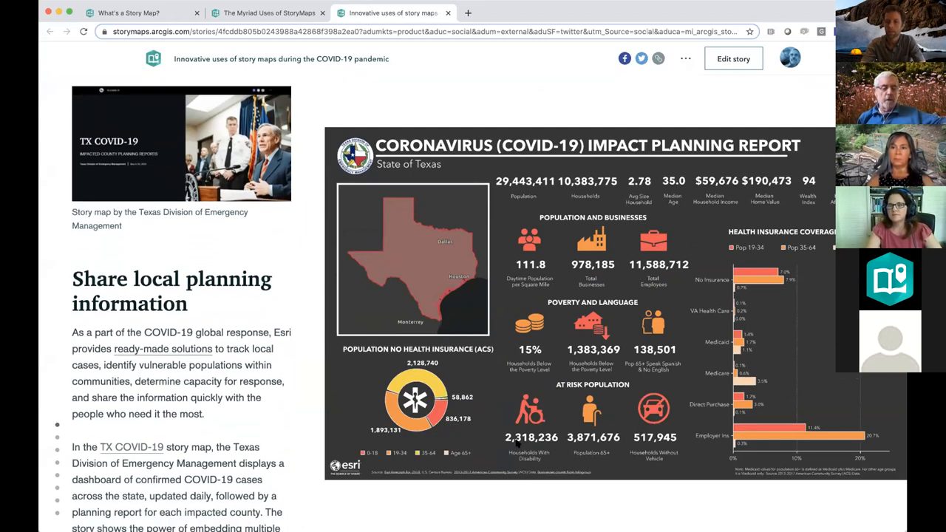
mouse_move(304, 460)
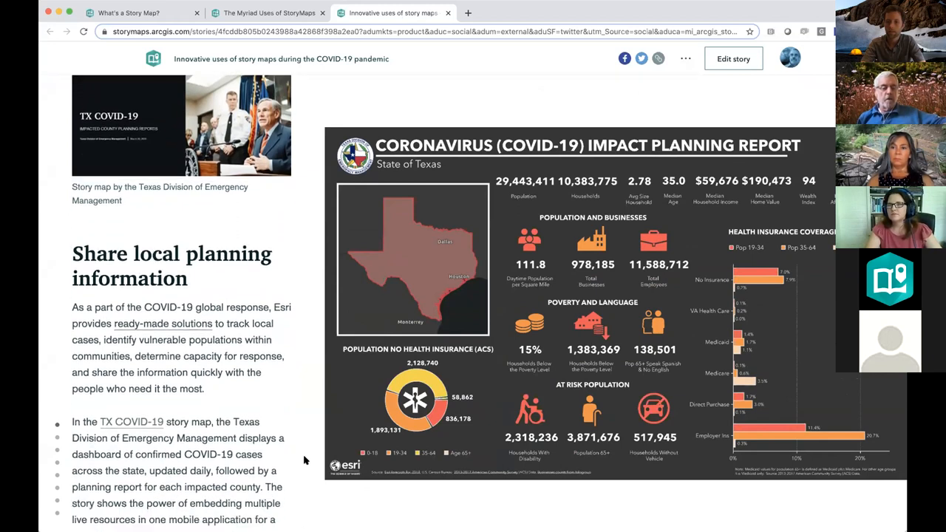
scroll("down", 3)
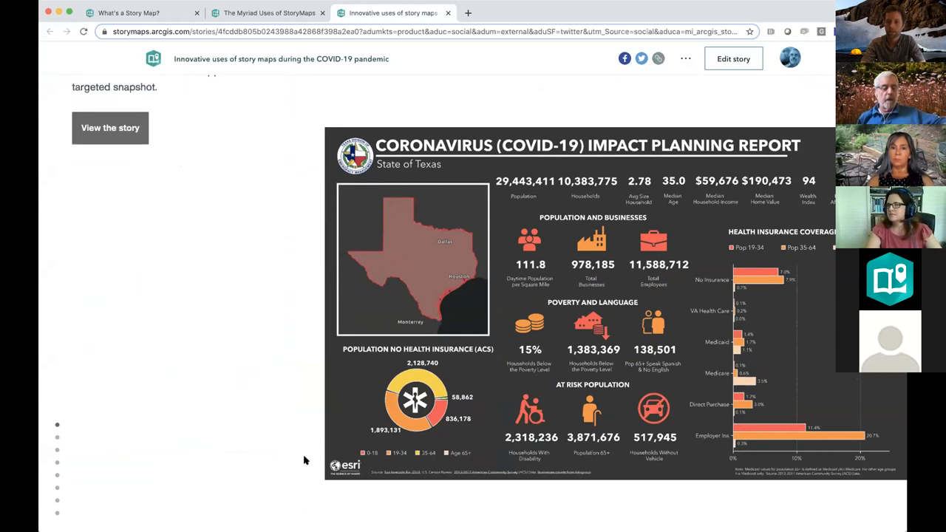
scroll("down", 3)
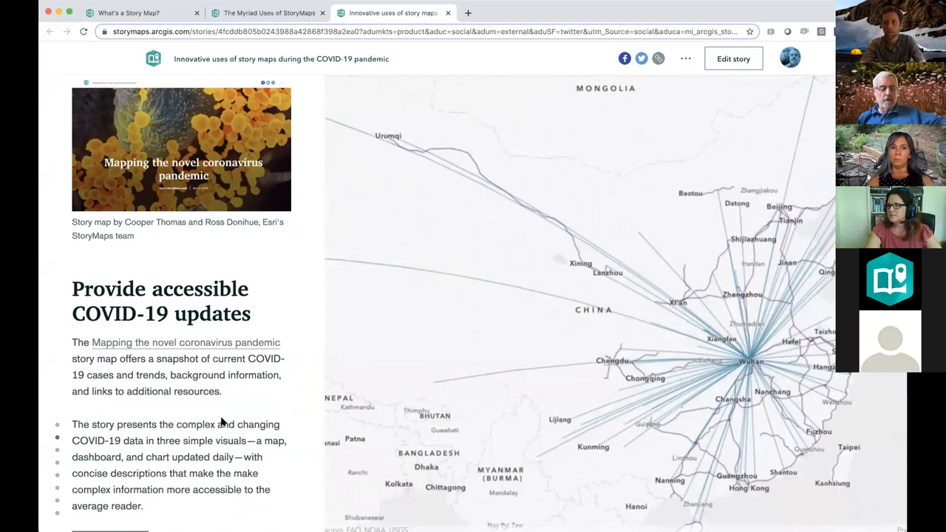
- Scroll through 'Communicate wellness and safety messages' and 'Provide educational resources' to Mapping Favorite Color
scroll("down", 3)
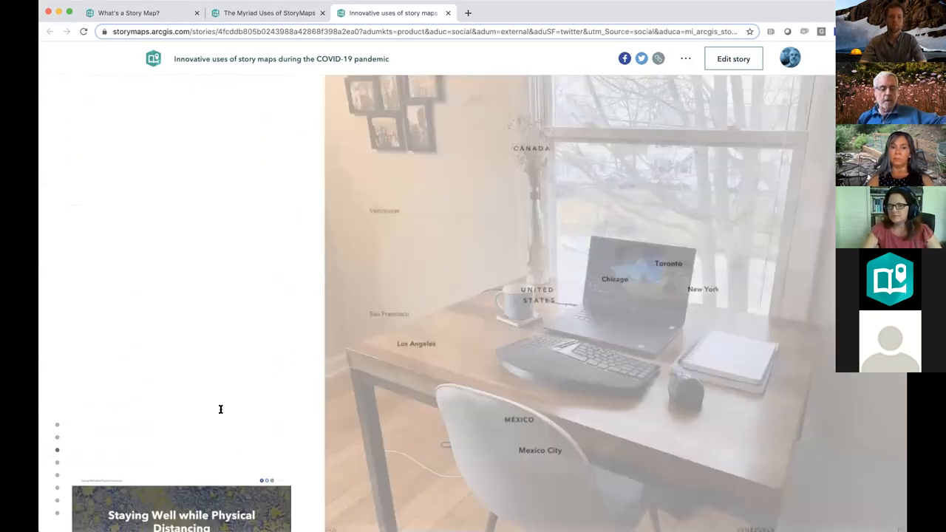
scroll("down", 3)
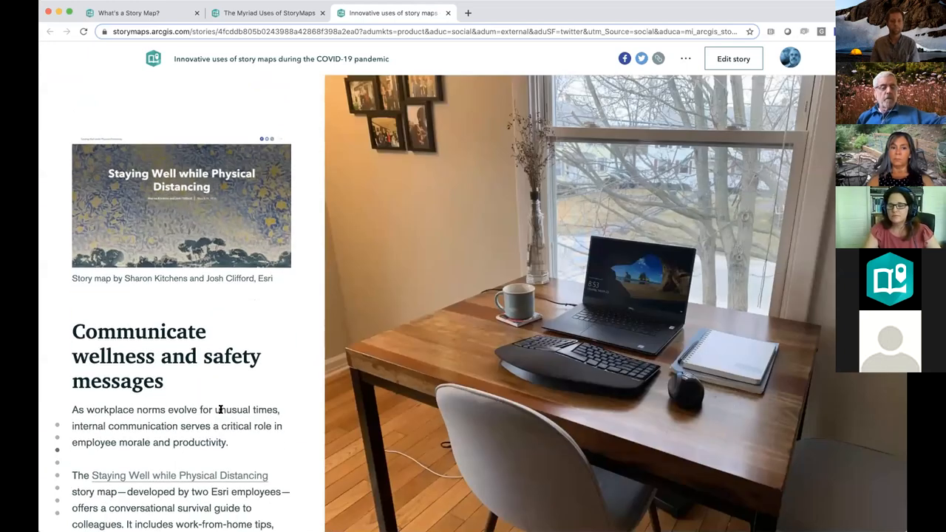
scroll("down", 3)
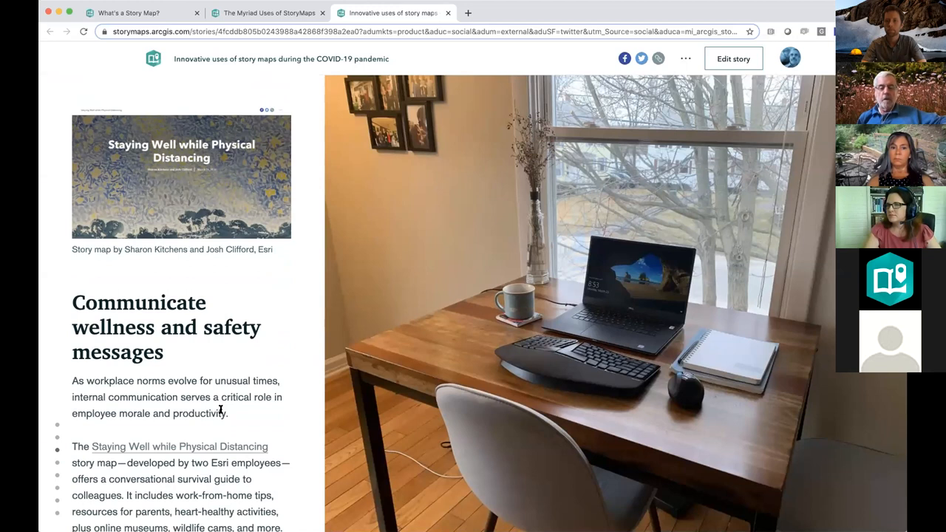
scroll("down", 3)
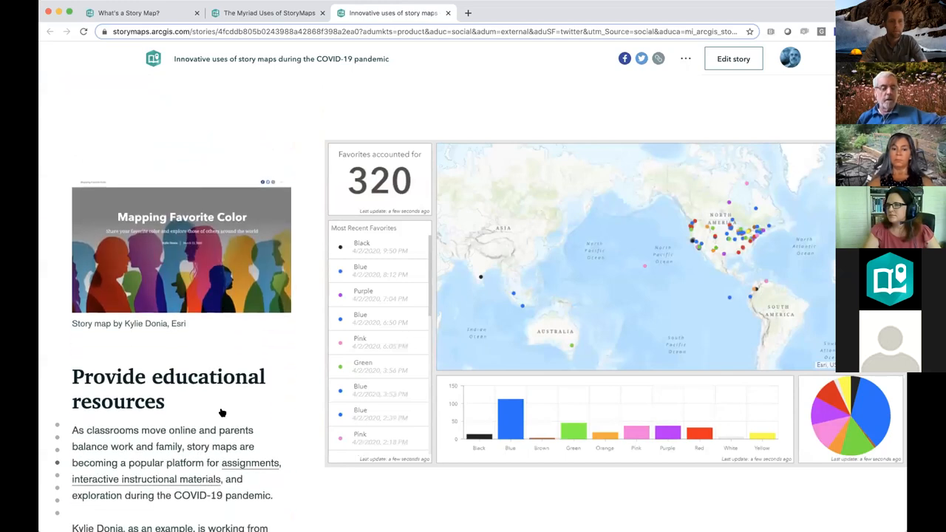
scroll("down", 3)
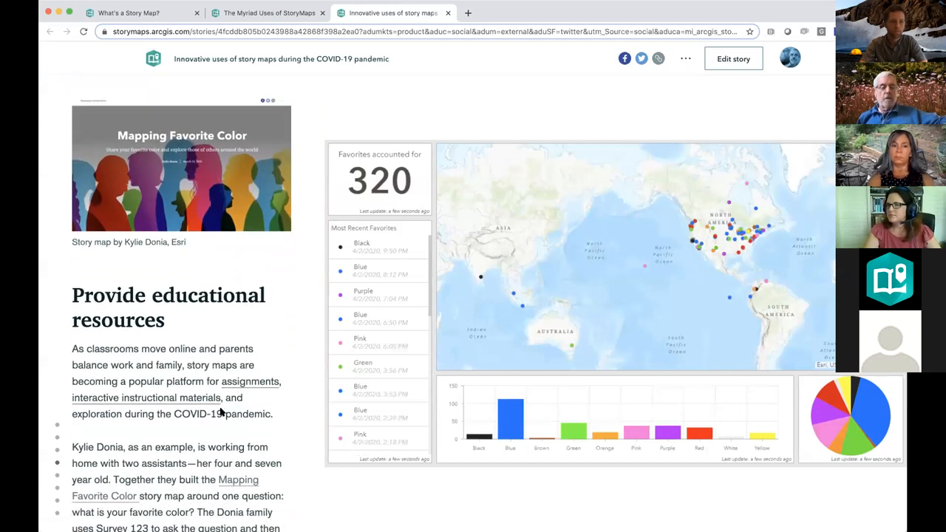
scroll("down", 3)
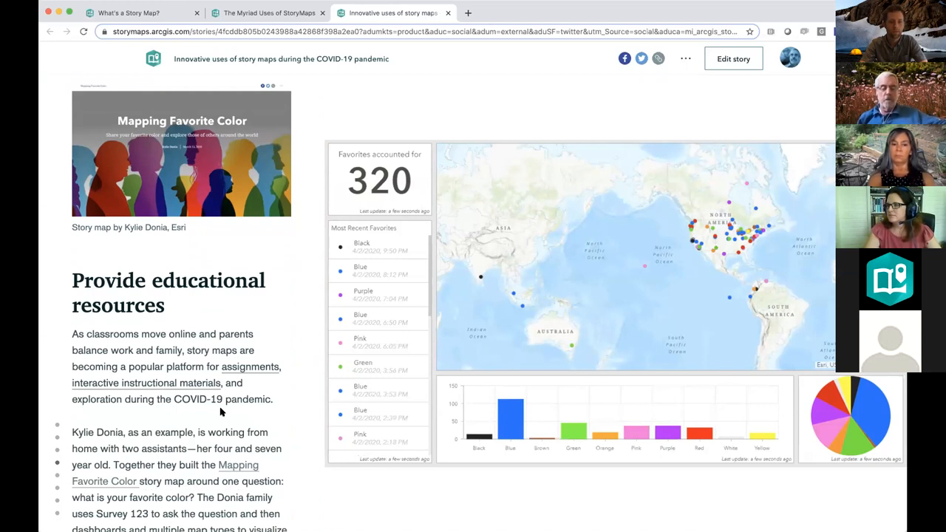
mouse_move(198, 405)
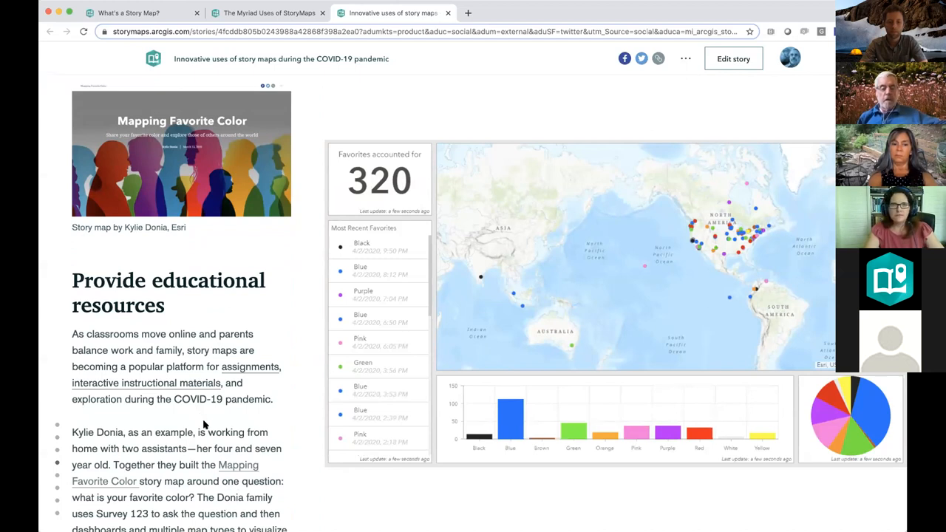
scroll("down", 3)
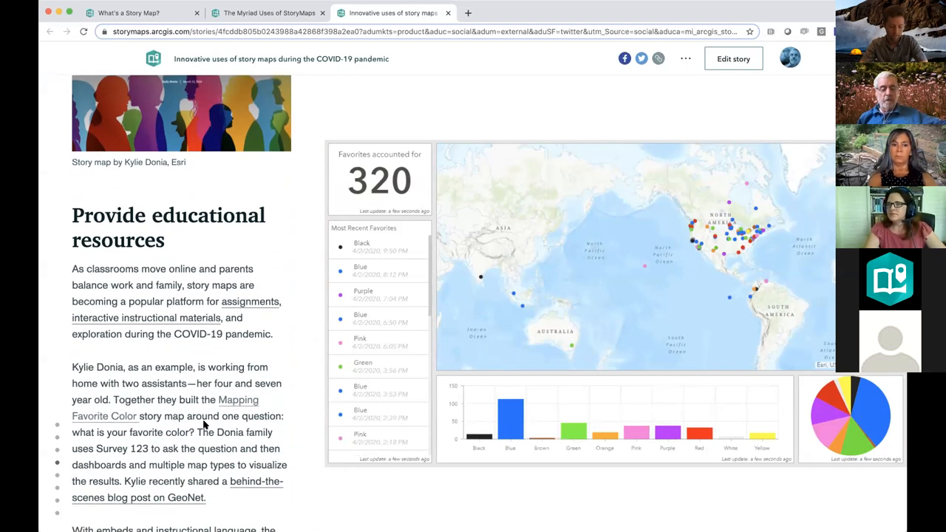
scroll("down", 3)
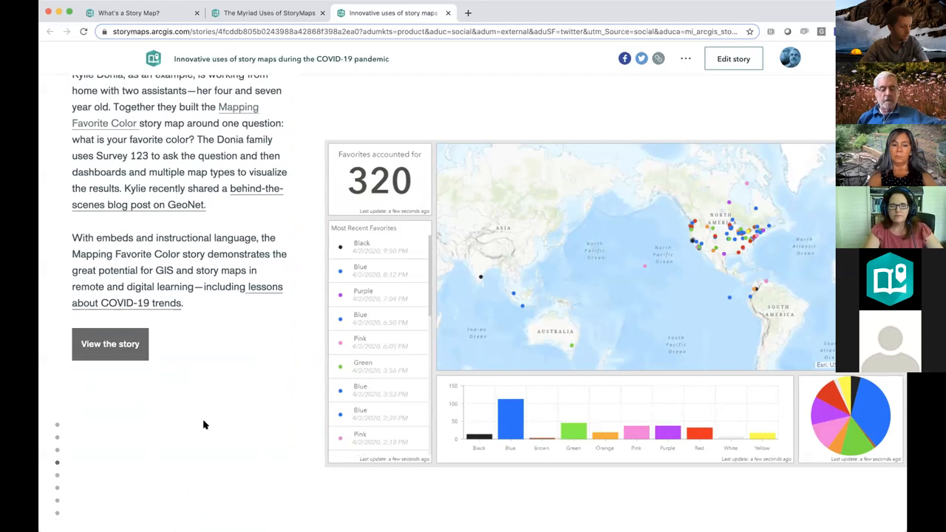
scroll("down", 3)
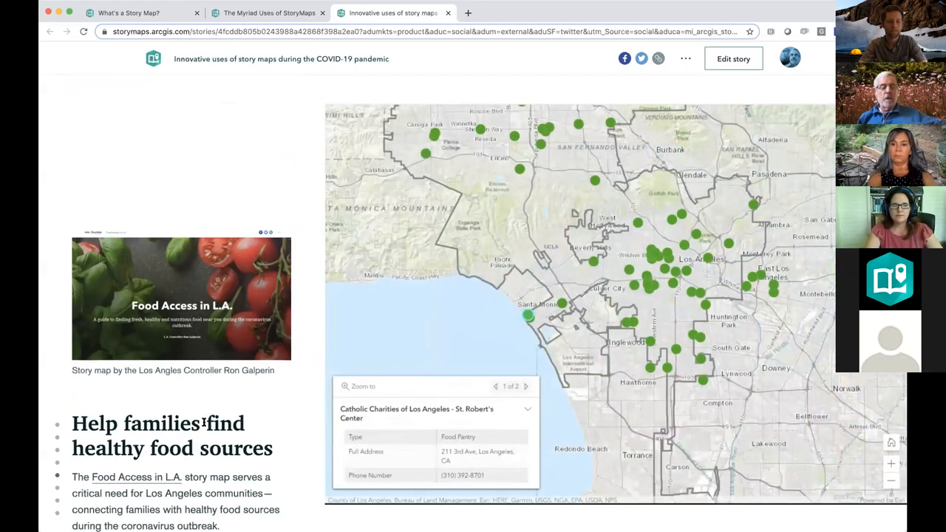
- Scroll past 'Explain data analysis and visualization' to 'Help communities make useful maps'
scroll("down", 3)
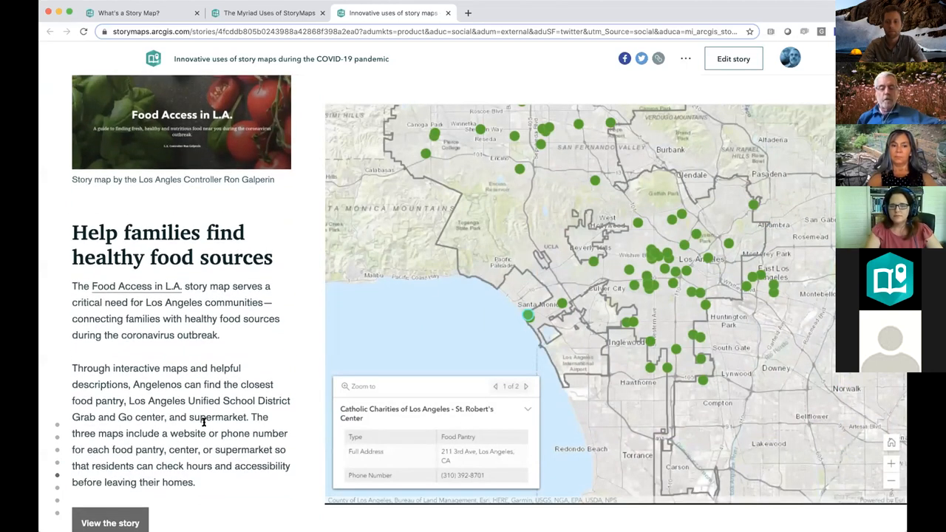
scroll("down", 3)
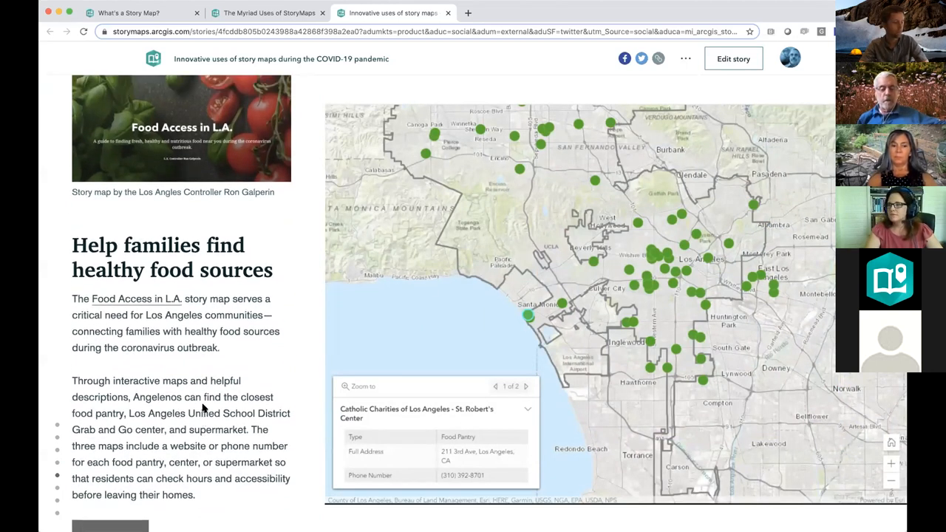
scroll("down", 3)
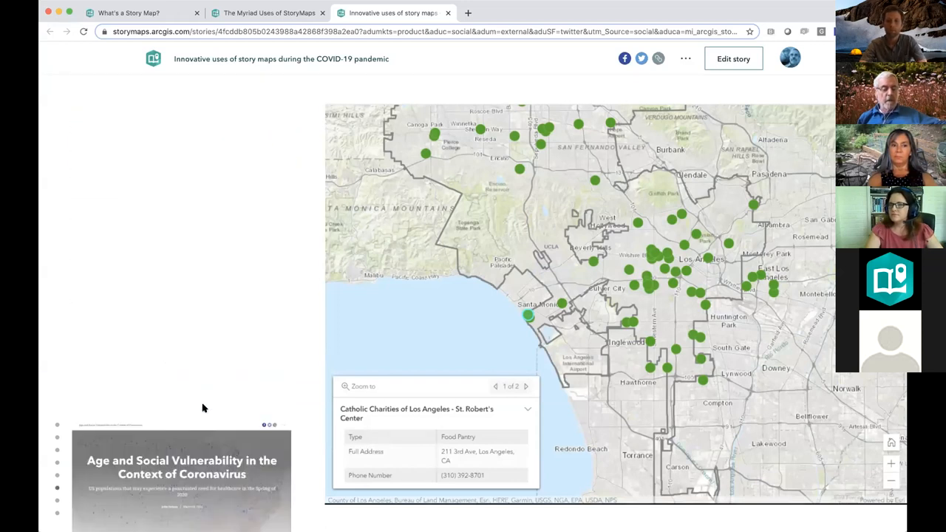
scroll("down", 3)
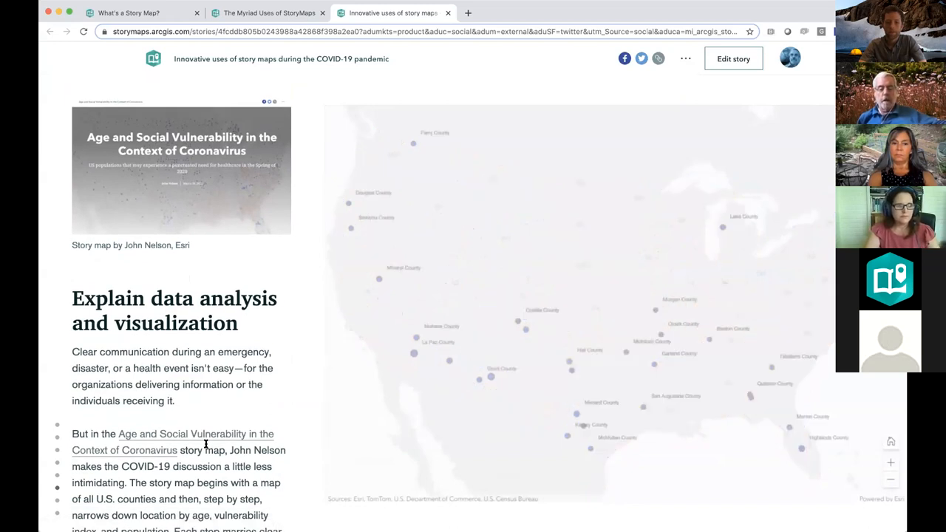
scroll("down", 3)
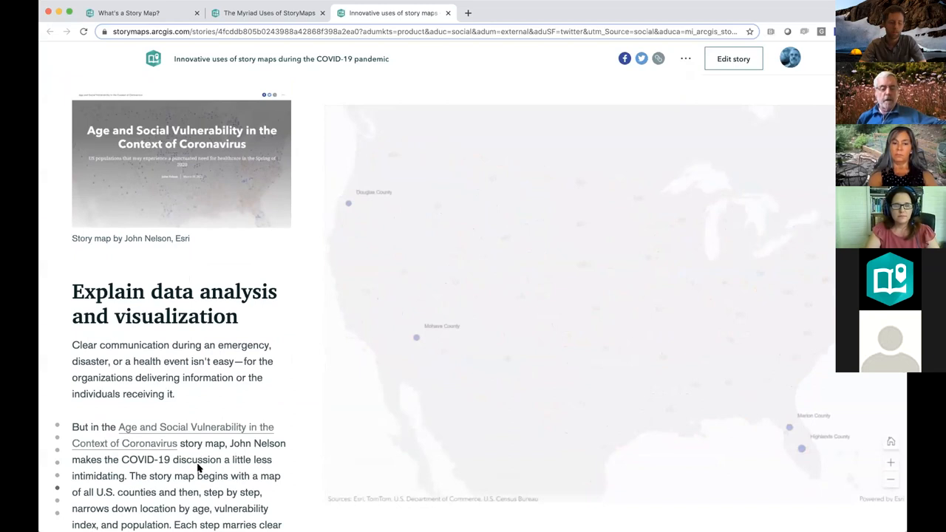
scroll("down", 3)
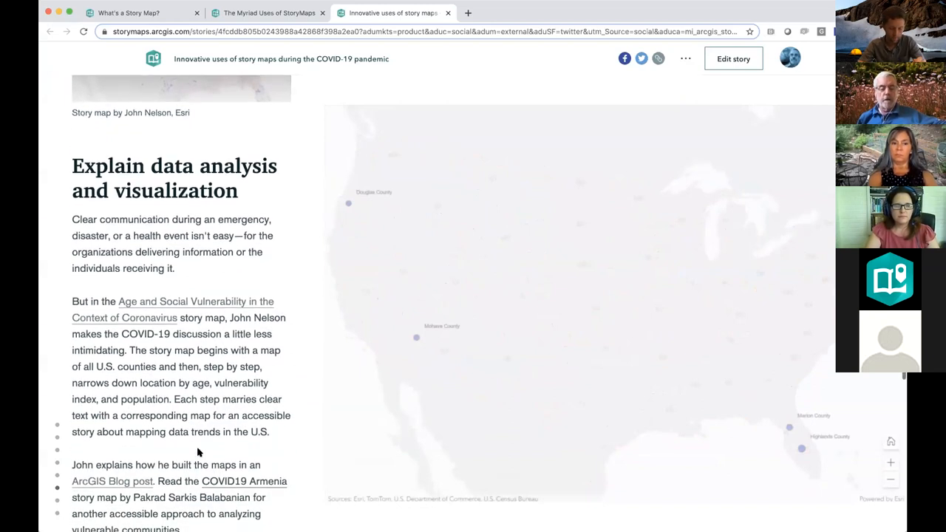
scroll("down", 3)
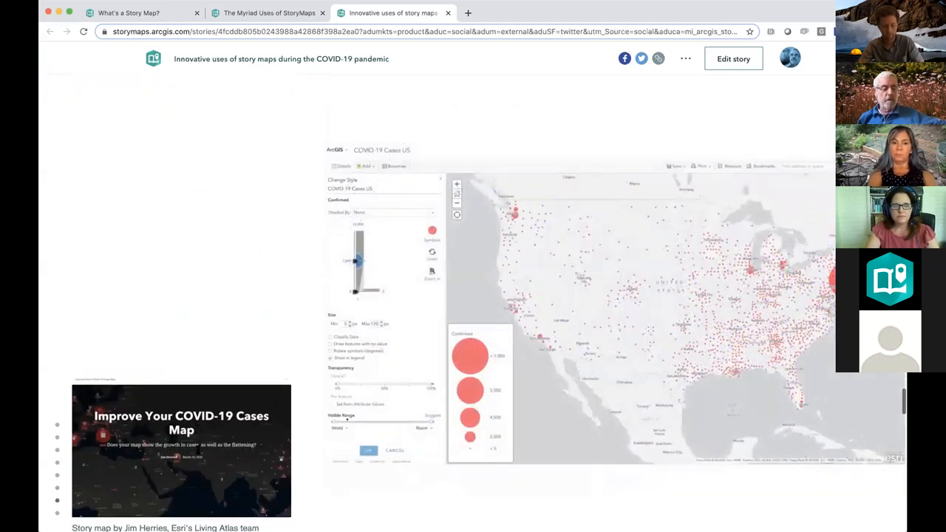
scroll("down", 3)
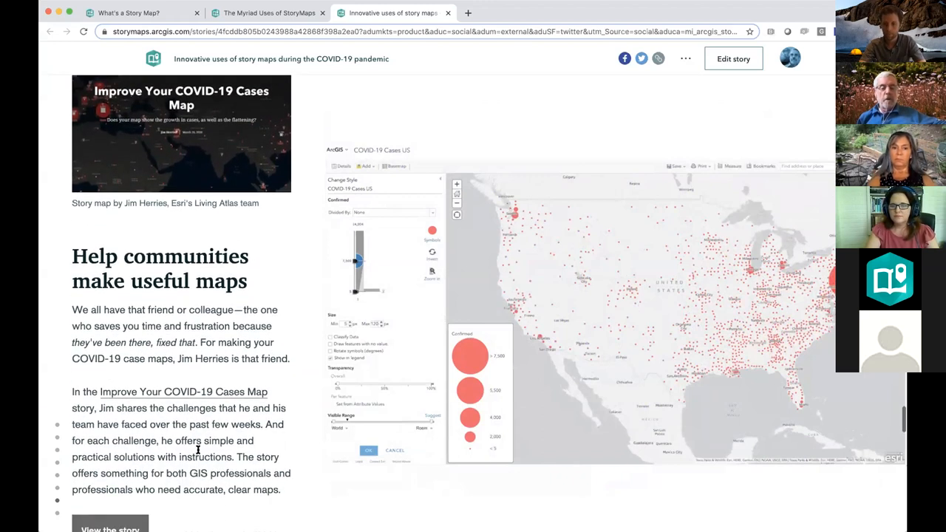
- Scroll past the COVID-19 Cases Map to the Cherry Blossoms 'Create virtual experiences' section
scroll("down", 3)
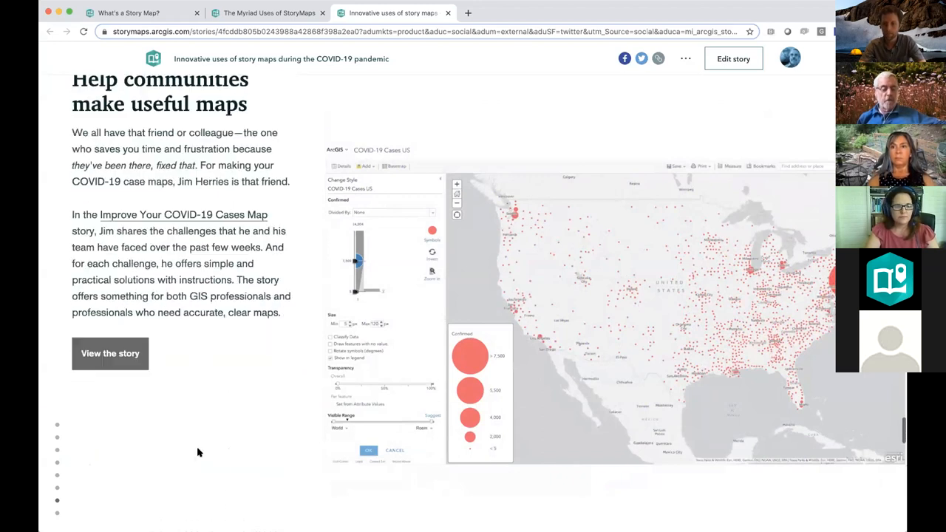
scroll("down", 3)
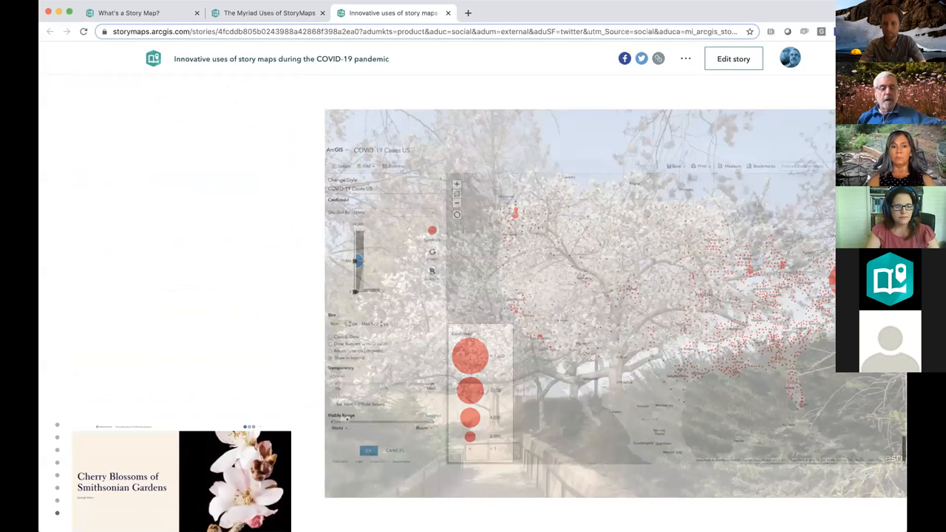
scroll("down", 3)
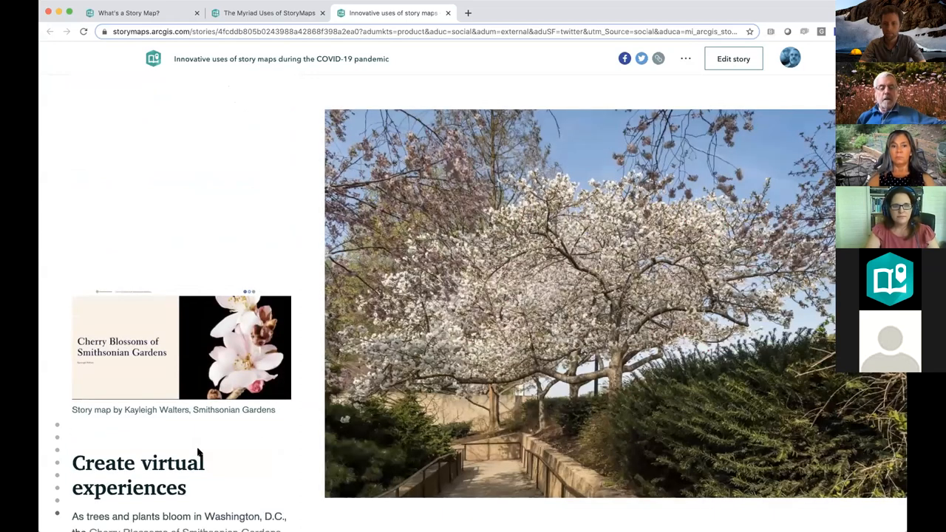
scroll("down", 3)
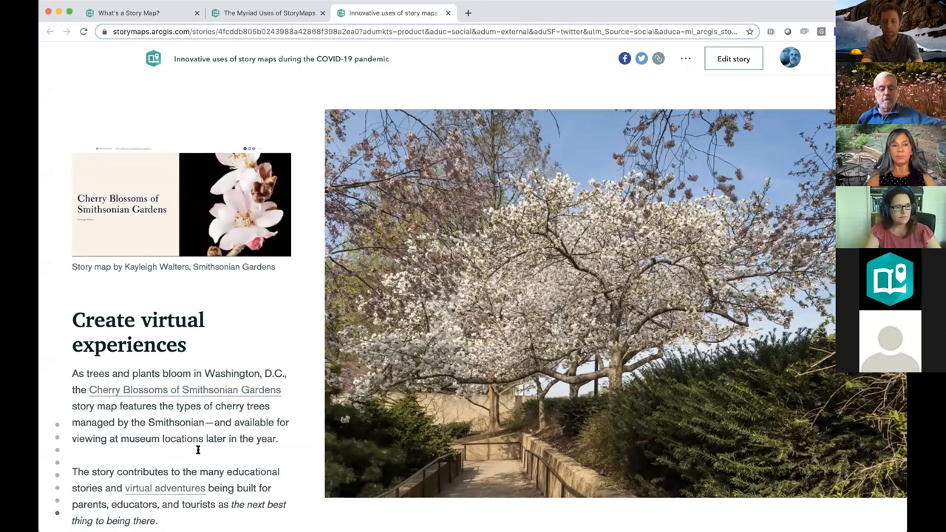
scroll("down", 3)
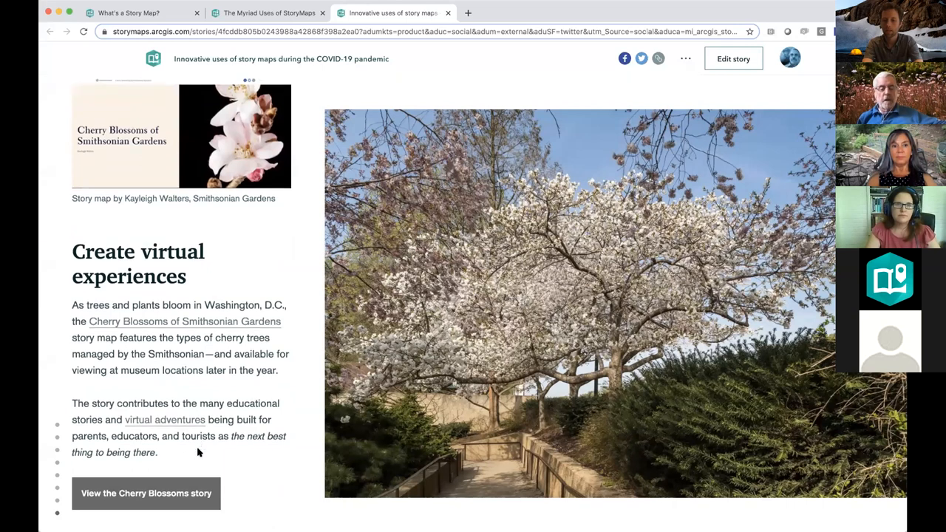
scroll("down", 3)
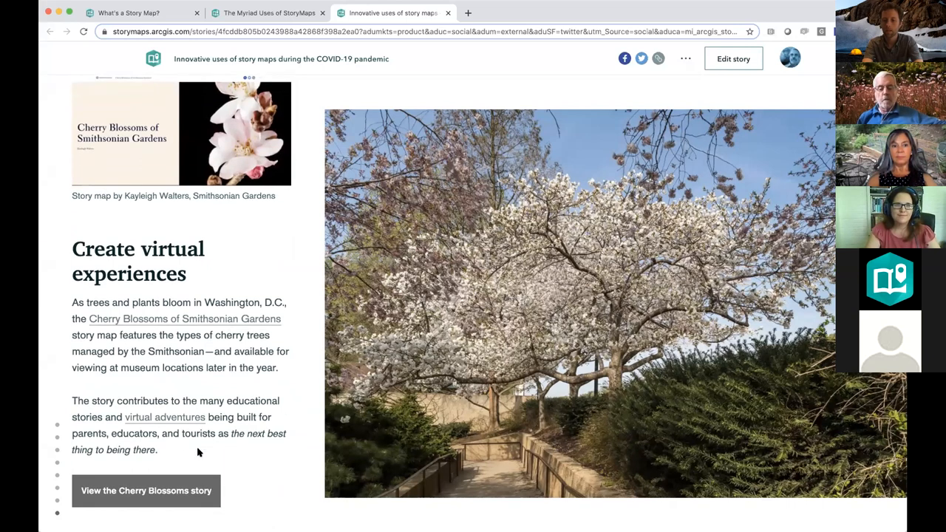
scroll("down", 3)
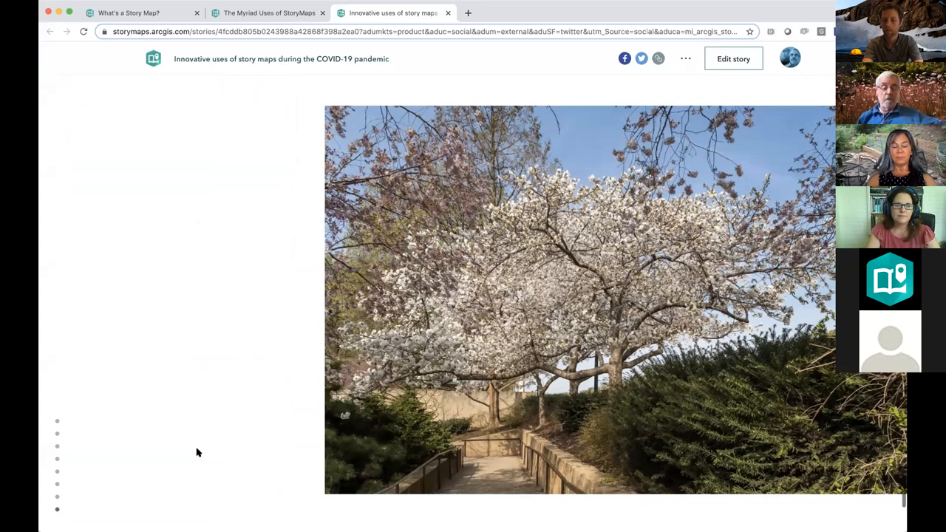
scroll("down", 3)
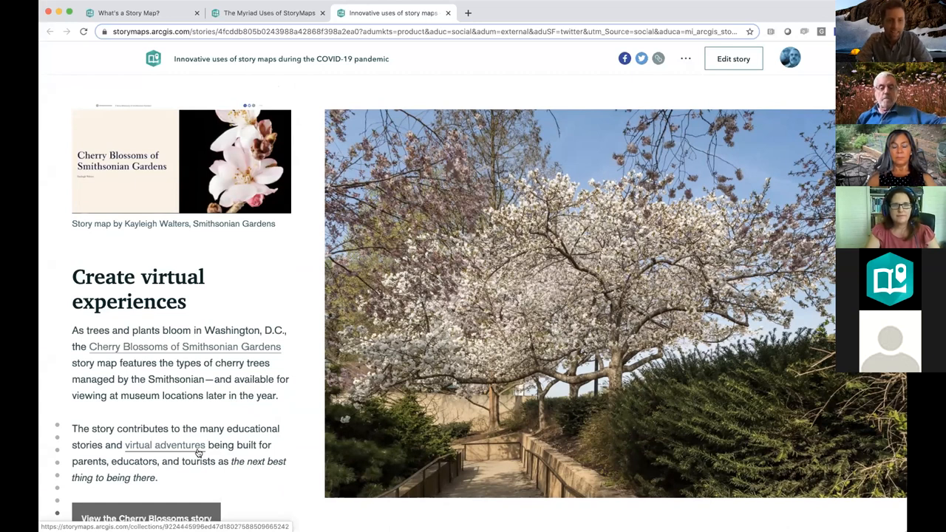
mouse_move(164, 419)
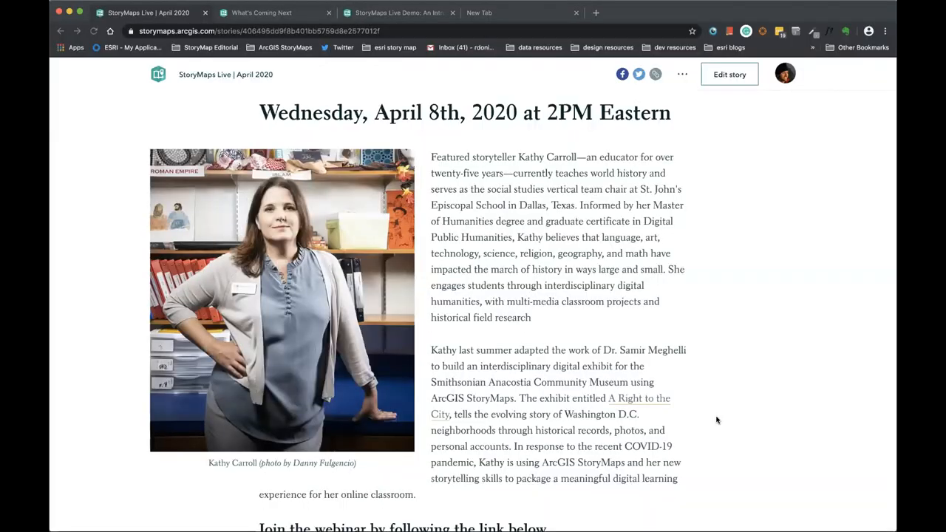
mouse_move(712, 311)
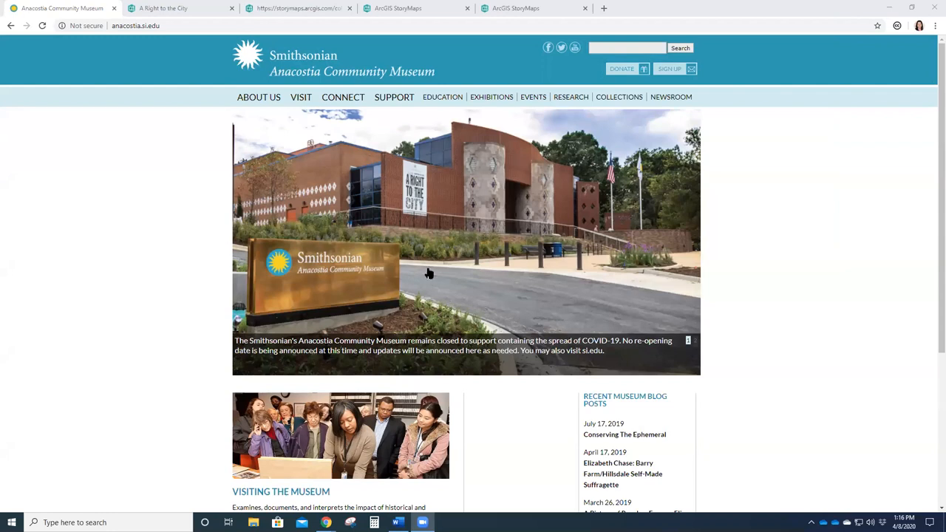
mouse_move(510, 257)
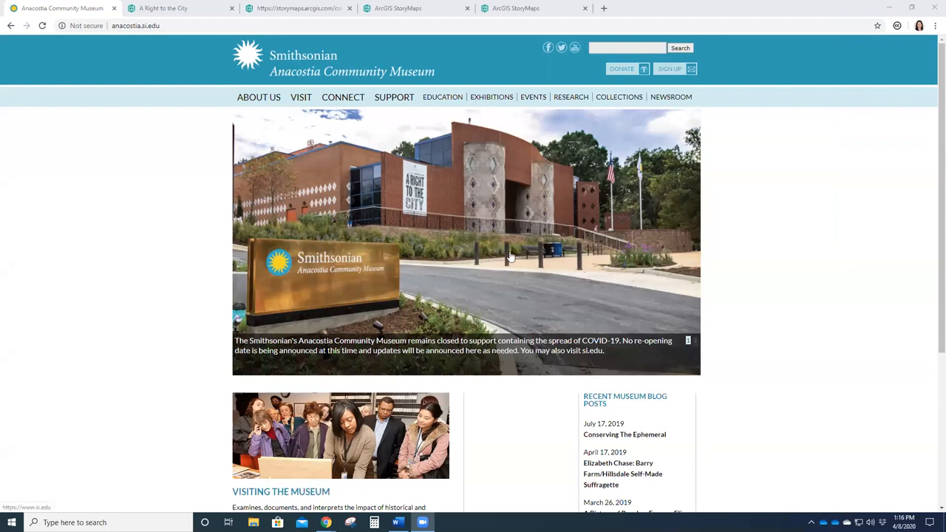
mouse_move(462, 280)
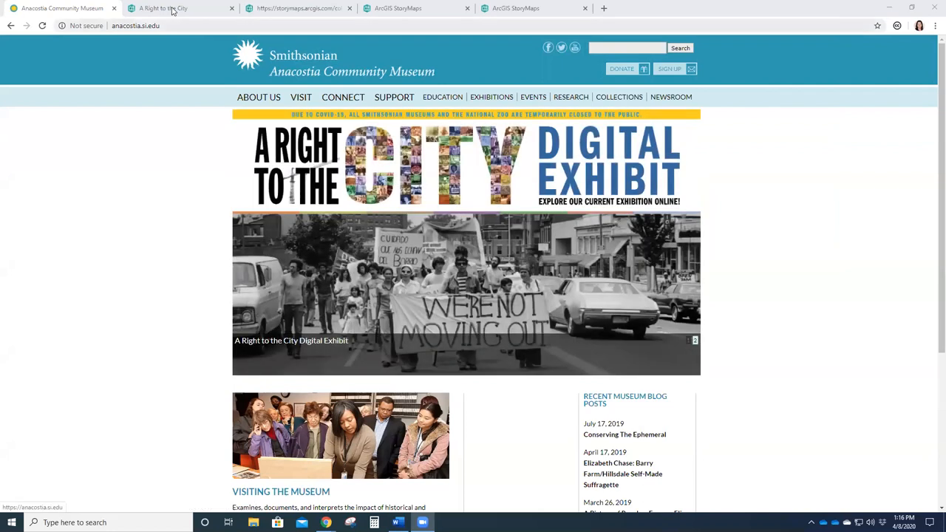
mouse_move(533, 215)
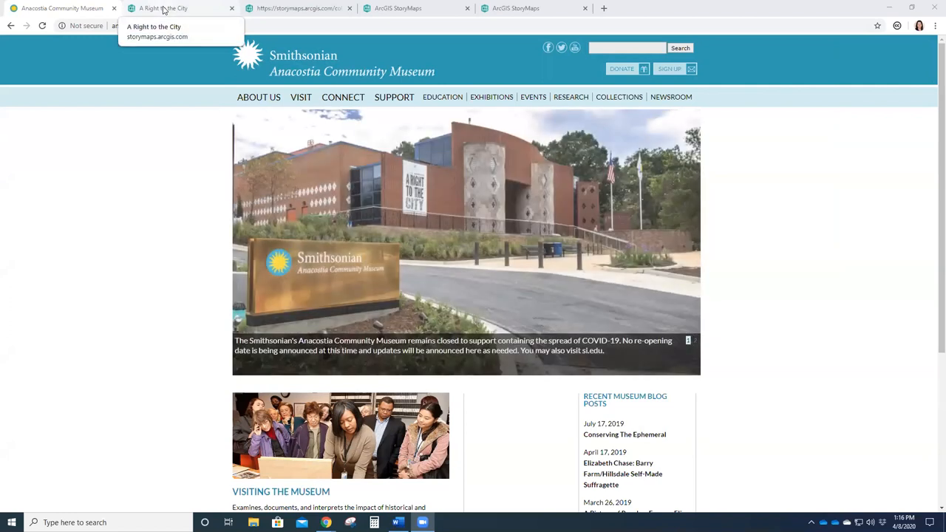
- Open the A Right to the City story and scroll into its first photo-grid sections
left_click(163, 8)
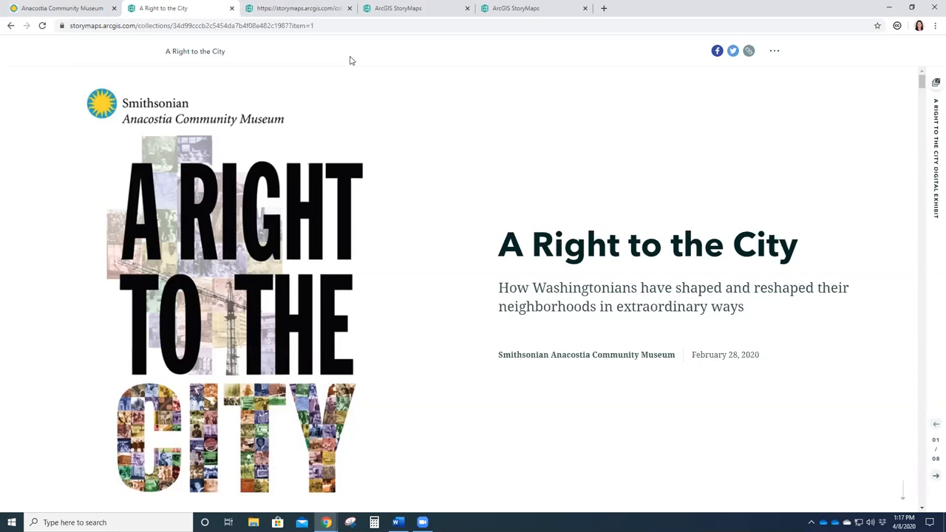
mouse_move(363, 141)
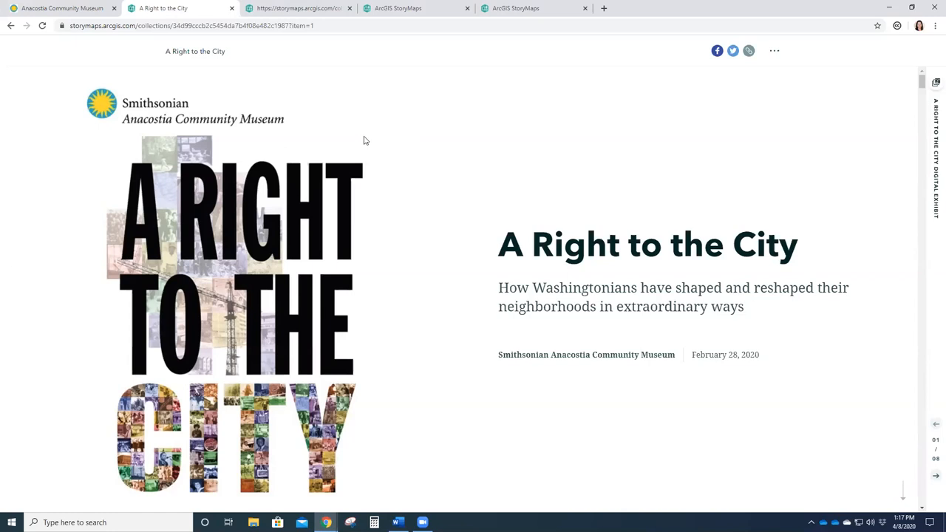
mouse_move(419, 257)
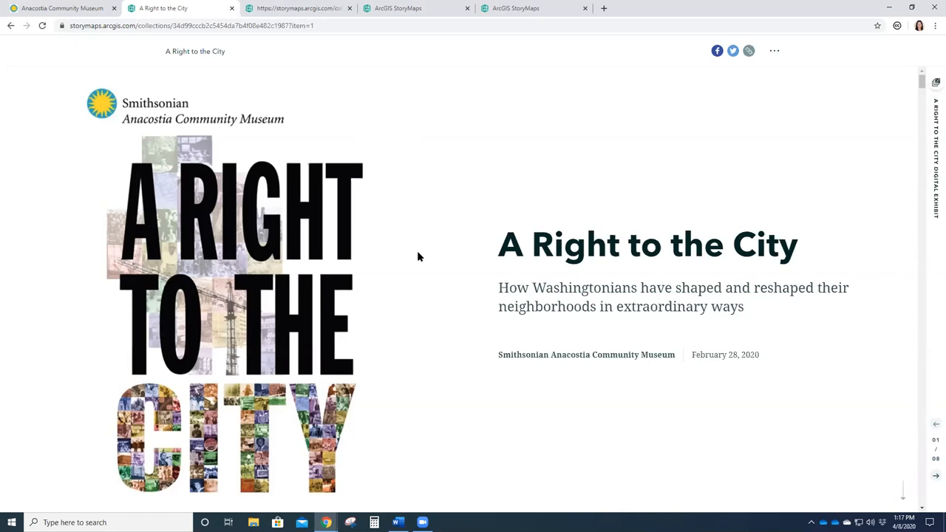
scroll("down", 3)
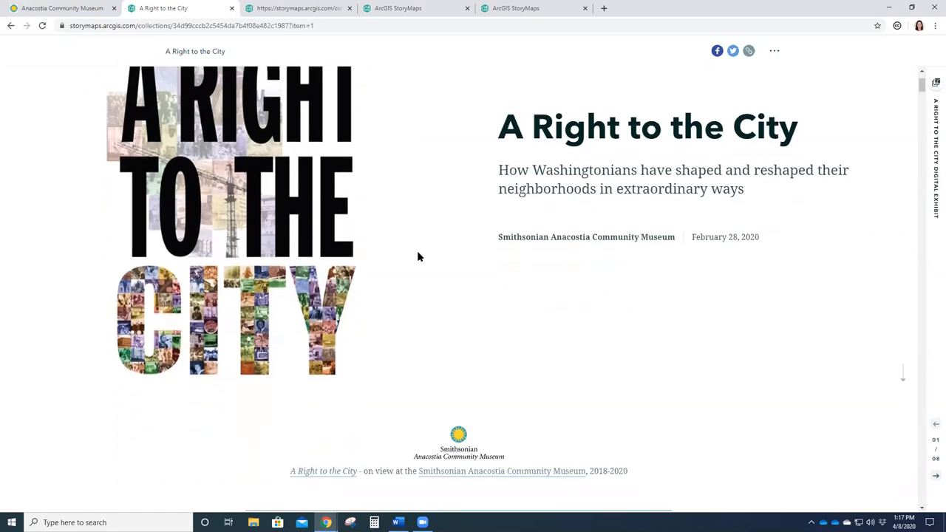
scroll("down", 3)
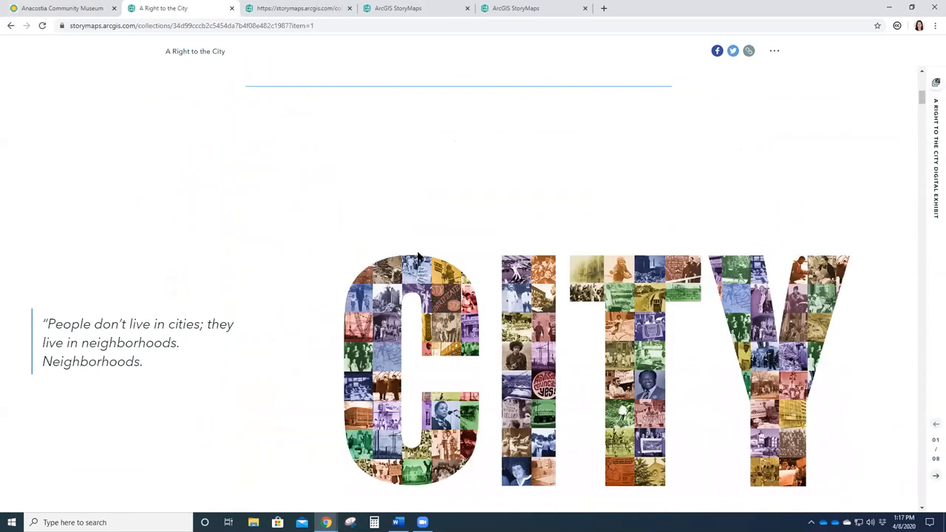
scroll("down", 3)
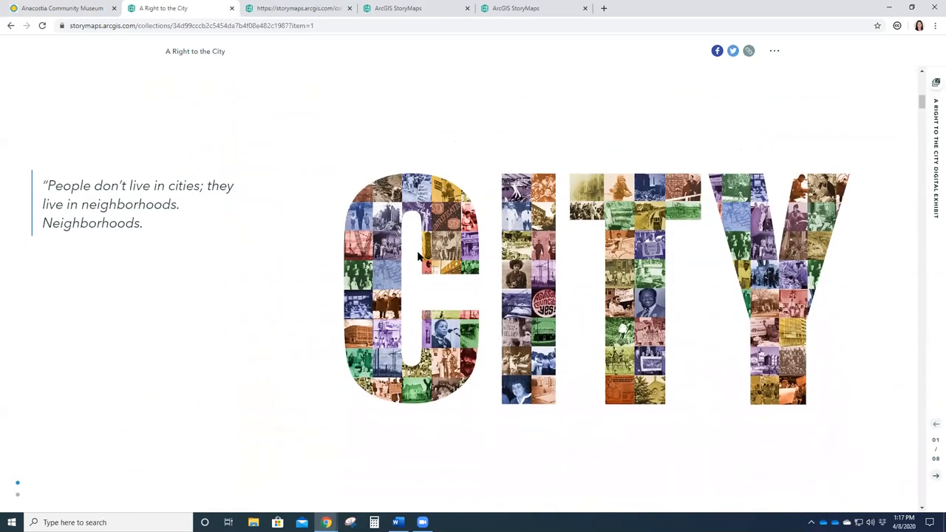
scroll("down", 3)
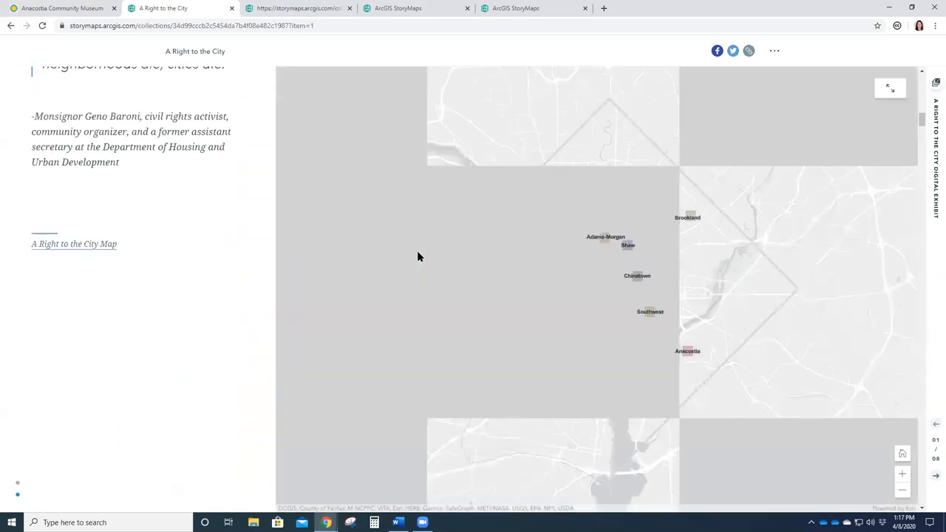
scroll("down", 3)
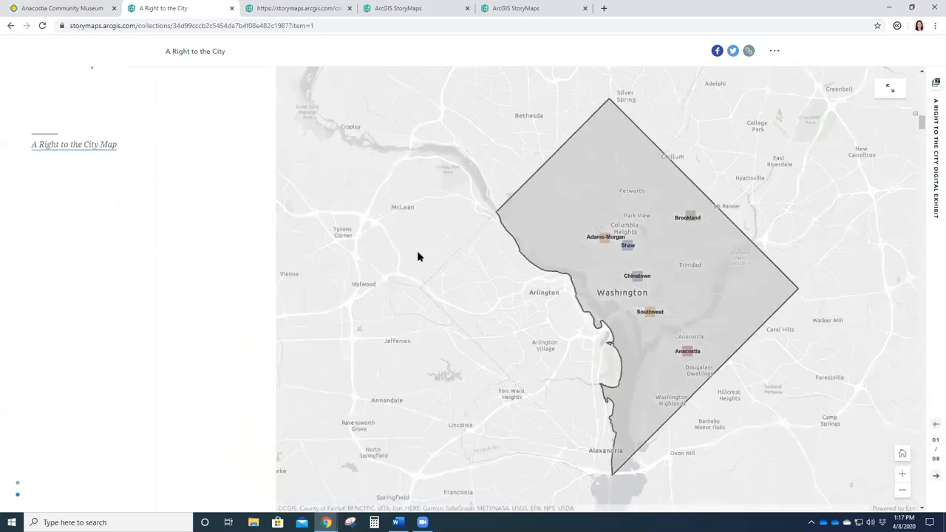
scroll("down", 3)
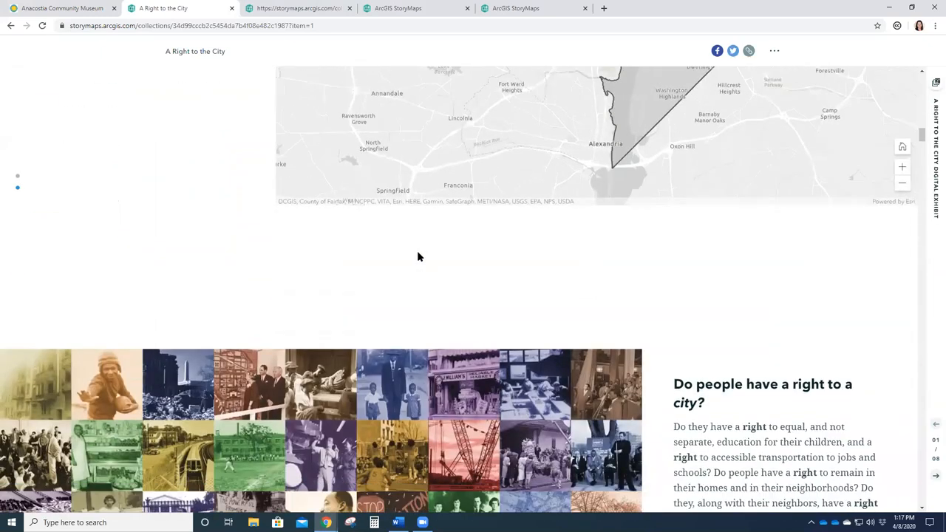
scroll("down", 3)
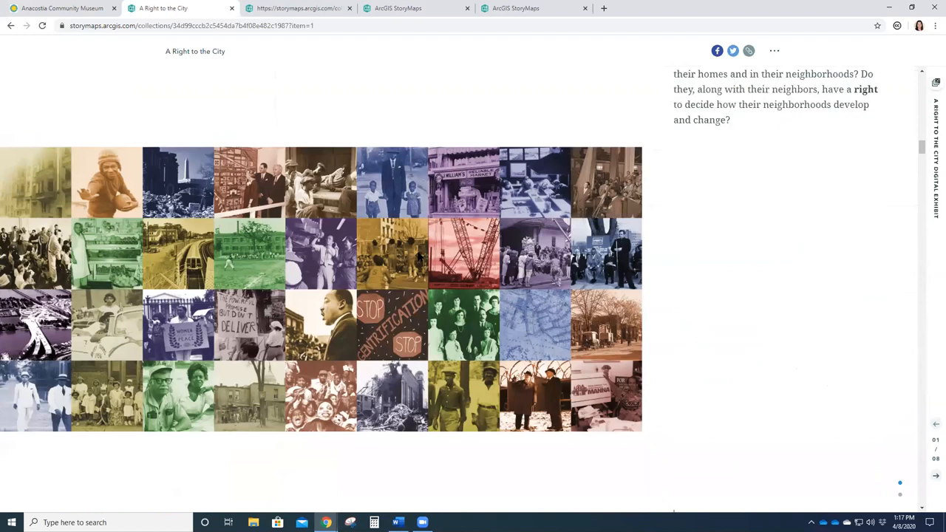
- Keep scrolling through the remaining photo-grid sections of A Right to the City
scroll("down", 3)
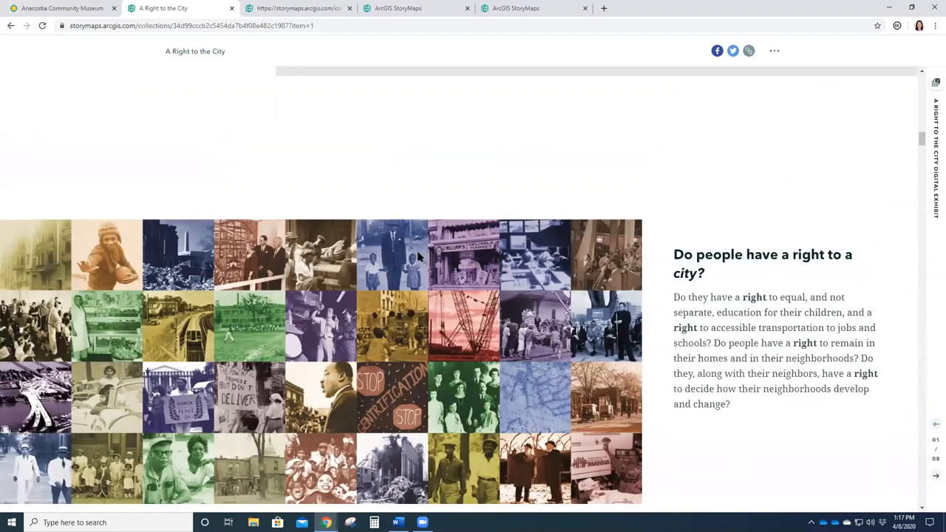
scroll("down", 3)
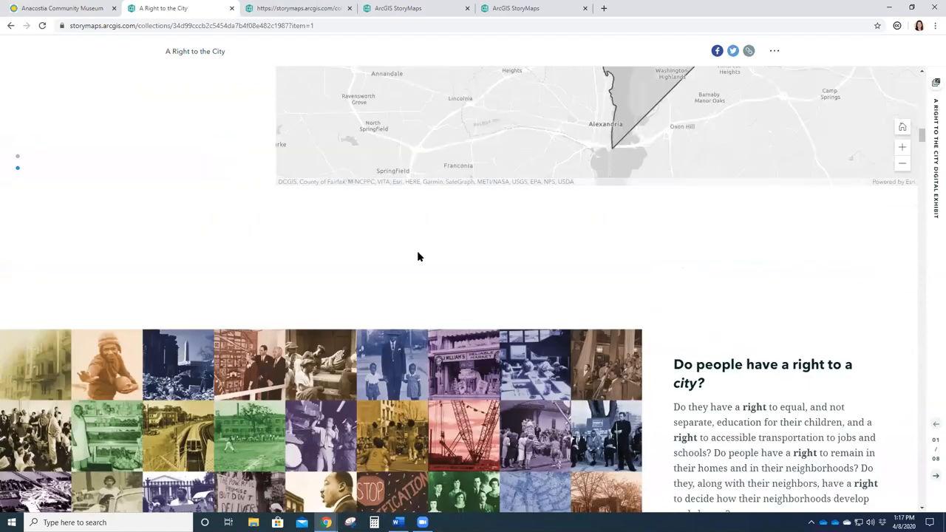
scroll("down", 3)
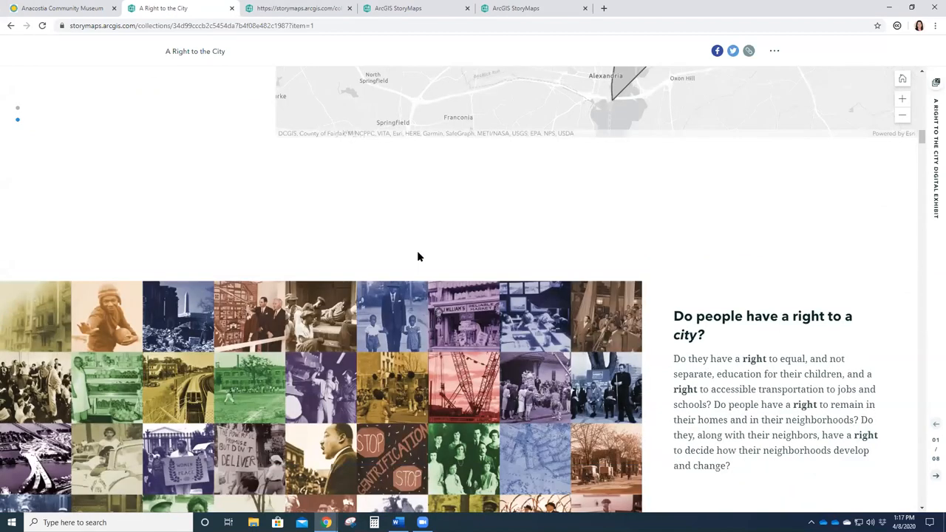
scroll("down", 3)
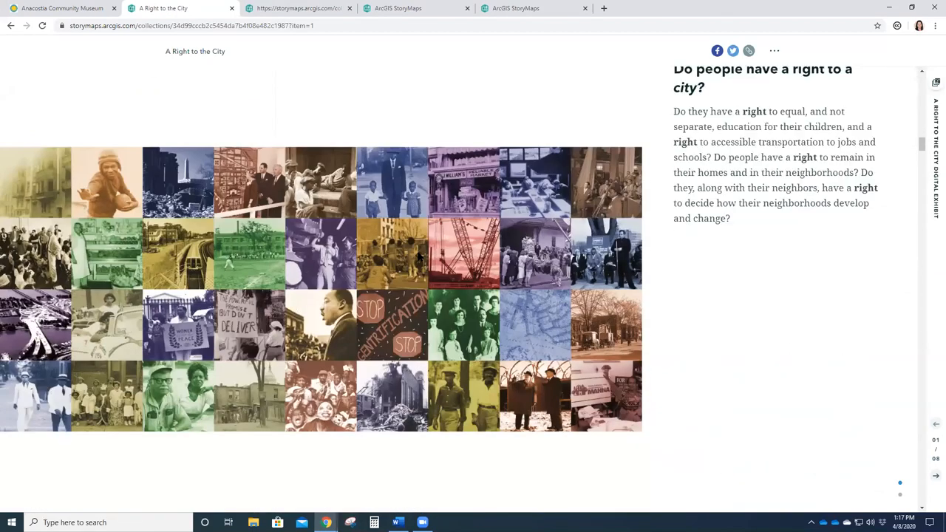
scroll("down", 3)
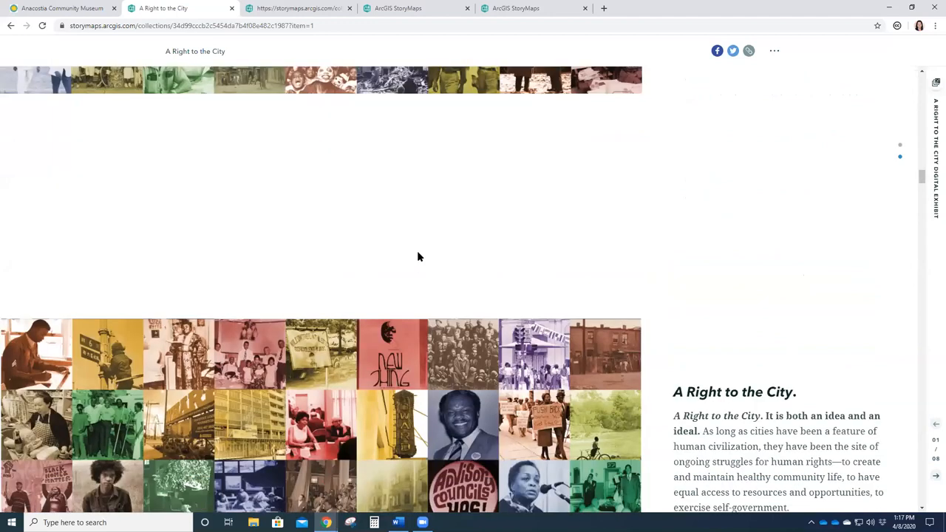
scroll("down", 3)
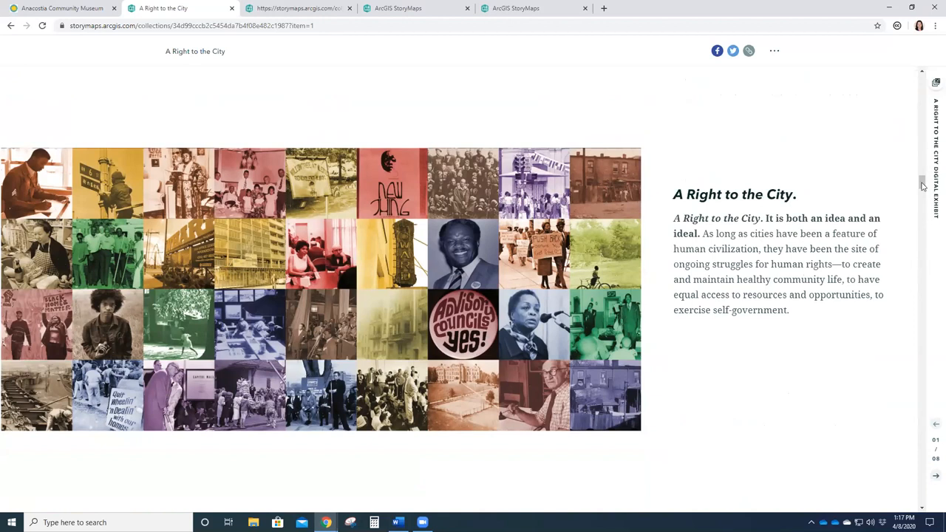
scroll("down", 3)
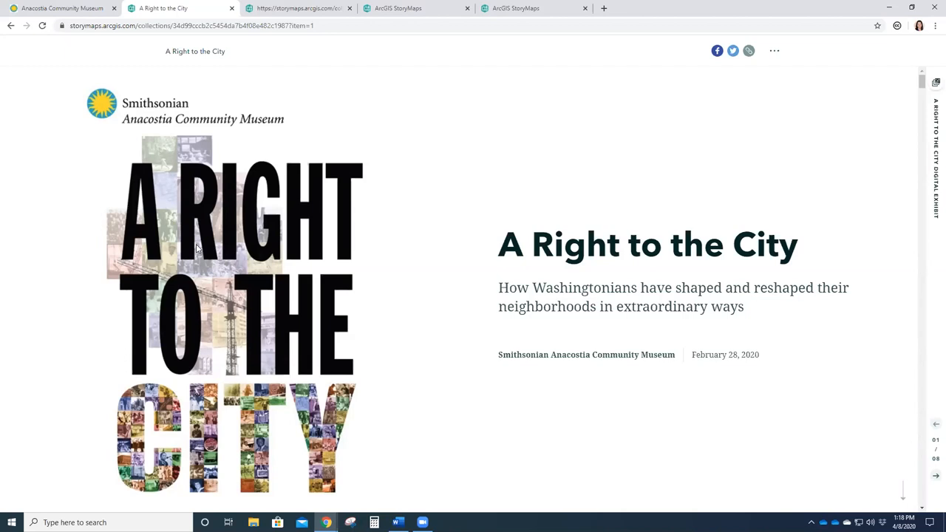
mouse_move(194, 5)
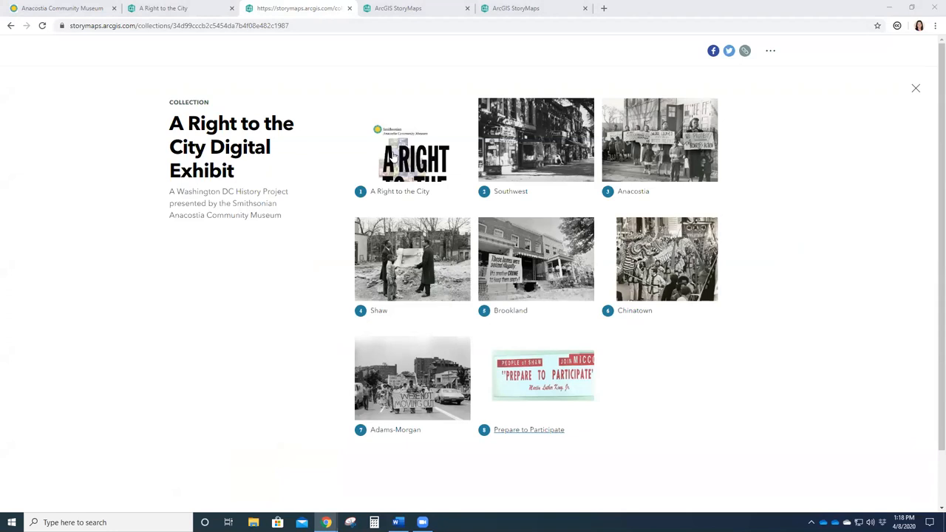
mouse_move(543, 161)
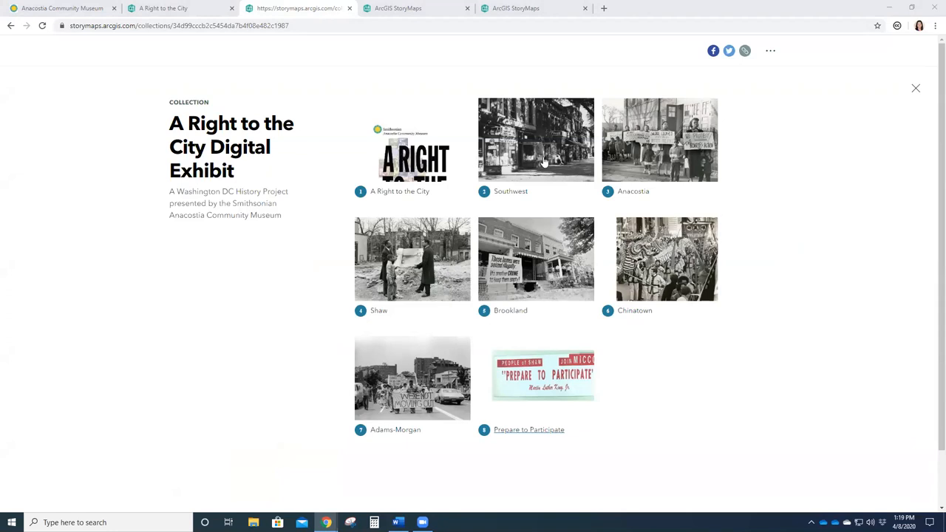
mouse_move(408, 326)
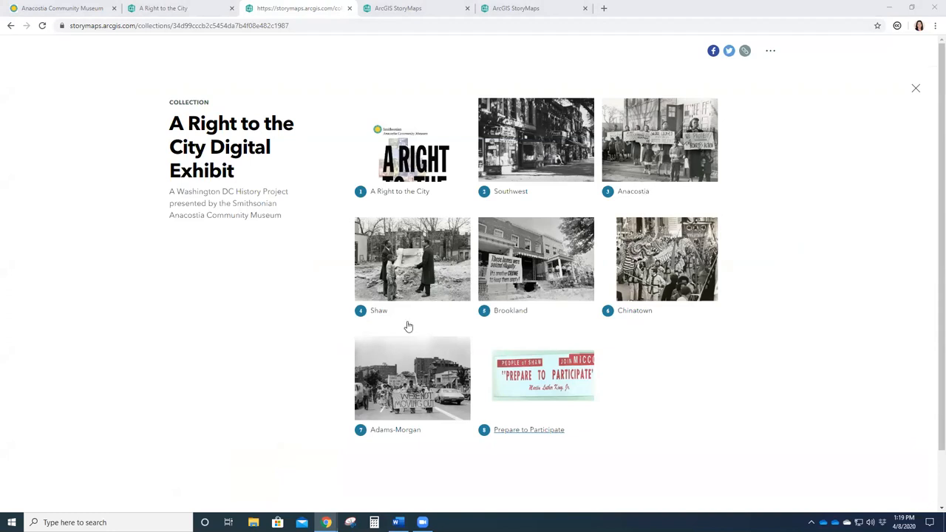
mouse_move(534, 387)
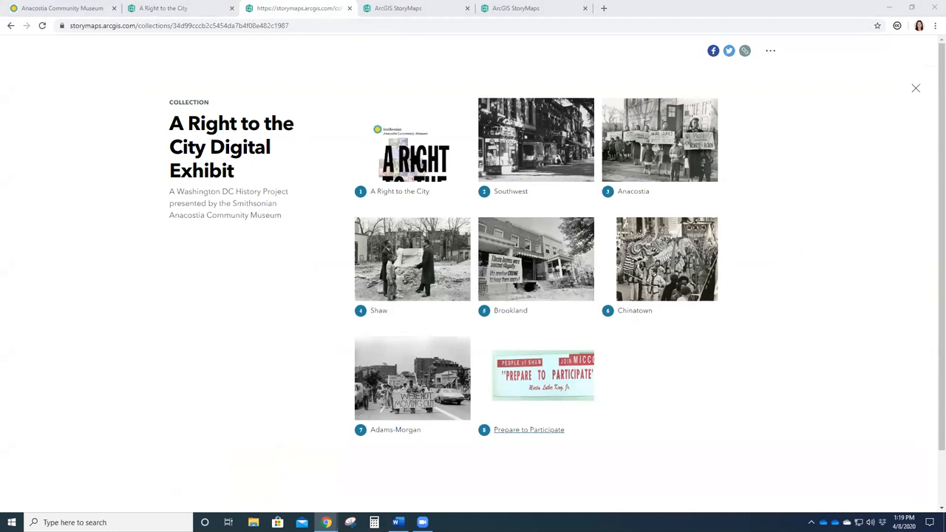
mouse_move(679, 155)
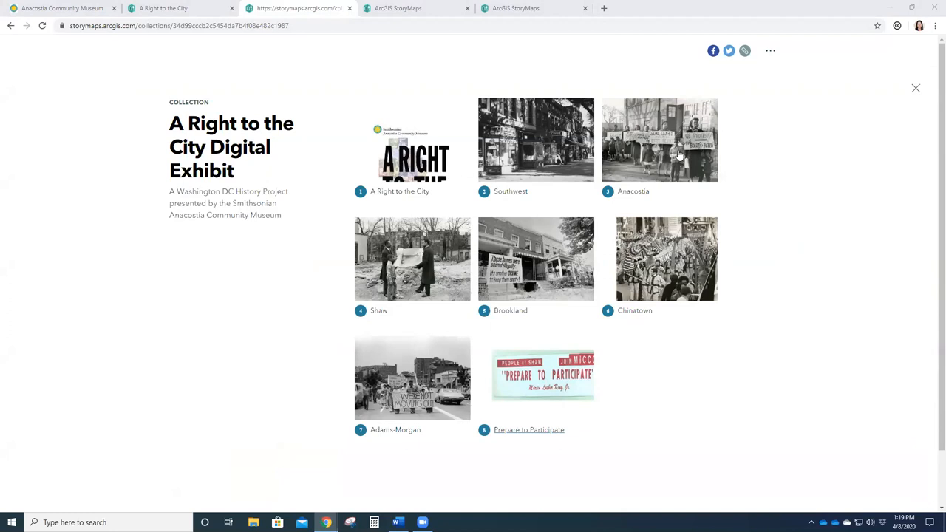
mouse_move(627, 234)
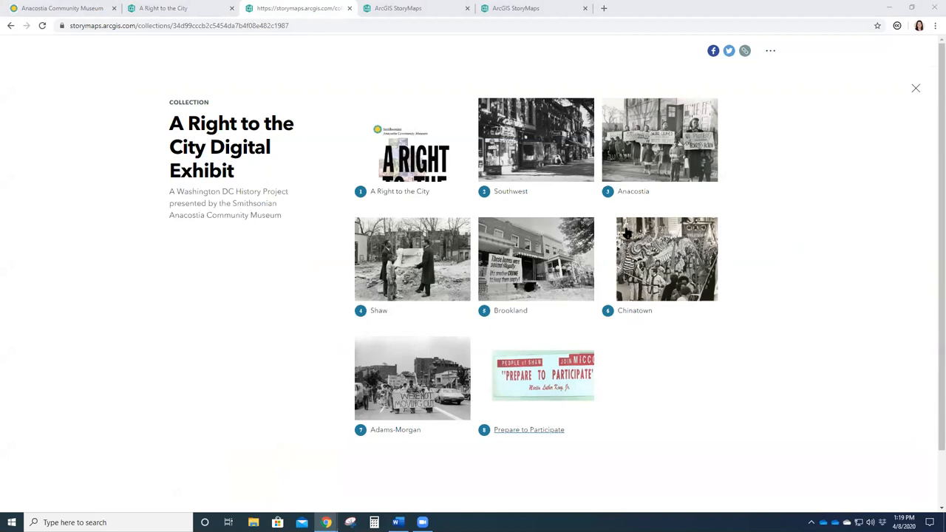
mouse_move(530, 159)
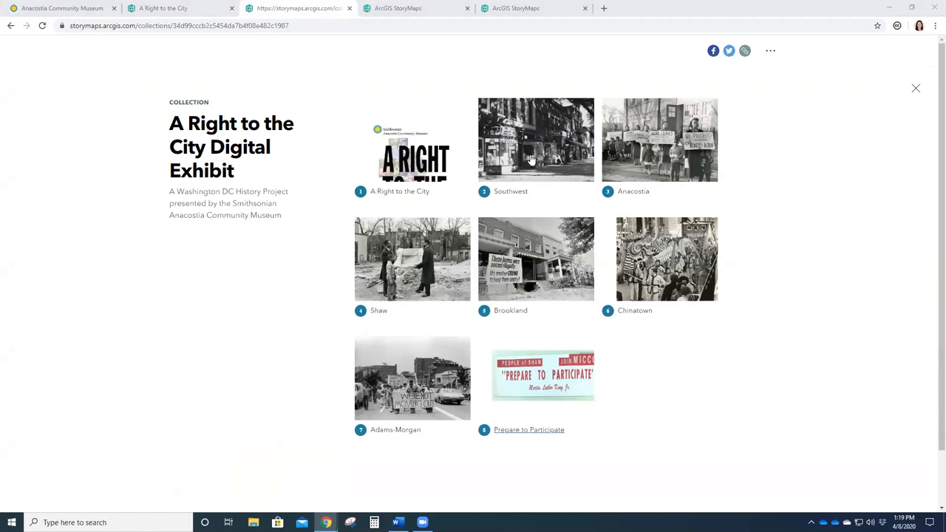
mouse_move(529, 161)
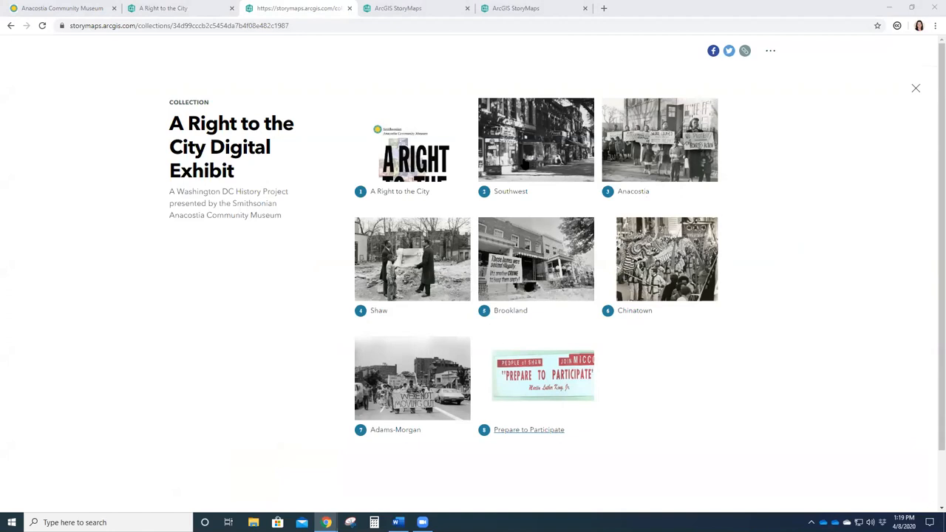
mouse_move(341, 189)
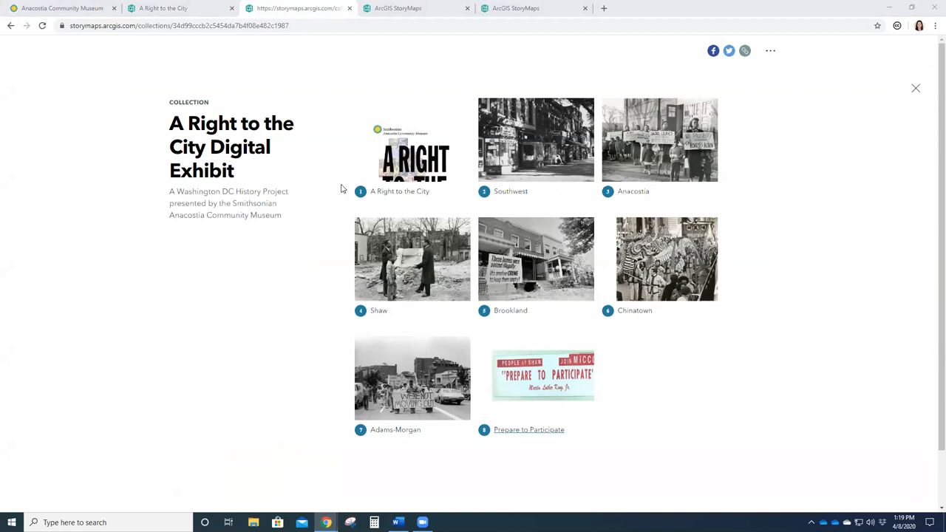
mouse_move(410, 184)
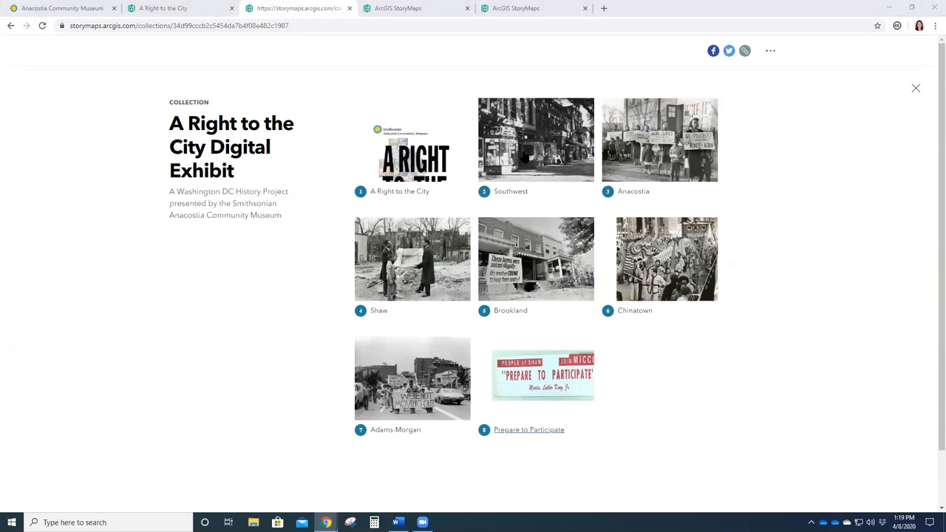
left_click(536, 140)
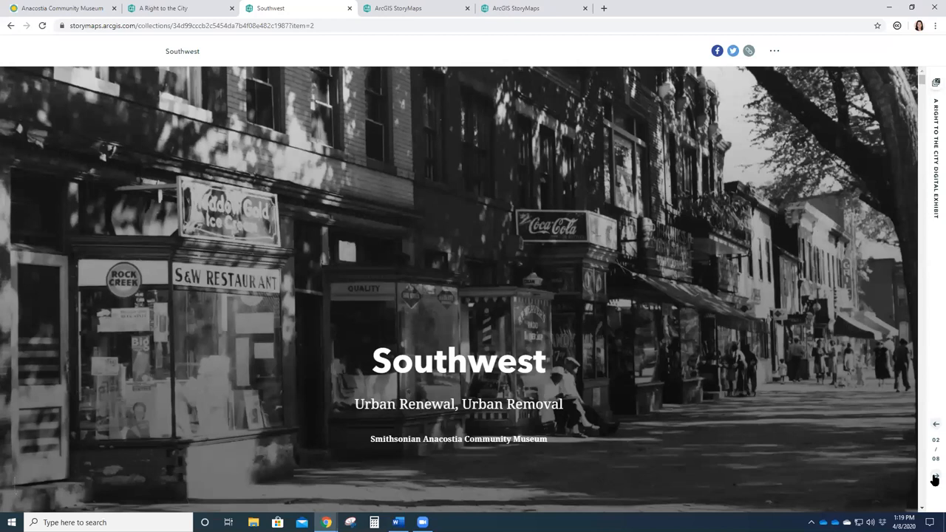
left_click(935, 477)
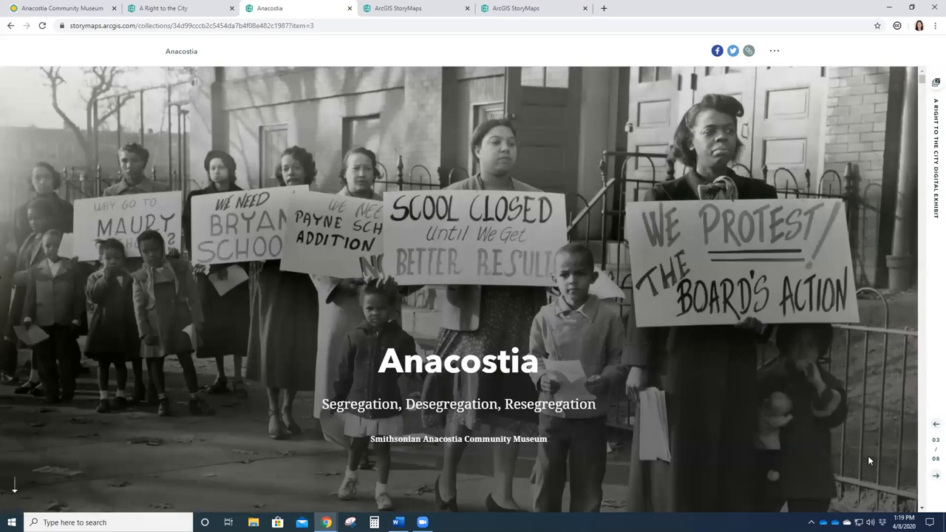
scroll("down", 3)
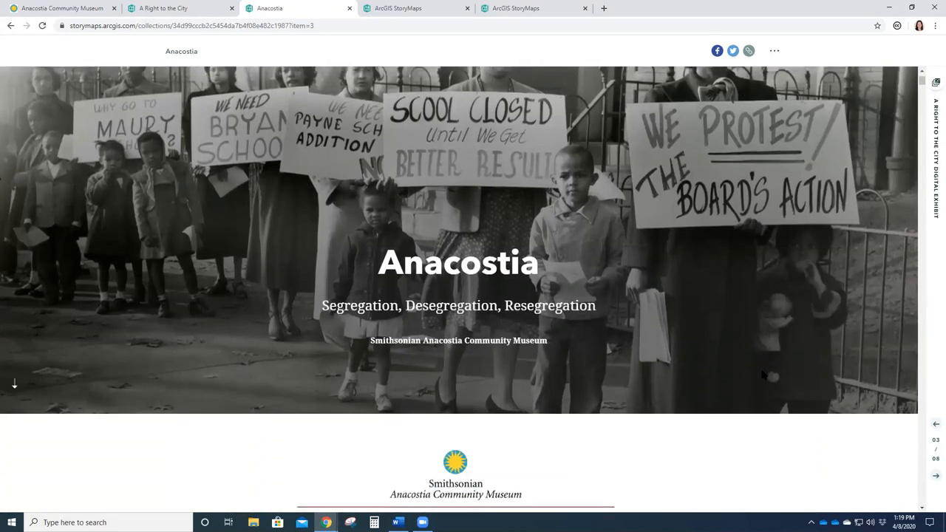
scroll("down", 3)
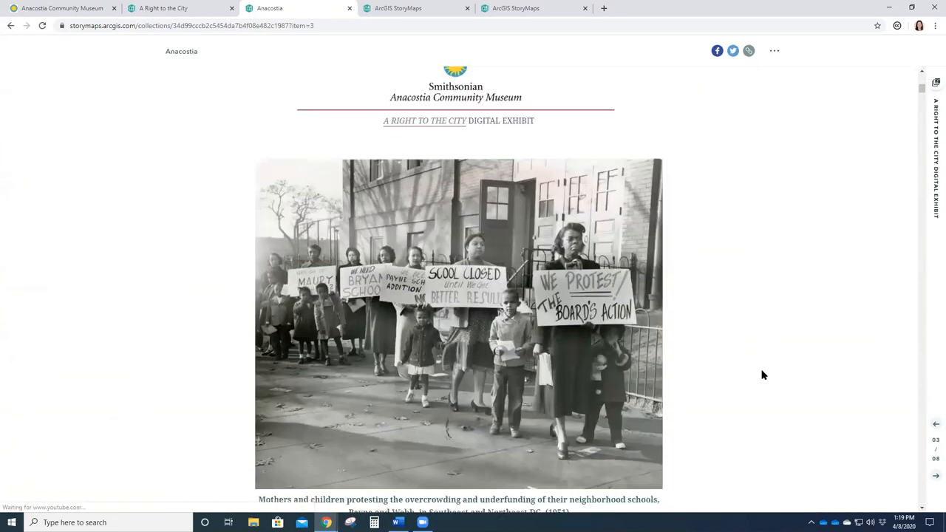
scroll("down", 3)
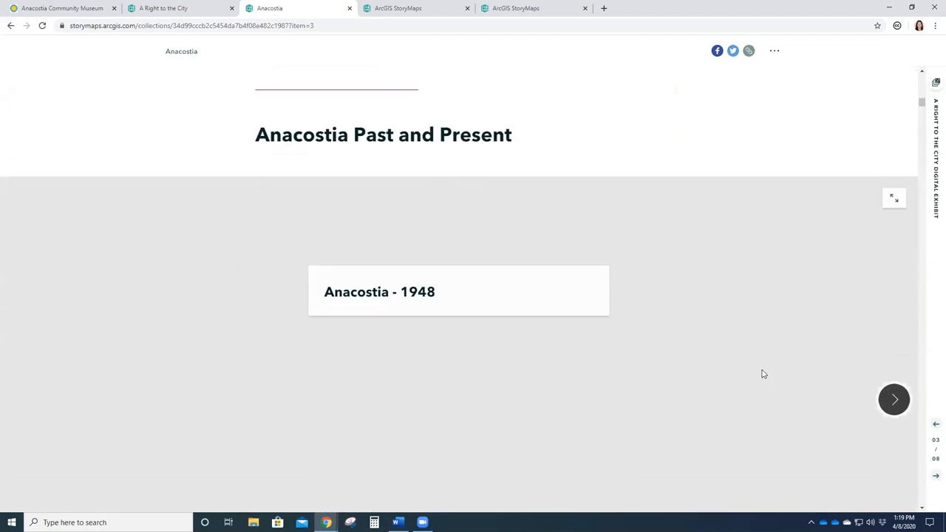
scroll("down", 3)
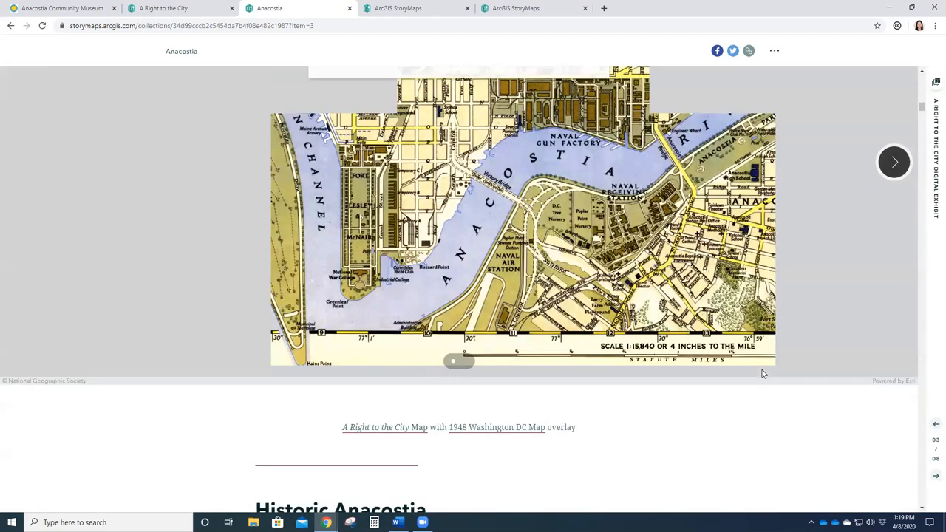
scroll("down", 3)
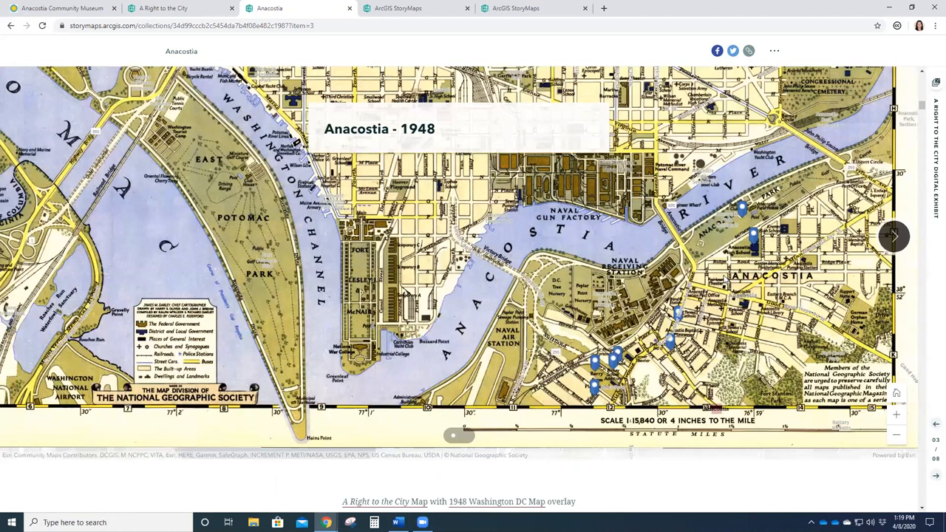
scroll("down", 3)
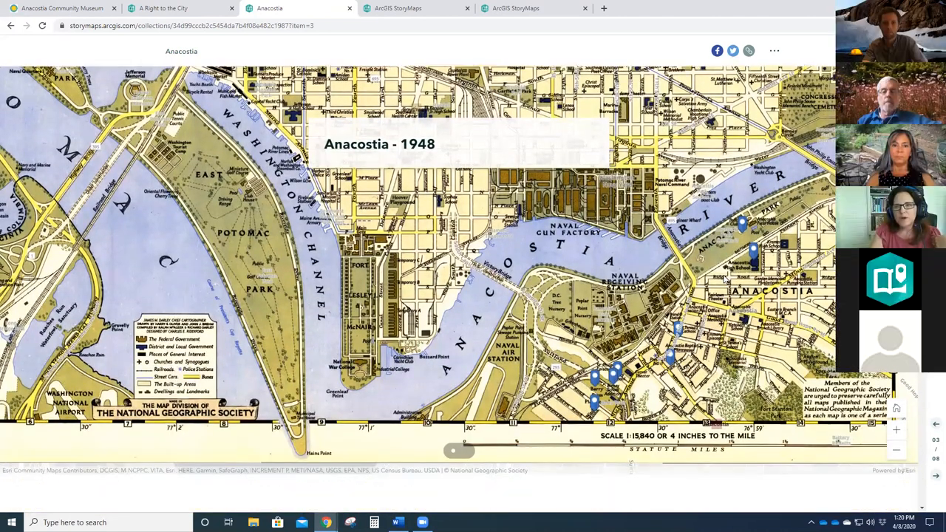
scroll("down", 3)
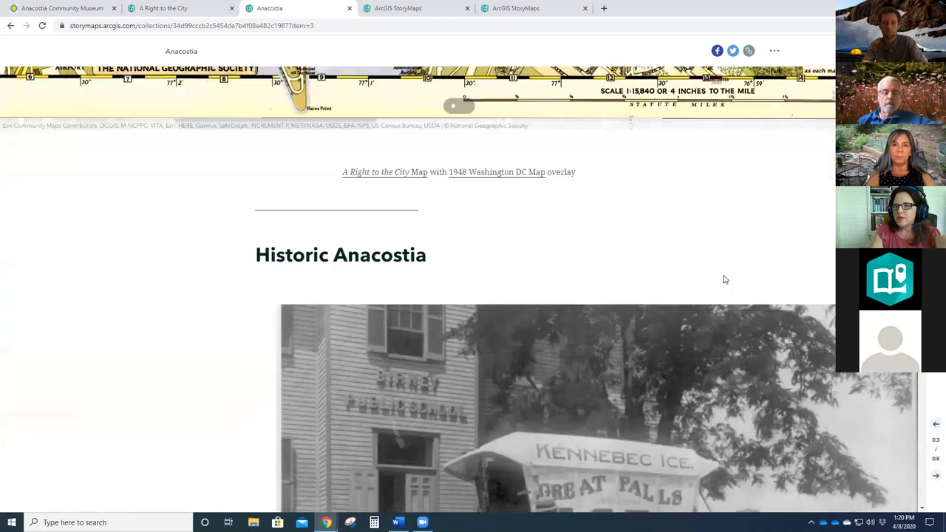
scroll("down", 3)
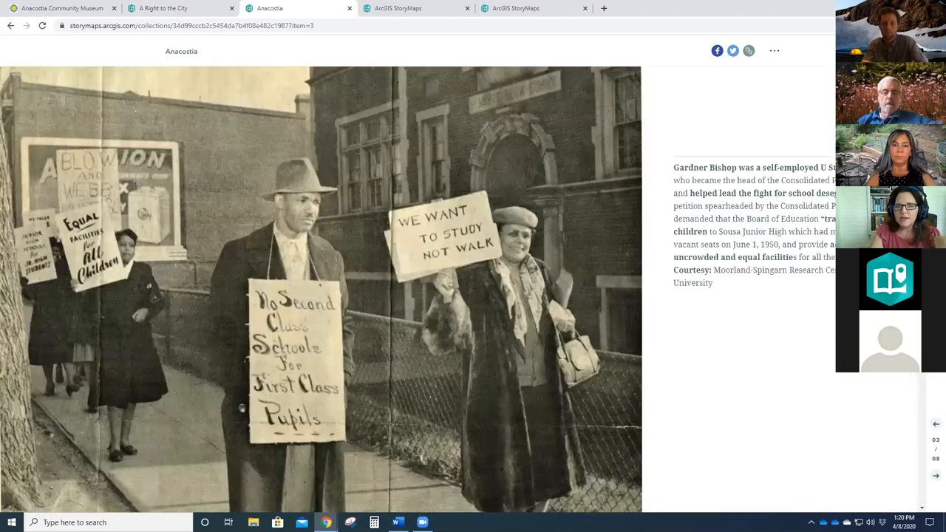
scroll("down", 3)
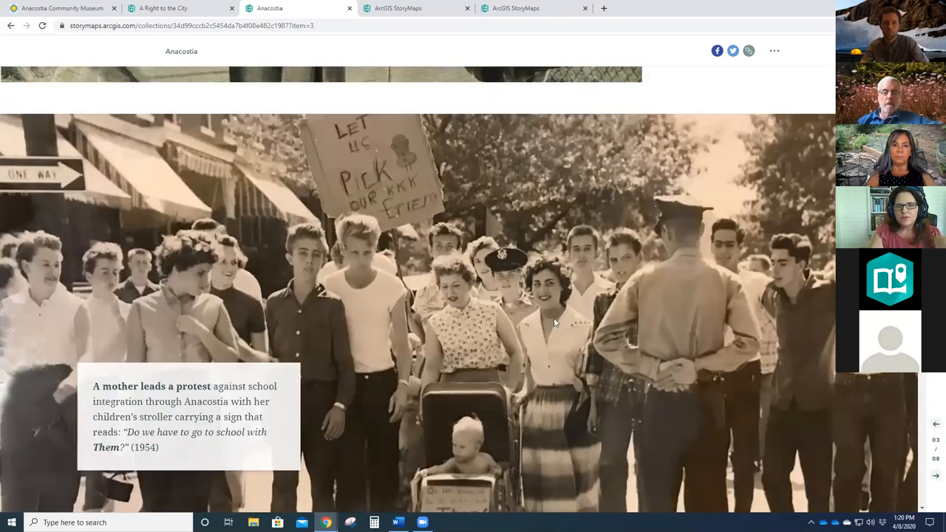
scroll("down", 3)
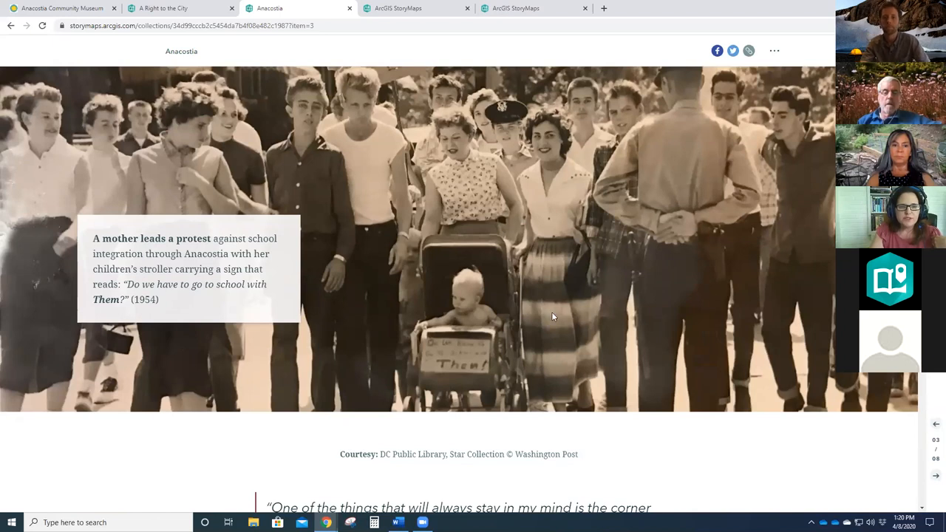
scroll("down", 3)
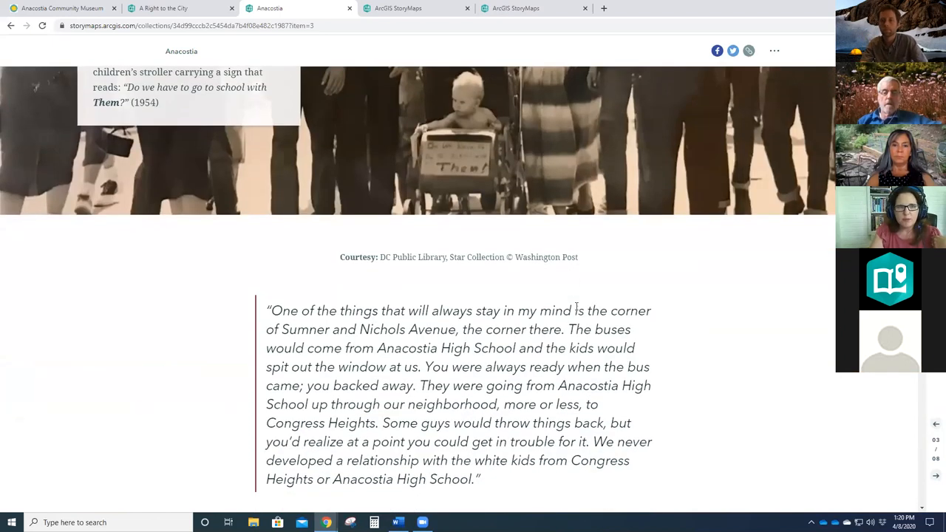
scroll("down", 3)
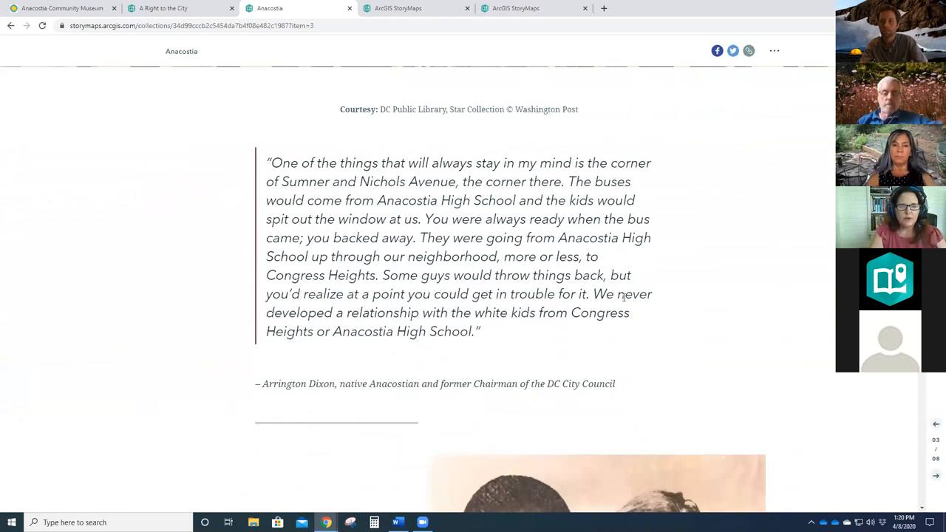
scroll("down", 3)
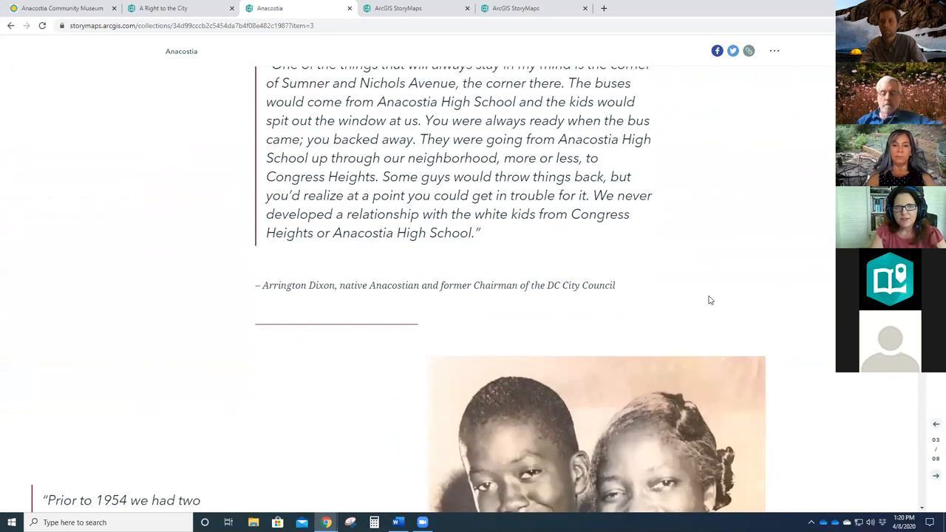
scroll("down", 3)
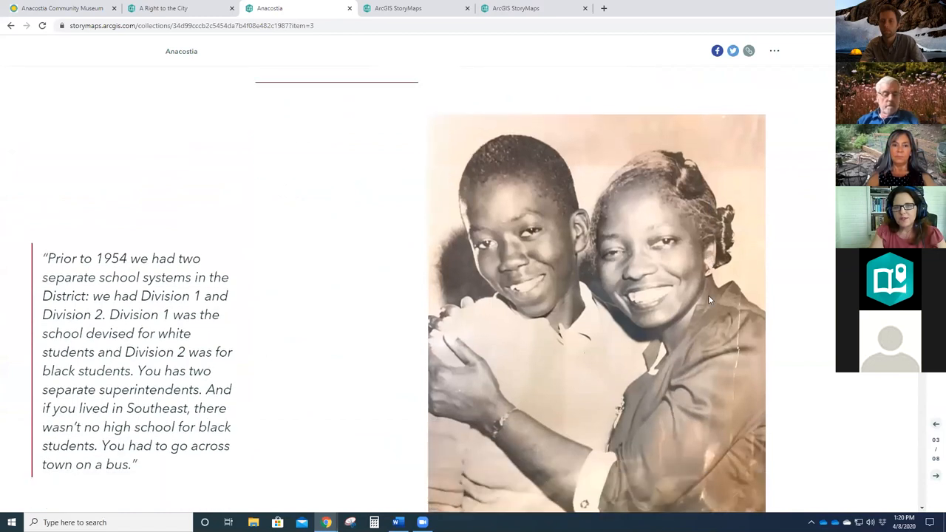
scroll("down", 3)
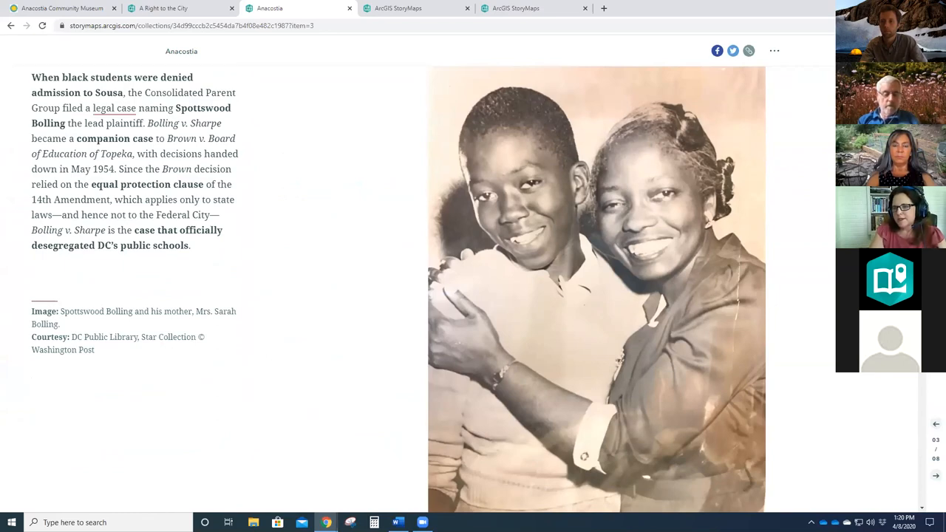
scroll("down", 3)
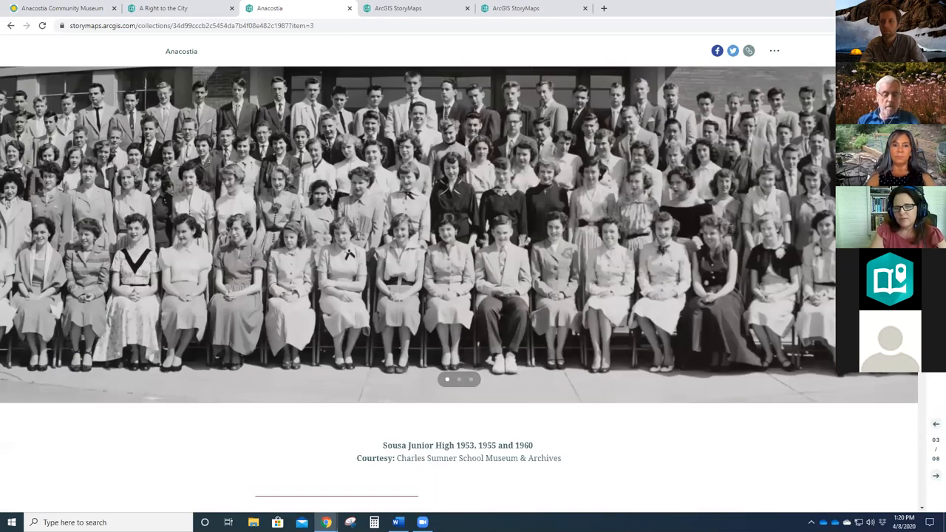
scroll("down", 3)
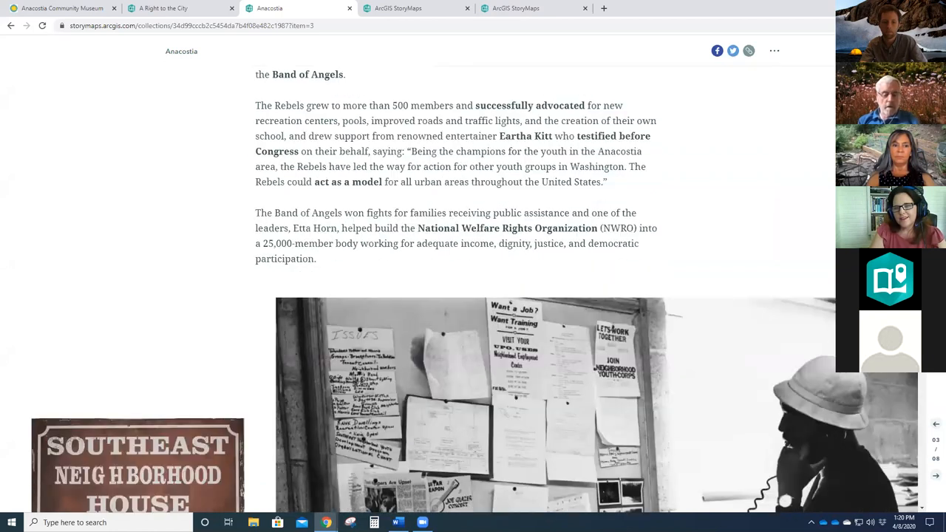
scroll("down", 3)
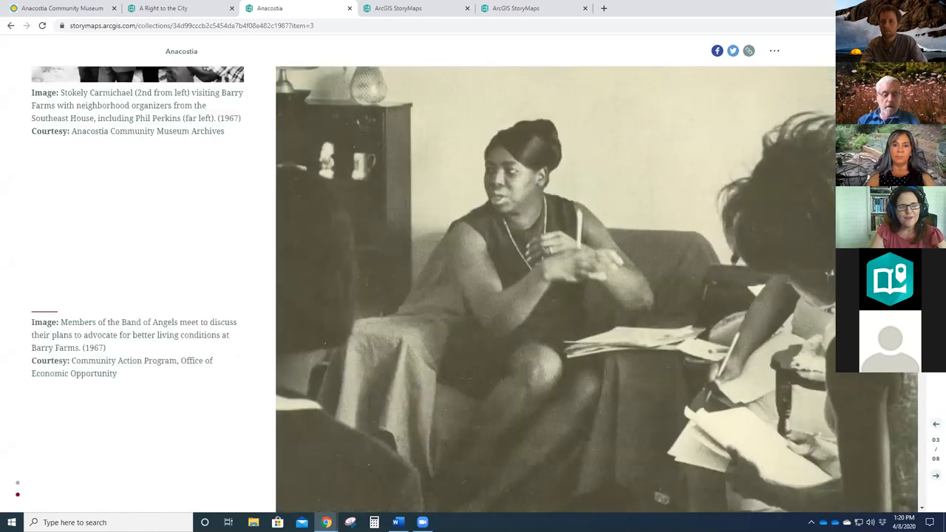
scroll("down", 3)
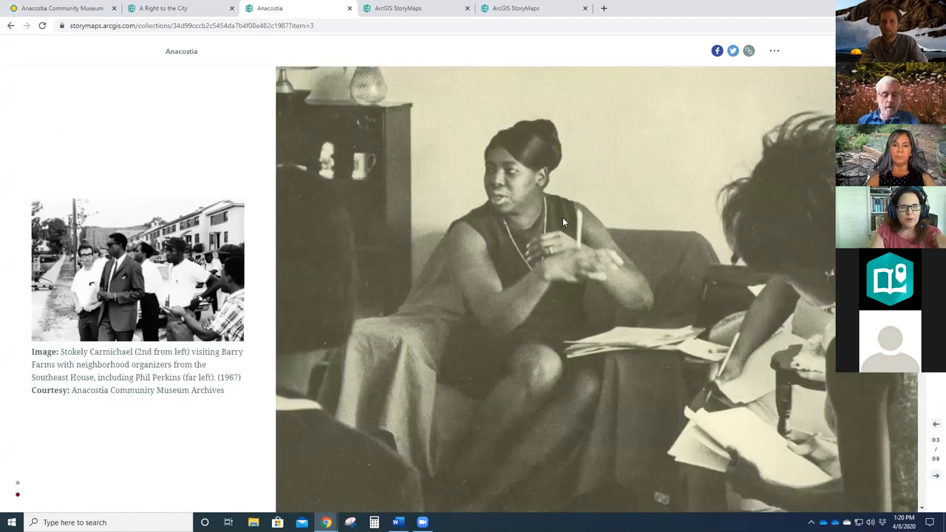
scroll("down", 3)
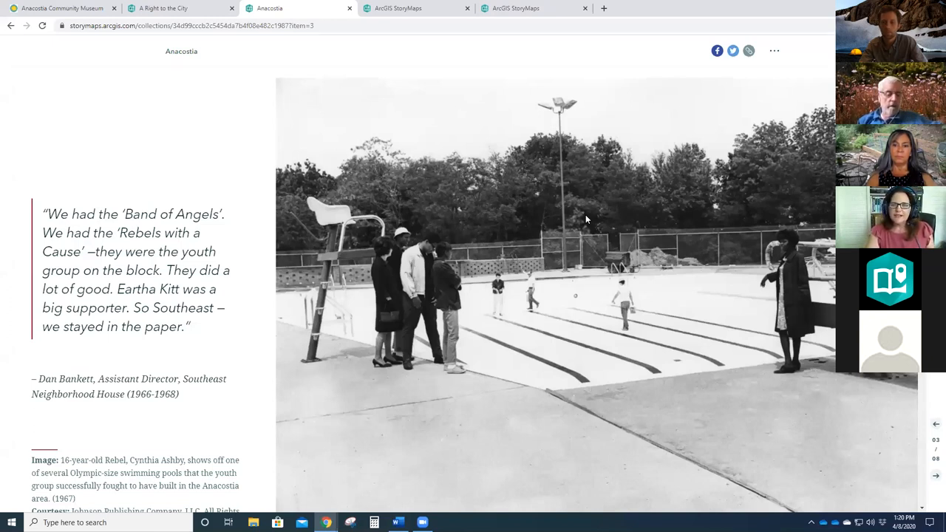
mouse_move(610, 190)
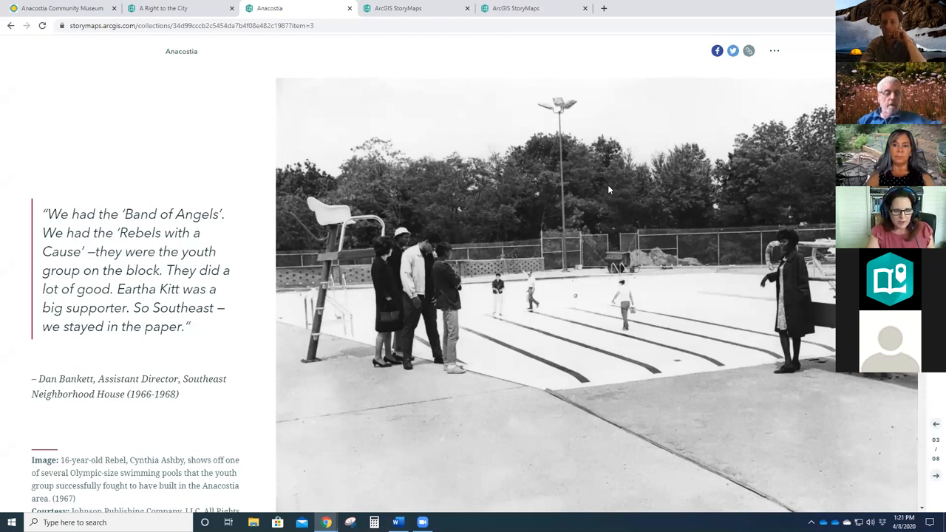
mouse_move(604, 185)
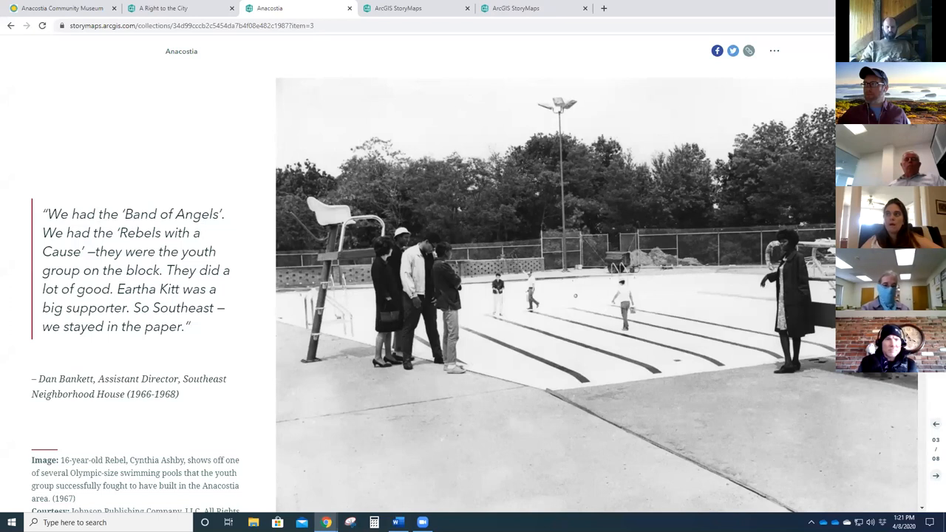
scroll("down", 3)
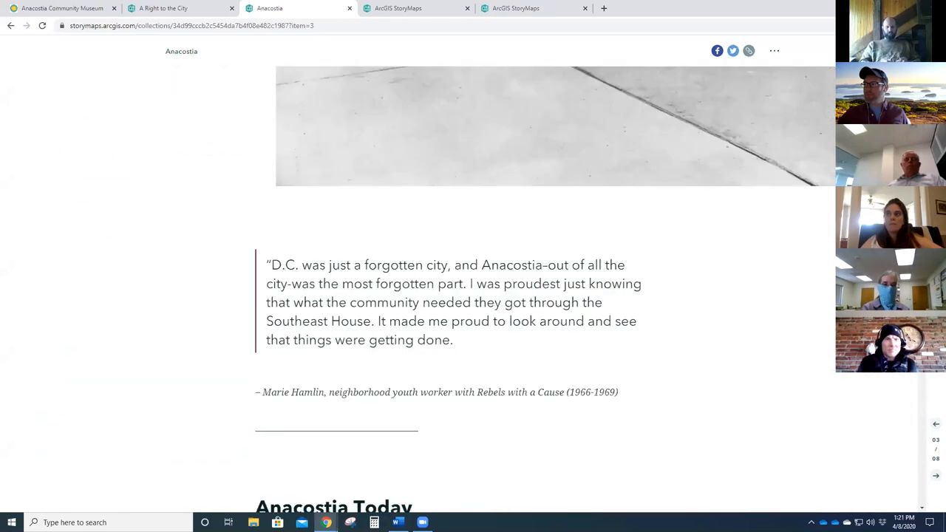
scroll("down", 3)
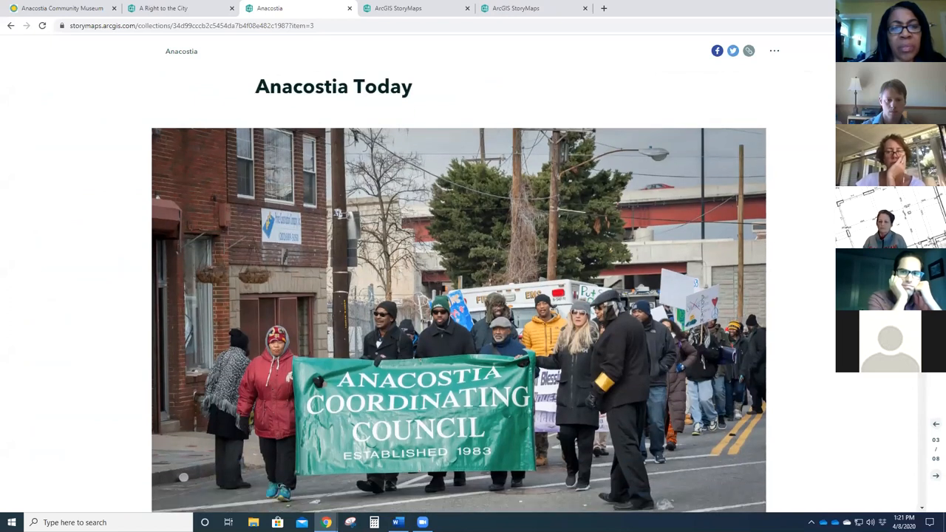
scroll("down", 3)
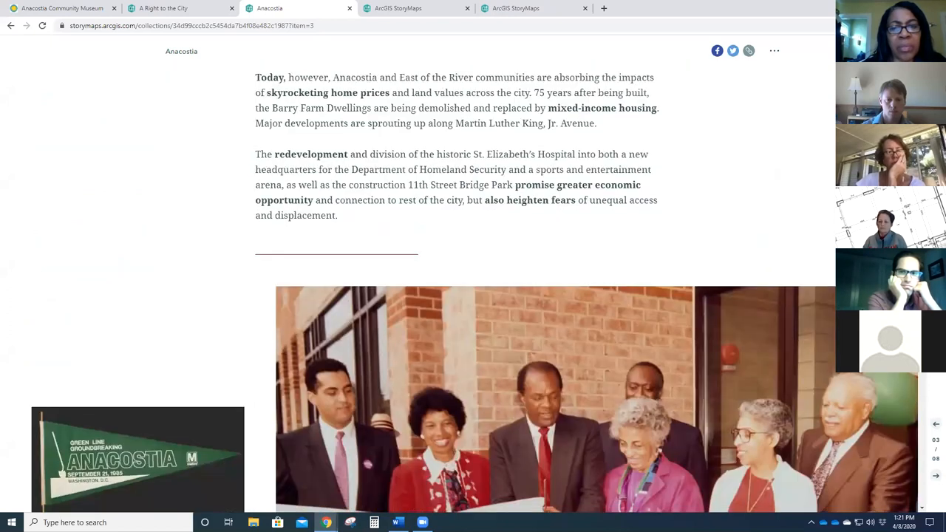
scroll("down", 3)
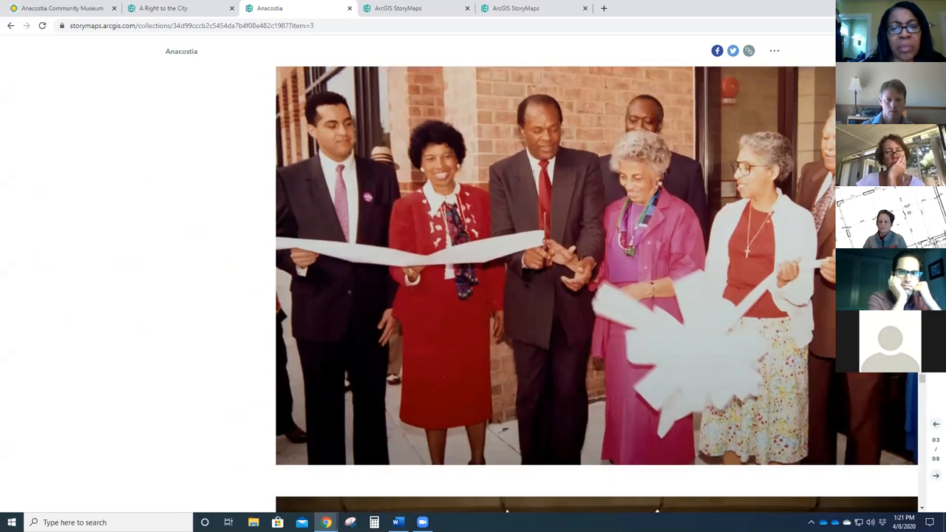
scroll("down", 3)
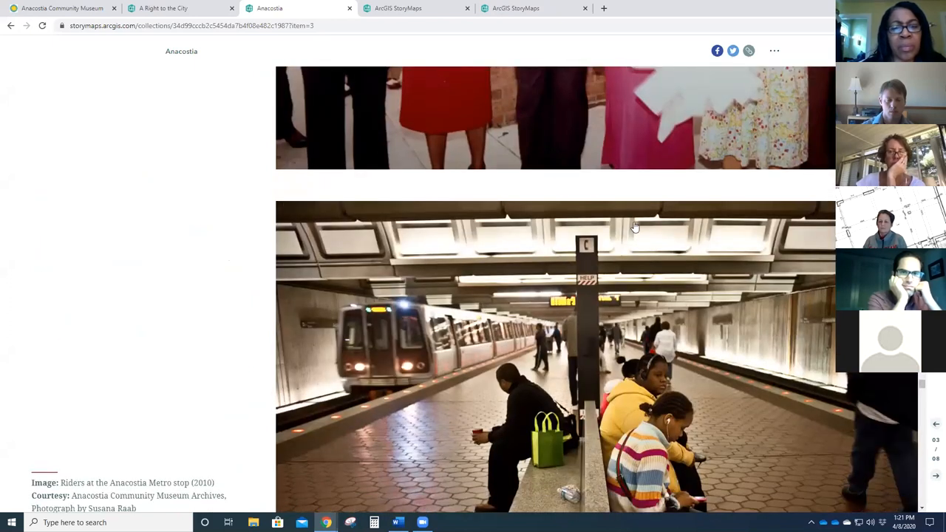
scroll("down", 3)
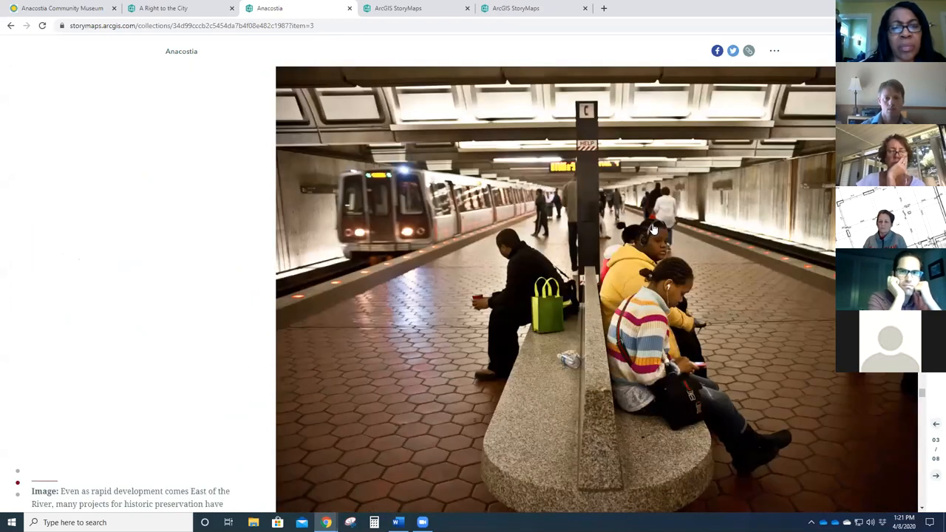
scroll("down", 3)
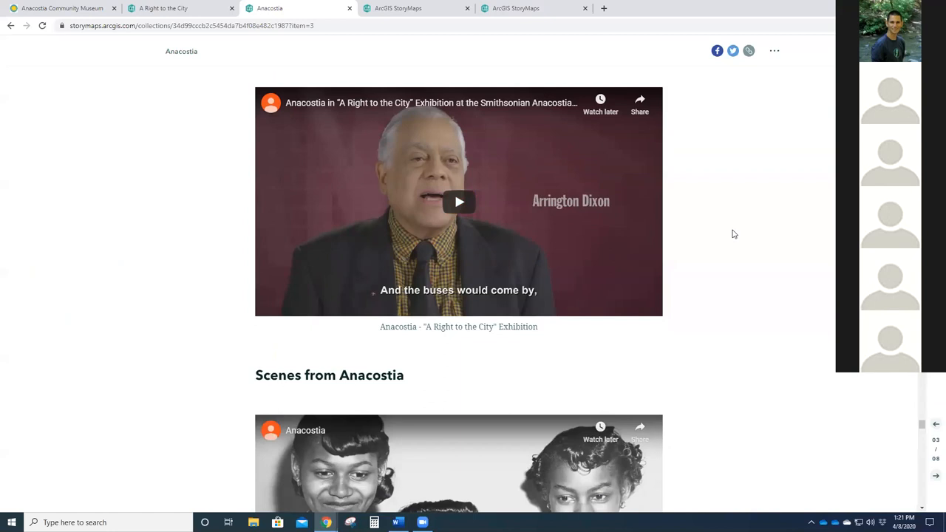
scroll("down", 3)
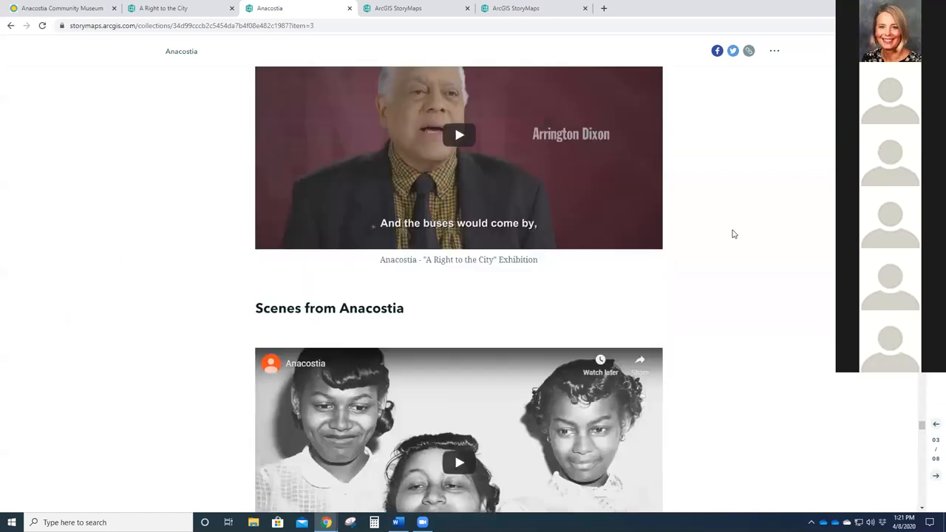
scroll("down", 3)
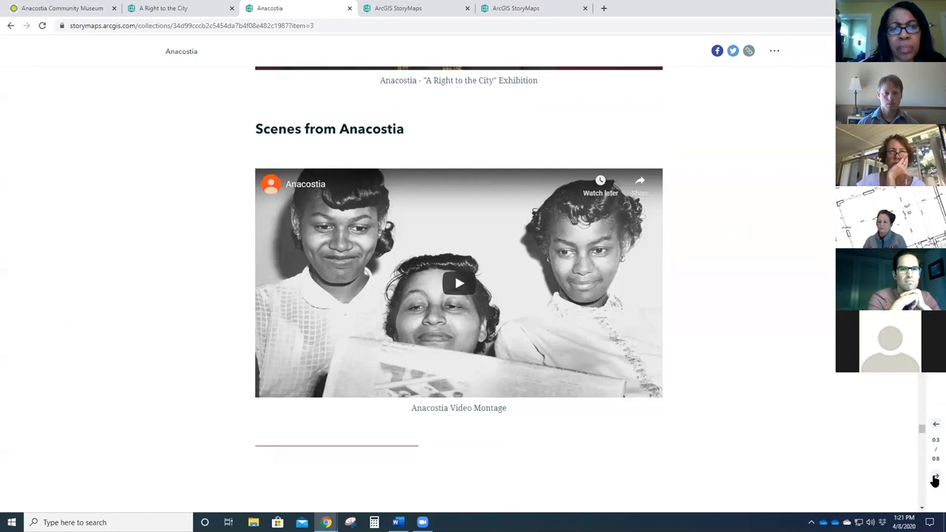
- Advance past Brookland and Chinatown to the Adams-Morgan story, item 7 of 8
left_click(935, 479)
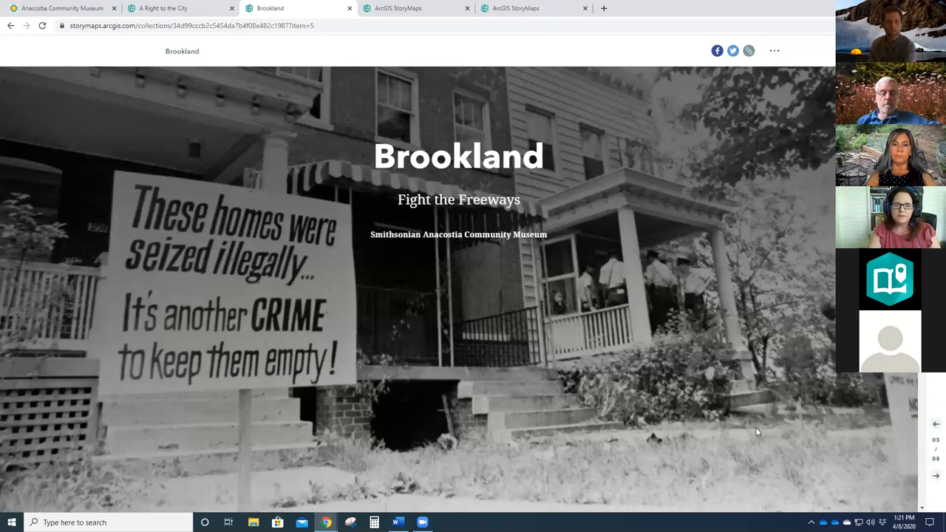
scroll("down", 3)
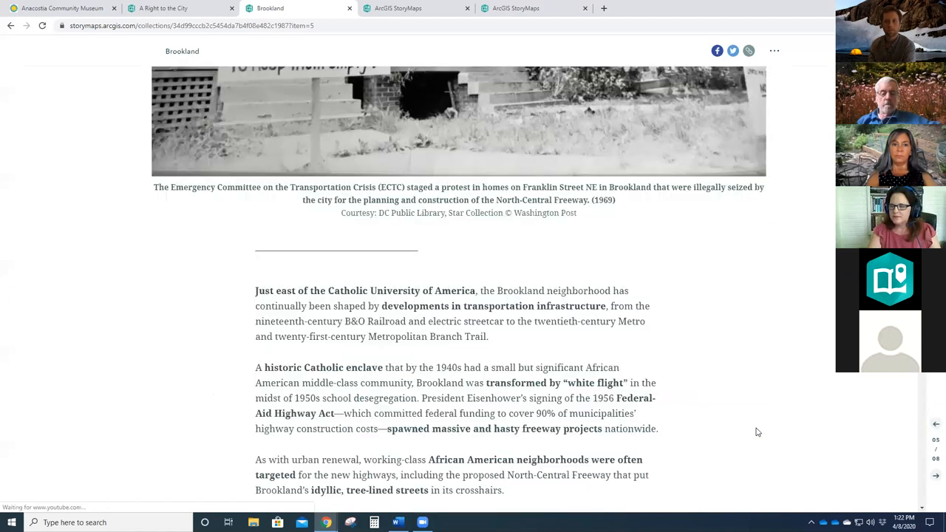
scroll("down", 3)
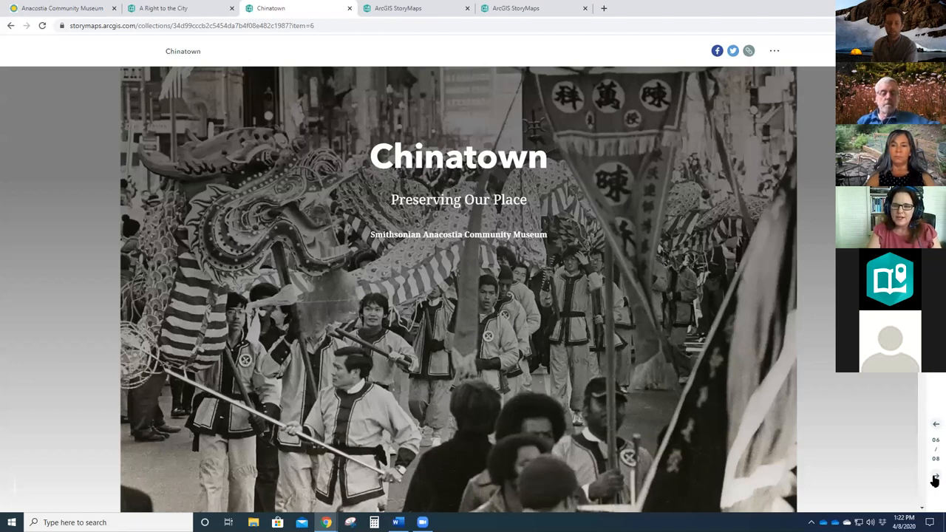
left_click(935, 479)
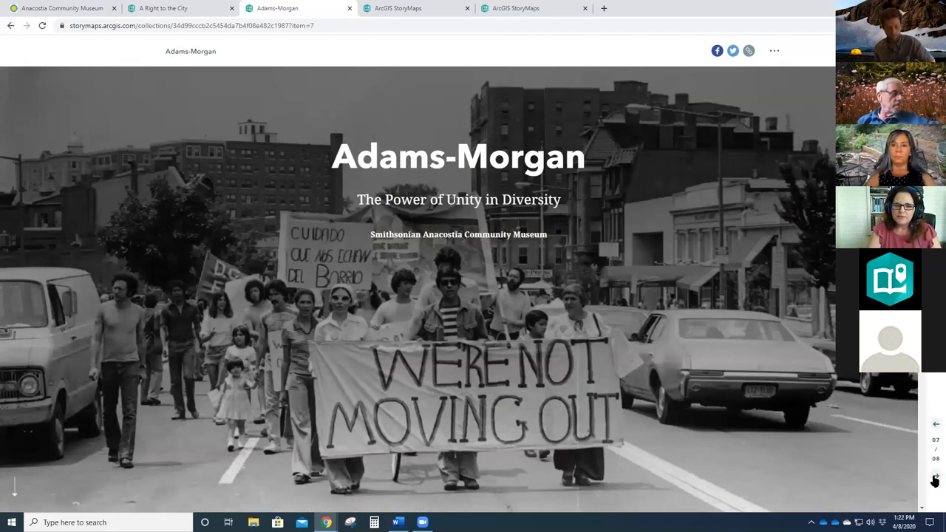
- Open Prepare to Participate, item 8 of 8, and read down to the Martin Luther King Jr. quote
left_click(936, 475)
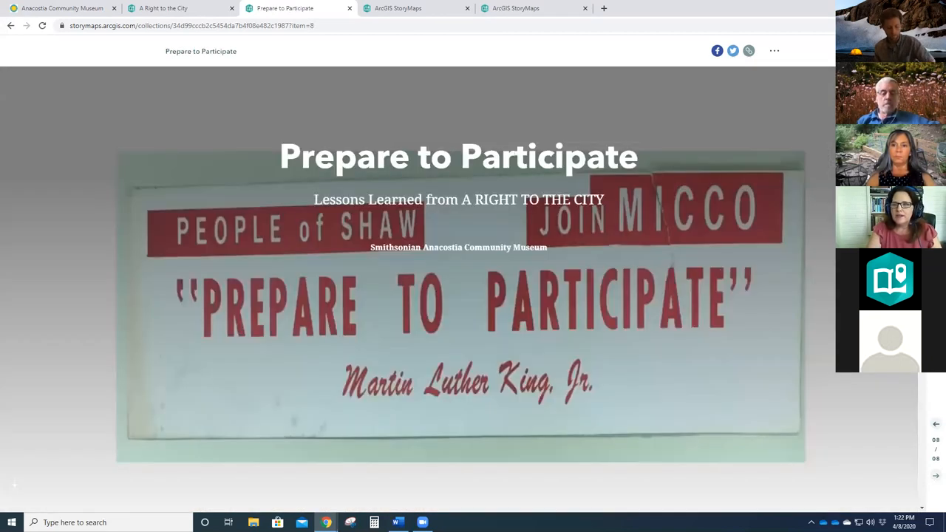
scroll("down", 3)
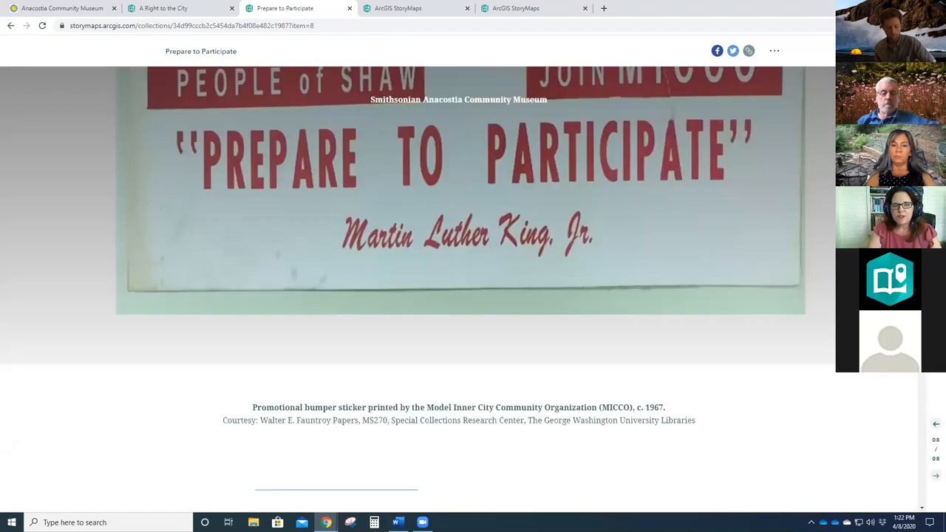
scroll("down", 3)
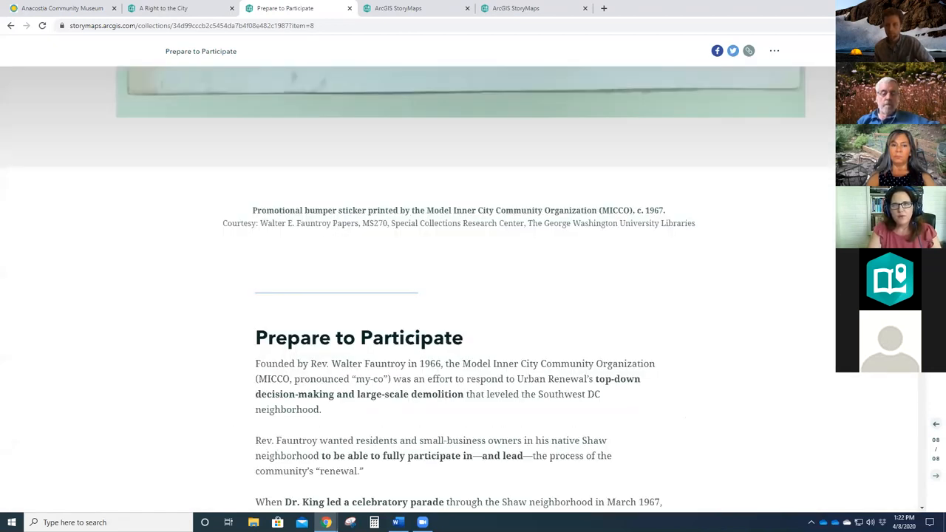
scroll("down", 3)
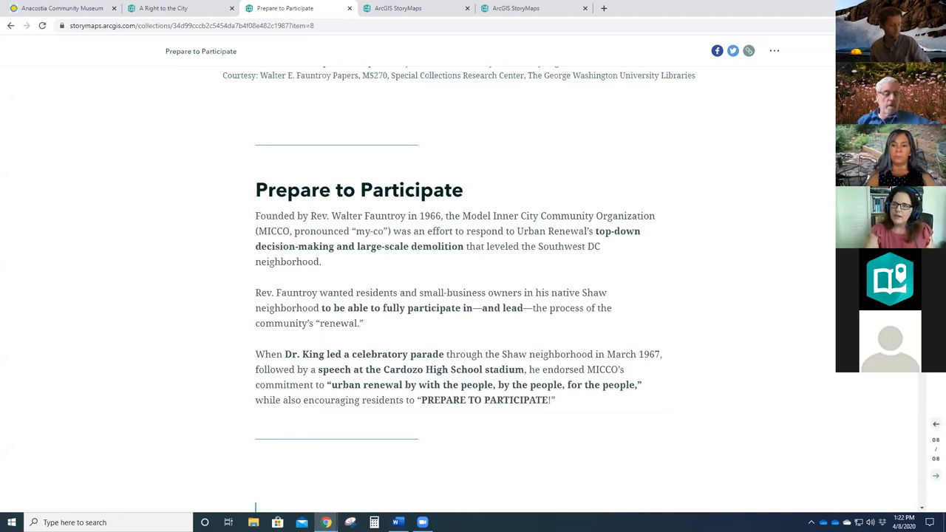
scroll("down", 3)
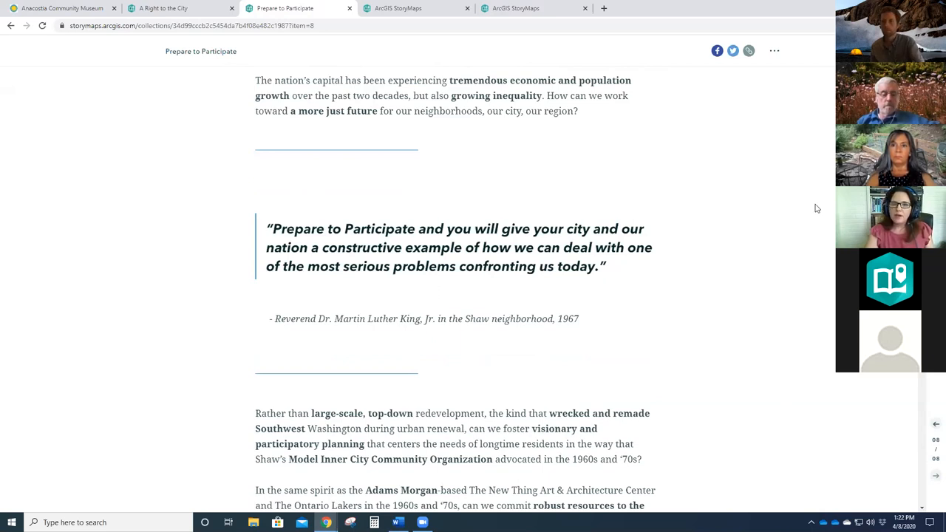
mouse_move(823, 217)
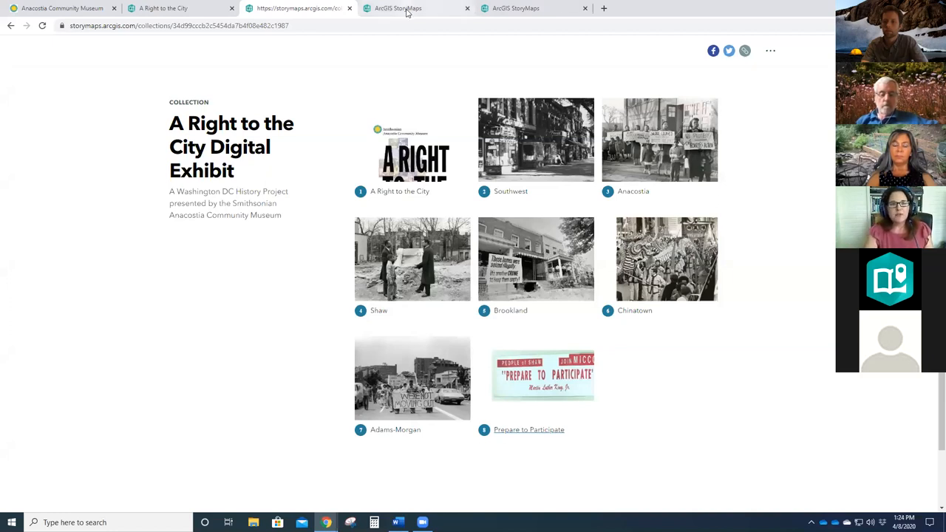
- Switch to the Collections page listing My Collections such as 2020 Virtual Learning
left_click(397, 8)
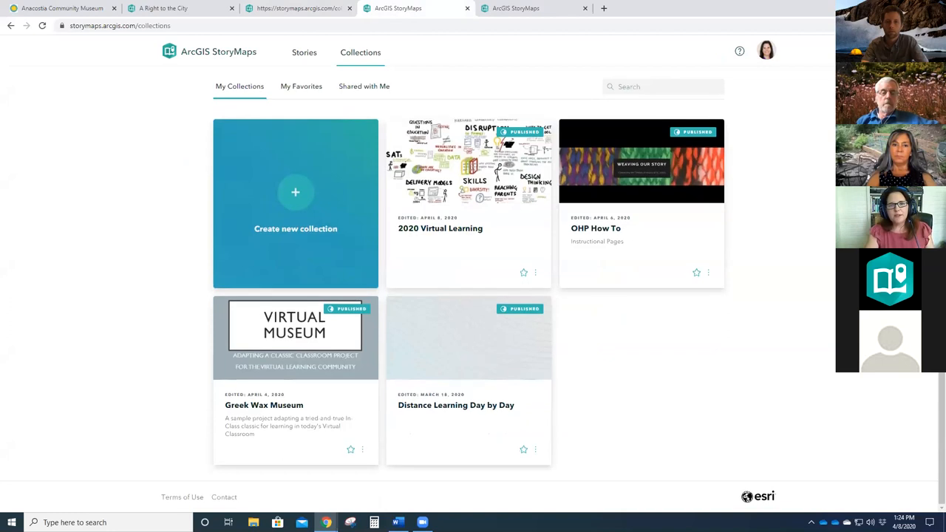
mouse_move(406, 121)
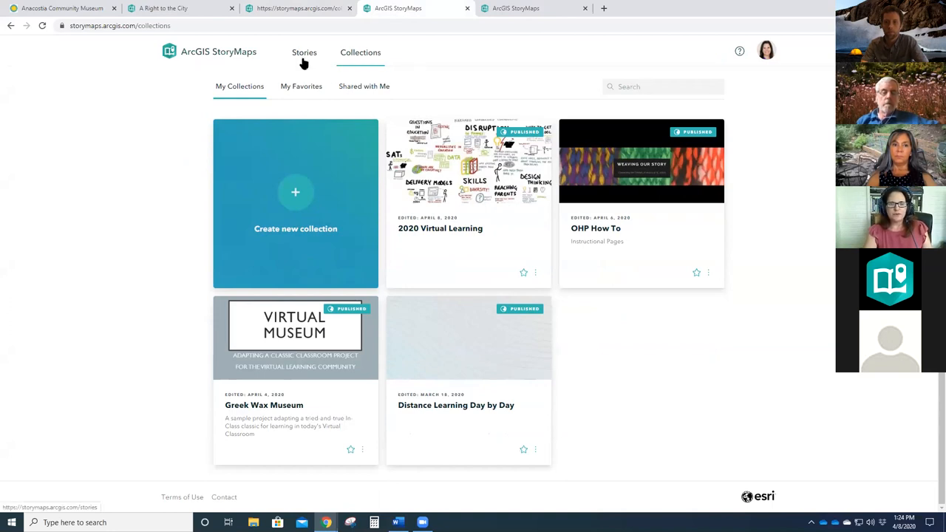
- Glance at My Stories, then return to collections and open 2020 Virtual Learning
left_click(304, 52)
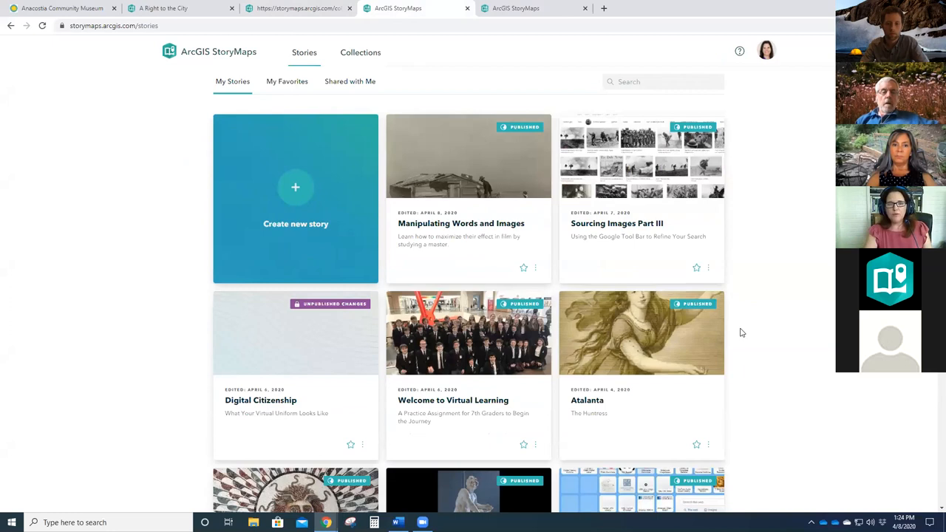
scroll("down", 3)
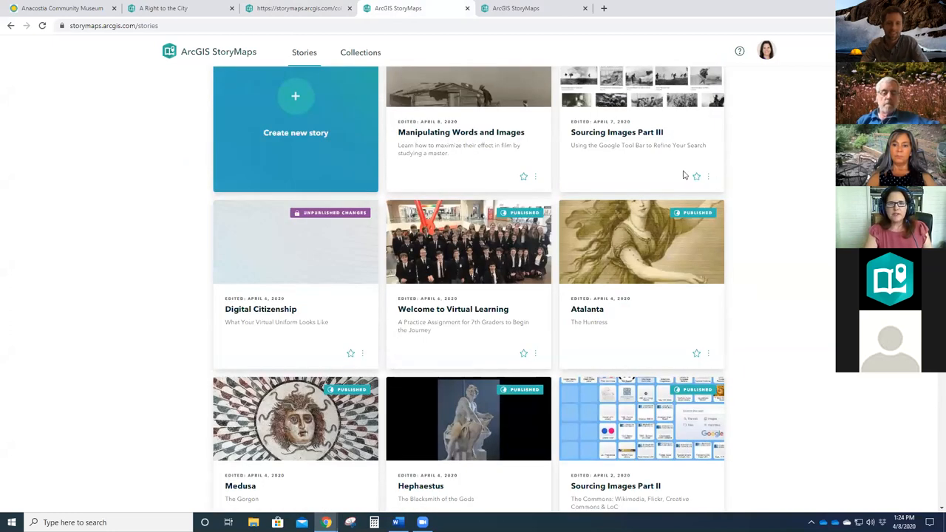
mouse_move(360, 52)
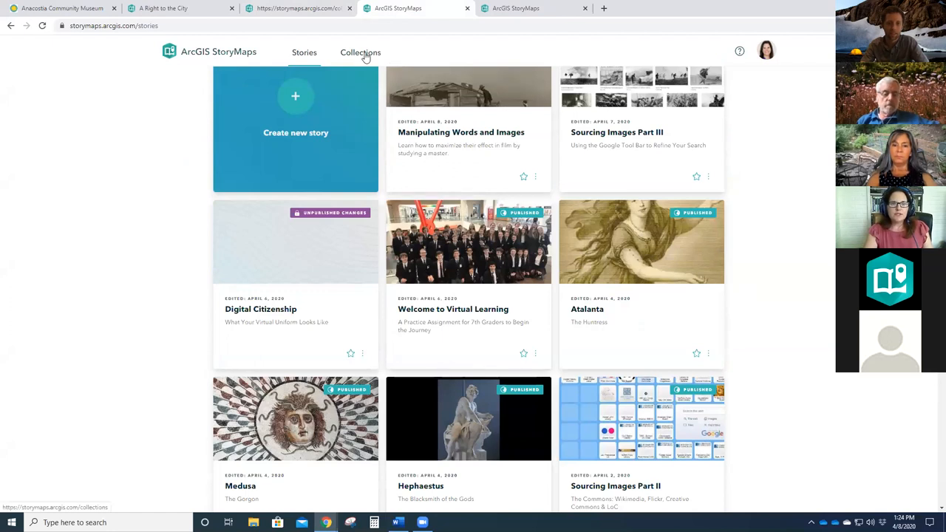
left_click(360, 53)
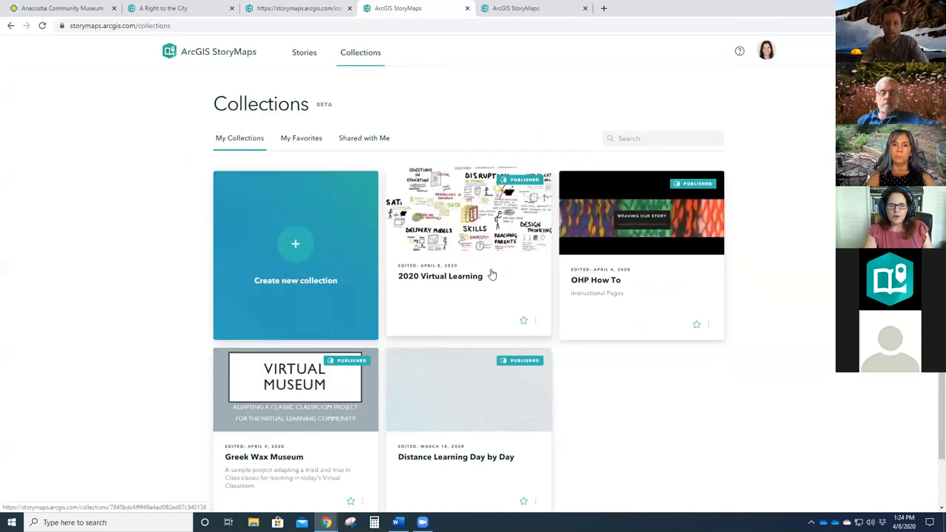
mouse_move(503, 286)
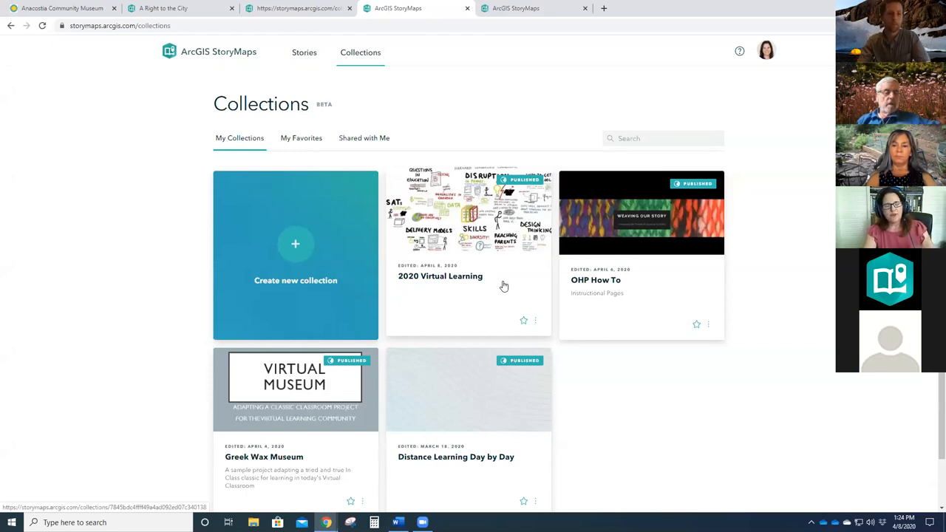
left_click(440, 276)
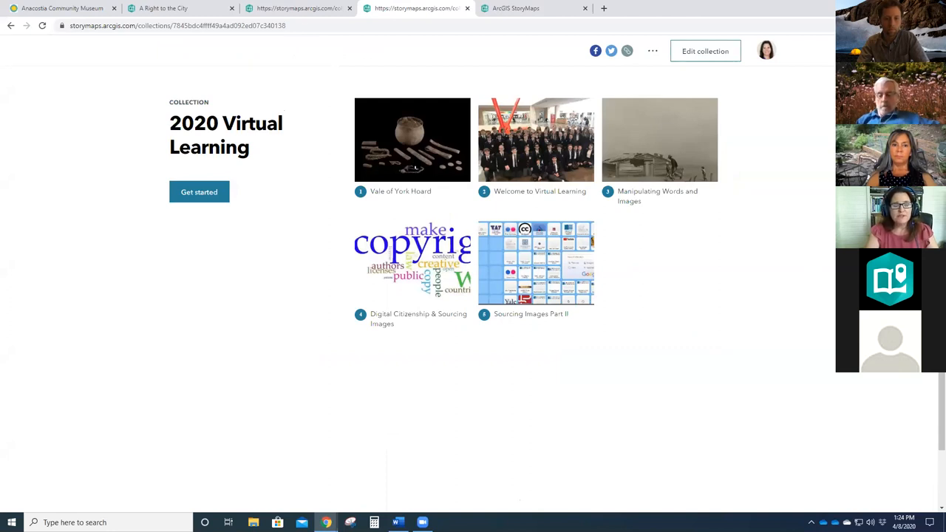
- Open Vale of York Hoard, item 1 of 5, and scroll through its sections and map
left_click(412, 140)
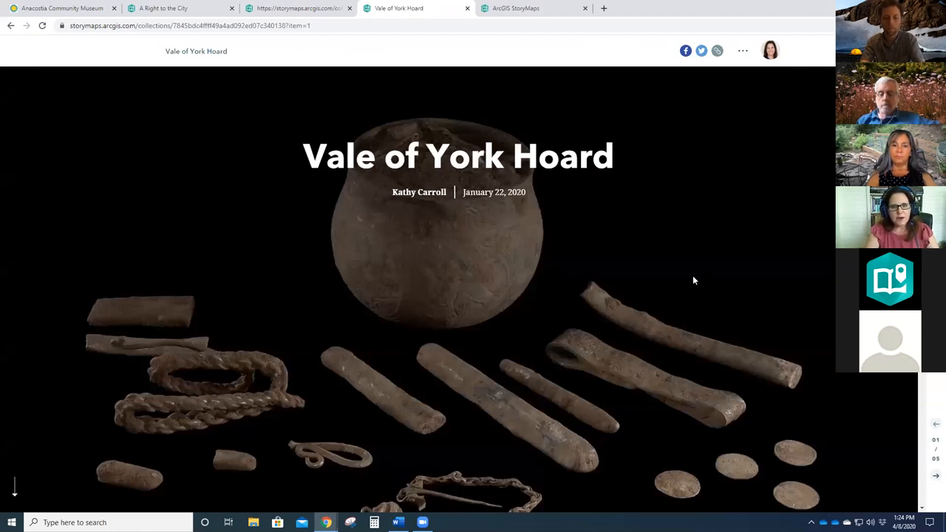
mouse_move(620, 270)
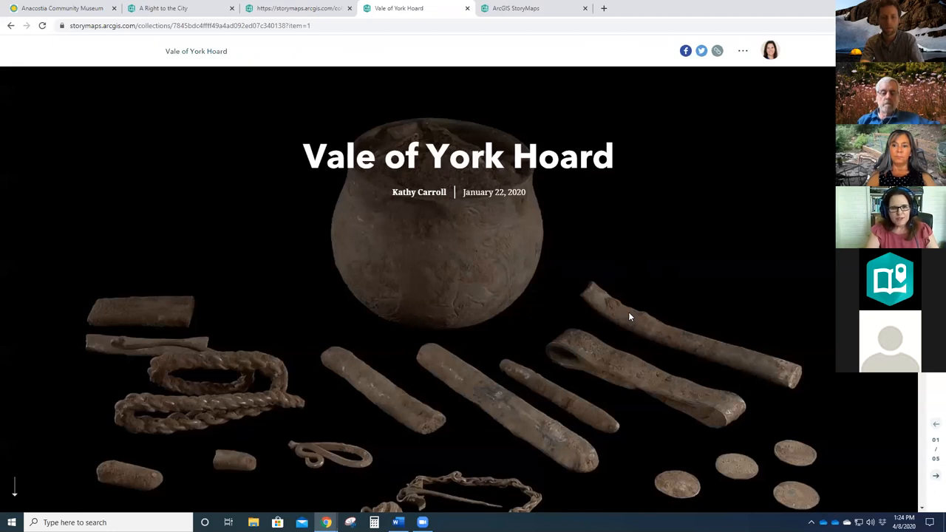
mouse_move(578, 284)
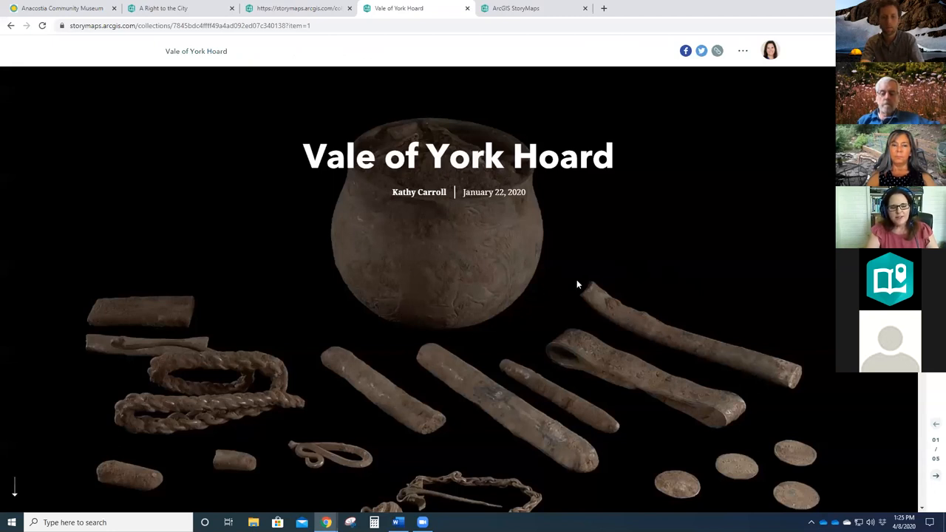
mouse_move(505, 323)
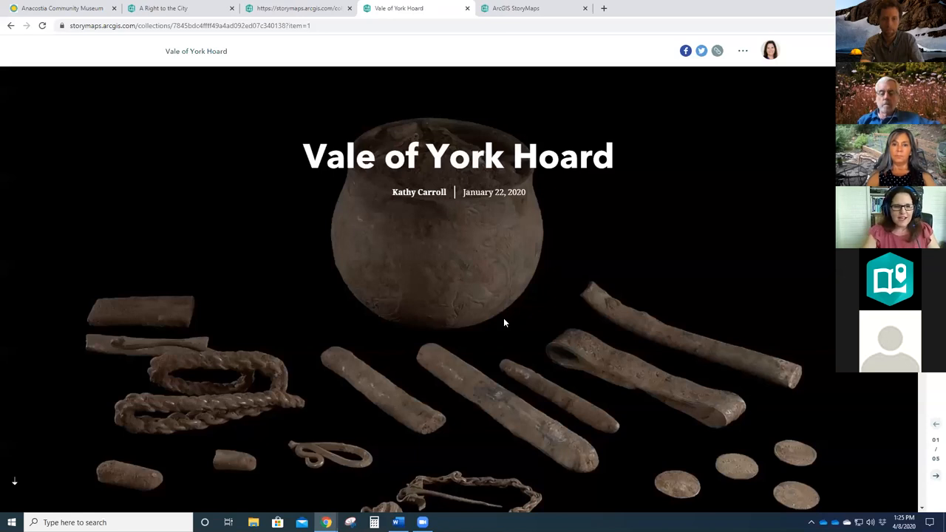
mouse_move(597, 357)
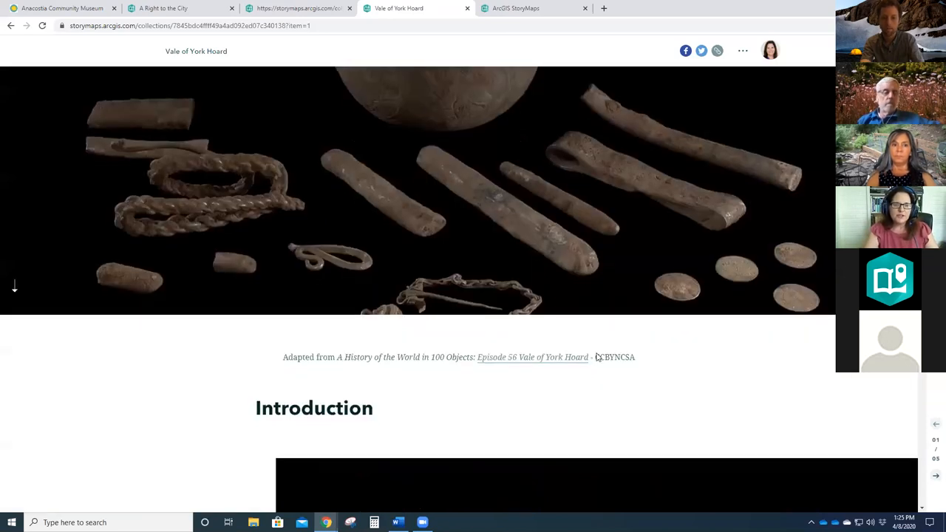
scroll("down", 3)
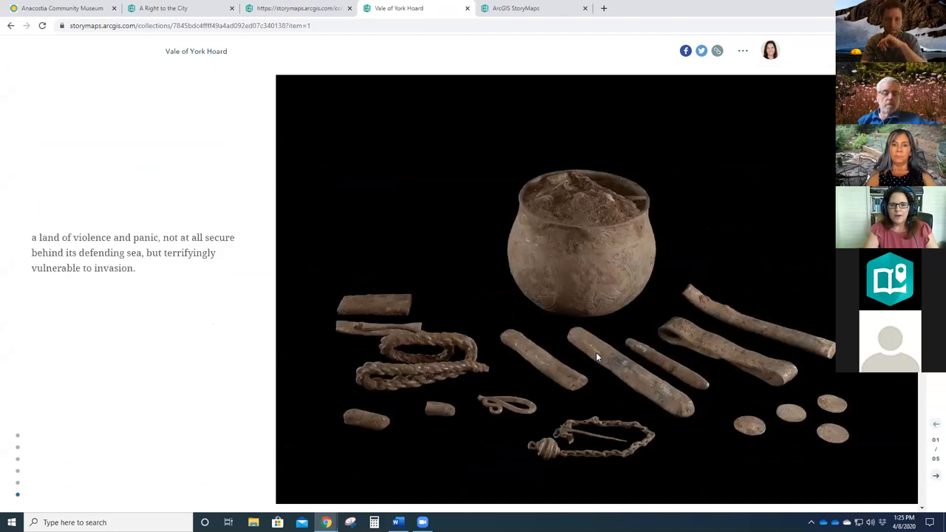
scroll("down", 3)
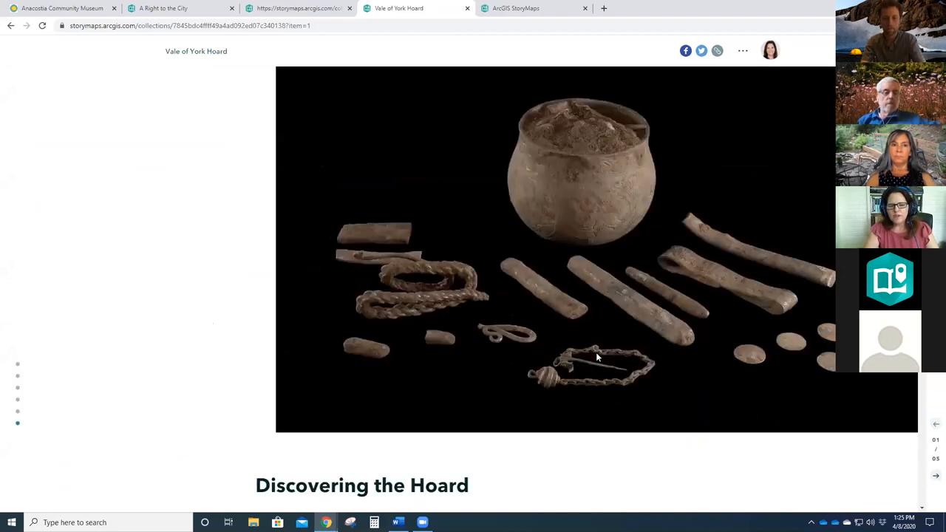
scroll("down", 3)
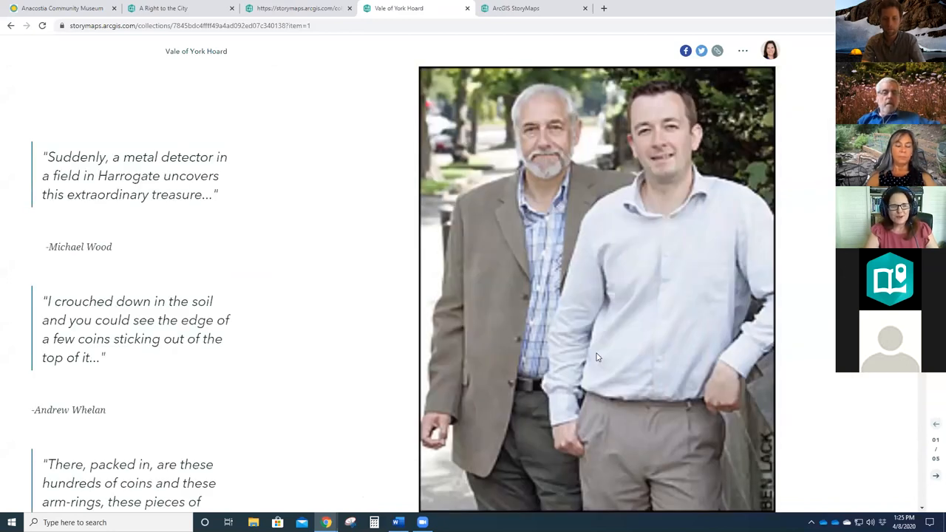
scroll("down", 3)
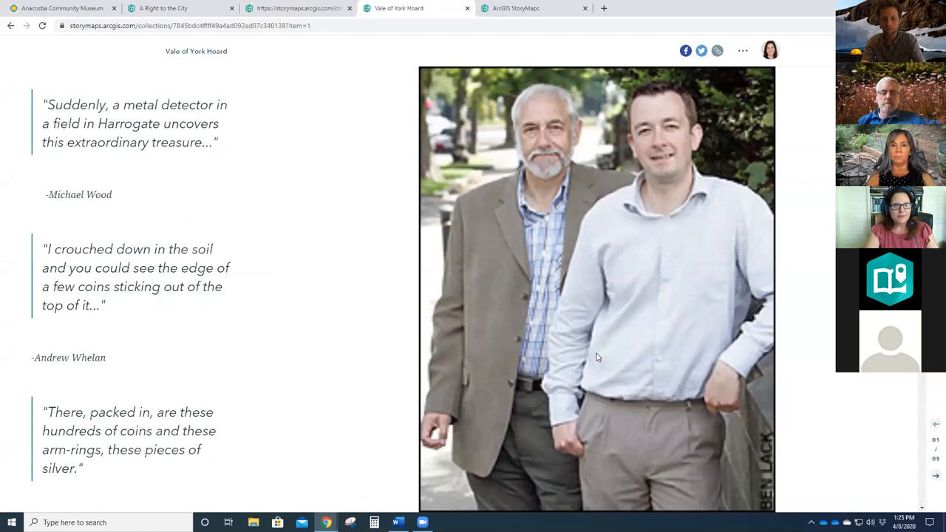
scroll("down", 3)
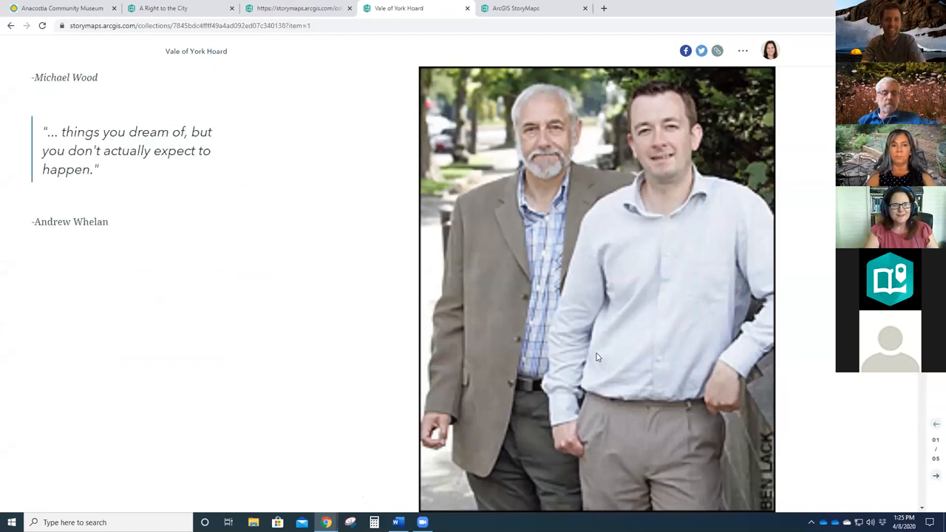
scroll("down", 3)
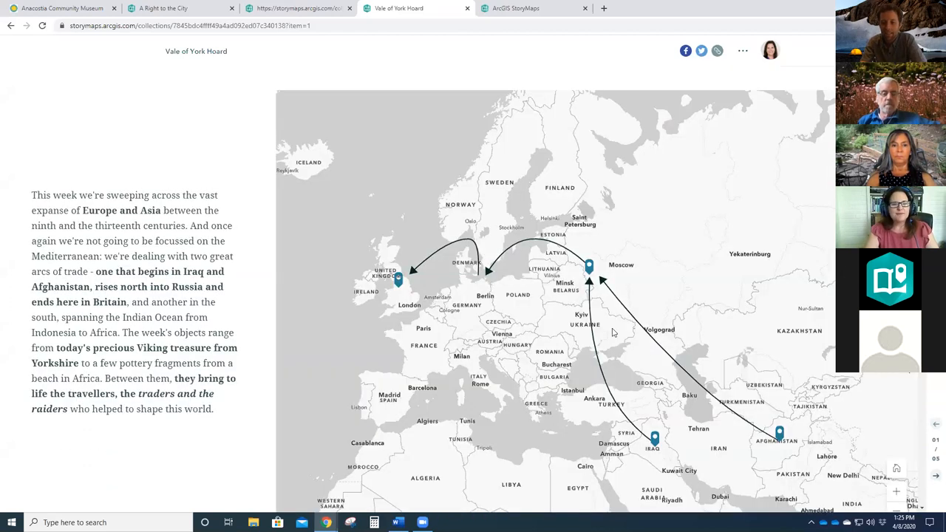
mouse_move(634, 273)
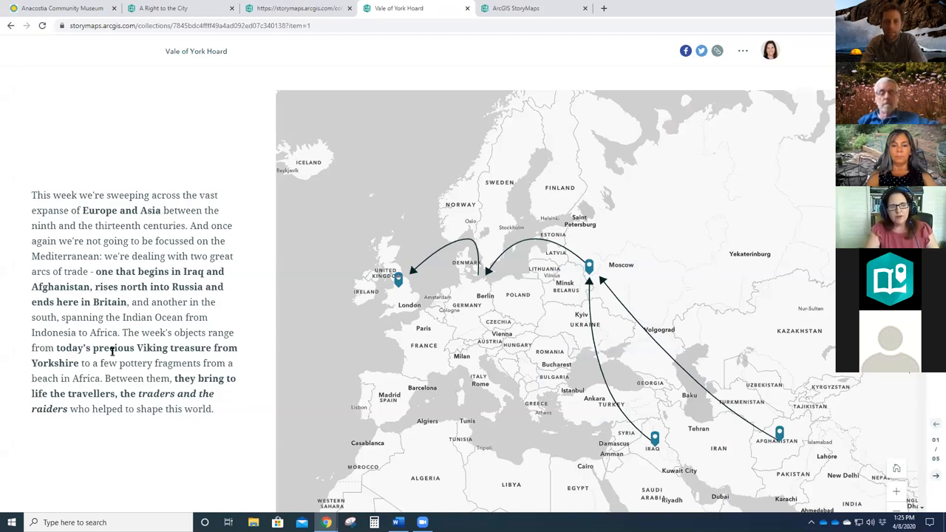
mouse_move(663, 440)
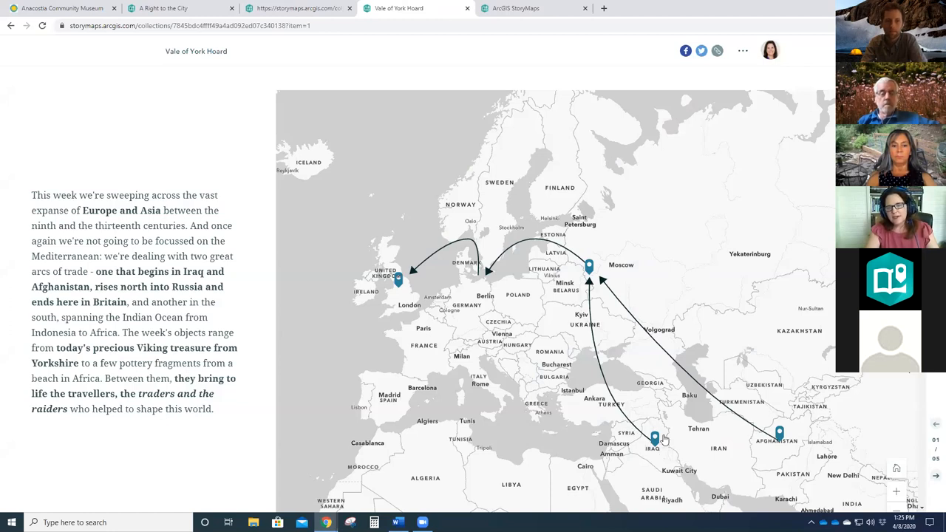
mouse_move(563, 301)
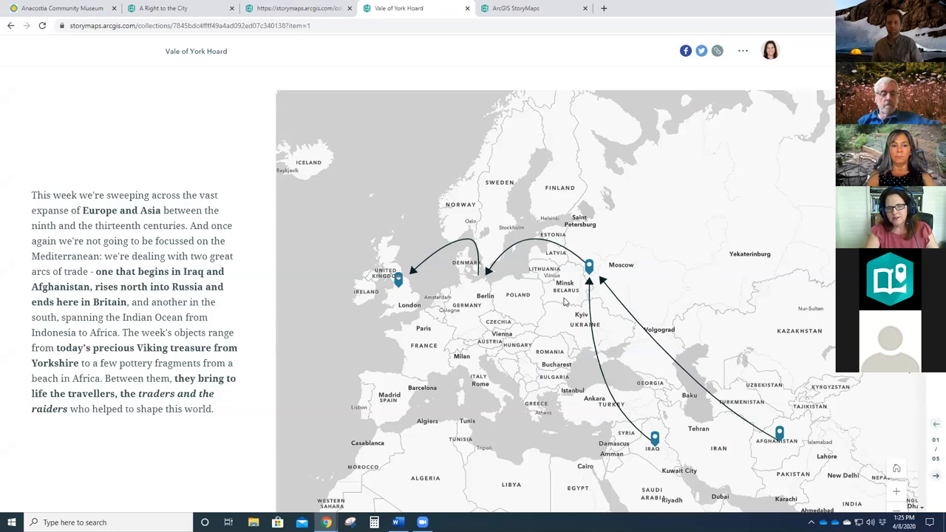
mouse_move(531, 326)
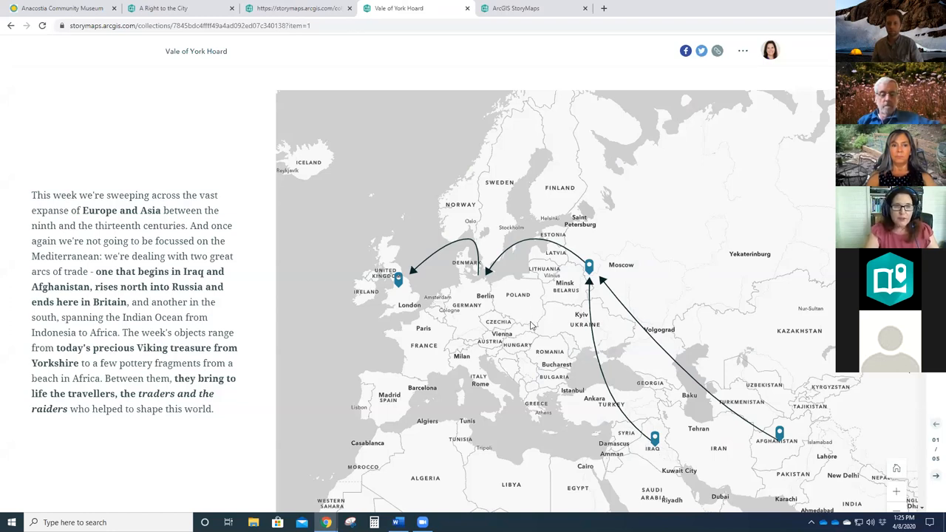
scroll("down", 3)
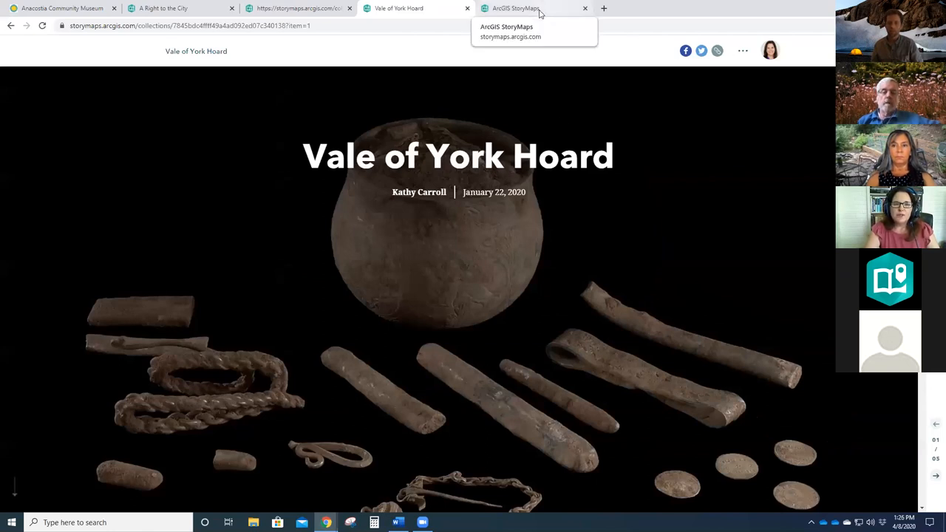
- Return to the collections, reopen 2020 Virtual Learning, and open Welcome to Virtual Learning
left_click(515, 9)
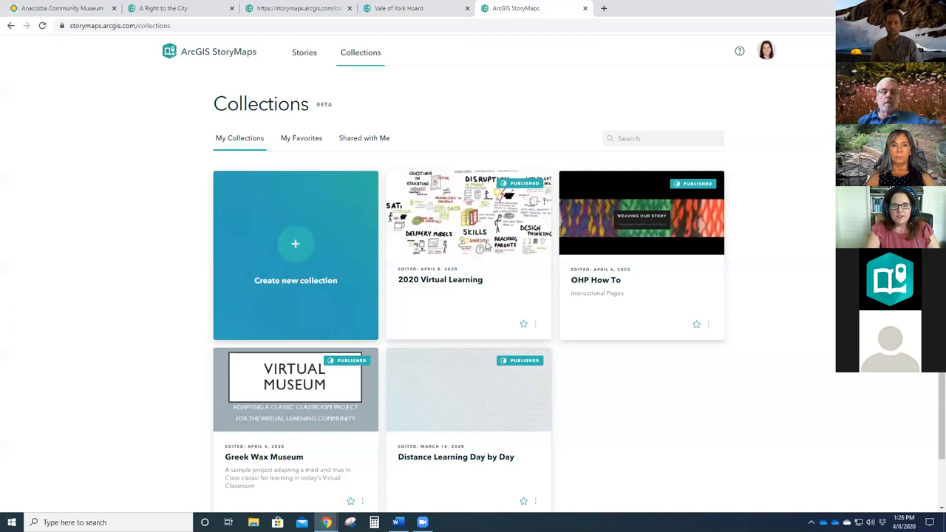
left_click(440, 280)
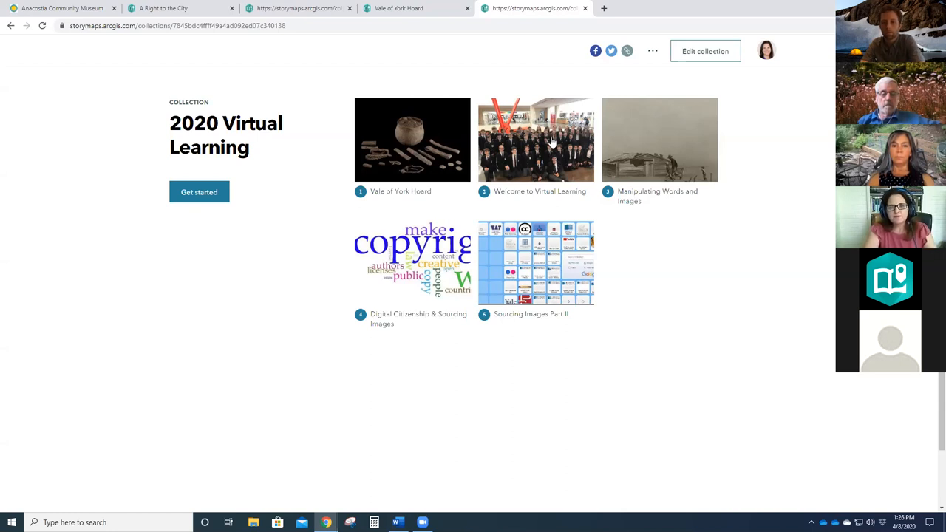
mouse_move(805, 235)
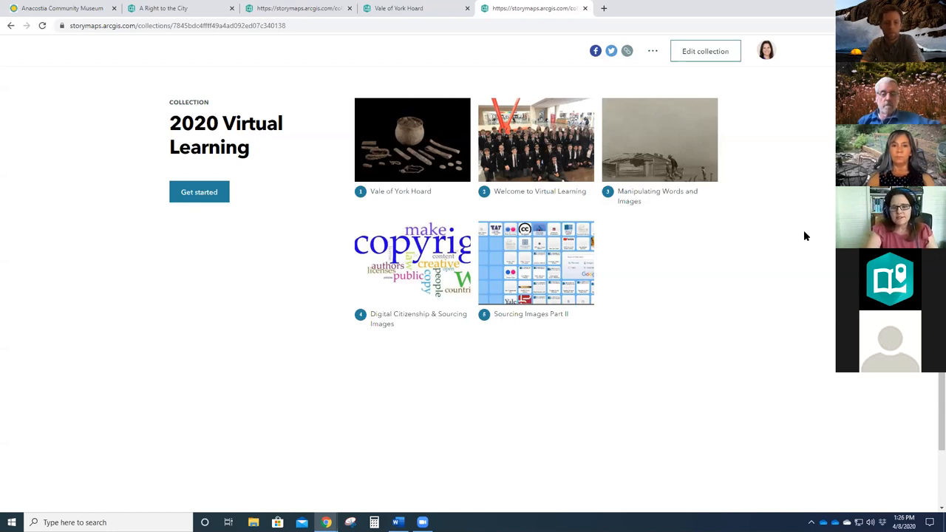
left_click(535, 140)
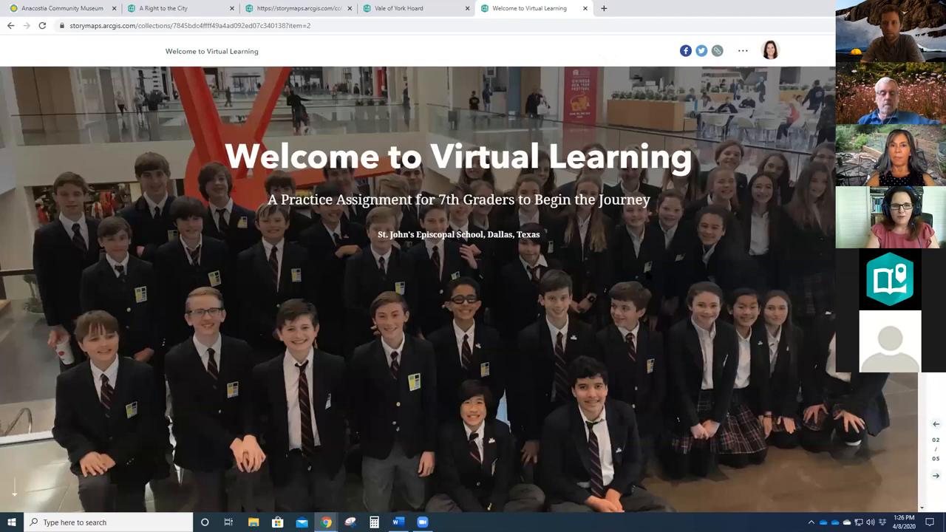
- Scroll through the opening sections of the Welcome to Virtual Learning story
scroll("down", 3)
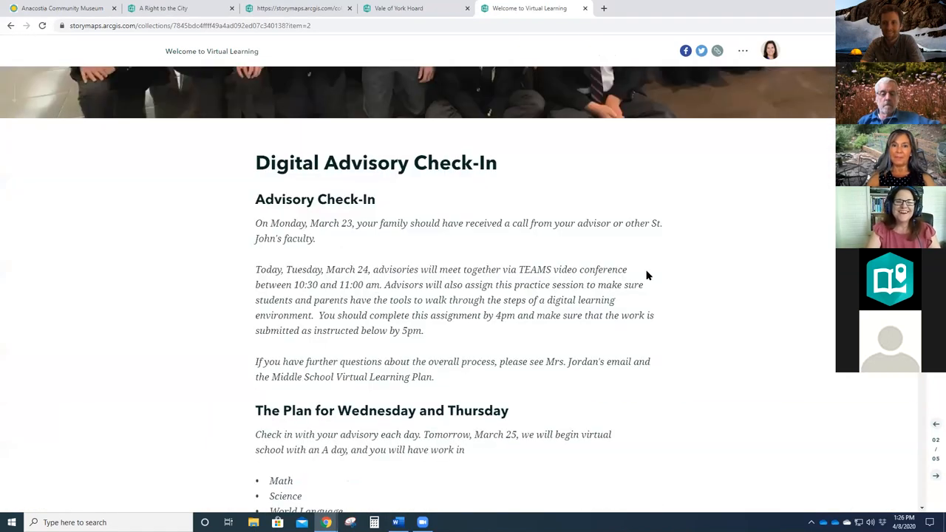
scroll("down", 3)
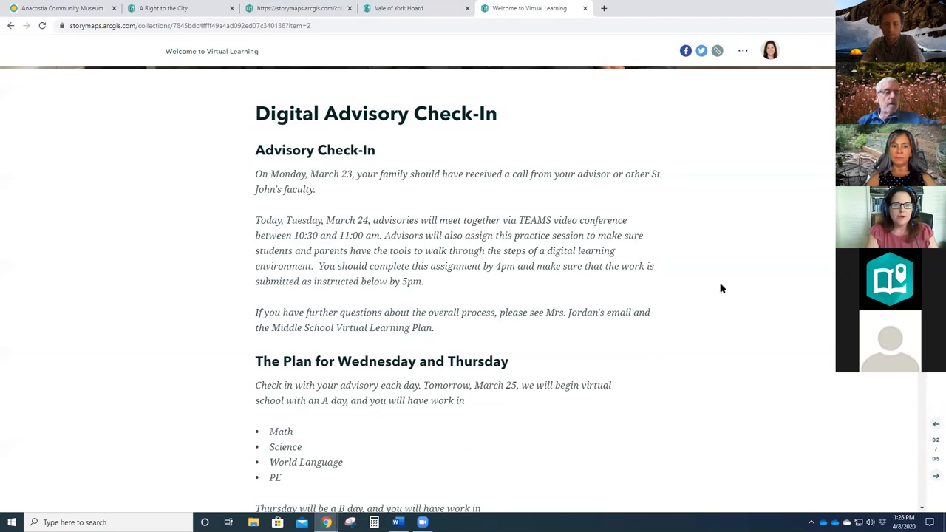
mouse_move(709, 288)
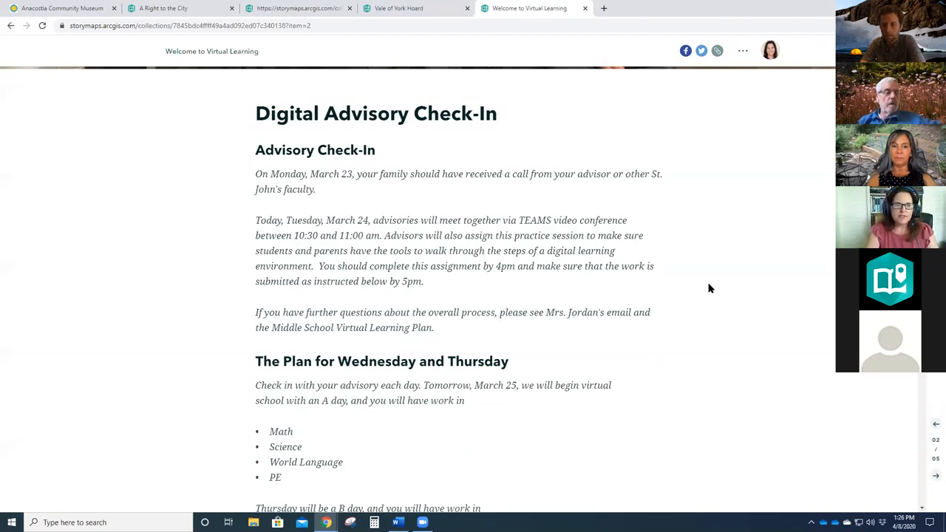
scroll("down", 3)
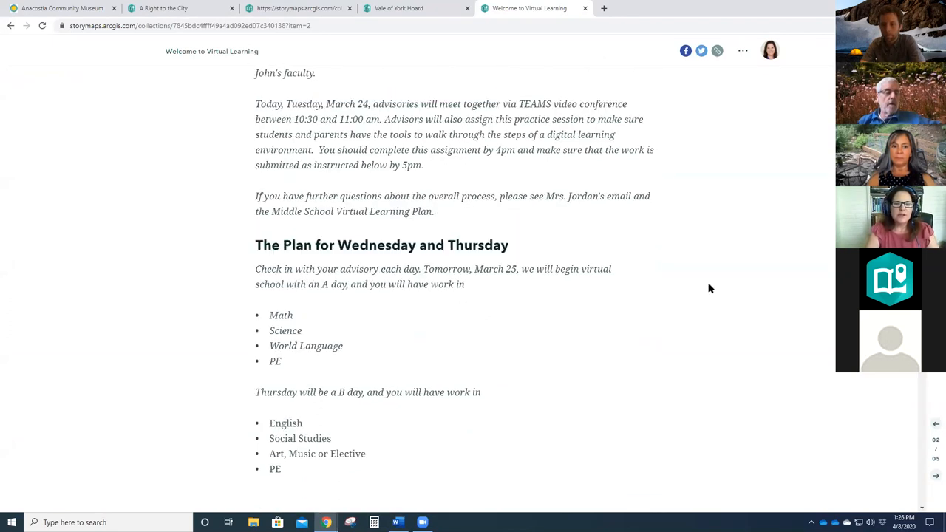
scroll("down", 3)
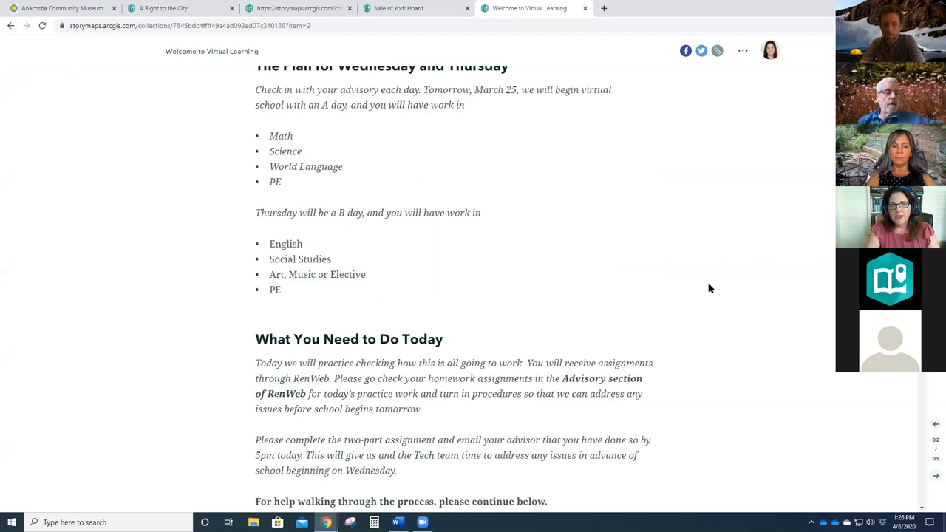
scroll("down", 3)
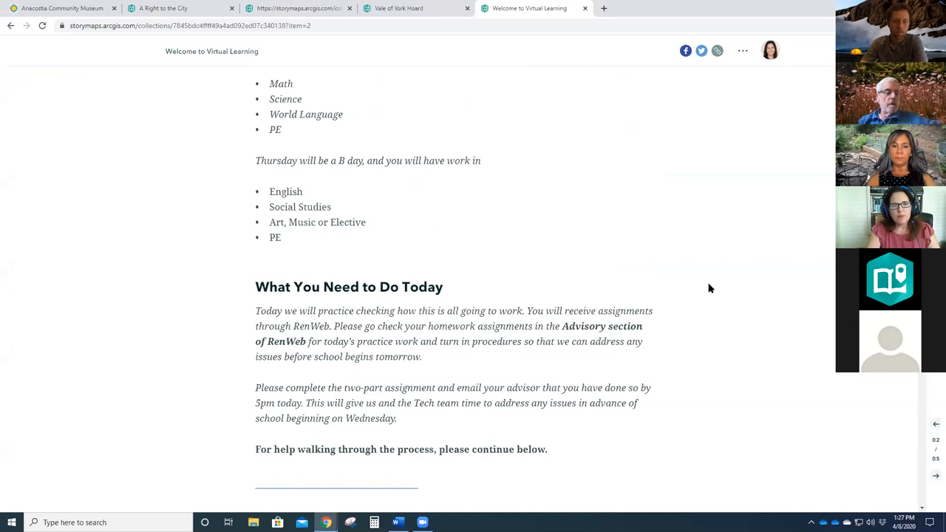
scroll("down", 3)
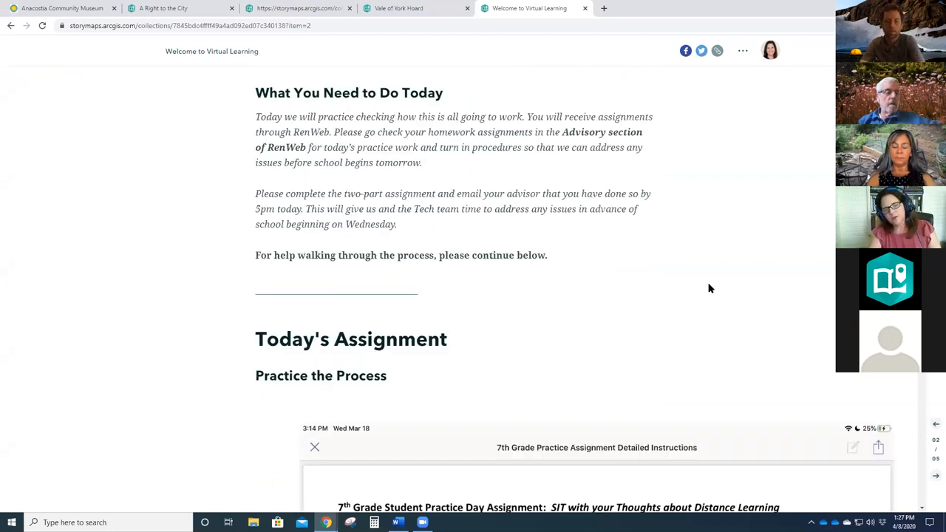
scroll("down", 3)
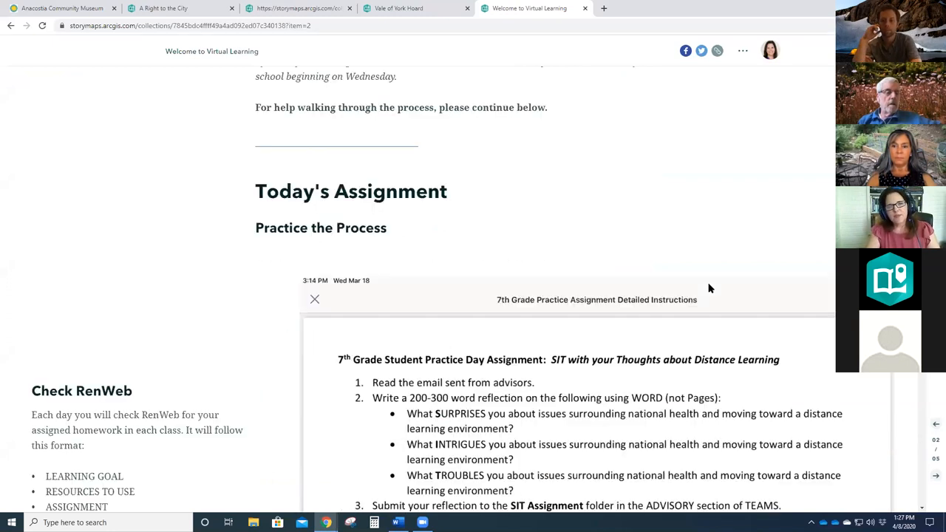
scroll("down", 3)
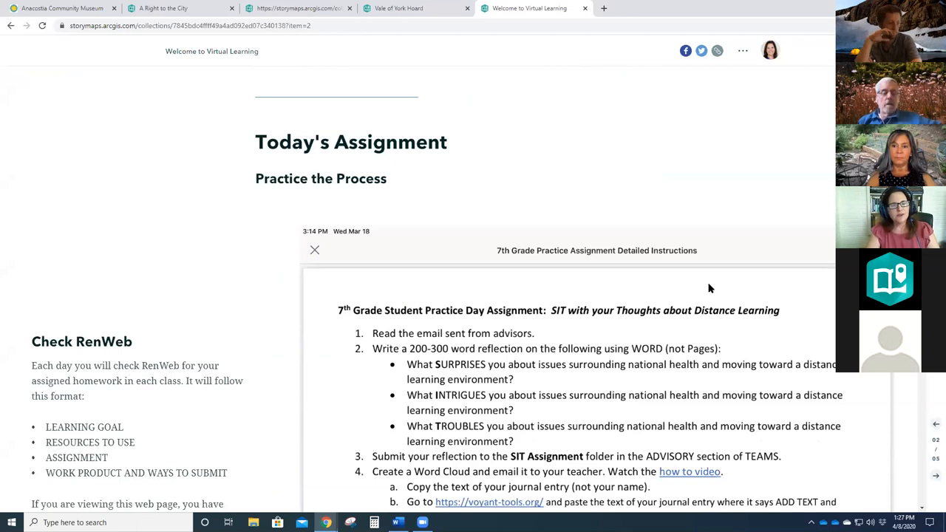
scroll("down", 3)
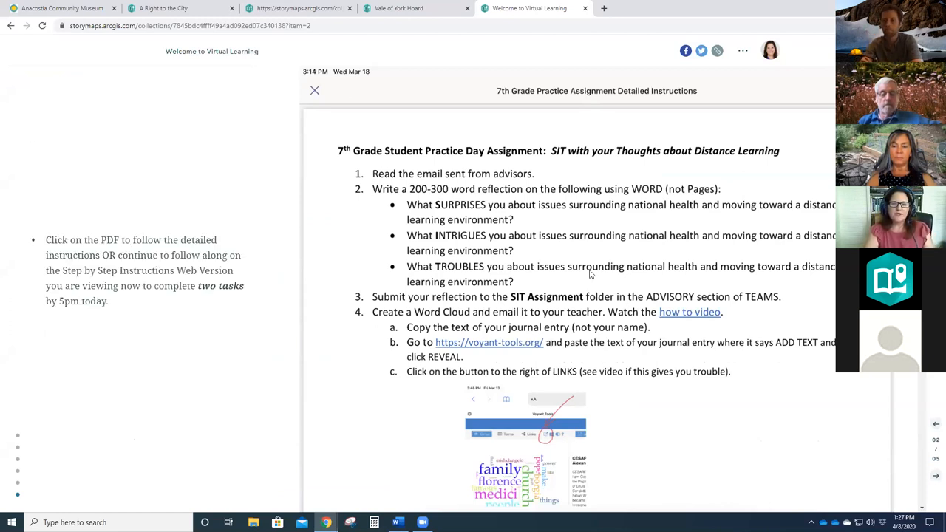
- Read on through the story's assignments, ending back on the collection overview
left_click(314, 91)
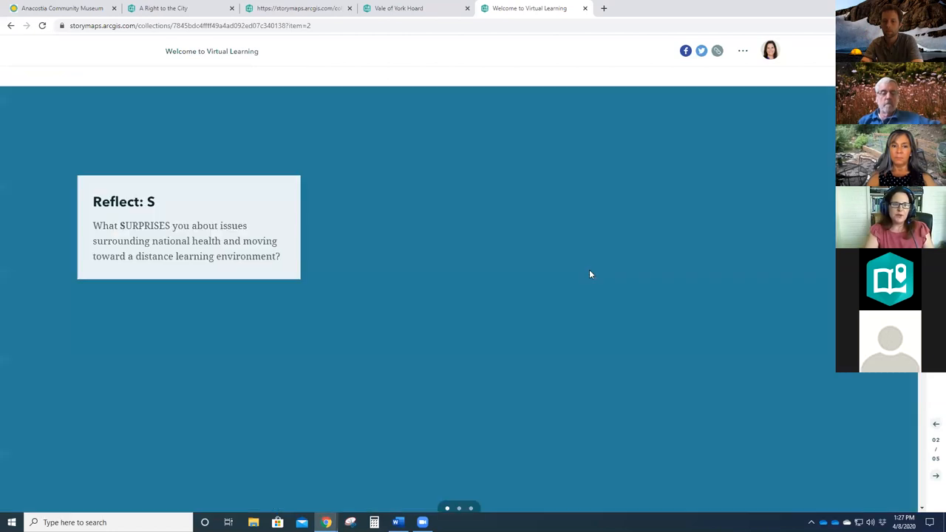
scroll("down", 3)
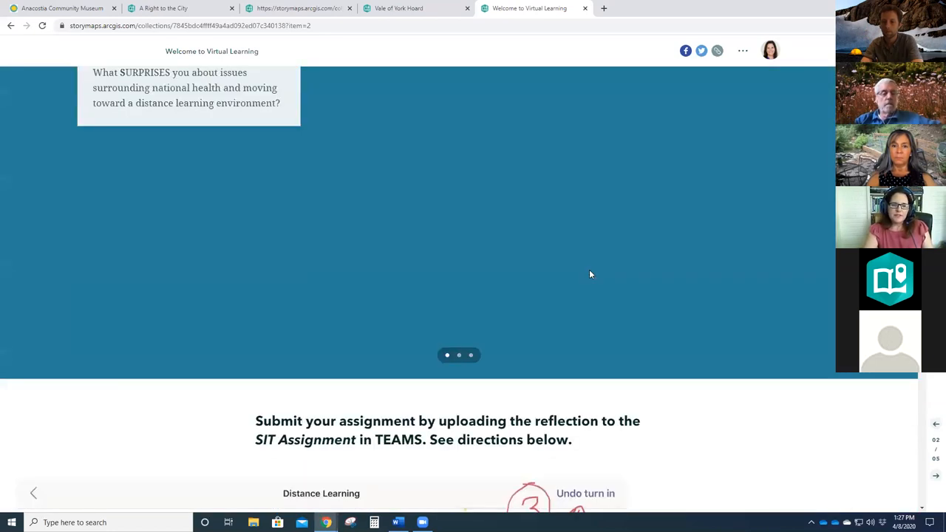
scroll("down", 3)
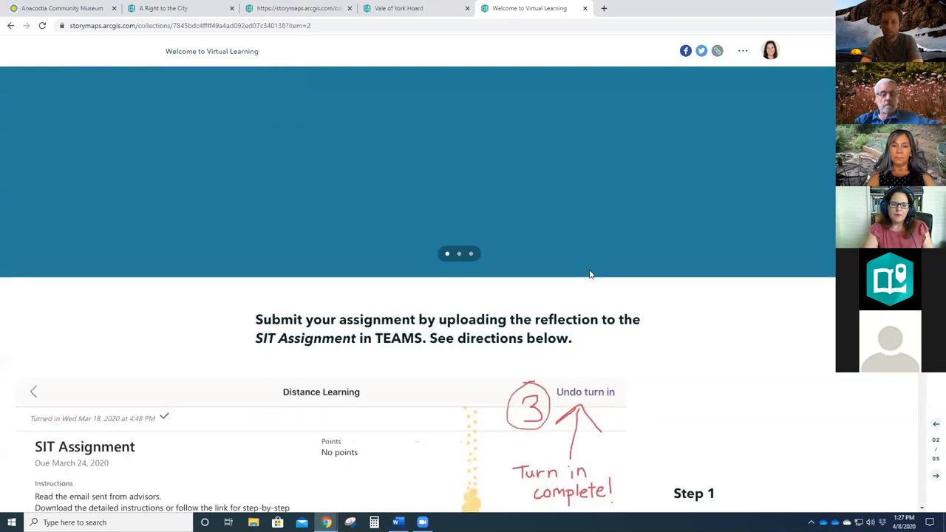
scroll("down", 3)
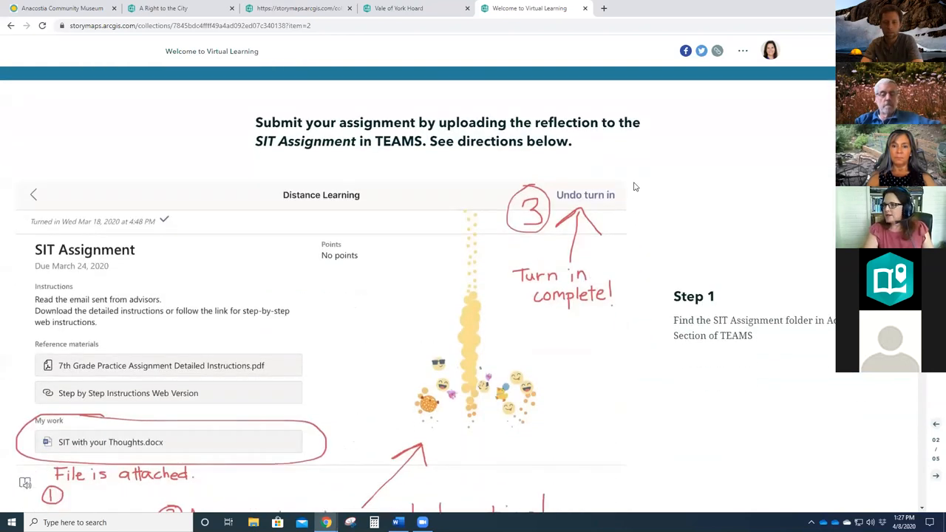
mouse_move(765, 210)
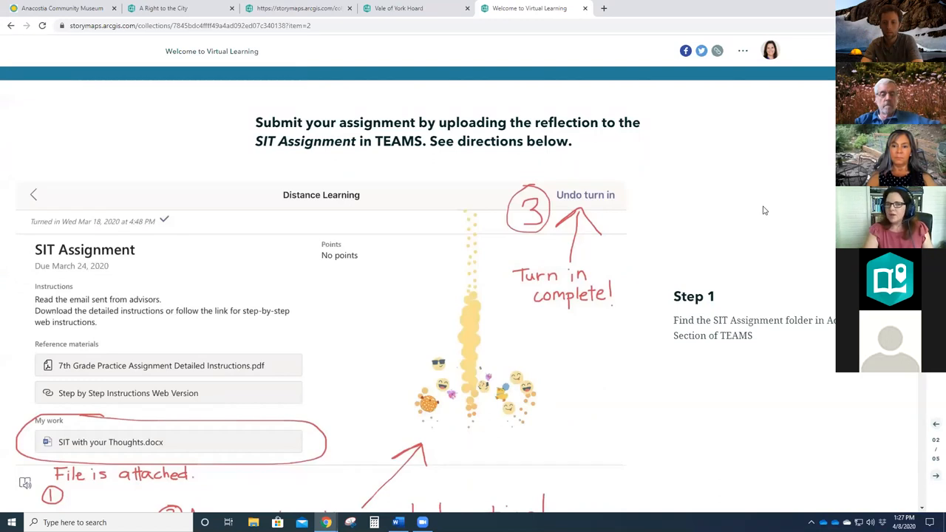
mouse_move(529, 170)
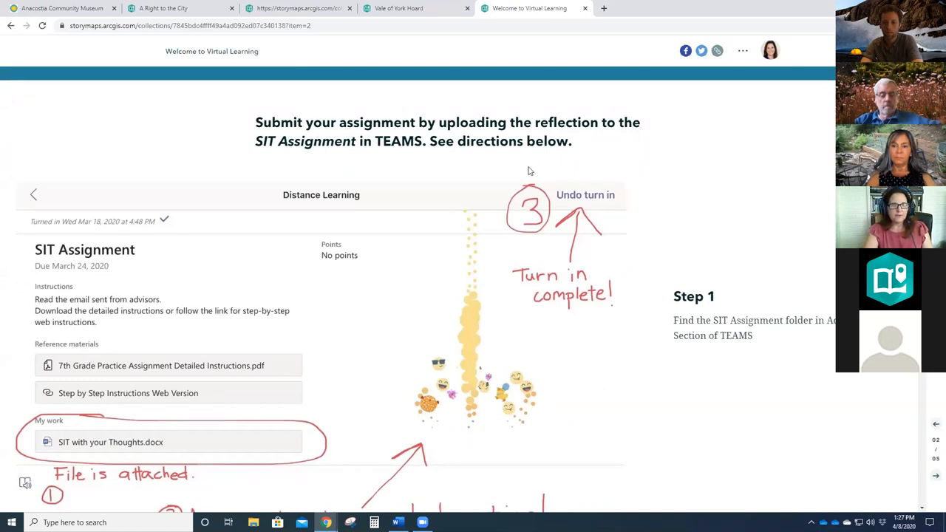
scroll("down", 3)
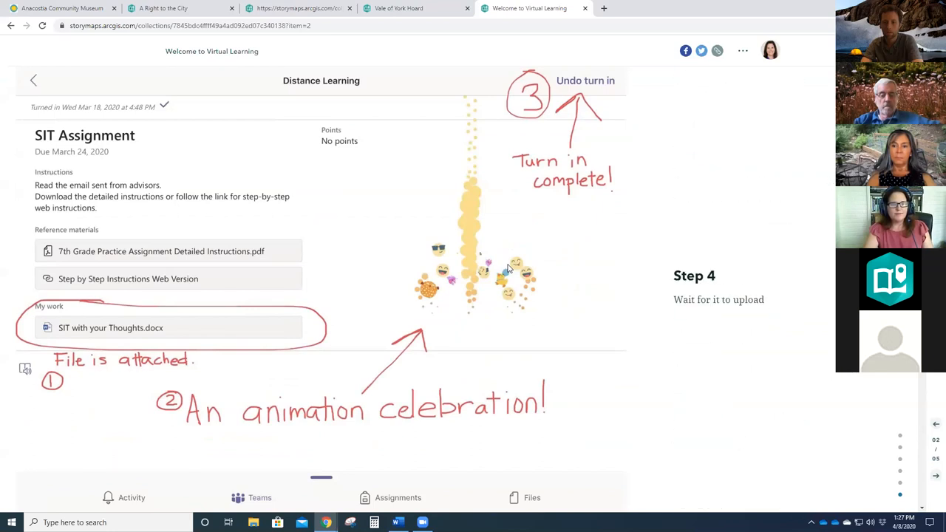
scroll("down", 3)
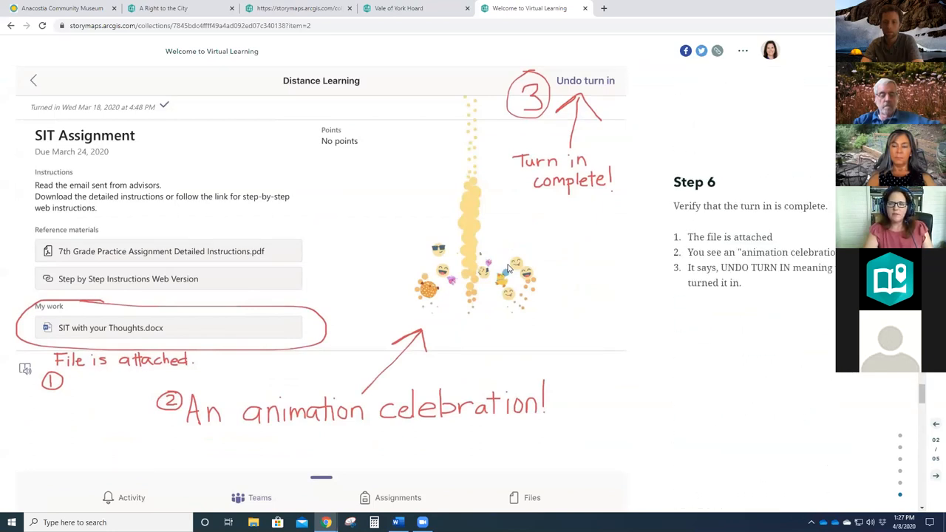
scroll("down", 3)
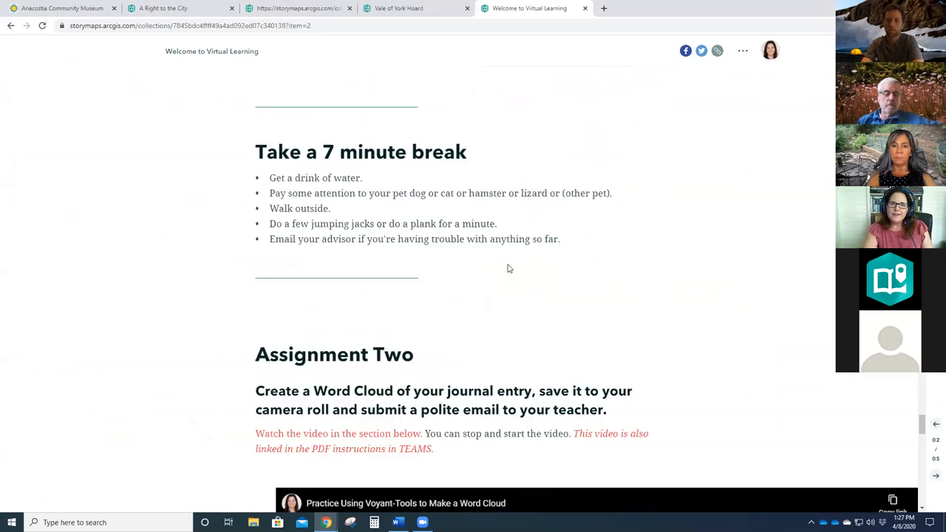
scroll("down", 3)
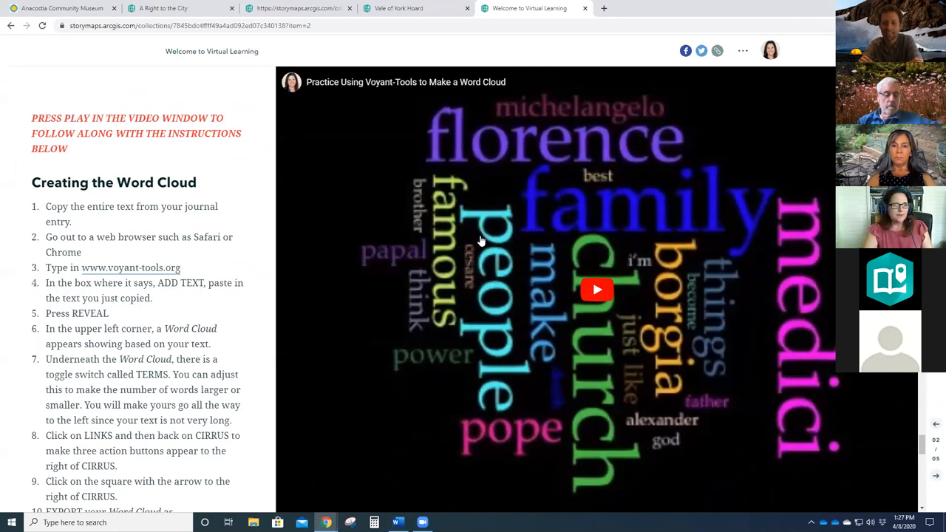
mouse_move(547, 212)
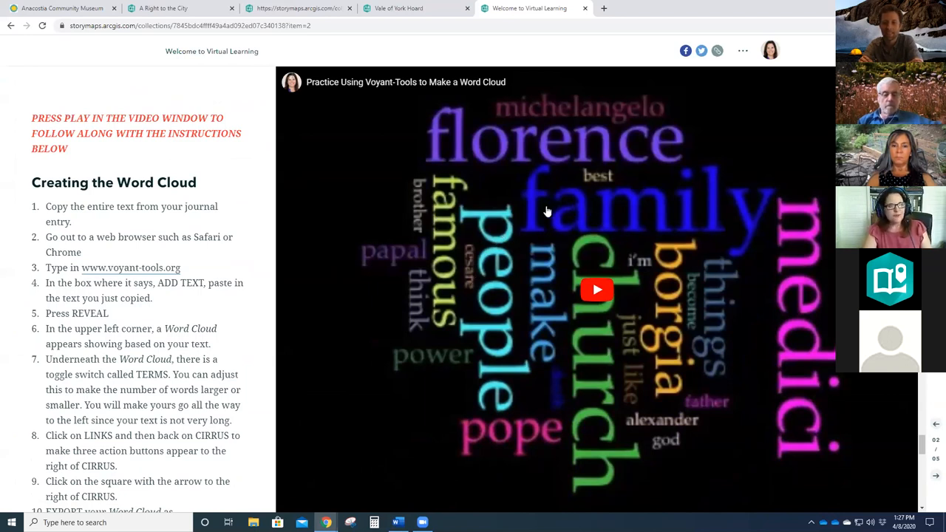
mouse_move(649, 215)
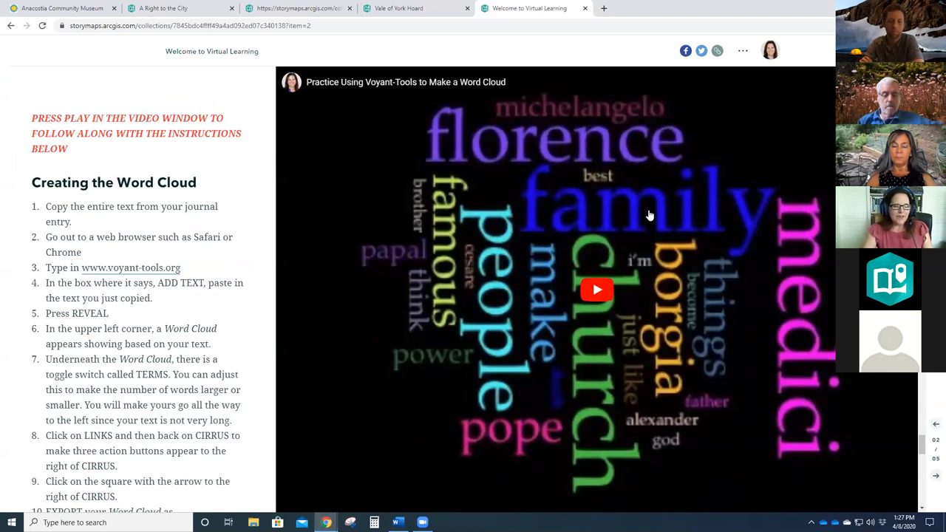
mouse_move(523, 221)
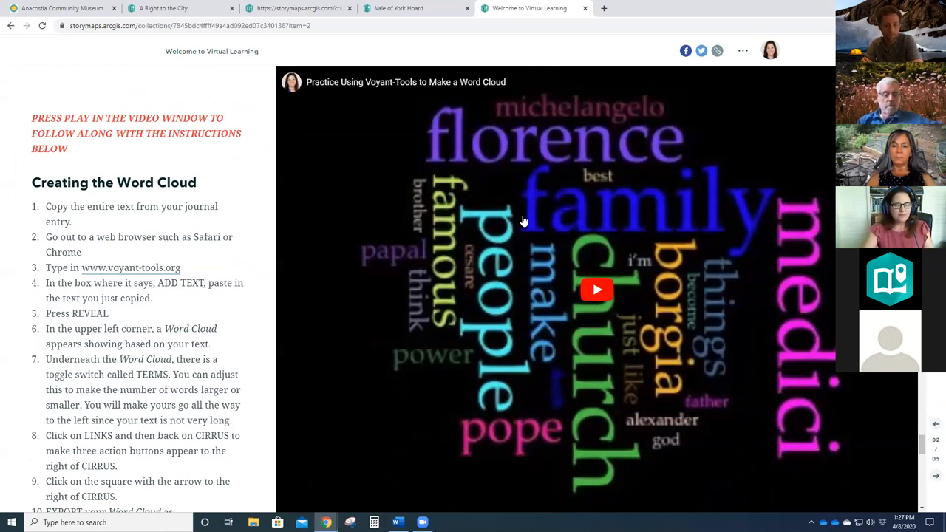
scroll("down", 3)
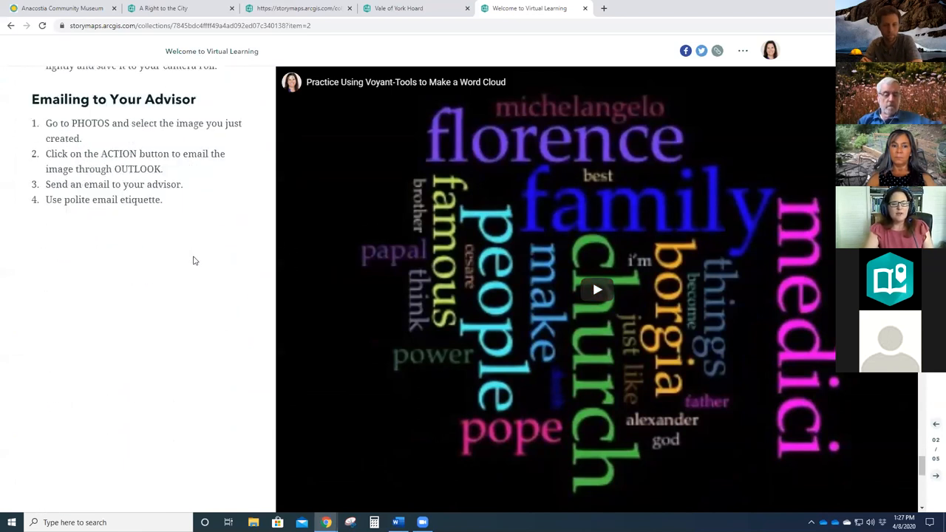
scroll("down", 3)
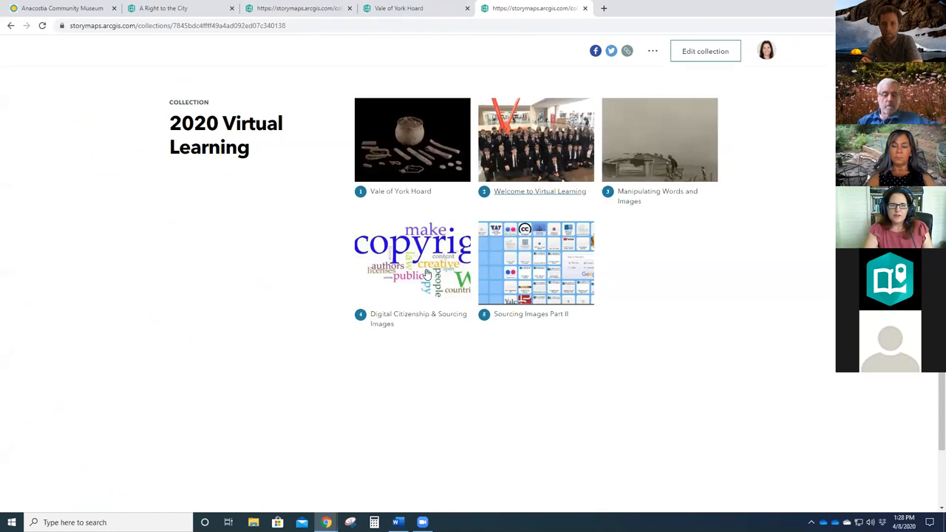
left_click(412, 263)
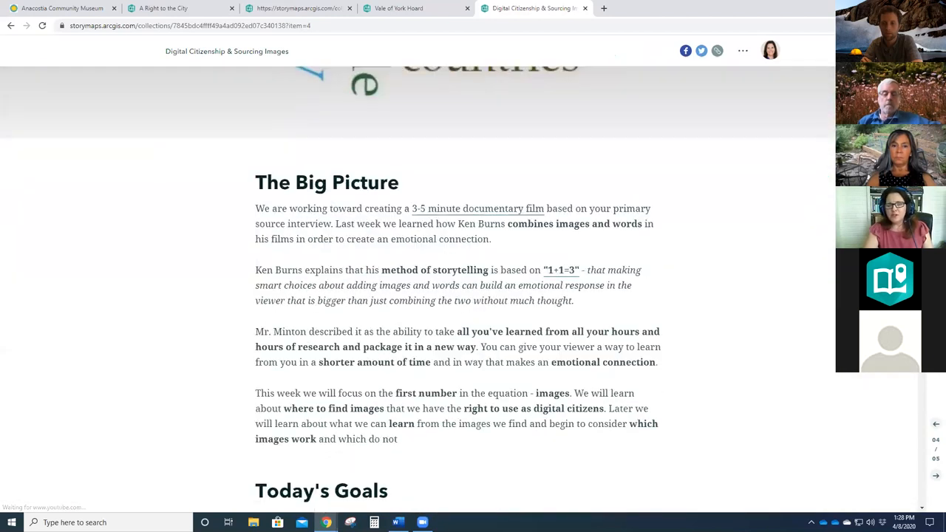
scroll("down", 3)
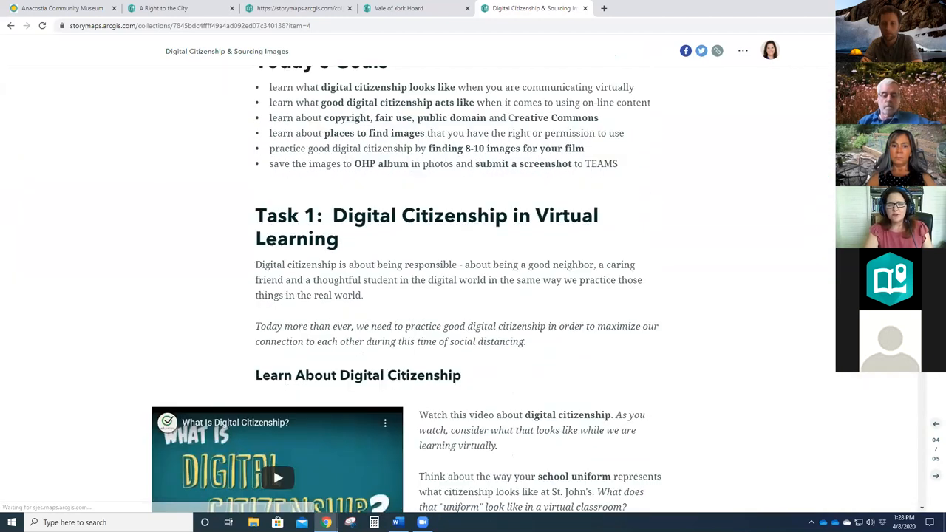
scroll("down", 3)
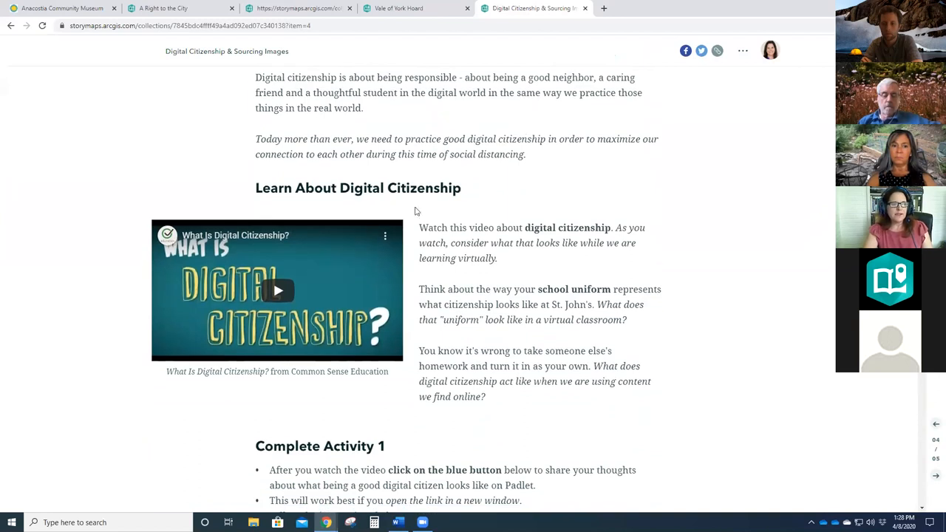
mouse_move(392, 255)
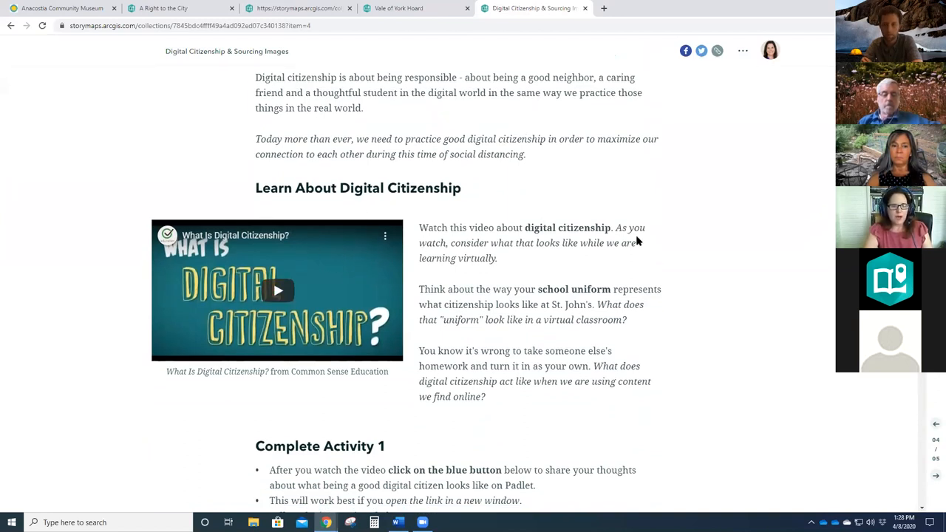
scroll("down", 3)
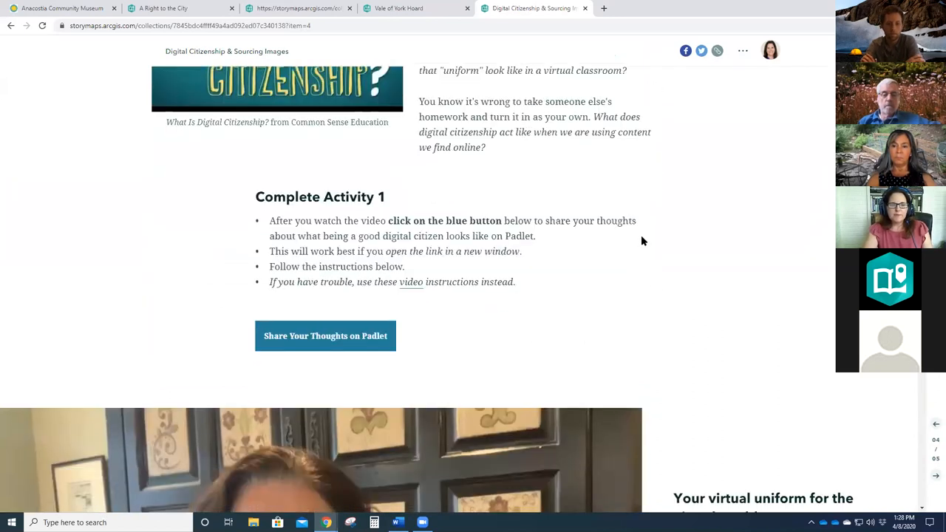
scroll("down", 3)
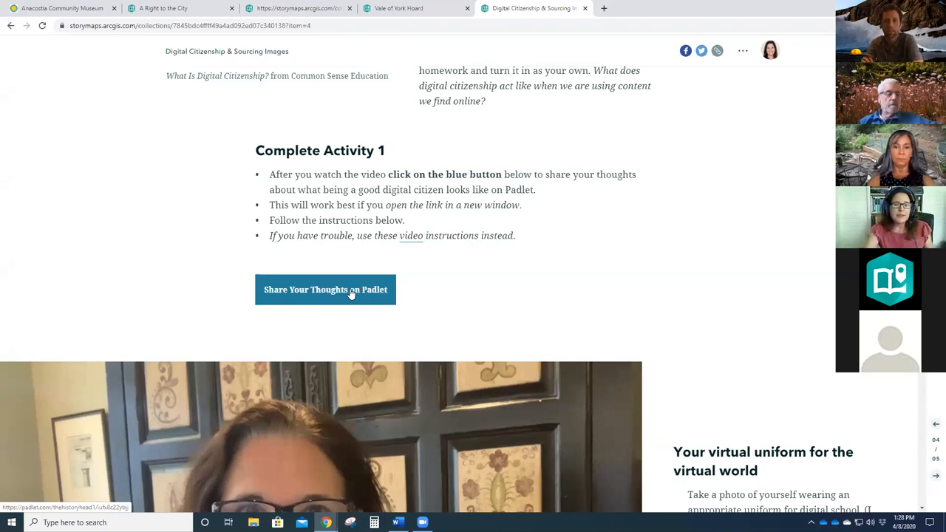
scroll("down", 3)
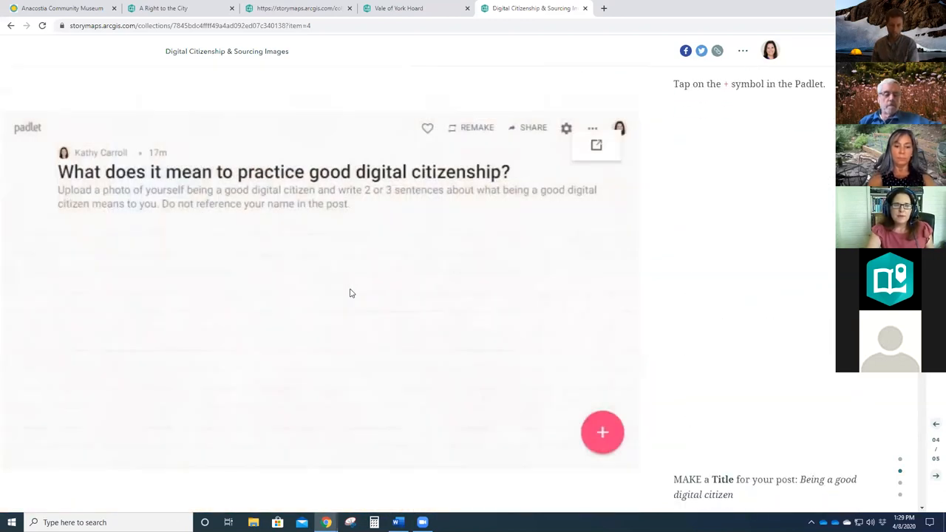
left_click(602, 432)
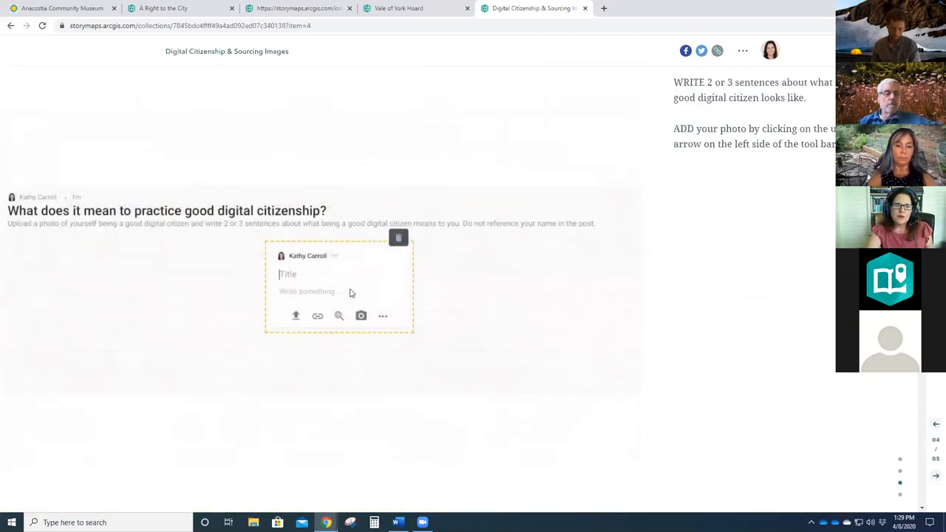
scroll("down", 3)
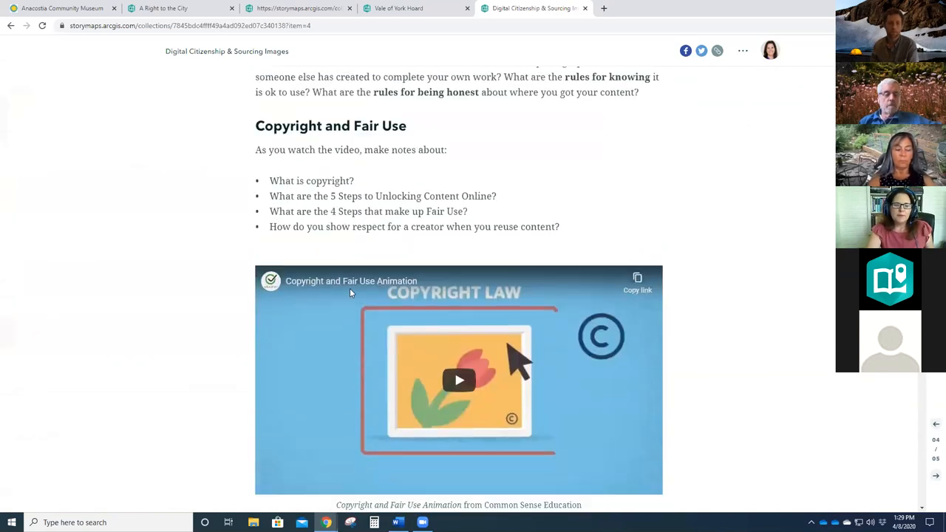
scroll("down", 3)
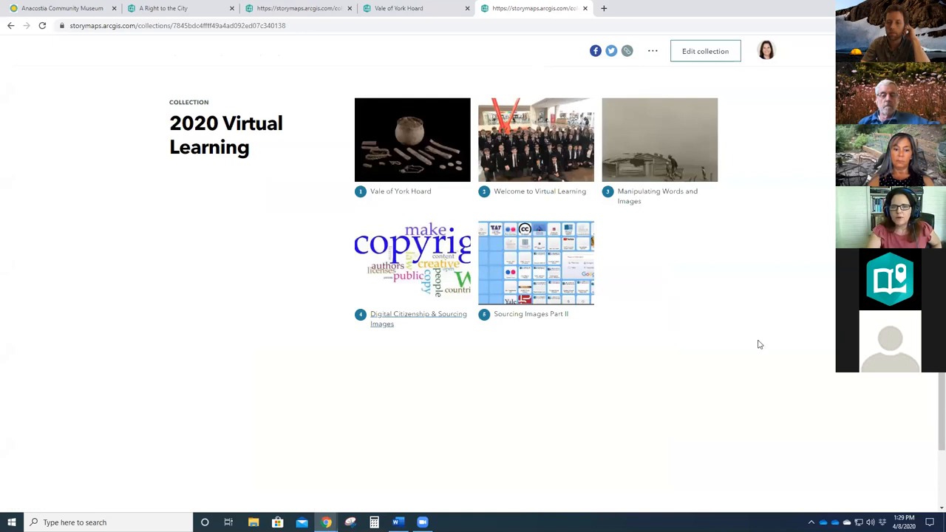
mouse_move(665, 263)
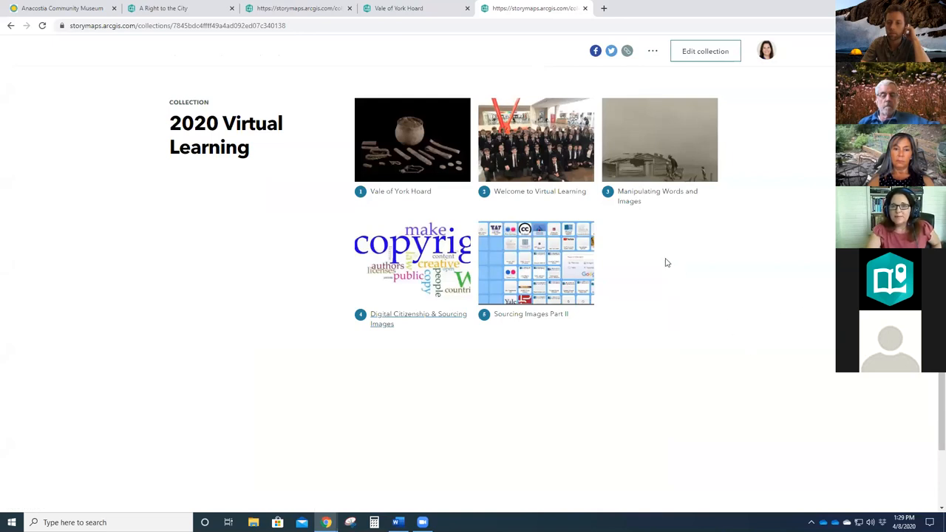
mouse_move(678, 256)
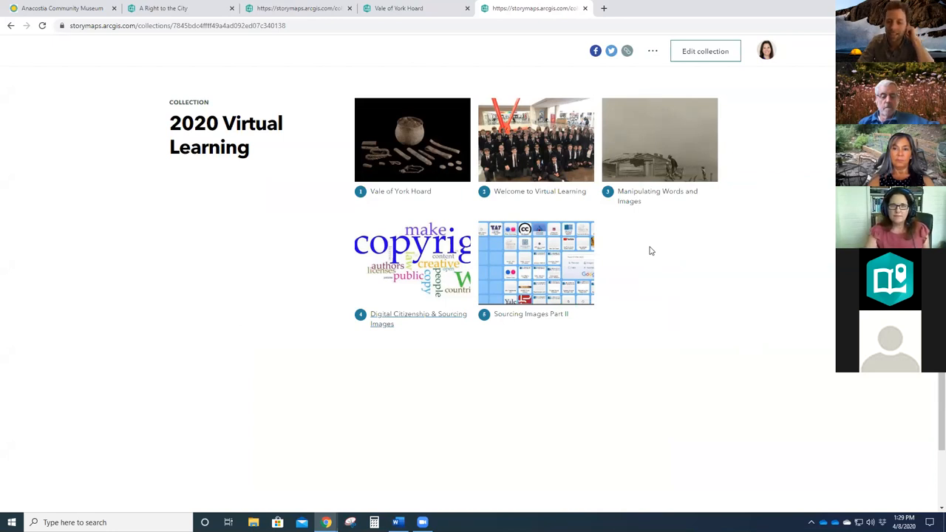
mouse_move(673, 262)
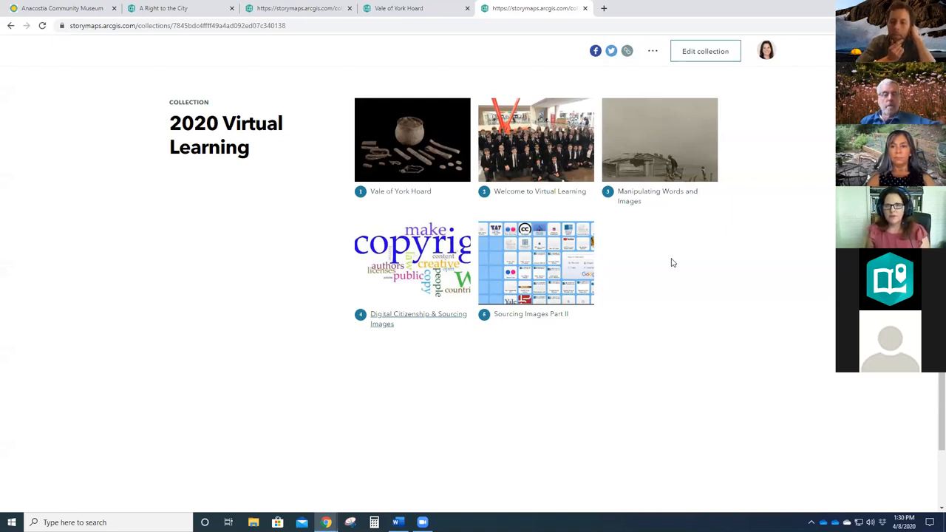
mouse_move(737, 341)
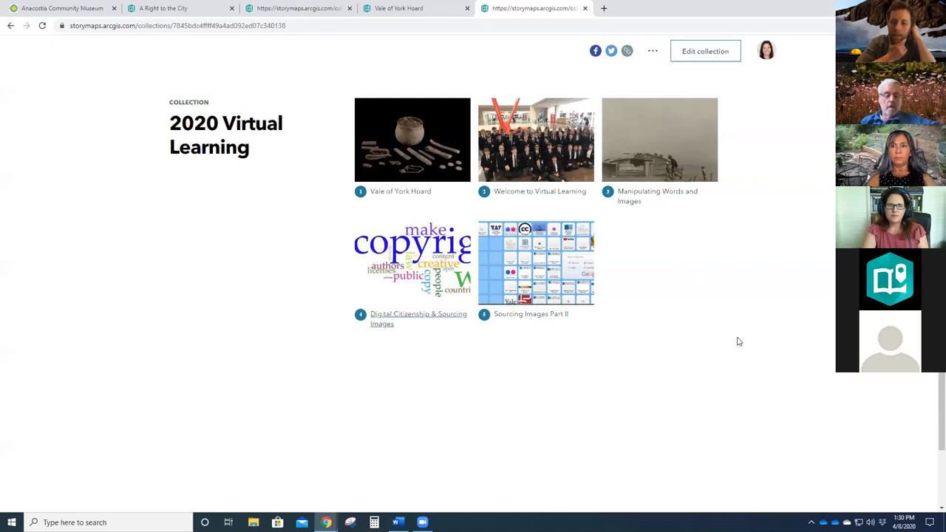
mouse_move(723, 374)
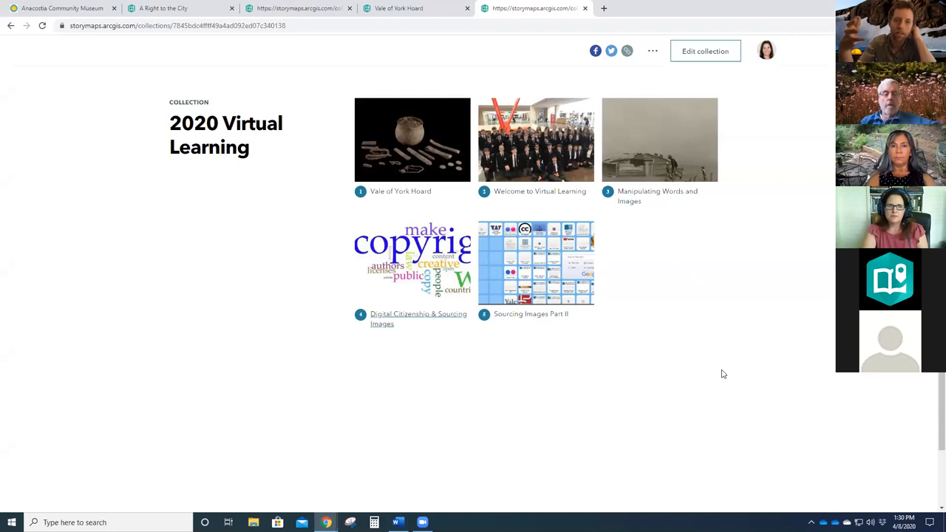
mouse_move(684, 379)
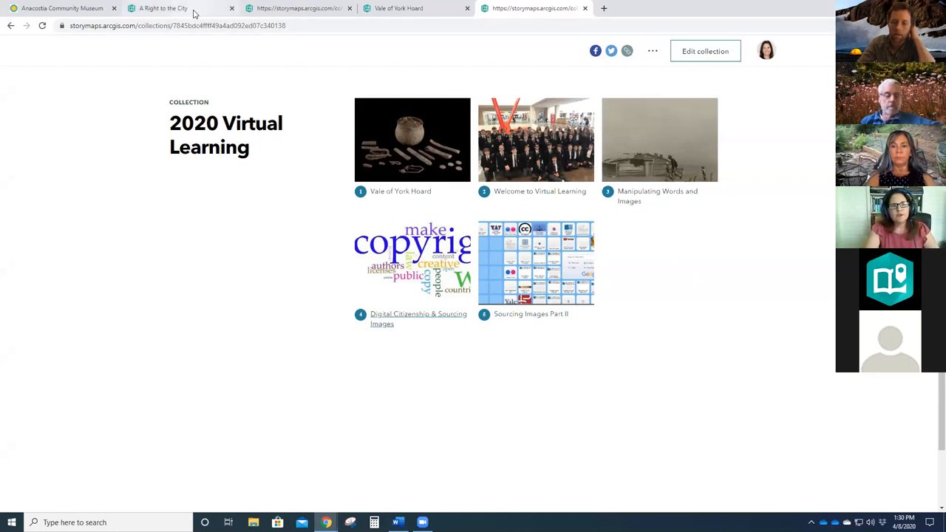
mouse_move(163, 9)
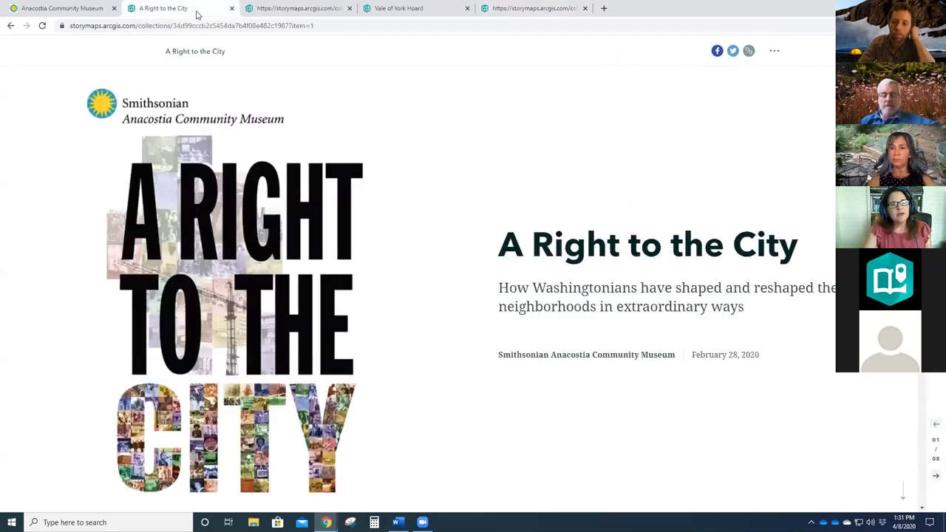
mouse_move(453, 232)
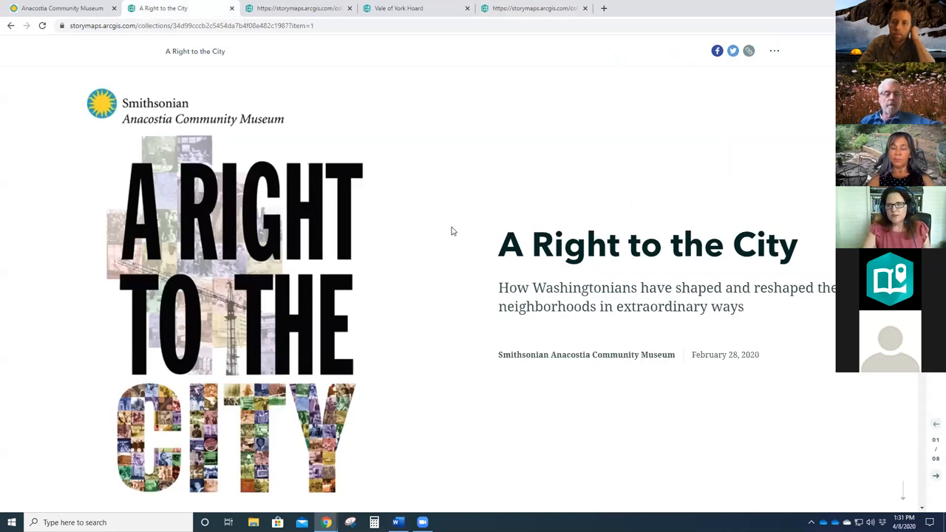
- Scroll through the A Right to the City map and photo grid
scroll("down", 3)
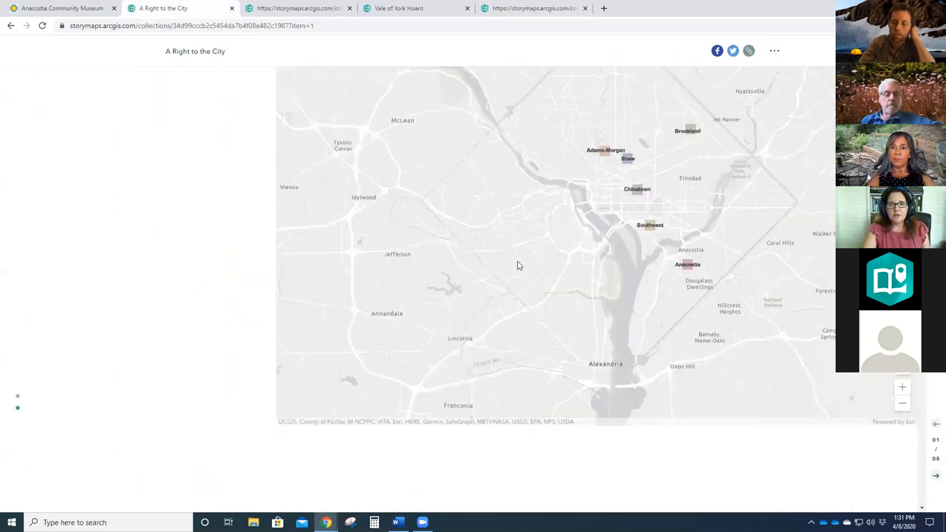
scroll("down", 3)
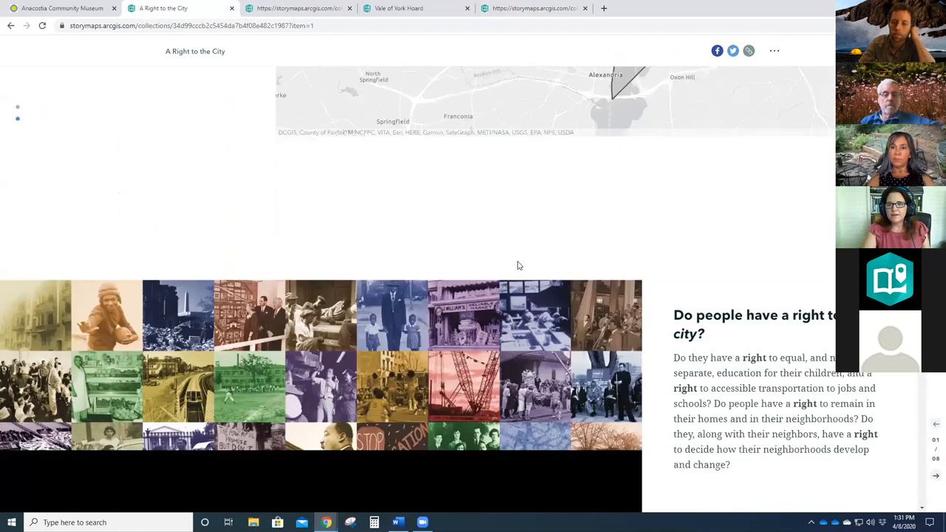
scroll("down", 3)
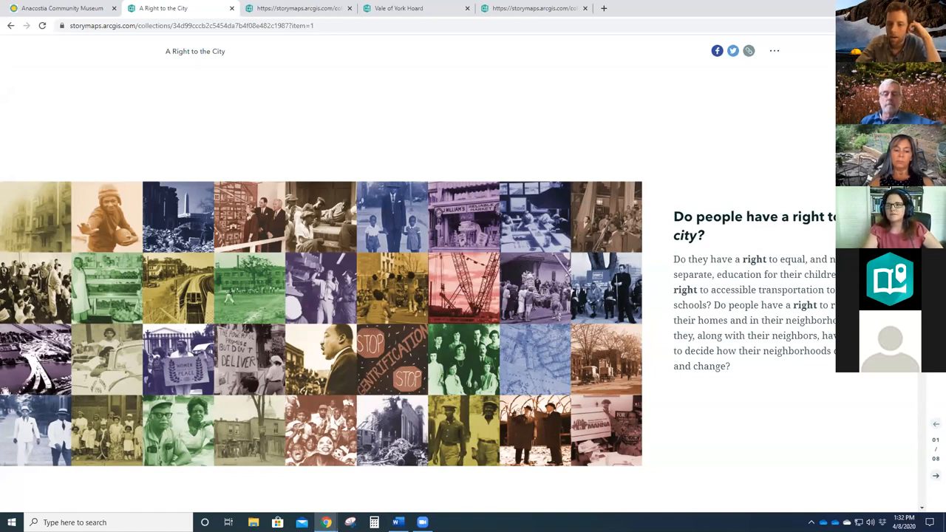
scroll("down", 3)
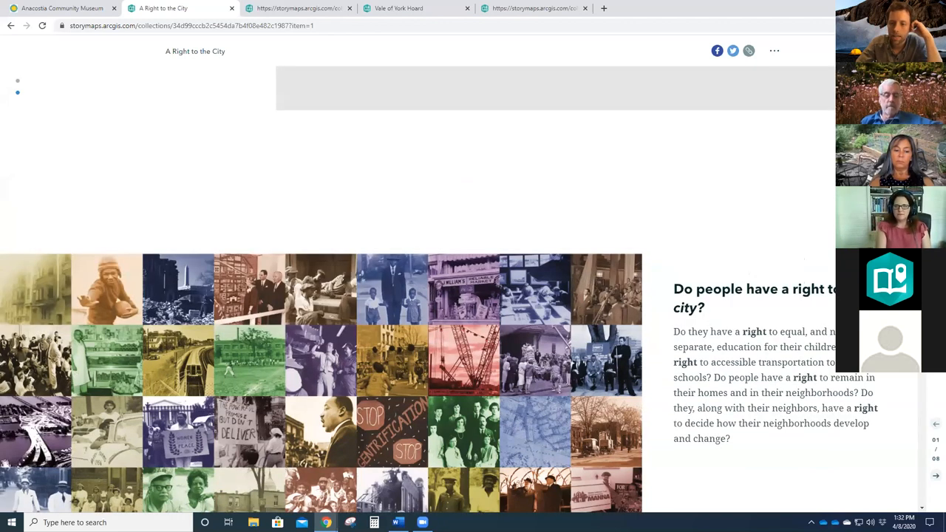
scroll("down", 3)
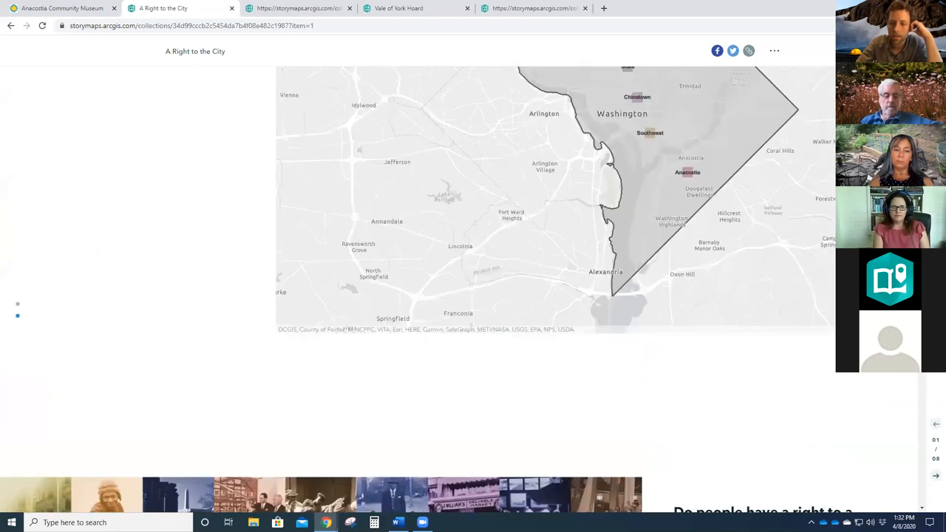
scroll("up", 3)
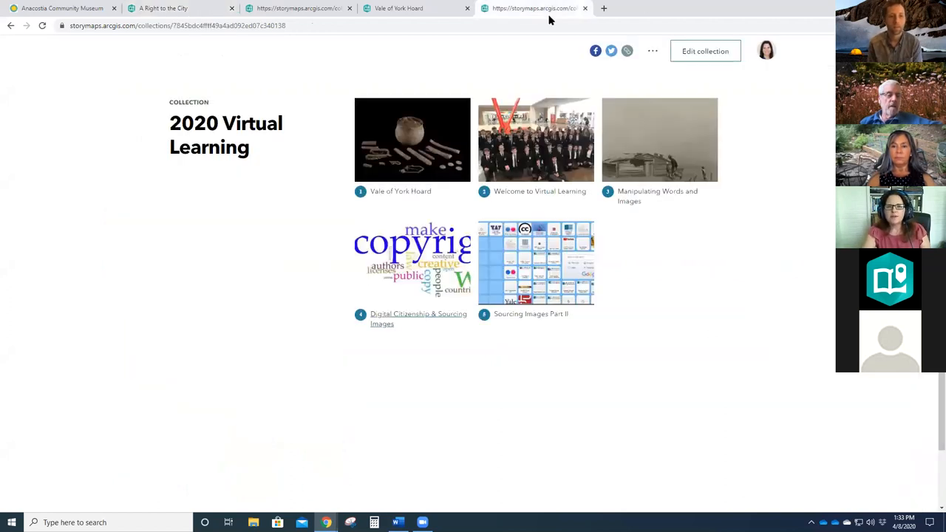
- Open the Welcome to Virtual Learning story, item 2 of 5, from its collection thumbnail
left_click(535, 140)
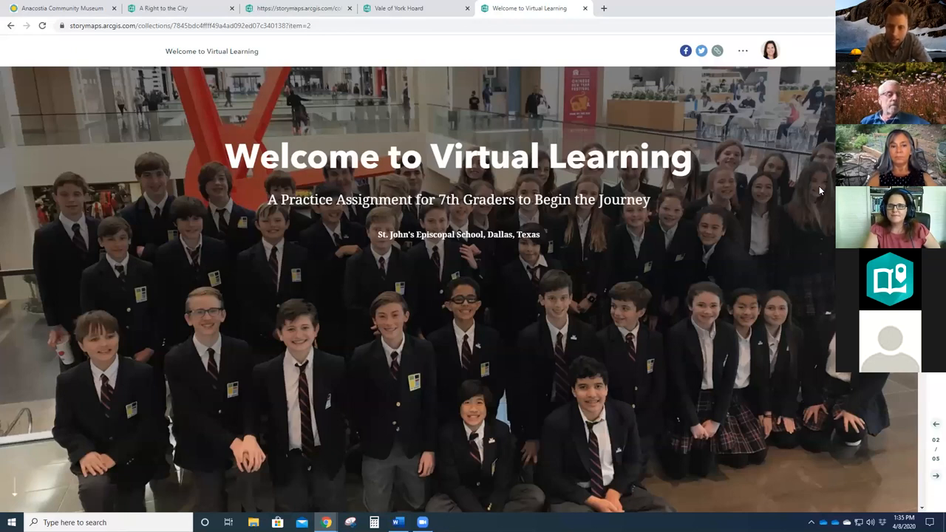
mouse_move(762, 214)
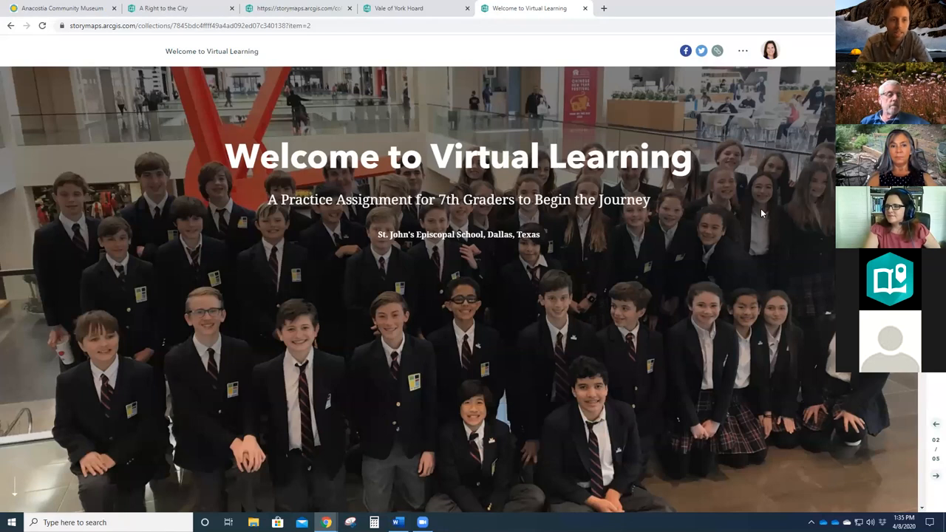
mouse_move(530, 191)
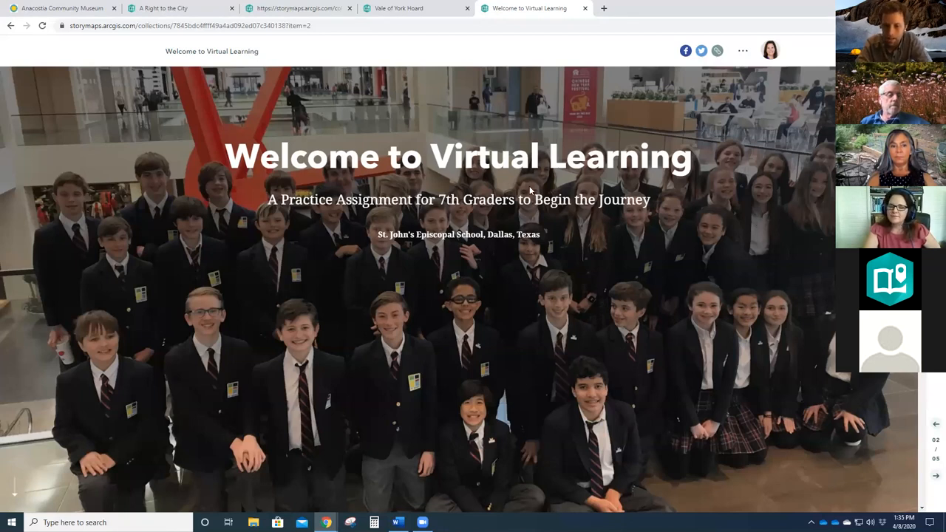
mouse_move(776, 187)
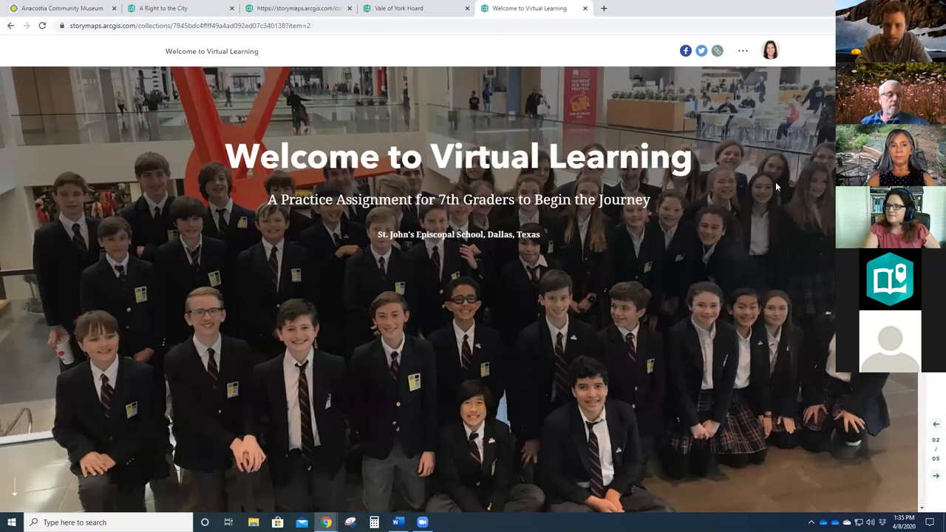
mouse_move(744, 187)
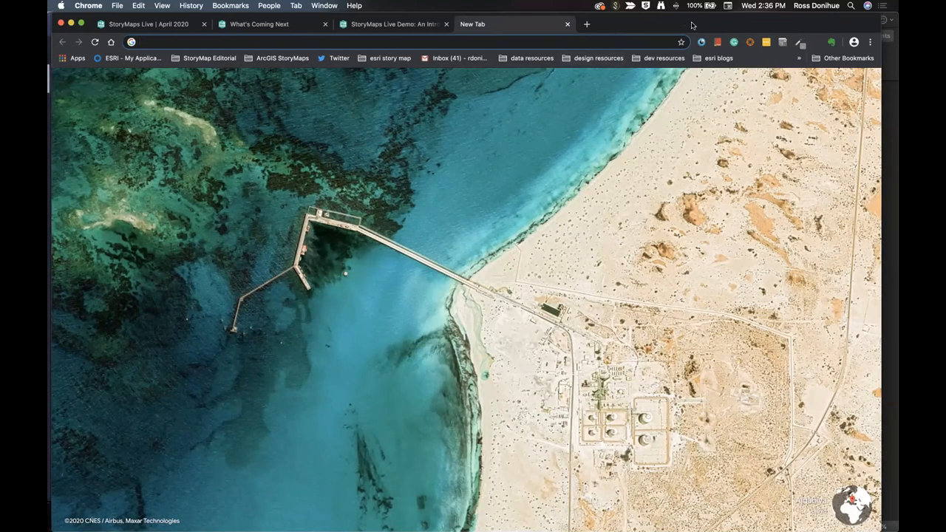
mouse_move(614, 24)
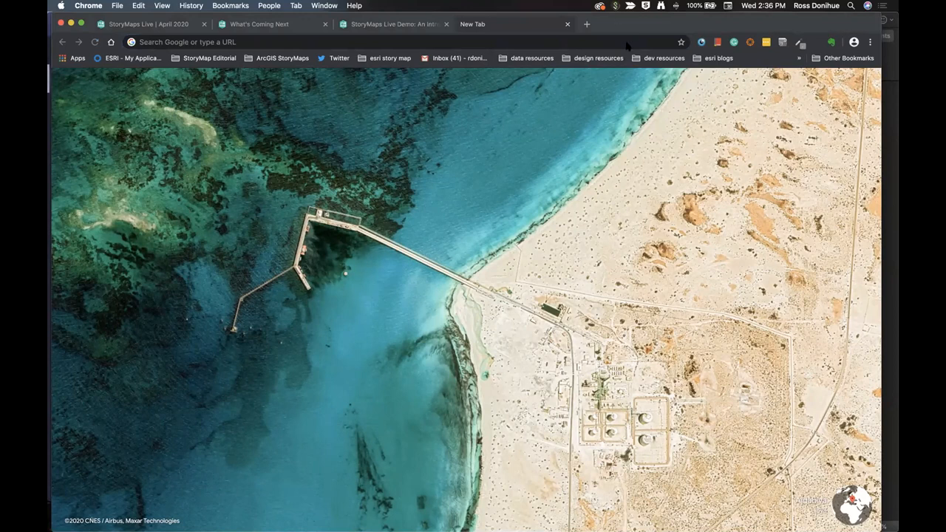
mouse_move(746, 292)
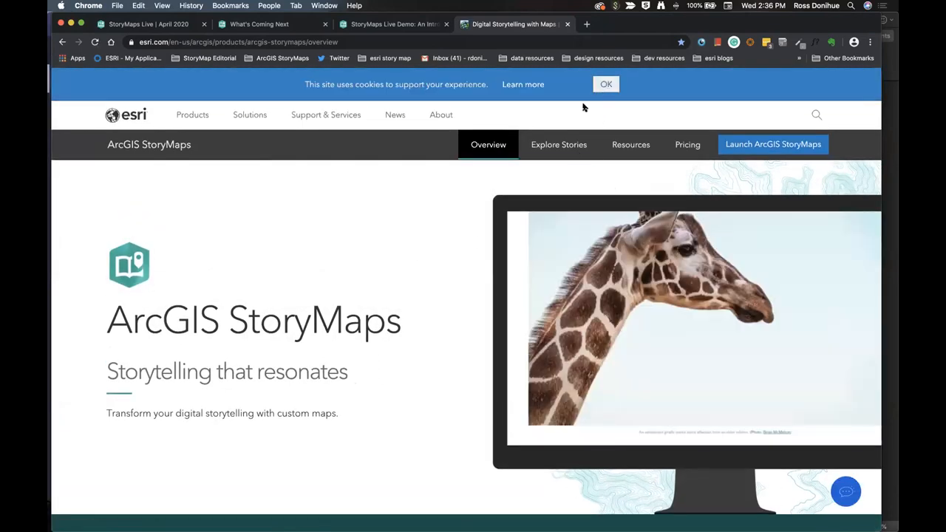
- Dismiss the cookie notice and browse the featured Explore Stories page
left_click(605, 83)
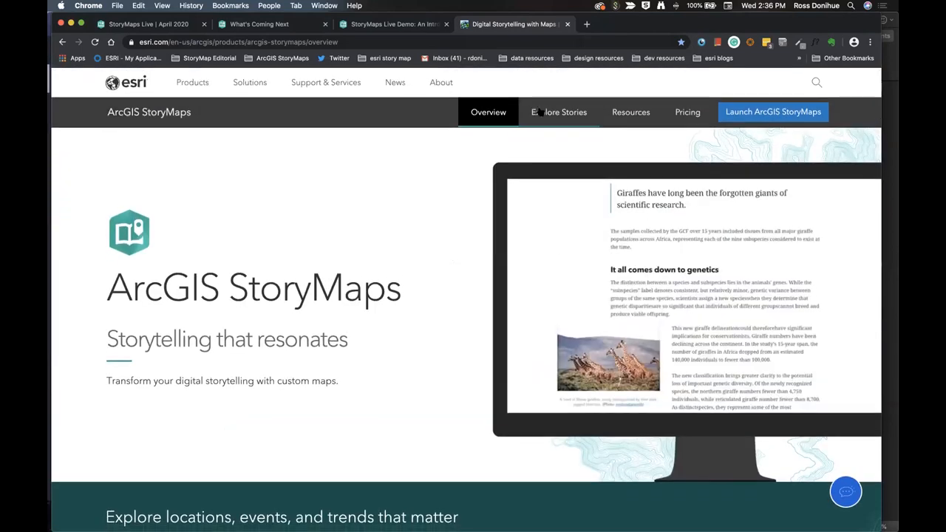
left_click(558, 111)
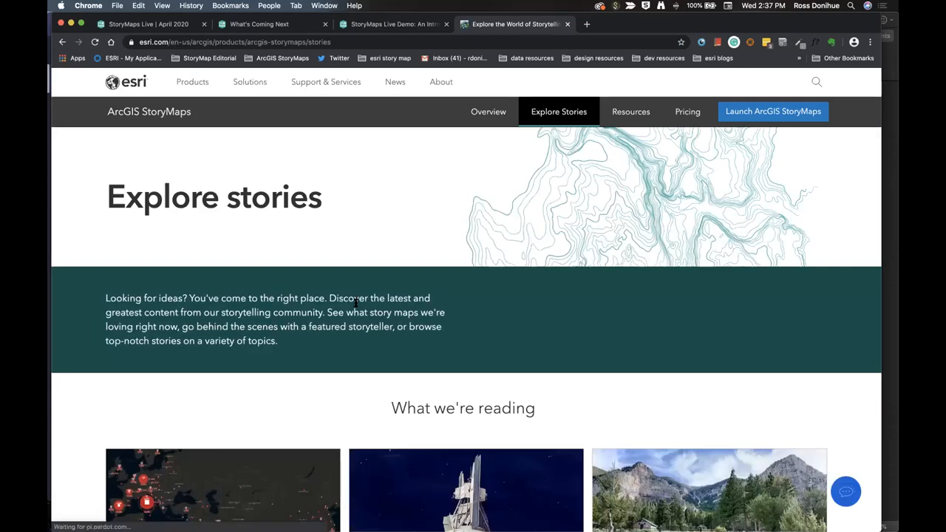
scroll("down", 3)
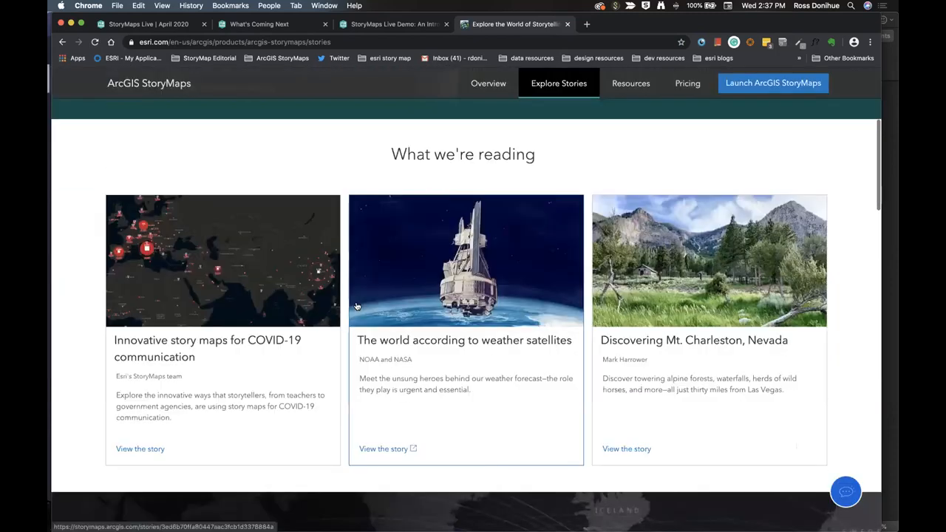
scroll("down", 3)
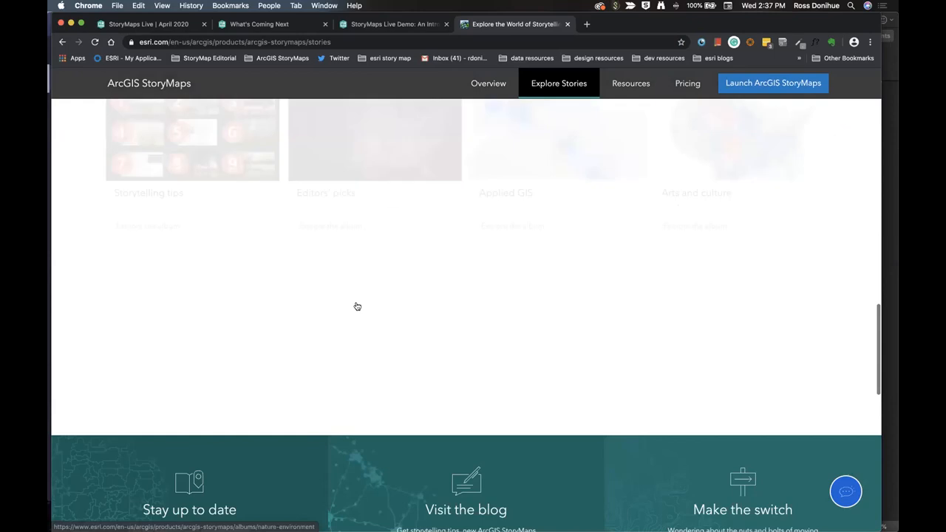
scroll("up", 3)
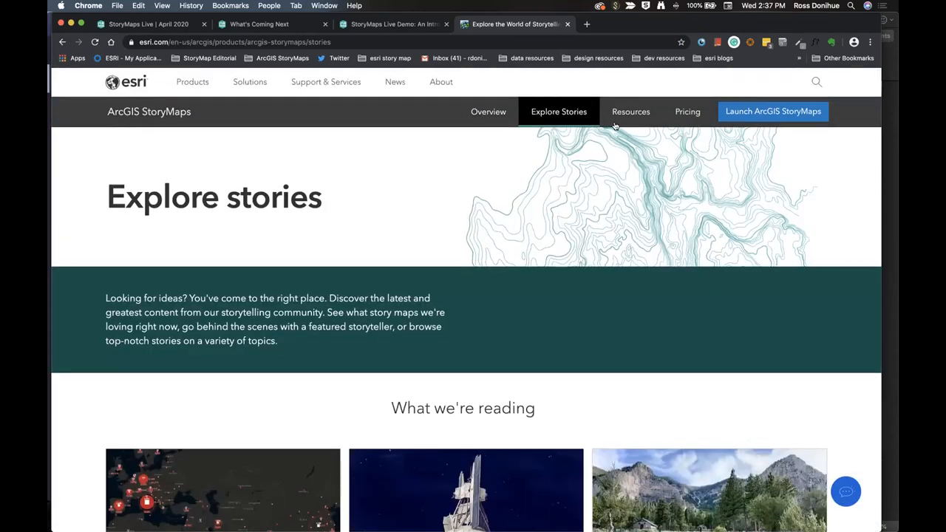
- Scroll the StoryMaps Resources page down to the Build your skills tutorials
left_click(630, 112)
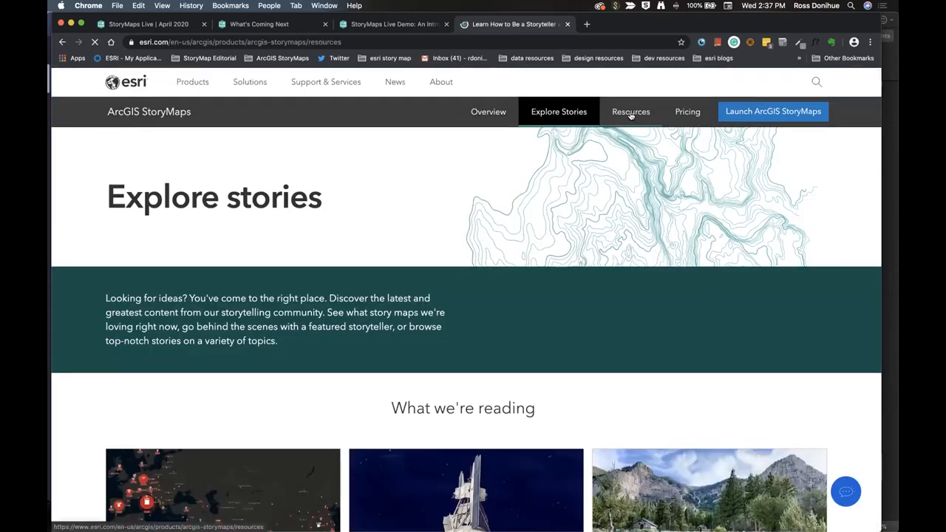
left_click(630, 111)
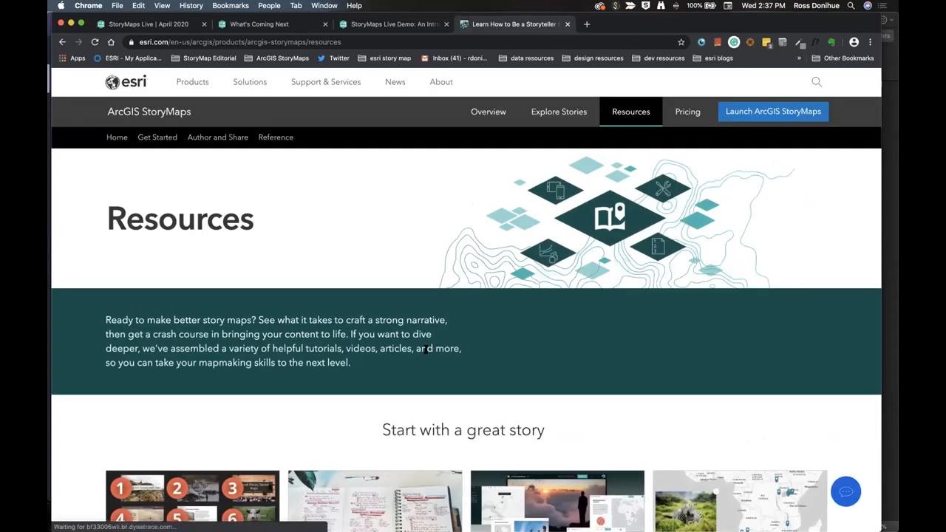
scroll("down", 3)
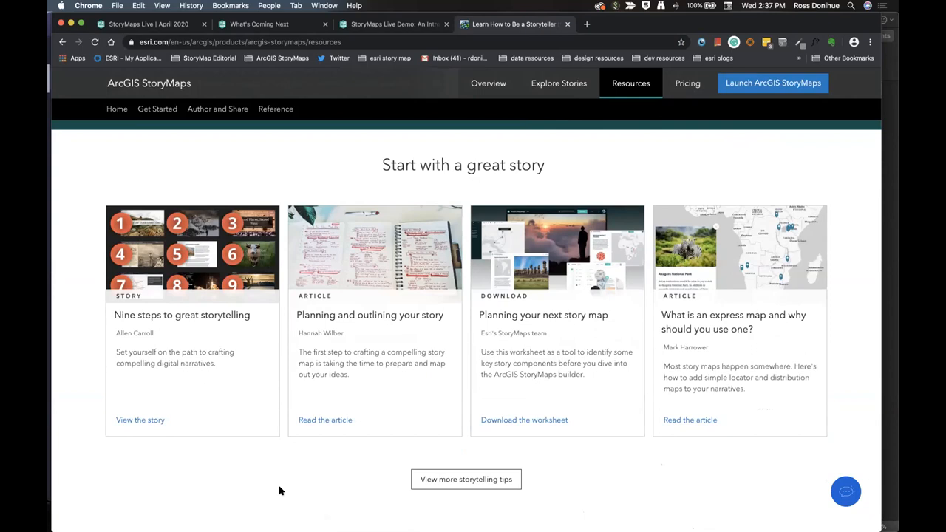
scroll("down", 3)
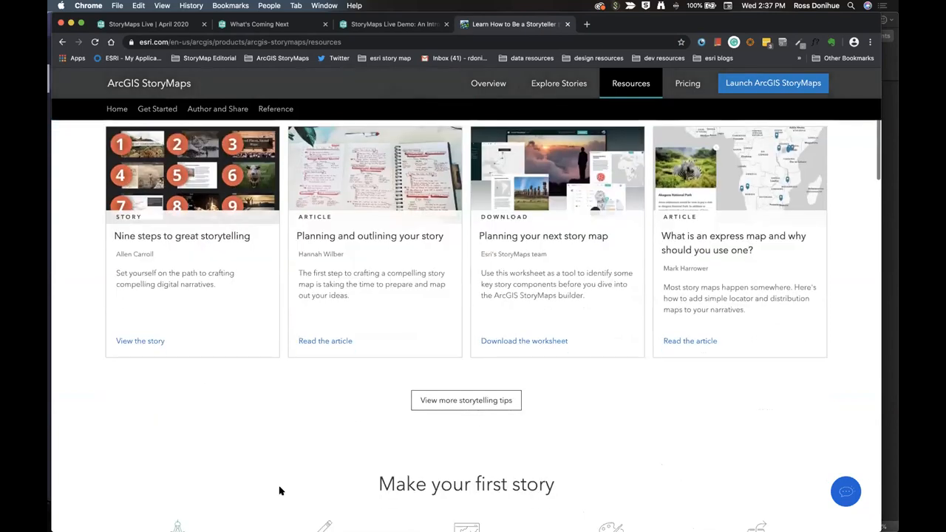
scroll("down", 3)
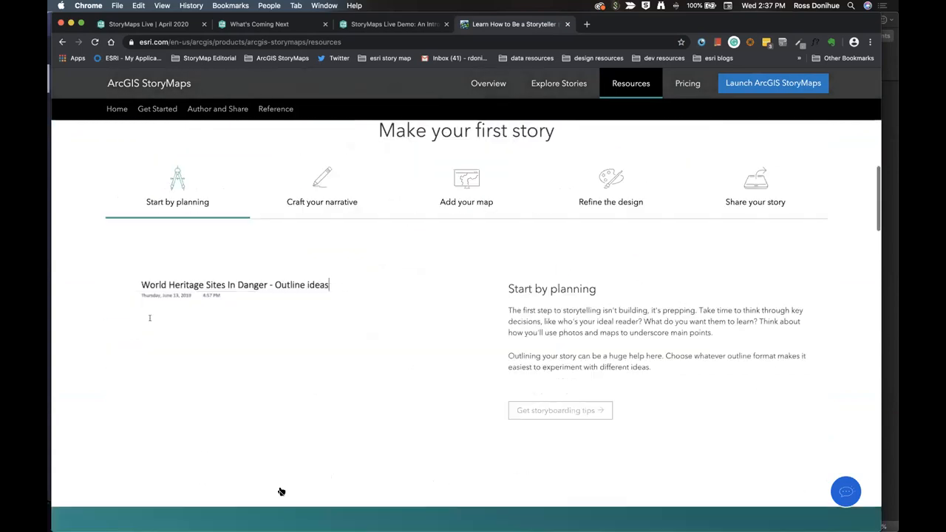
scroll("down", 3)
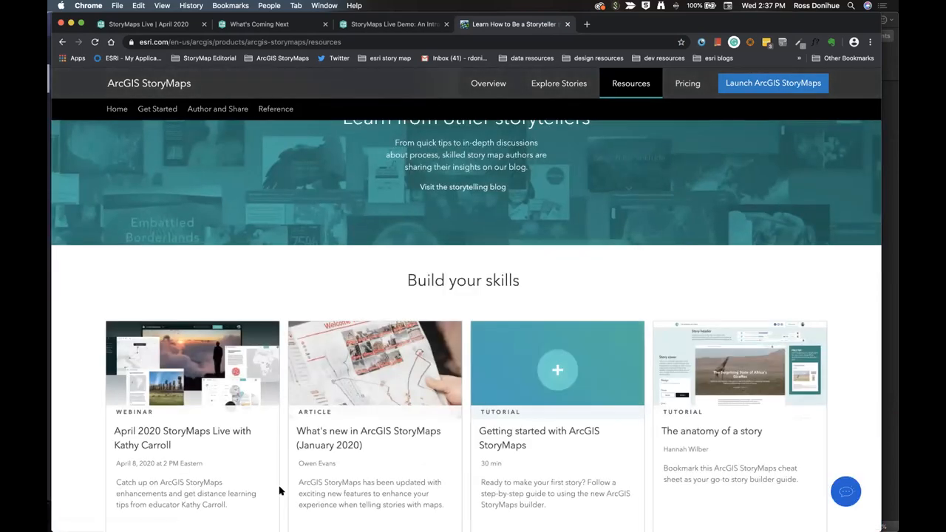
scroll("down", 3)
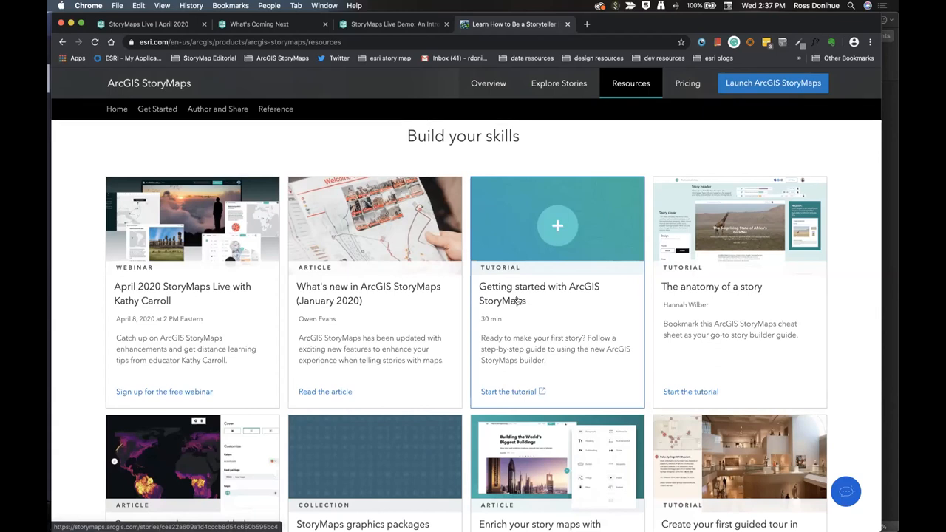
mouse_move(518, 301)
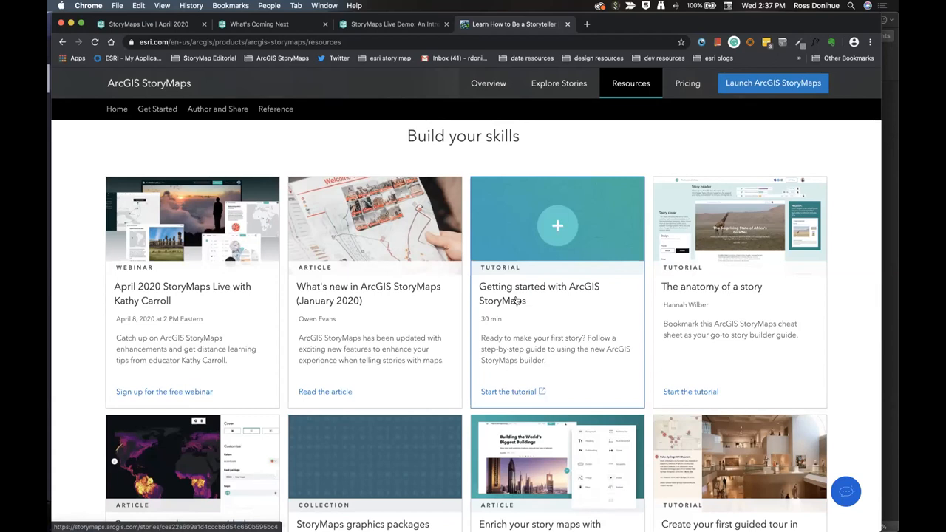
mouse_move(713, 149)
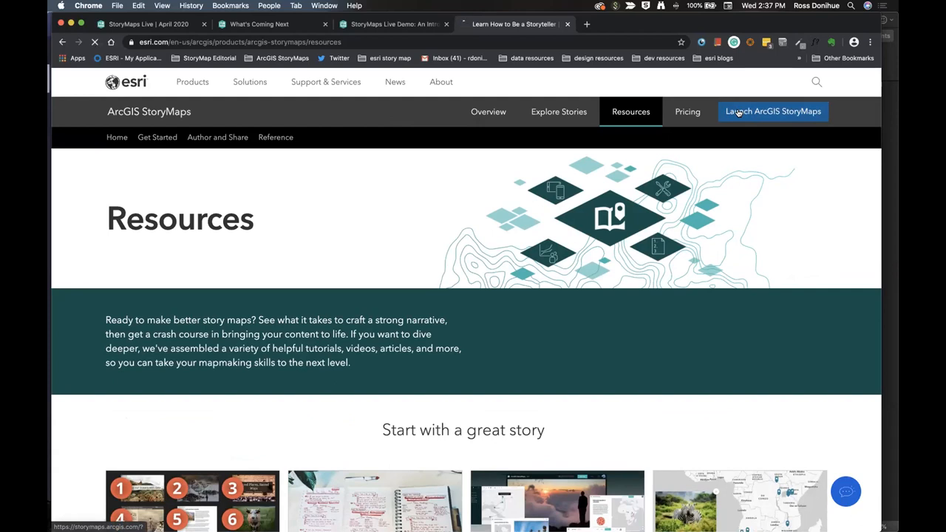
left_click(772, 111)
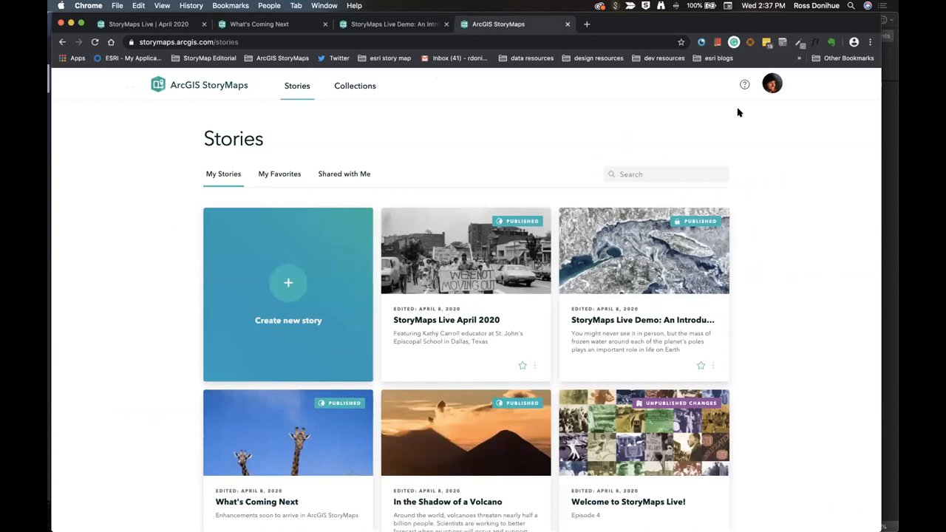
mouse_move(266, 168)
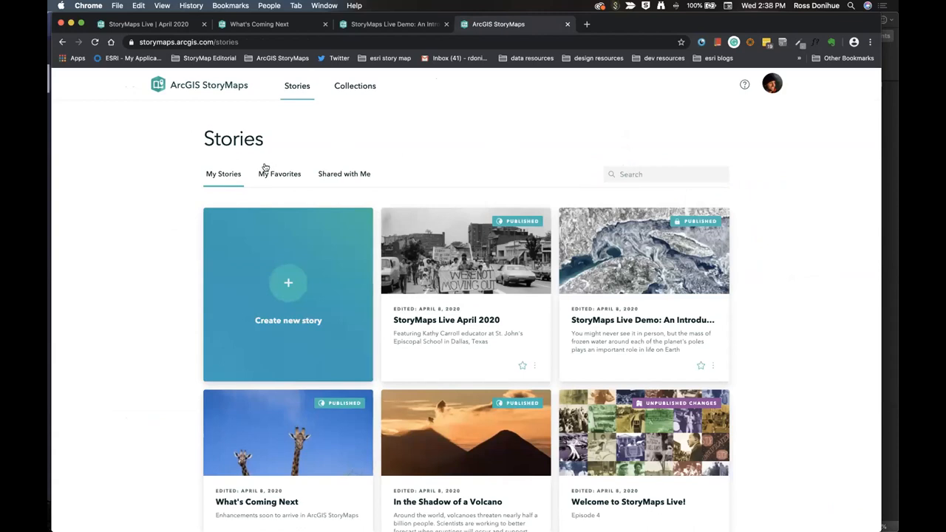
mouse_move(370, 147)
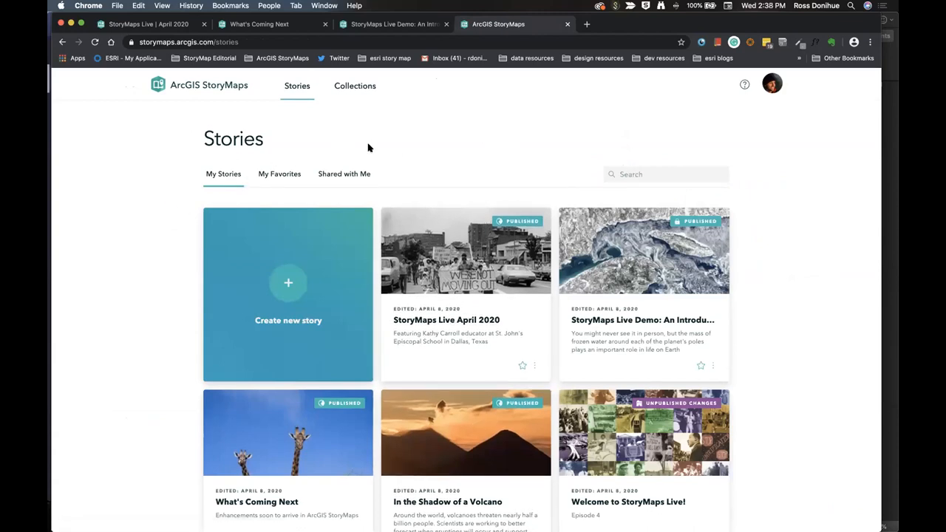
scroll("down", 3)
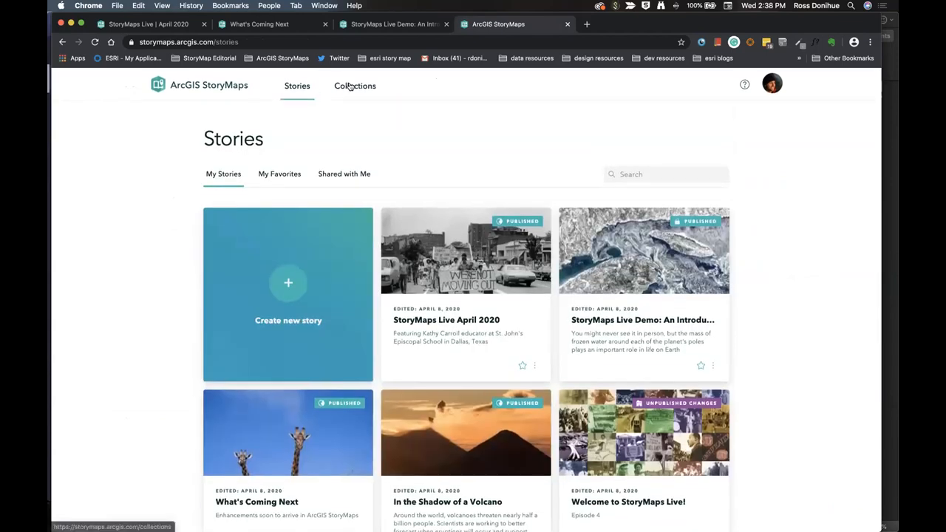
left_click(355, 86)
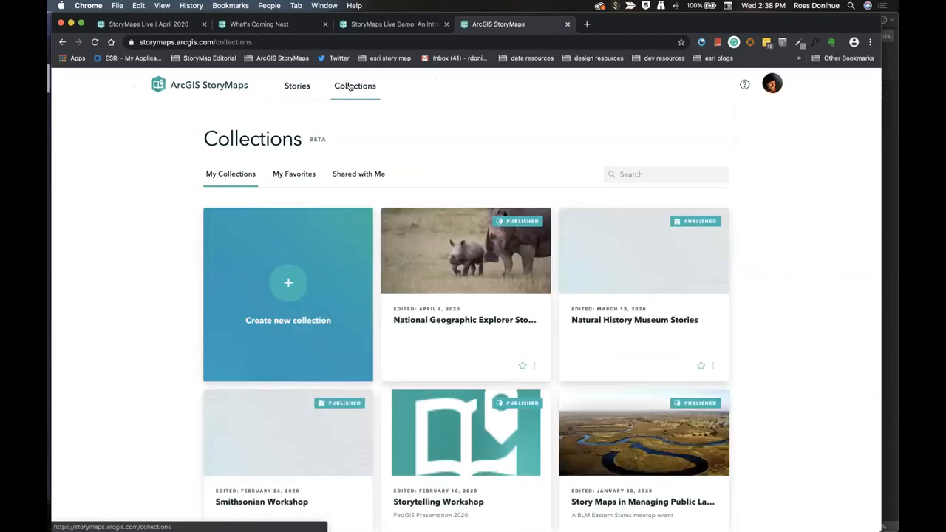
mouse_move(363, 126)
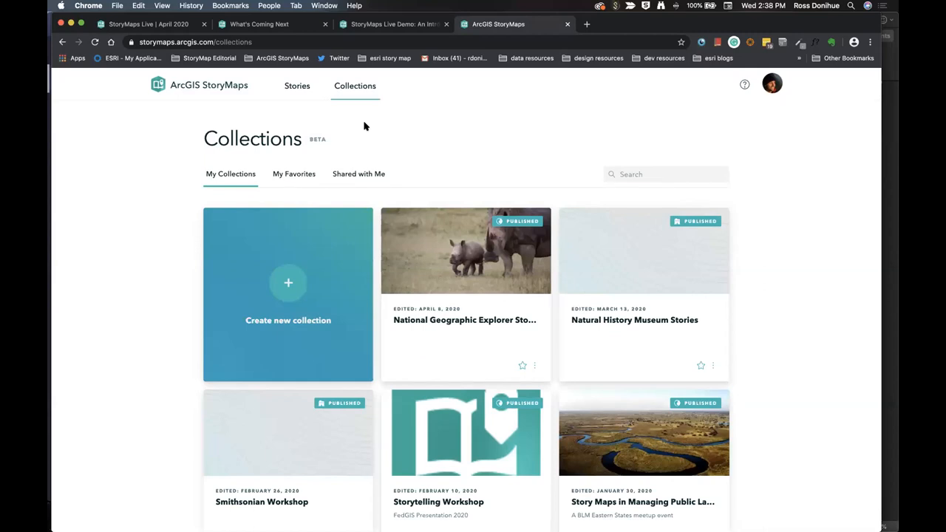
mouse_move(476, 174)
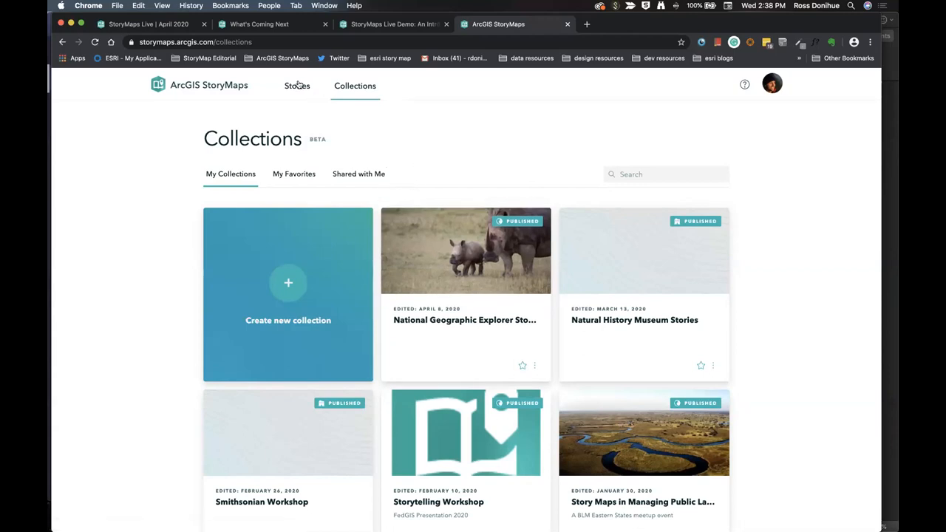
mouse_move(298, 86)
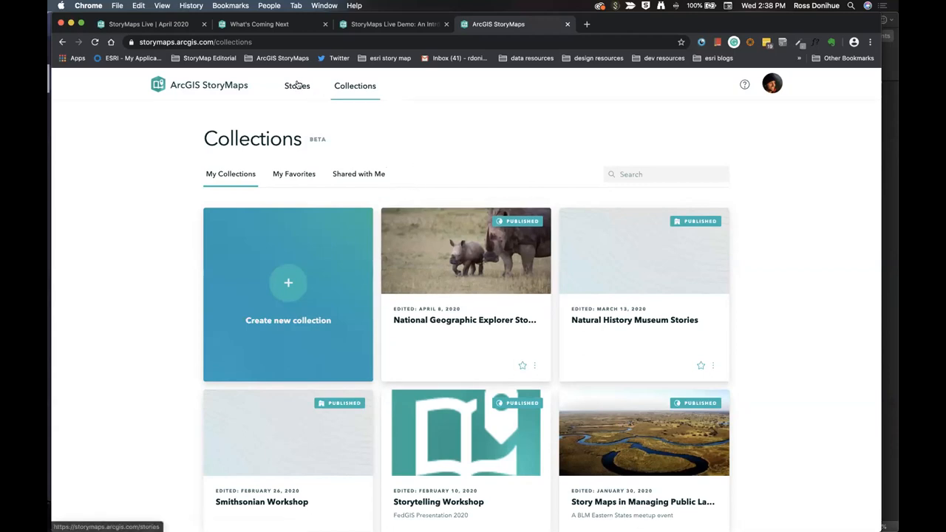
scroll("down", 3)
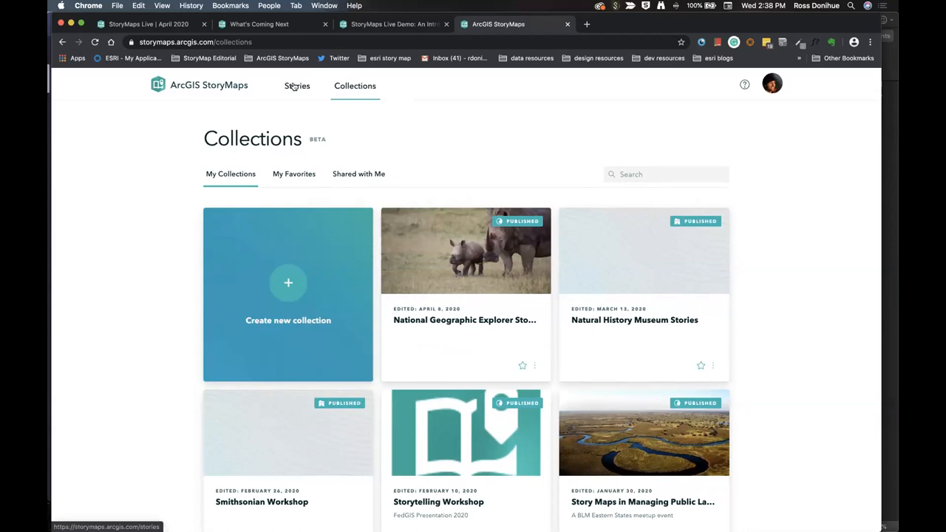
left_click(297, 86)
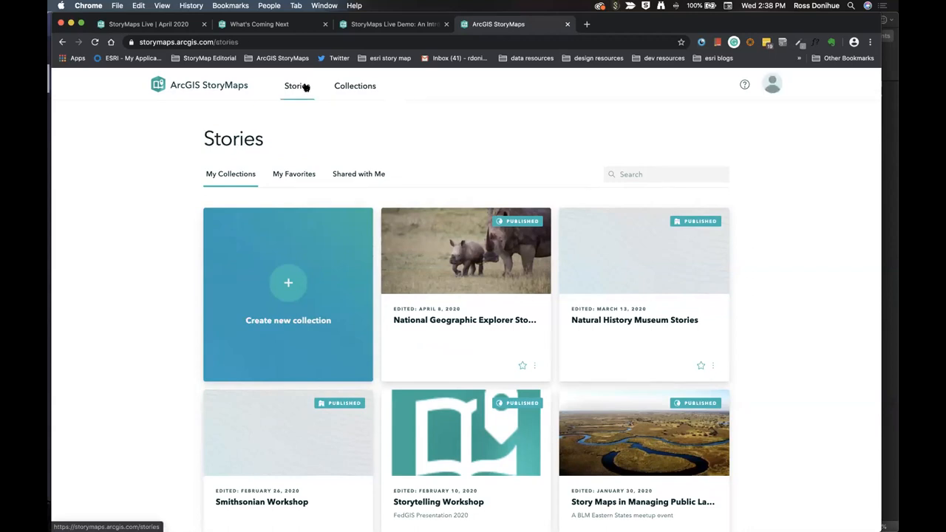
left_click(224, 173)
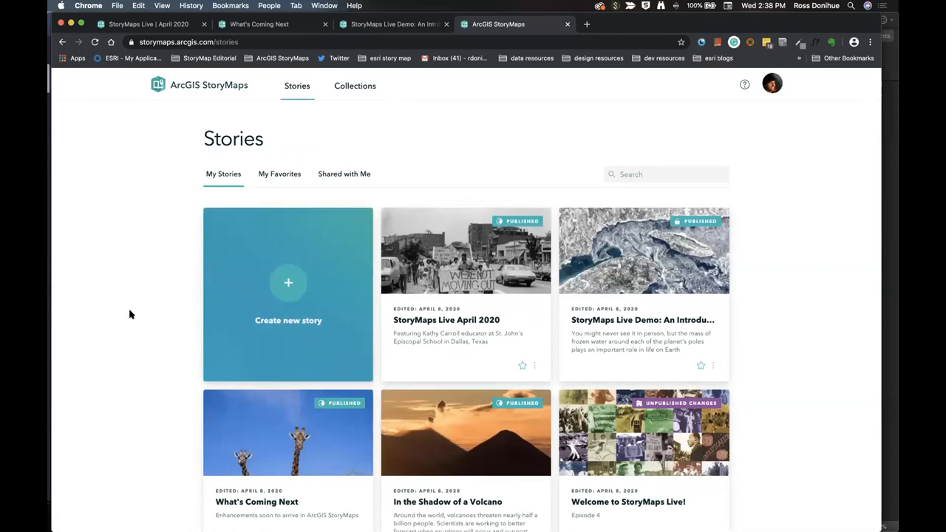
- Start a new blank story with title 'Title' and subtitle 'some more text'
left_click(288, 288)
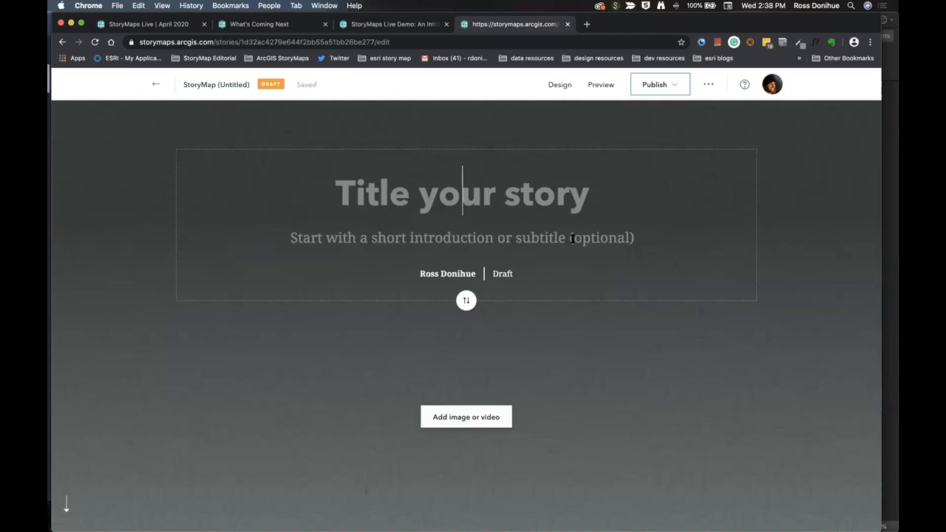
scroll("down", 3)
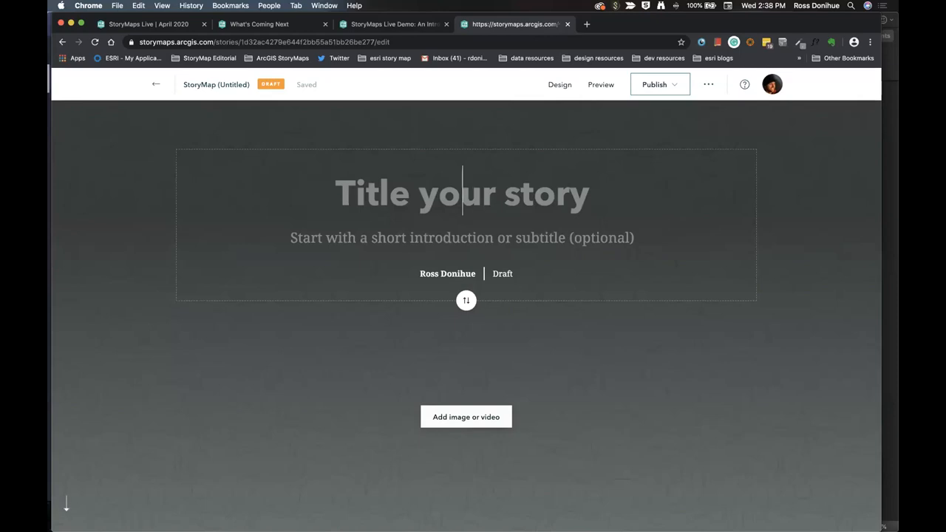
type("Title")
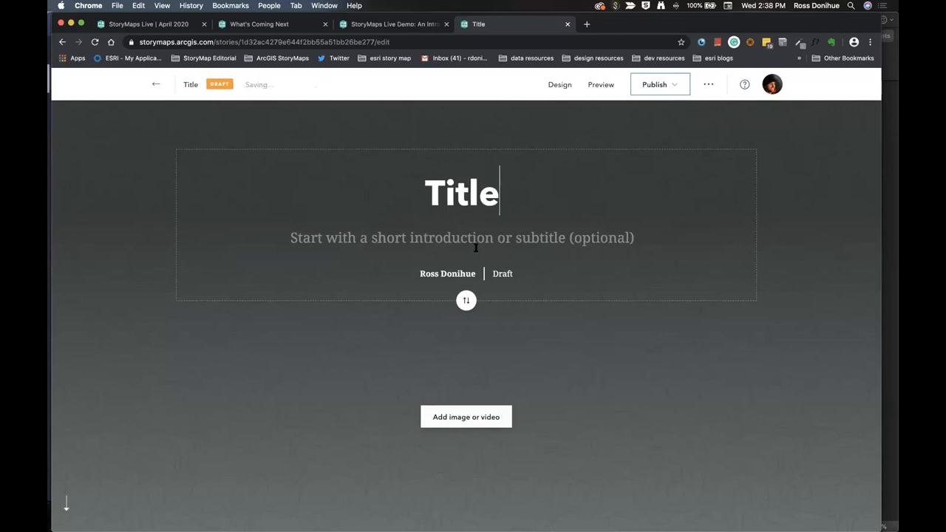
type("some more text")
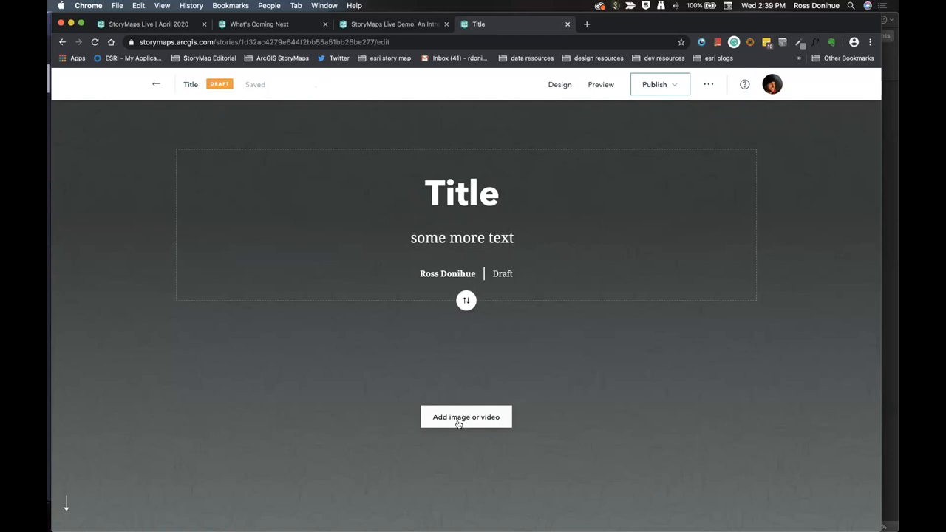
- Upload the Arctic globe image from the computer as the story cover
left_click(466, 417)
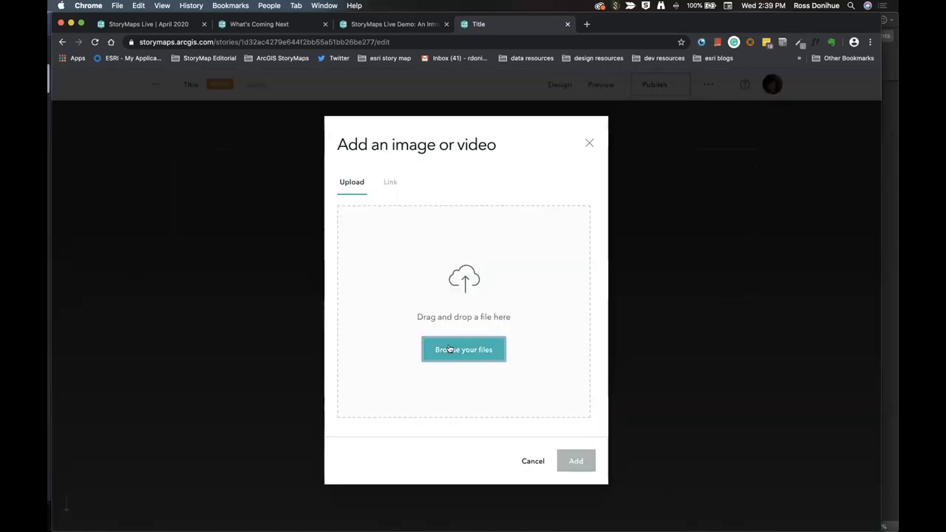
left_click(463, 349)
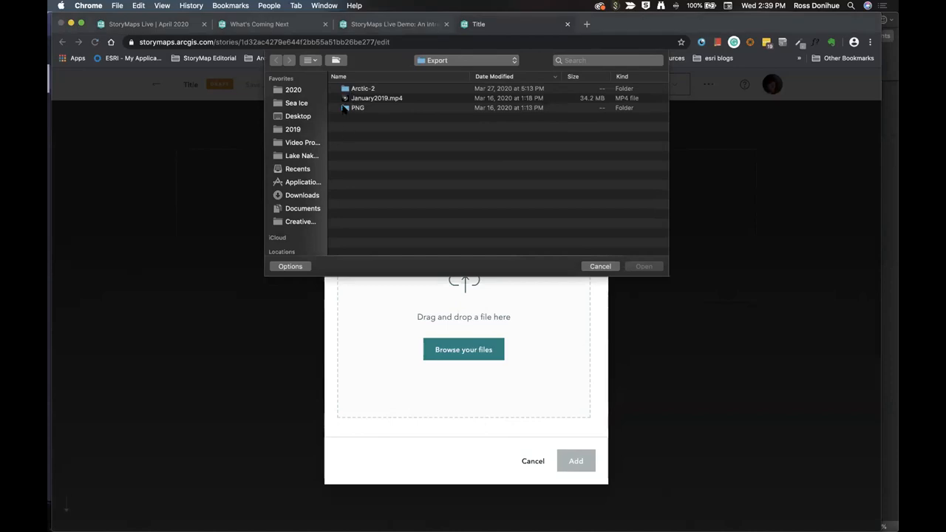
double_click(358, 107)
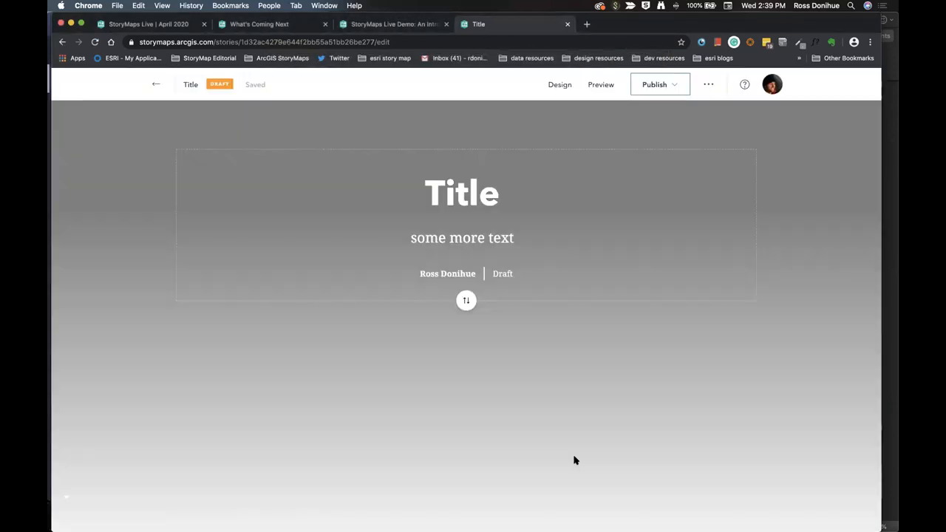
left_click(621, 197)
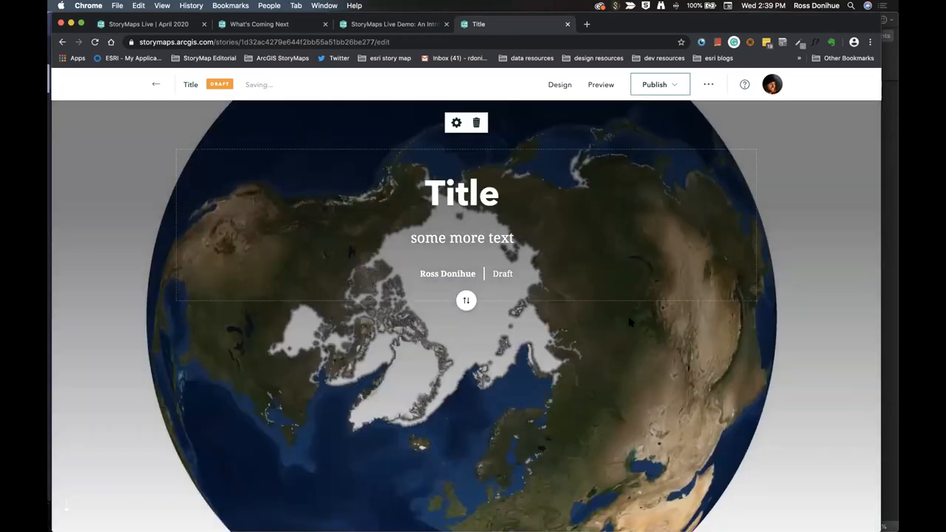
scroll("down", 3)
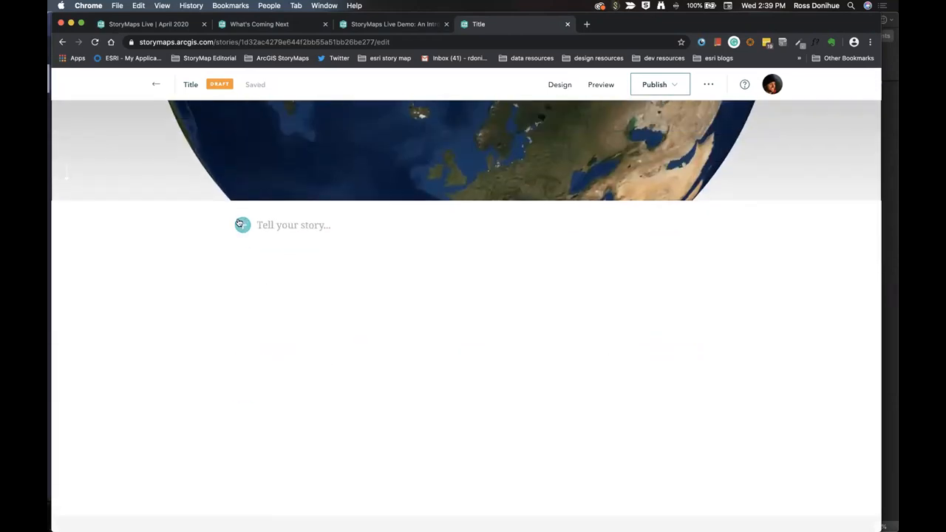
left_click(242, 225)
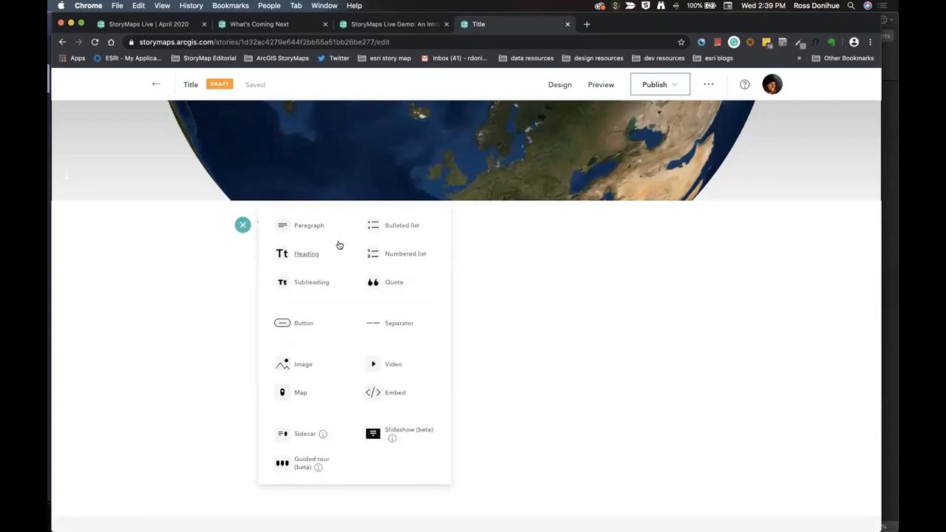
mouse_move(268, 262)
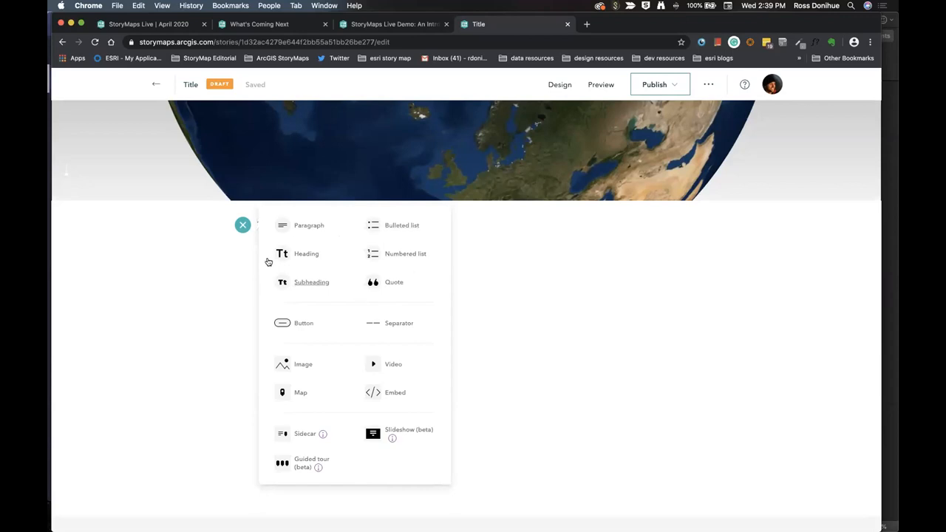
mouse_move(374, 323)
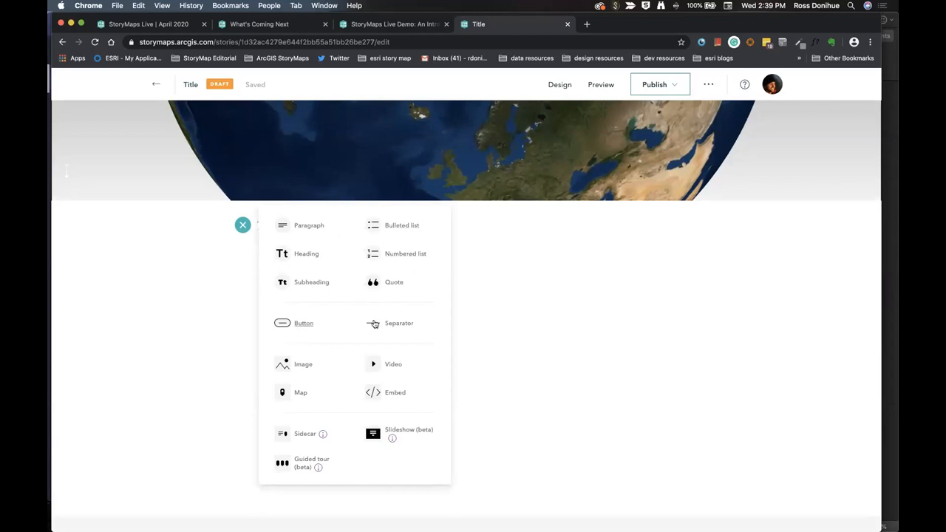
mouse_move(368, 429)
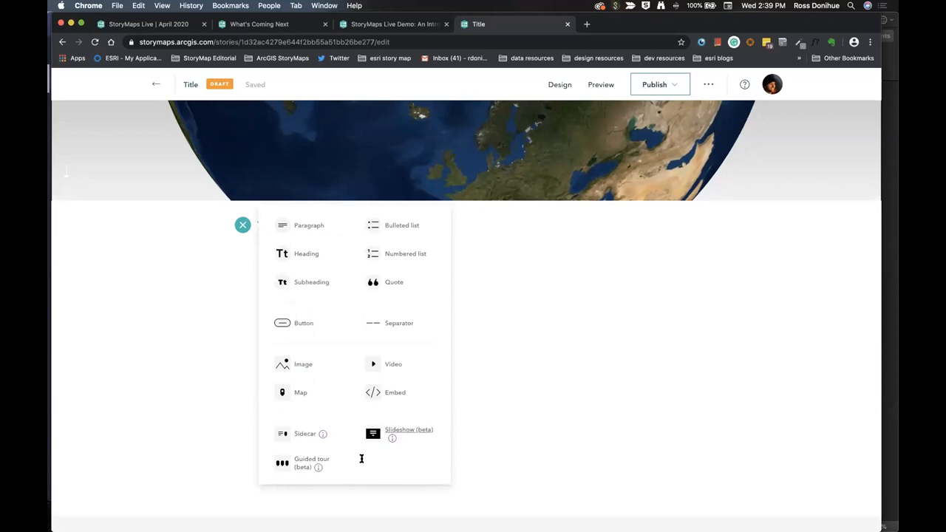
mouse_move(518, 421)
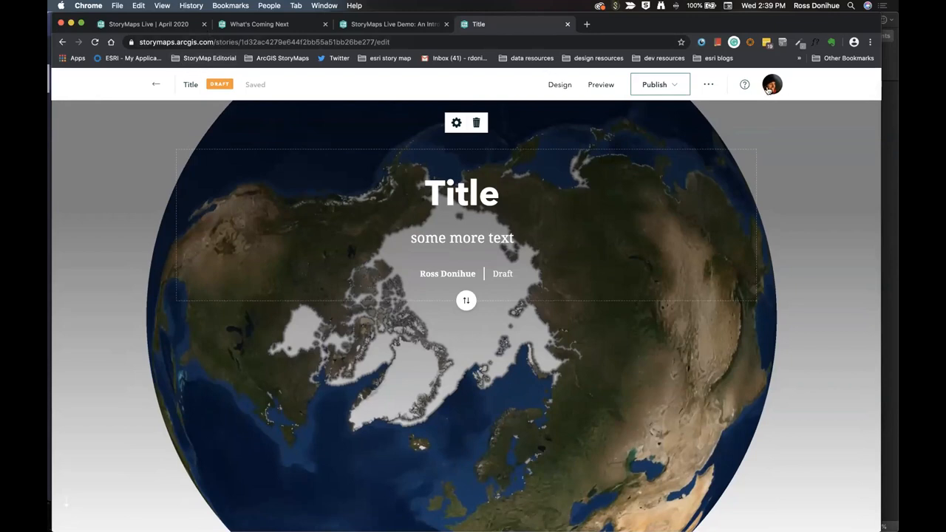
left_click(772, 85)
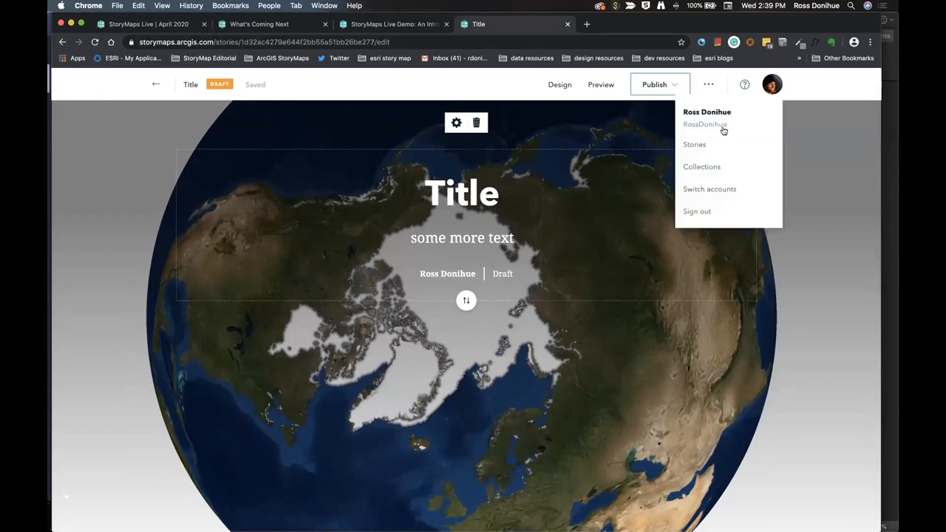
left_click(694, 144)
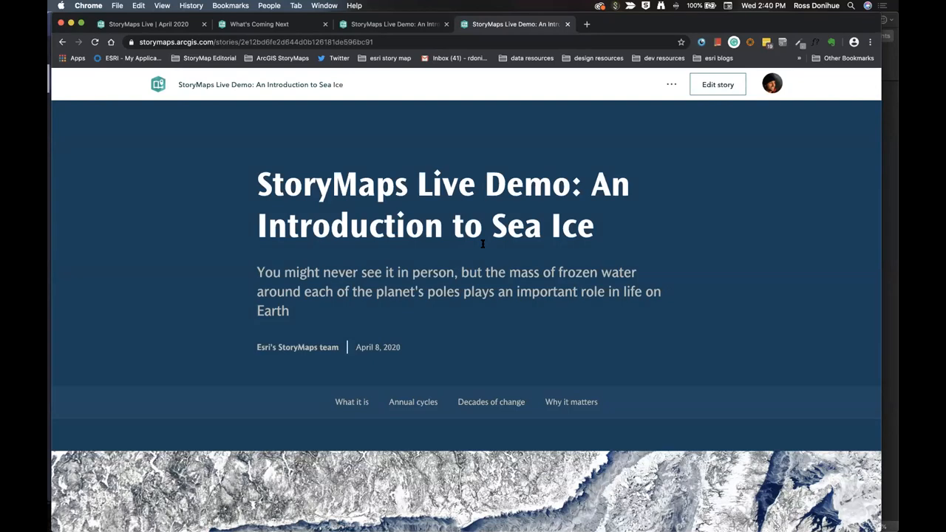
mouse_move(556, 207)
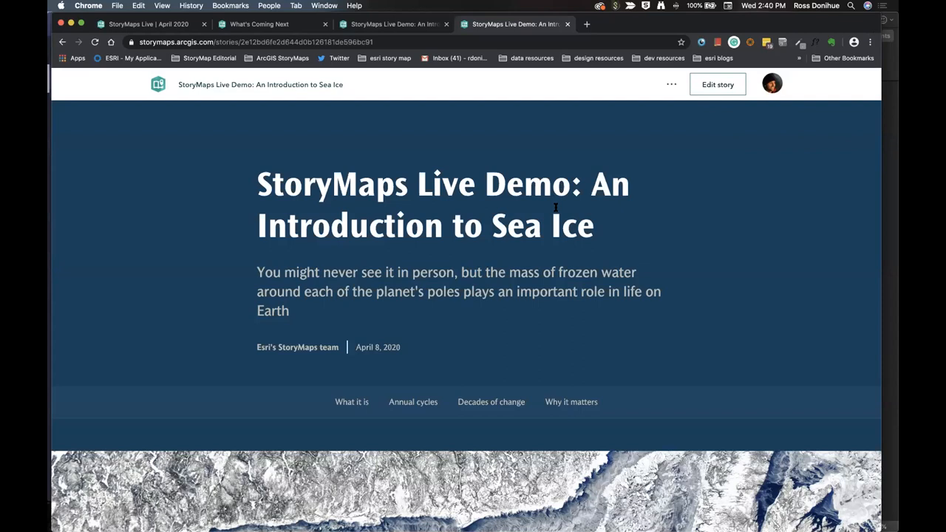
mouse_move(523, 252)
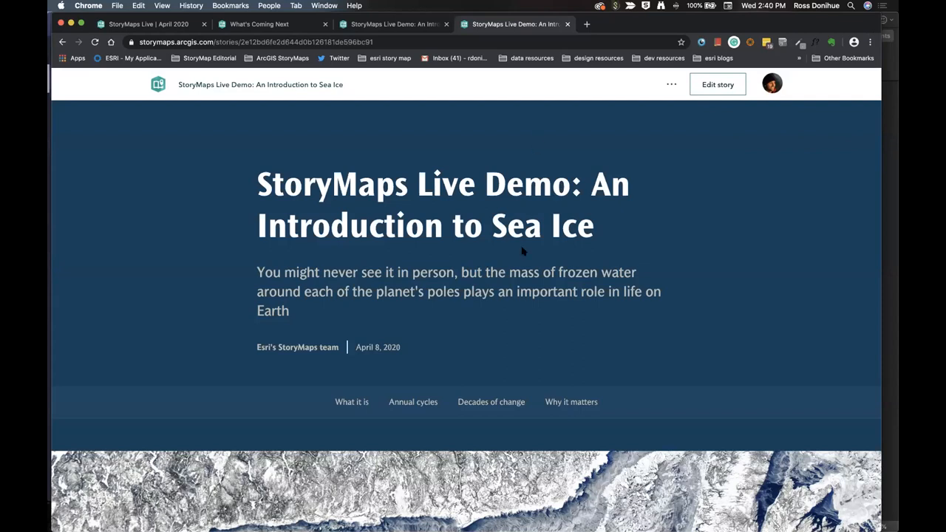
scroll("down", 3)
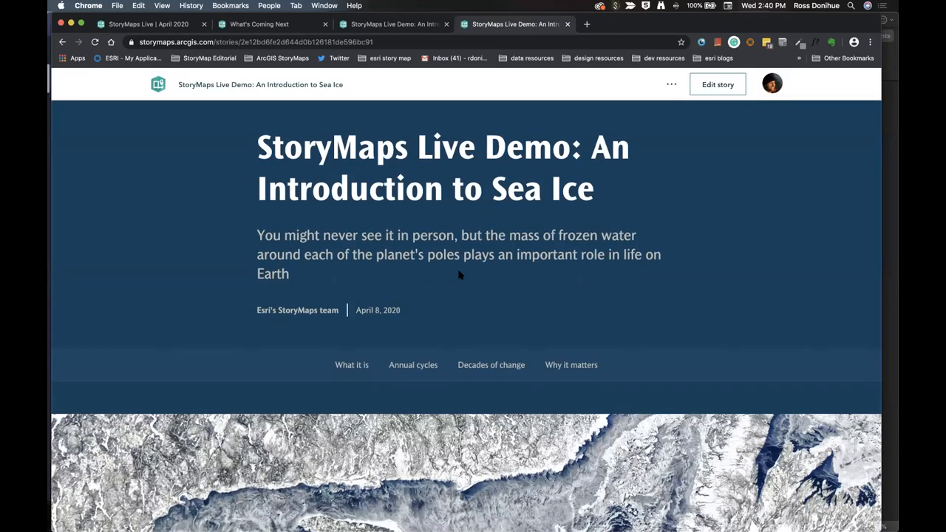
scroll("down", 3)
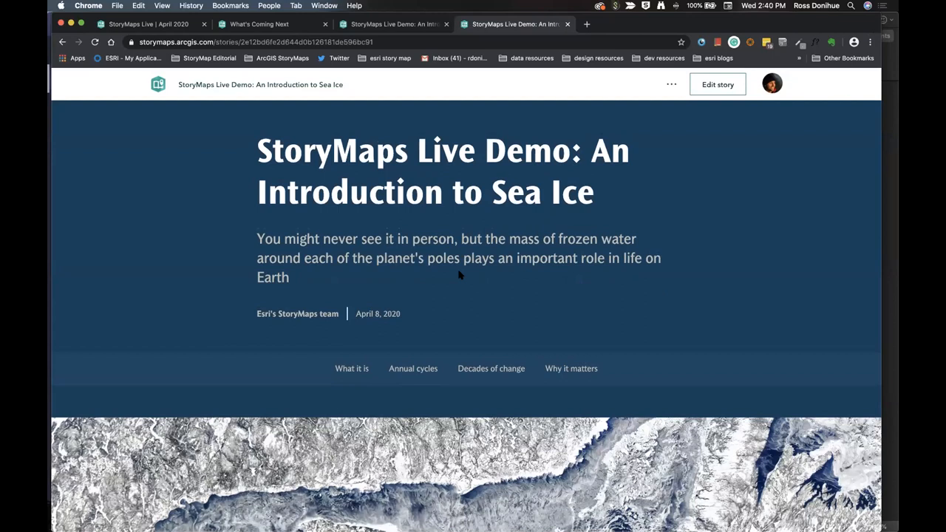
mouse_move(371, 350)
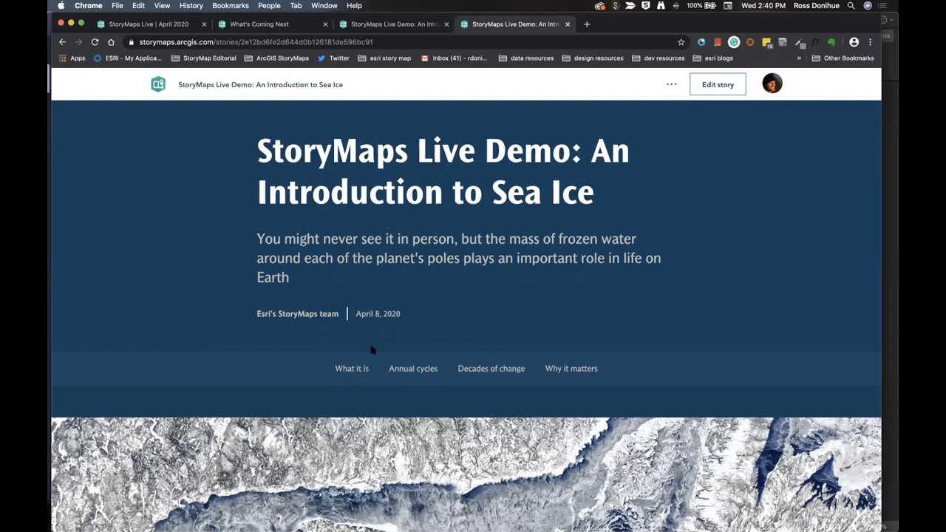
scroll("down", 3)
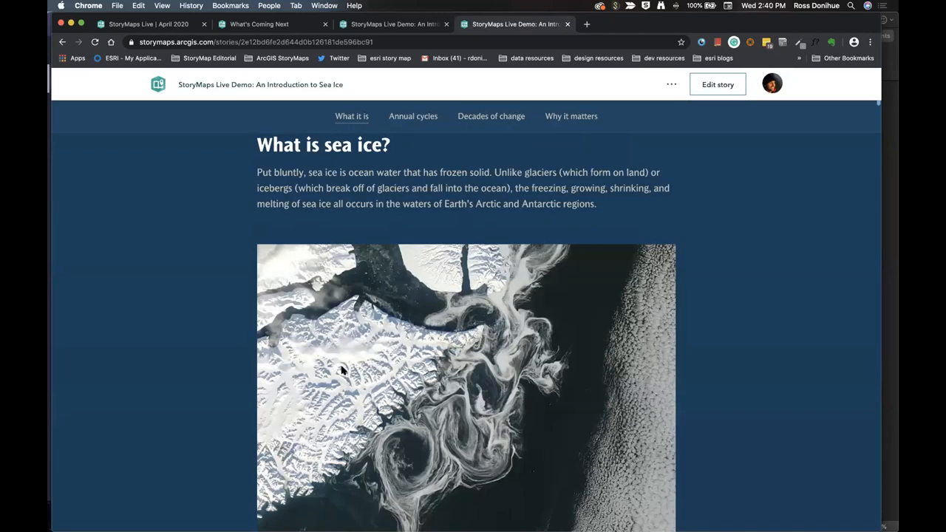
left_click(413, 116)
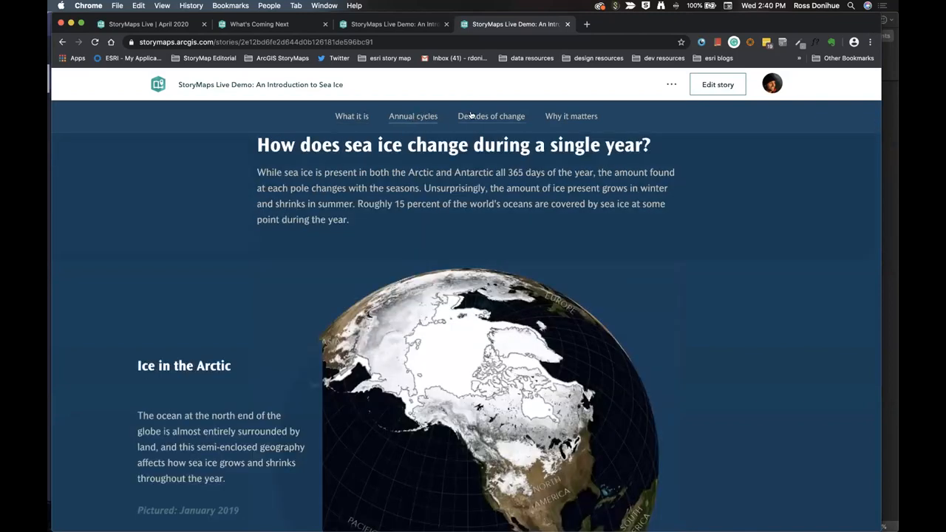
left_click(571, 116)
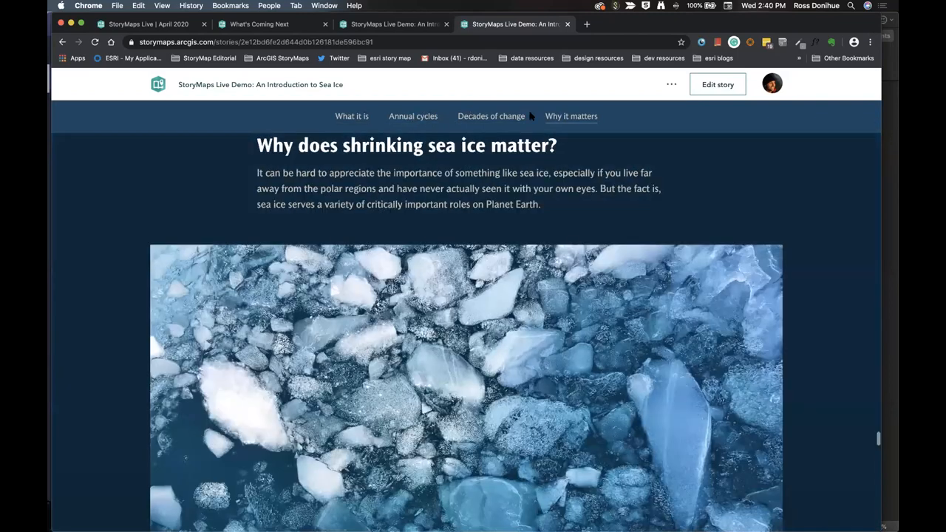
left_click(352, 116)
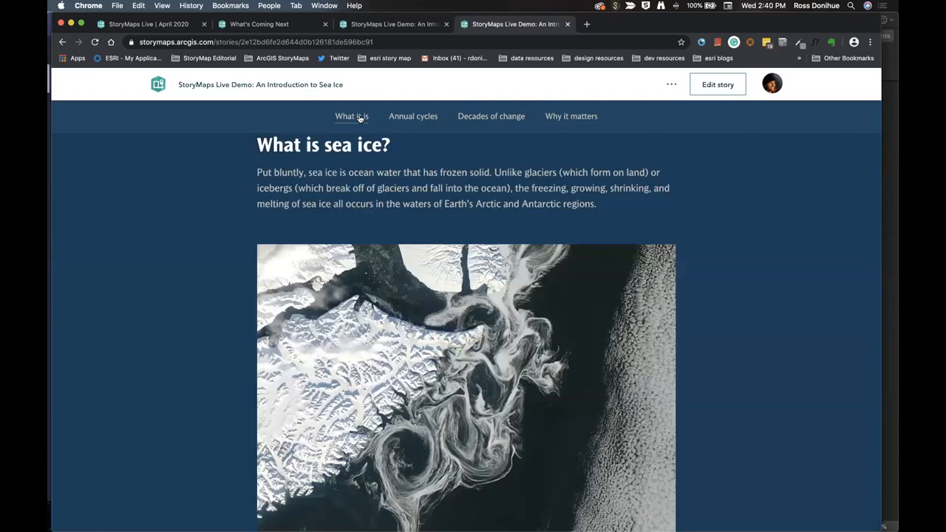
mouse_move(404, 123)
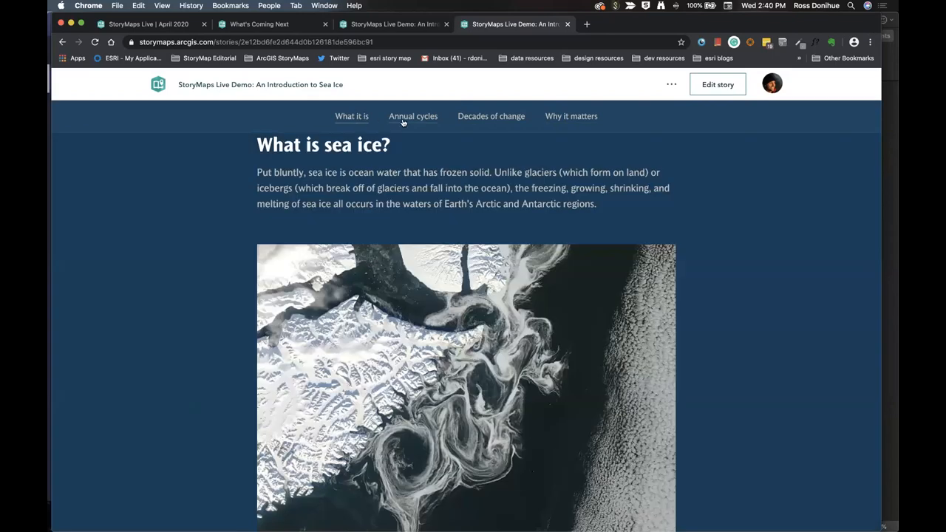
left_click(413, 116)
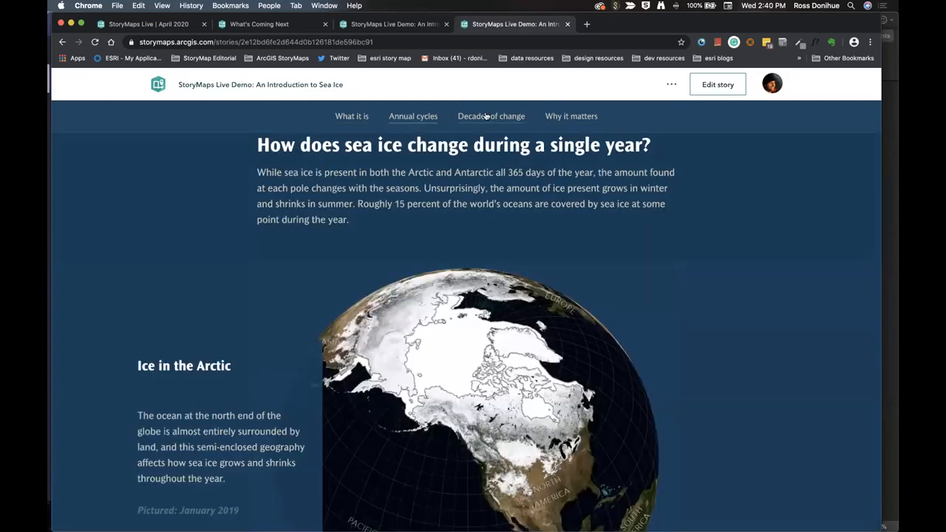
left_click(571, 116)
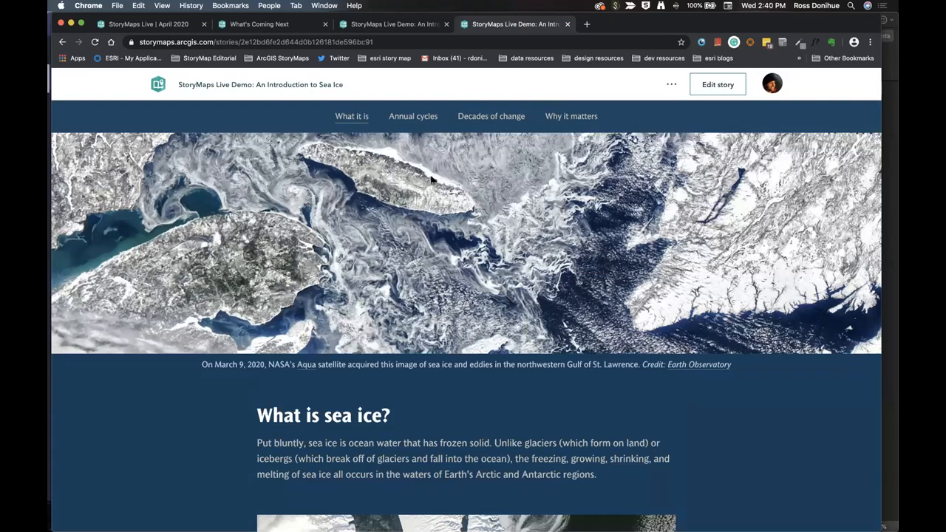
scroll("up", 3)
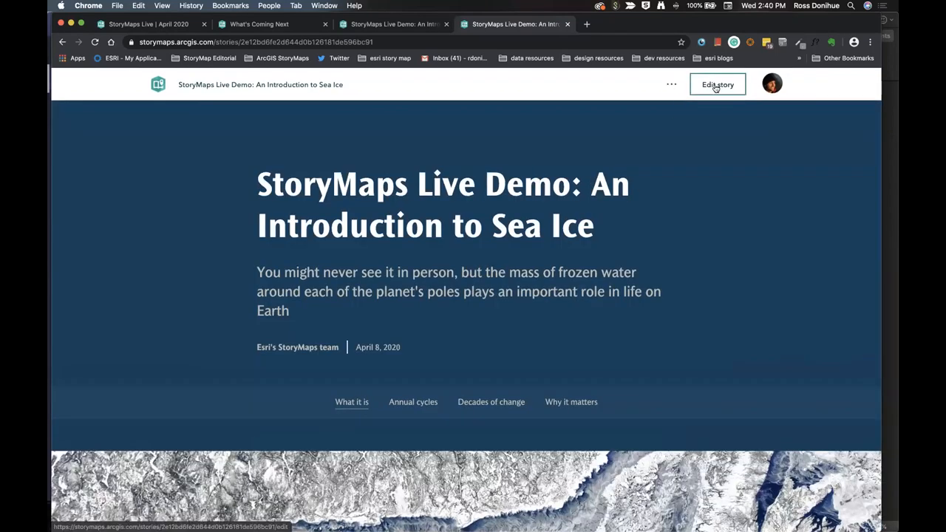
- Edit the Sea Ice story and switch Navigation on in Design's optional sections
left_click(716, 85)
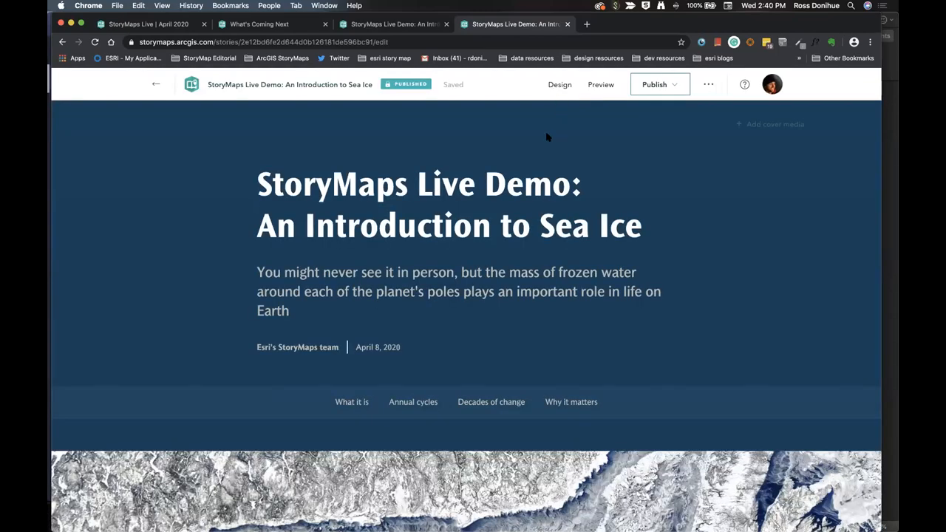
left_click(560, 84)
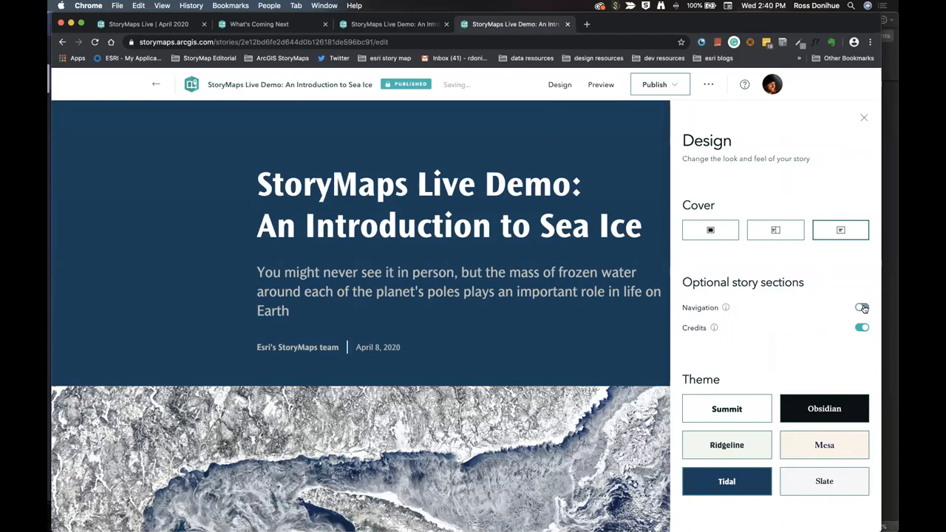
left_click(861, 307)
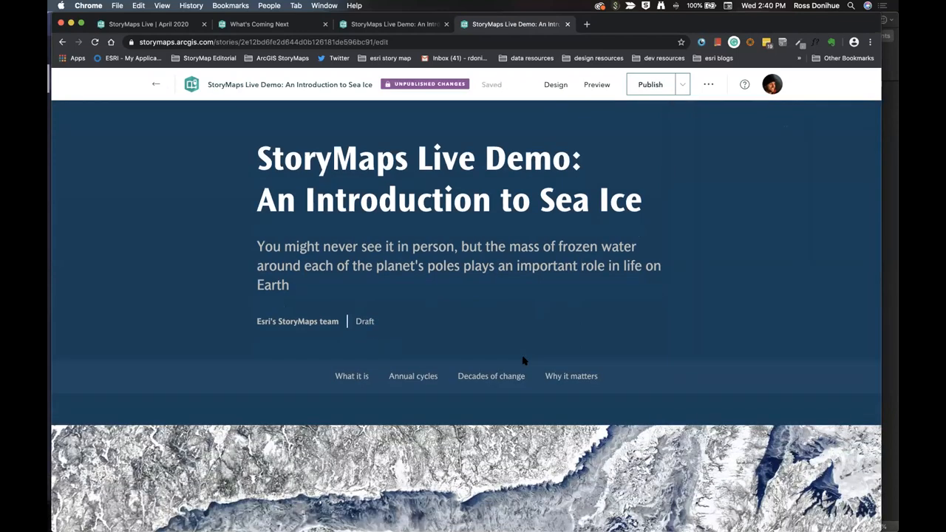
scroll("down", 3)
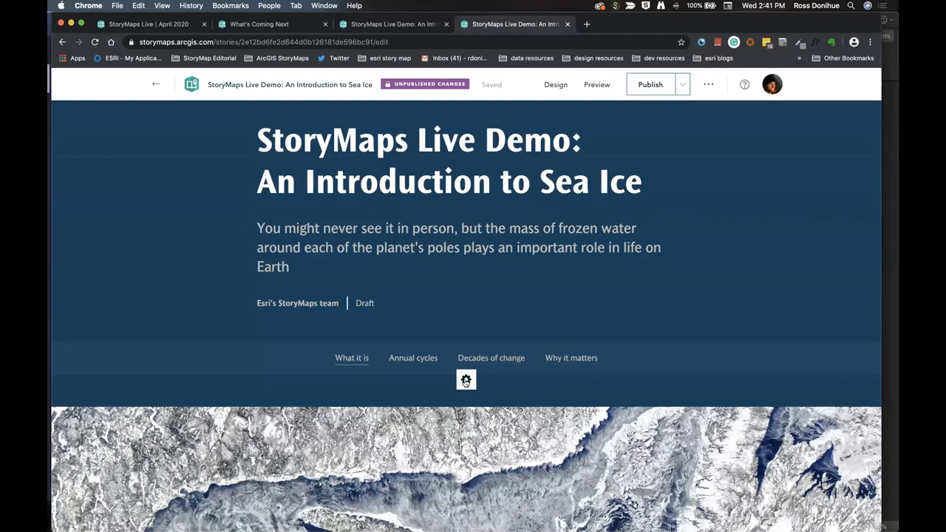
left_click(465, 380)
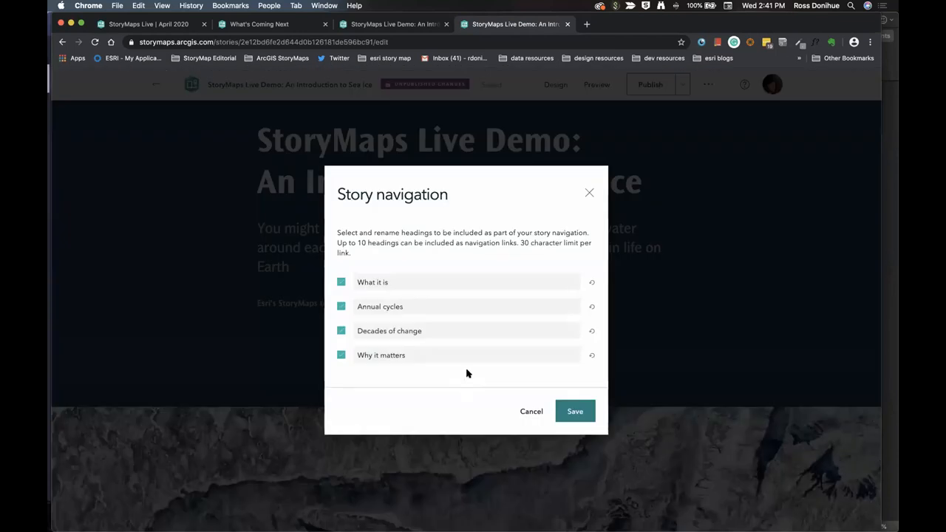
left_click(341, 306)
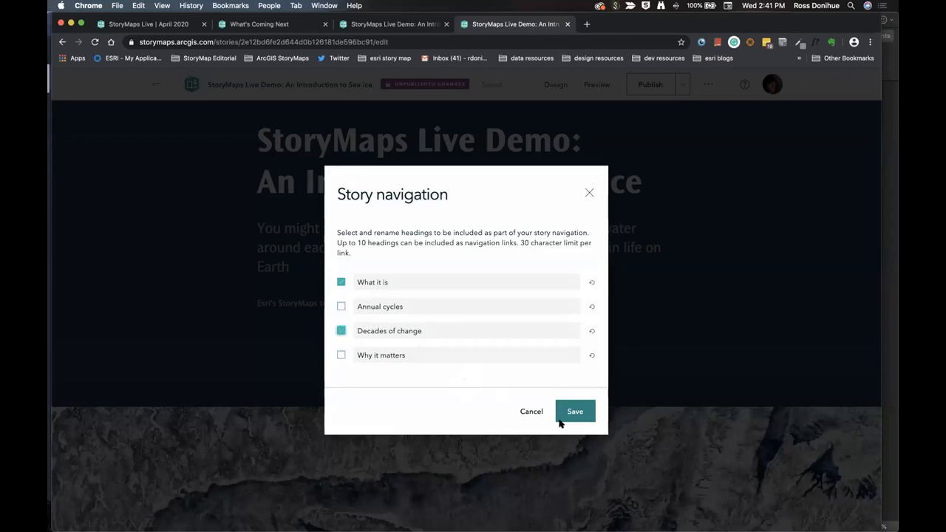
left_click(574, 411)
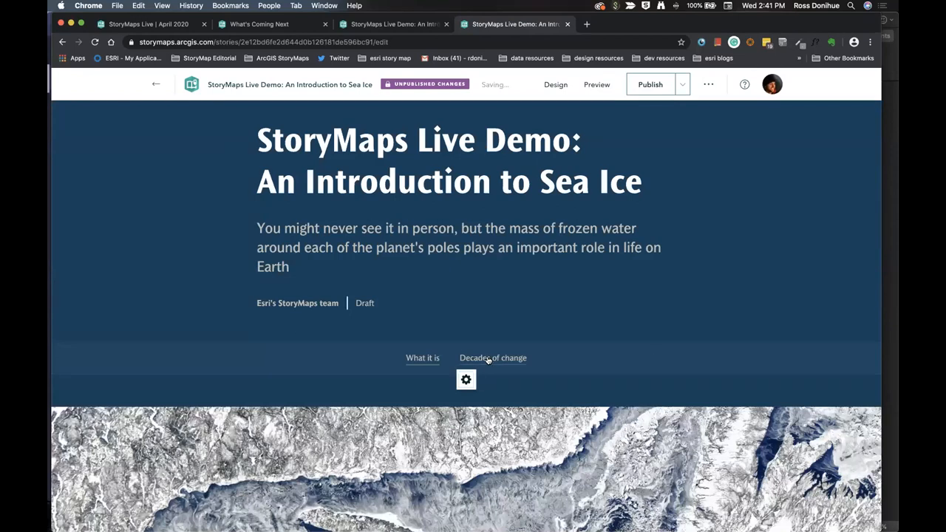
left_click(493, 358)
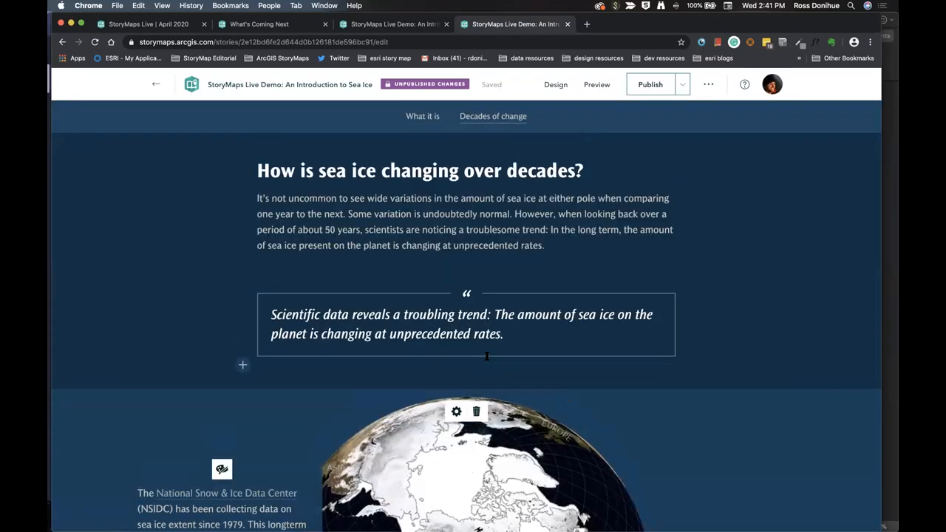
scroll("down", 3)
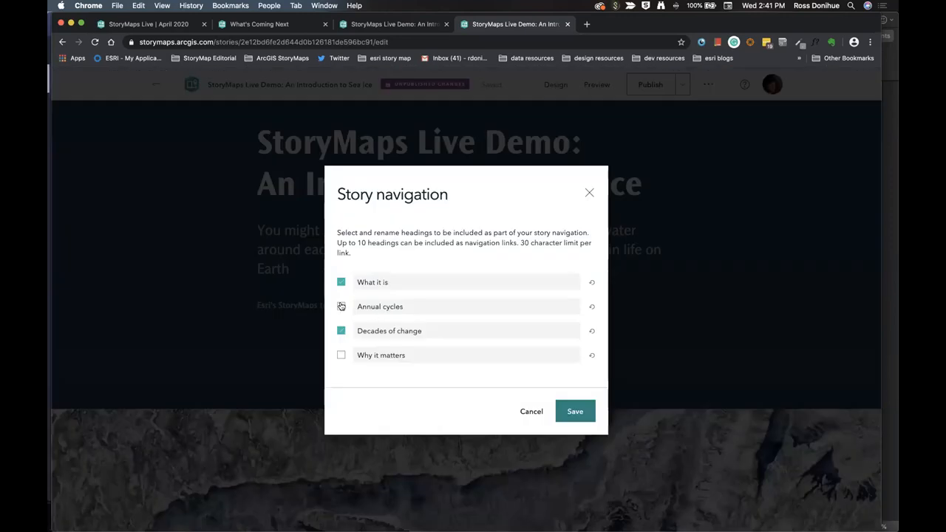
left_click(341, 355)
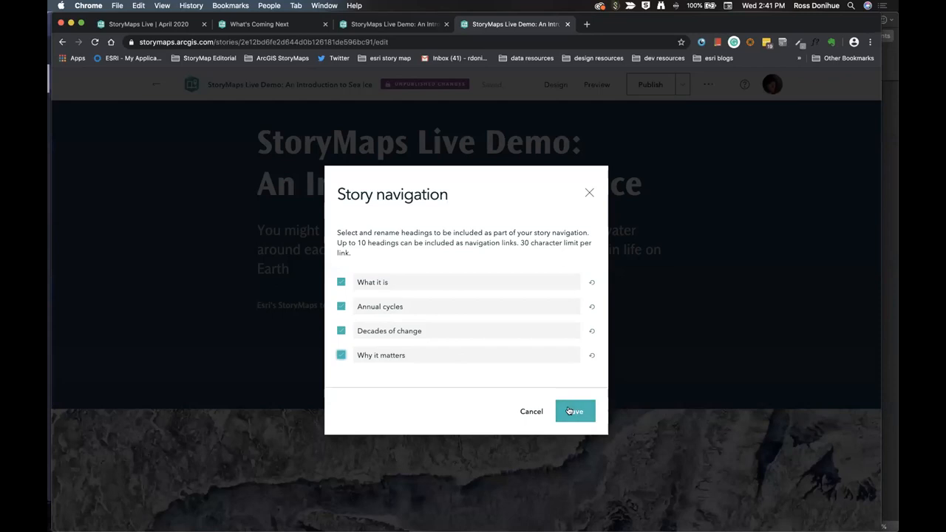
left_click(574, 411)
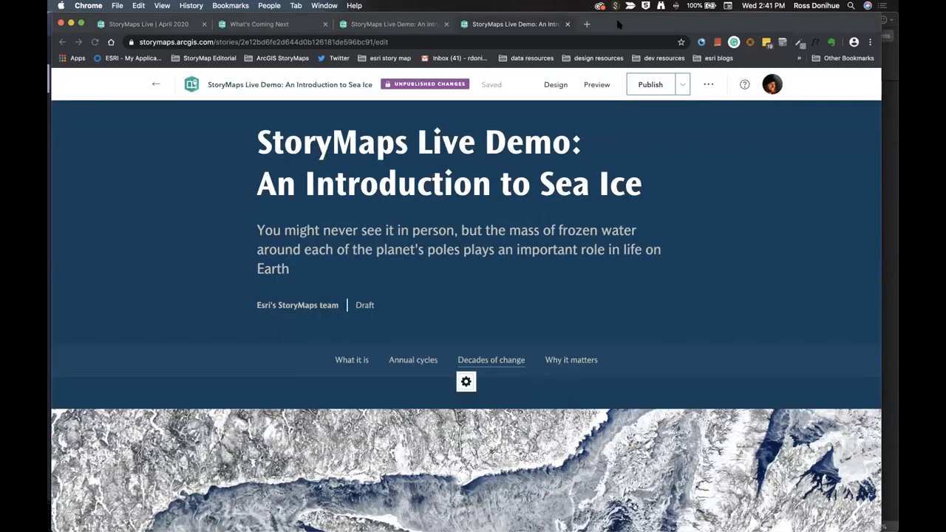
mouse_move(660, 265)
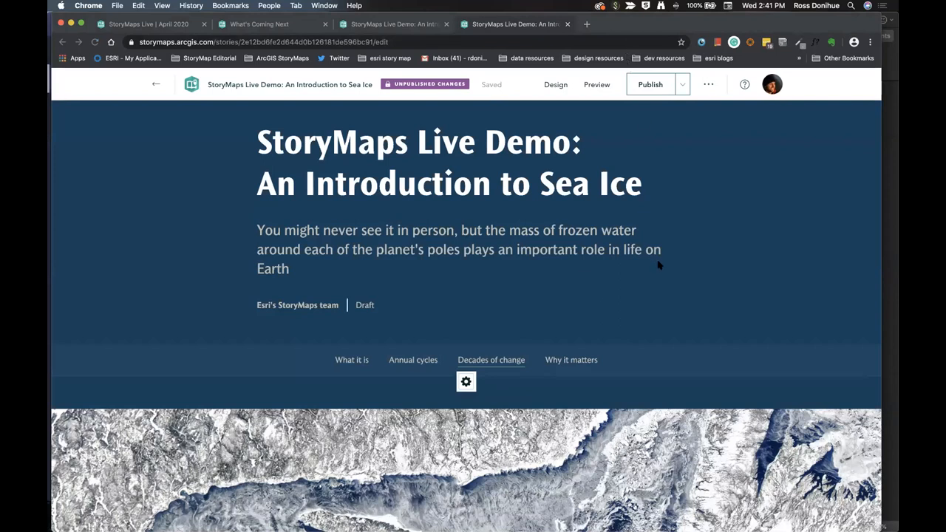
mouse_move(586, 209)
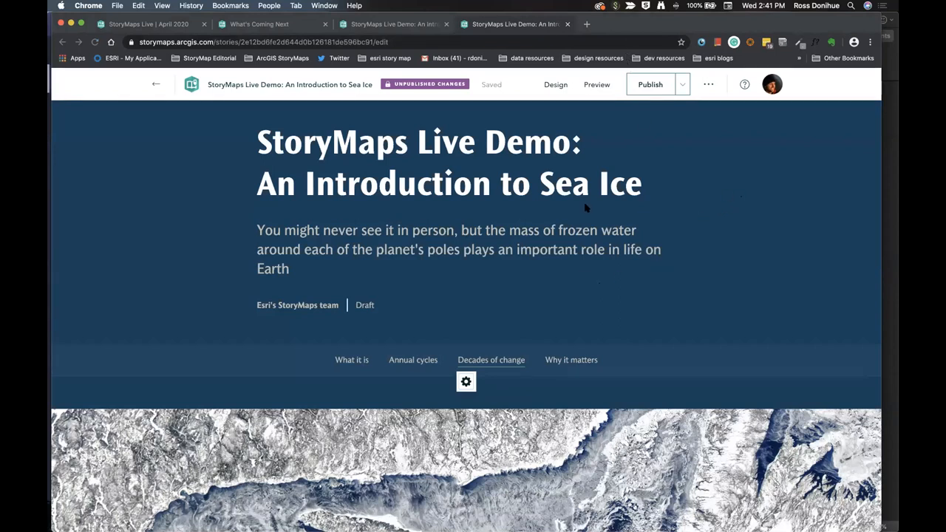
scroll("down", 3)
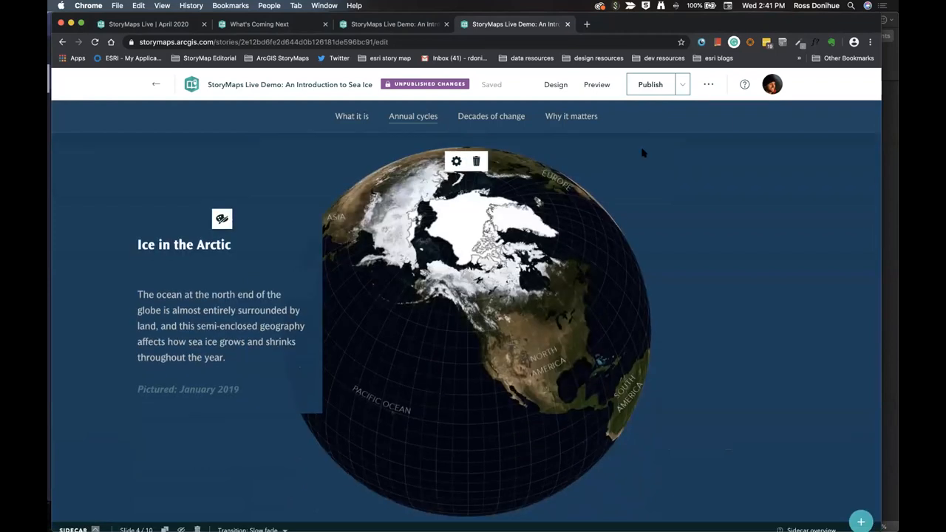
mouse_move(715, 187)
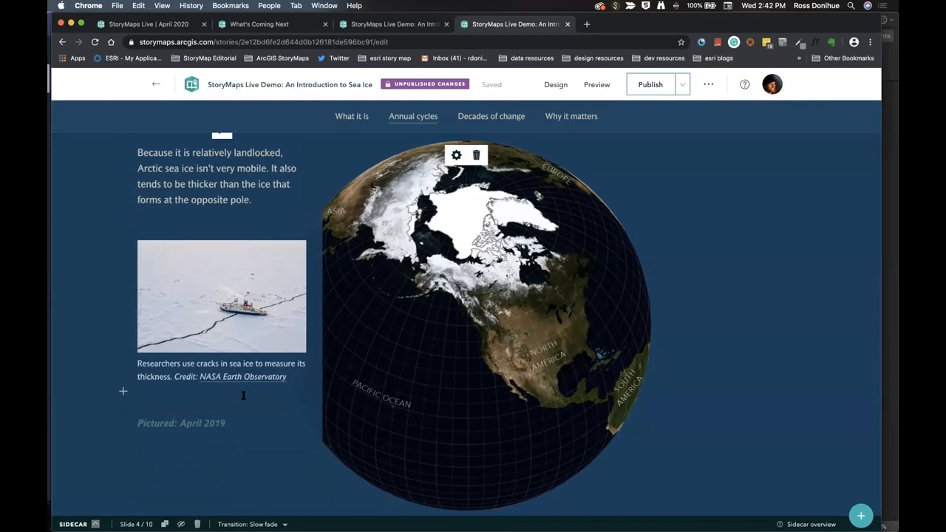
scroll("down", 3)
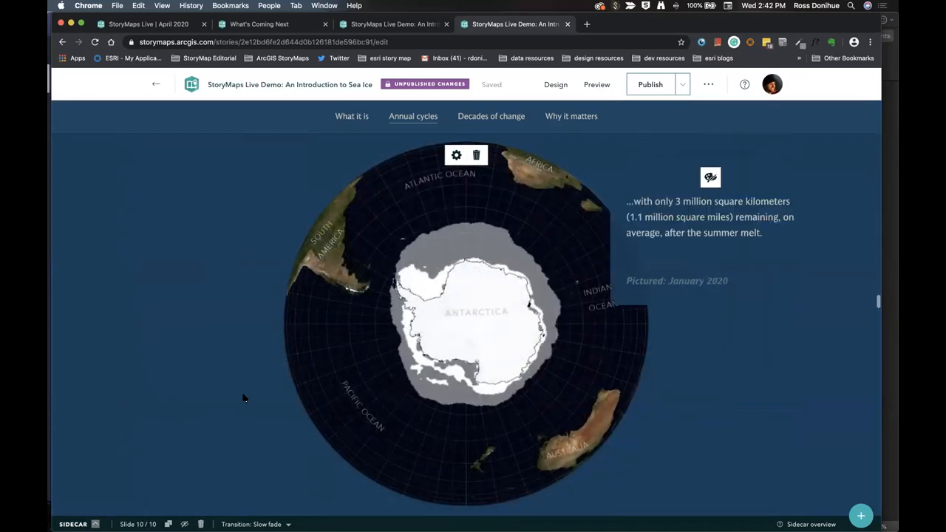
left_click(570, 116)
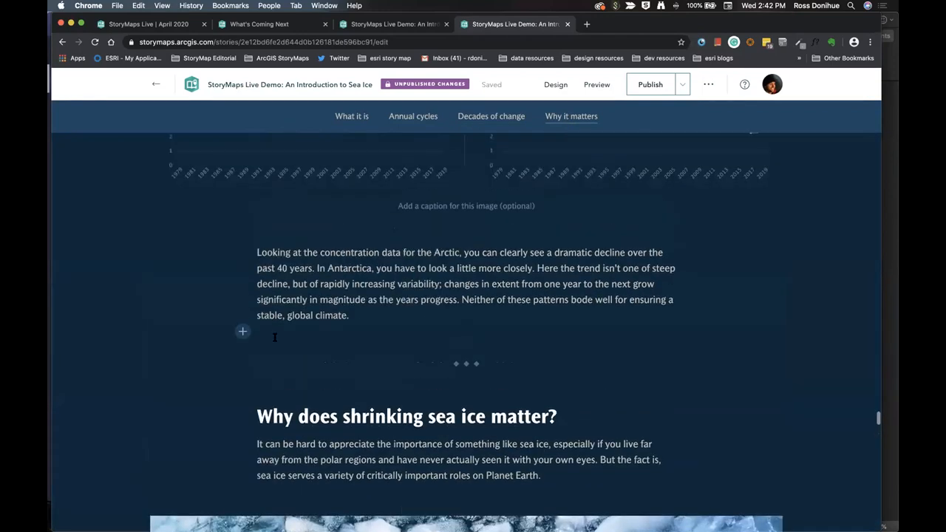
mouse_move(243, 331)
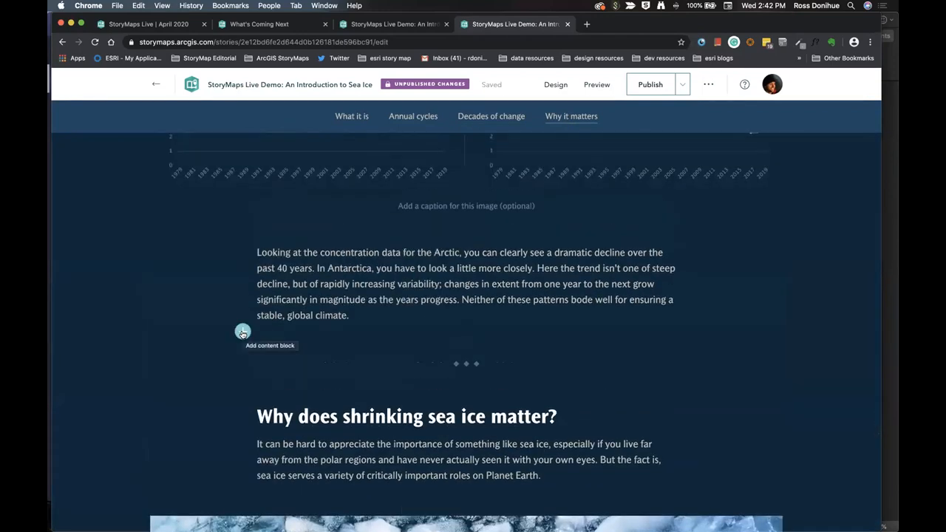
- Insert a sidecar block before the Why it matters heading
left_click(243, 331)
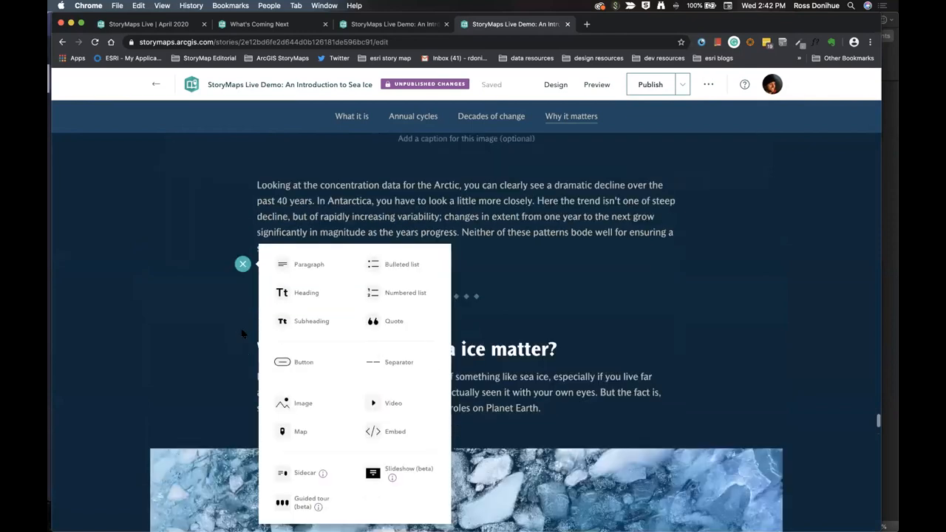
mouse_move(289, 334)
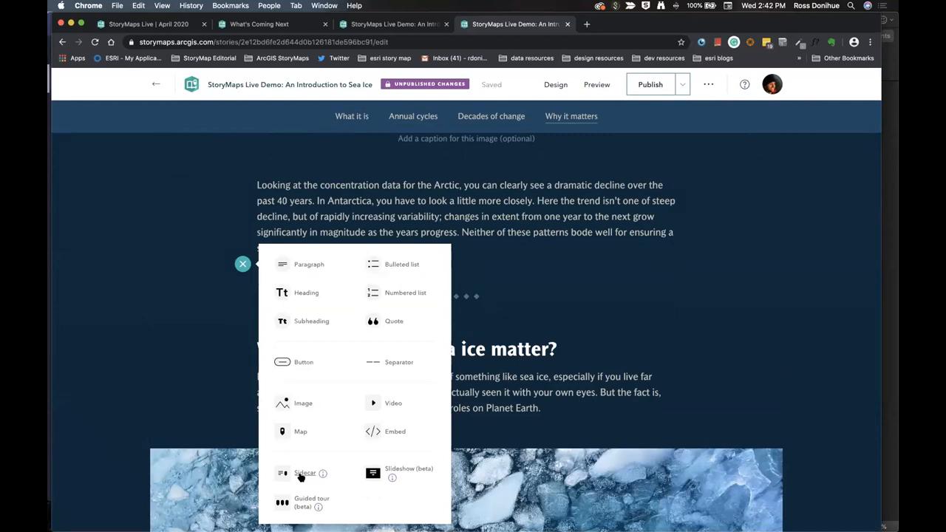
left_click(305, 473)
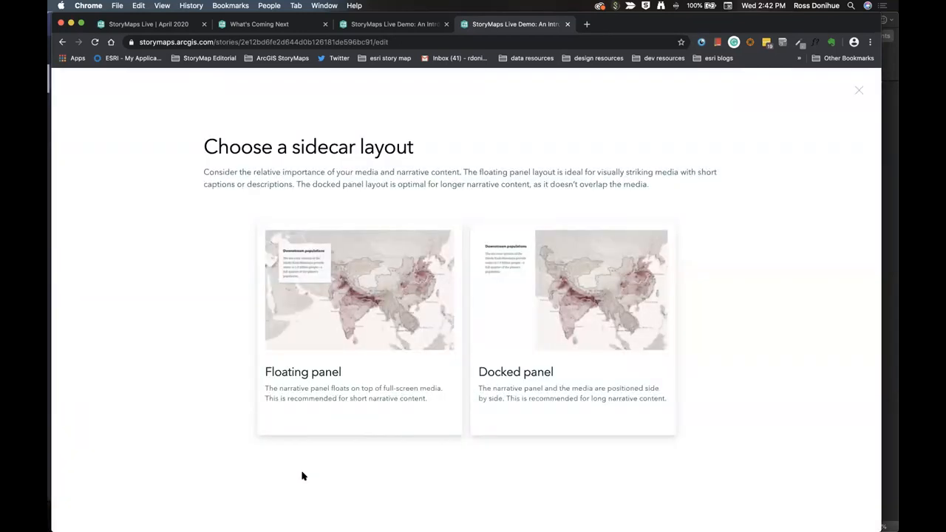
mouse_move(567, 323)
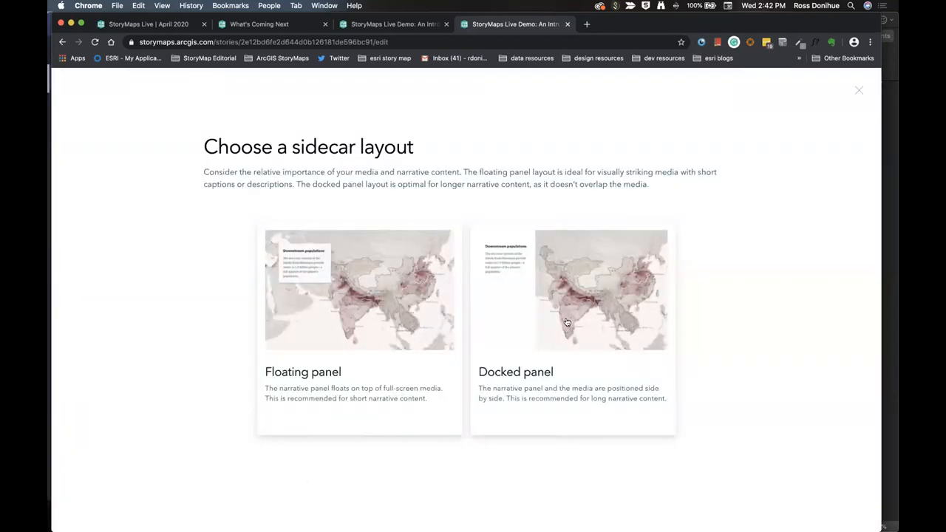
mouse_move(518, 310)
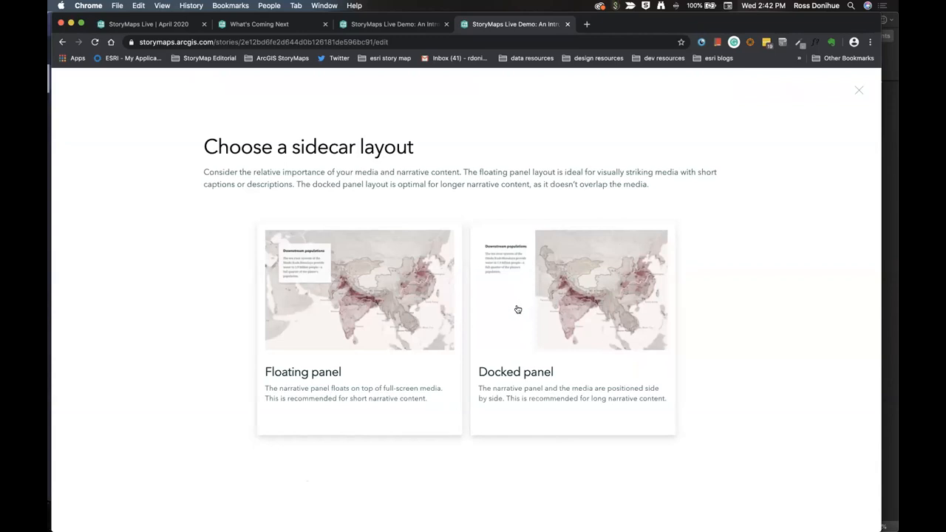
mouse_move(479, 309)
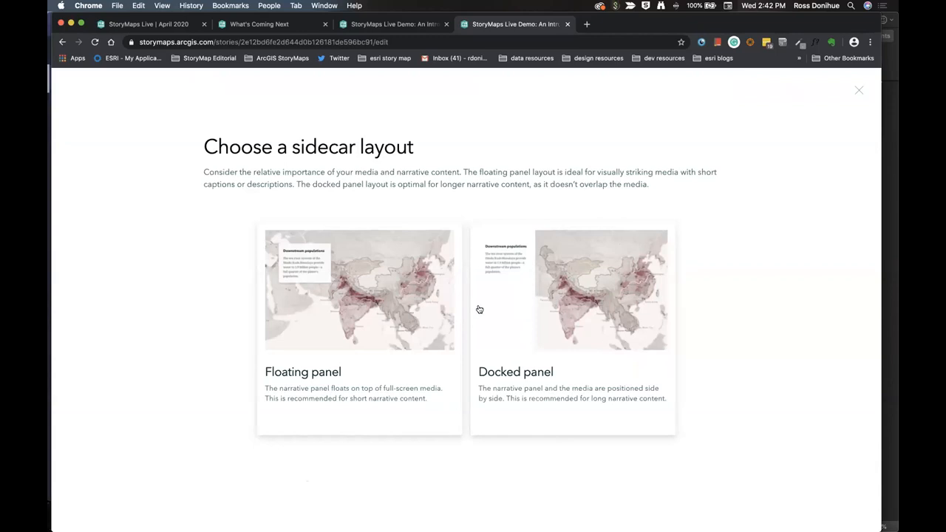
mouse_move(352, 302)
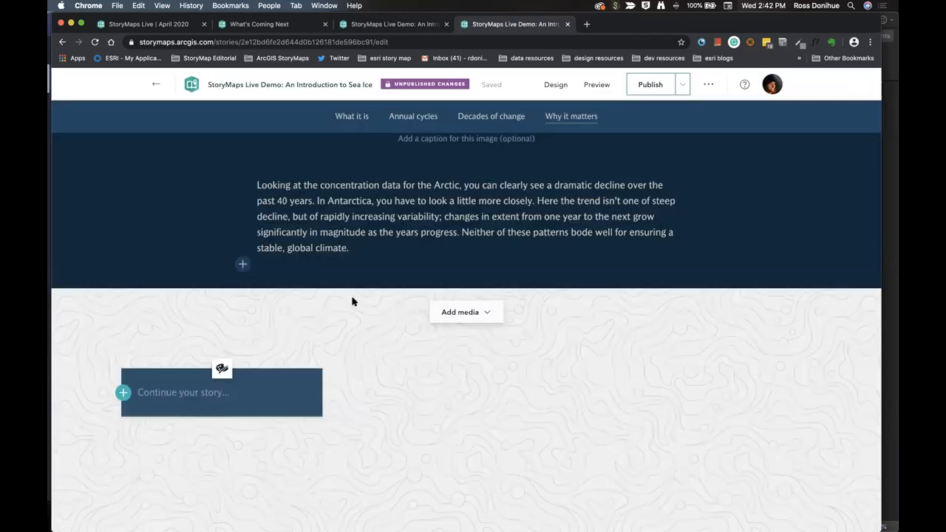
- Type 'here' in the first slide's narrative panel and insert a button
scroll("down", 3)
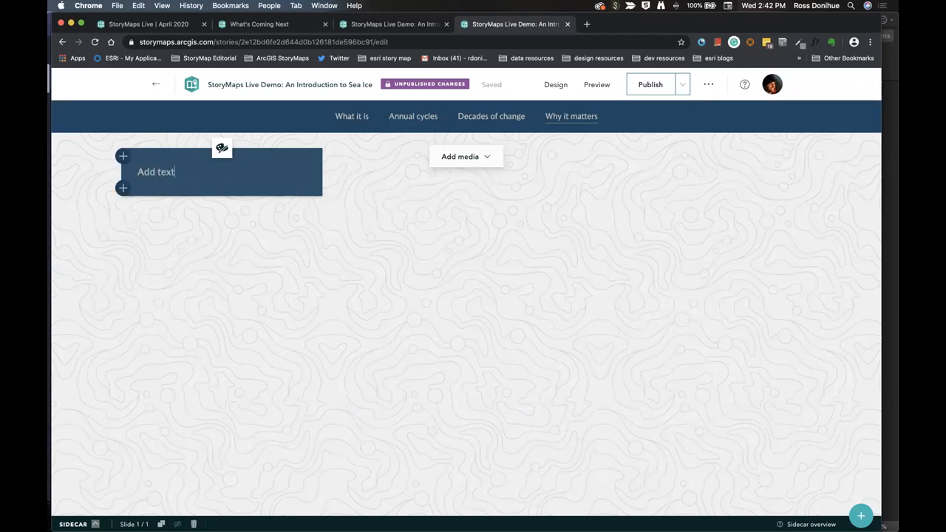
type("here")
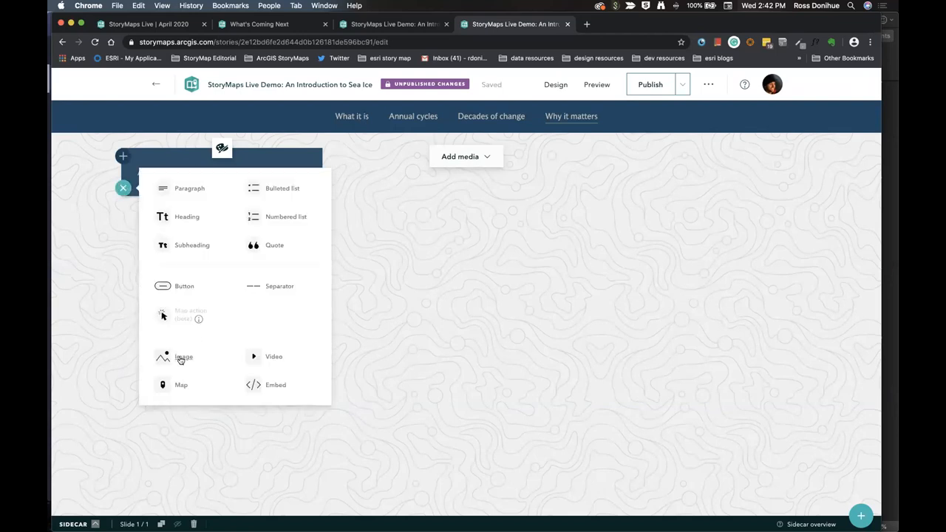
left_click(189, 188)
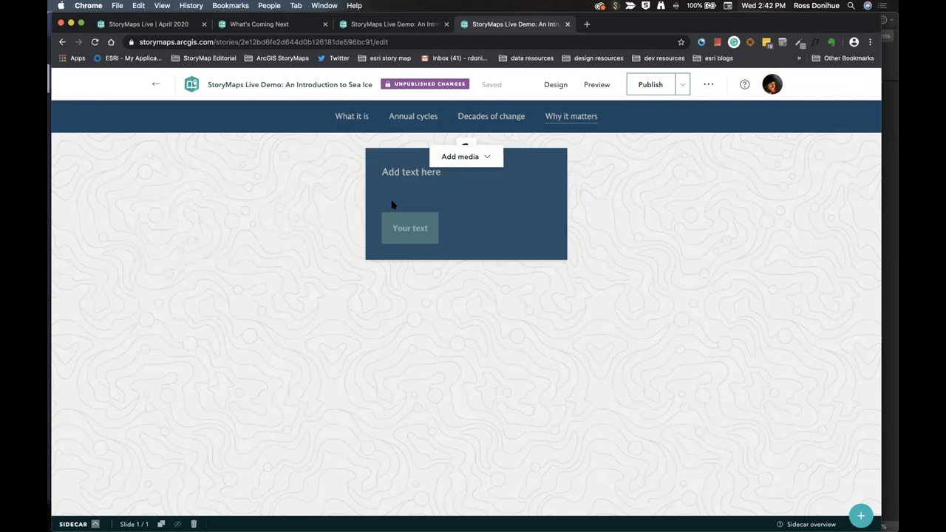
left_click(465, 156)
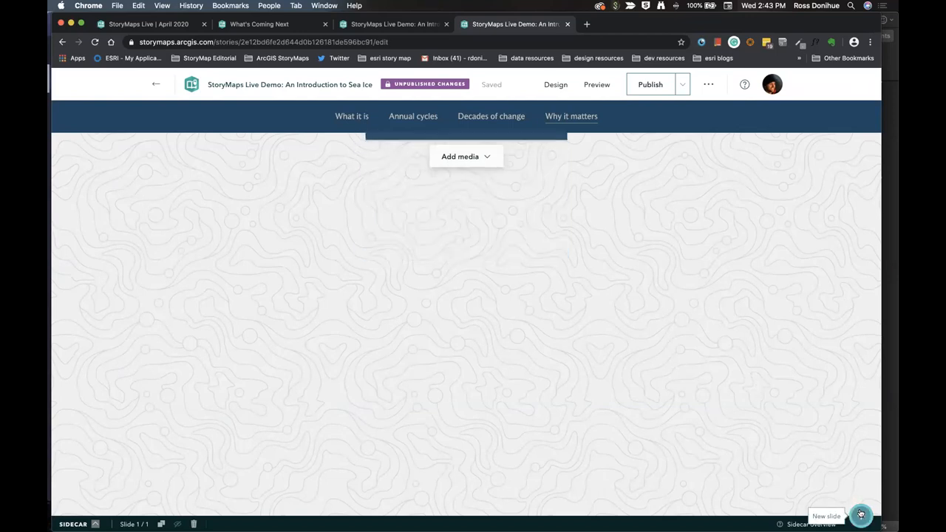
- Add a second sidecar slide and set its panel horizontal position to right
left_click(861, 516)
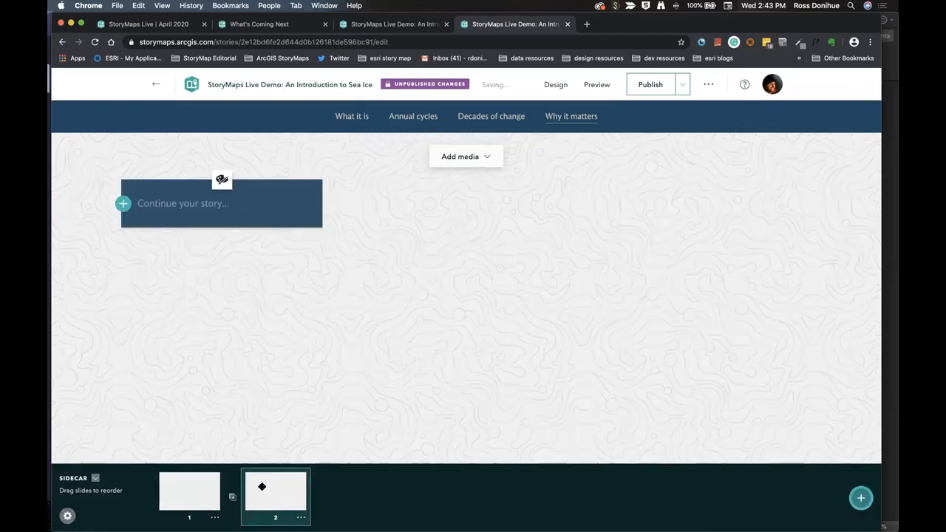
left_click(221, 180)
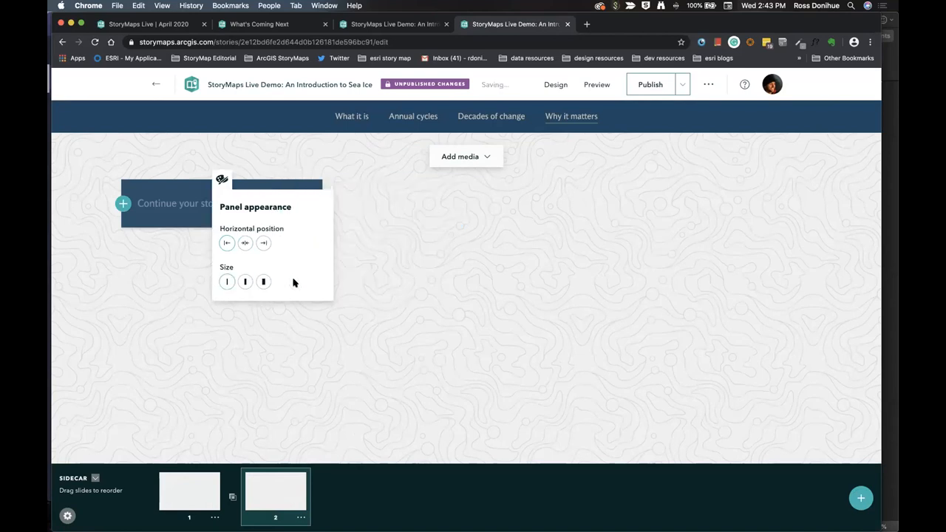
left_click(222, 181)
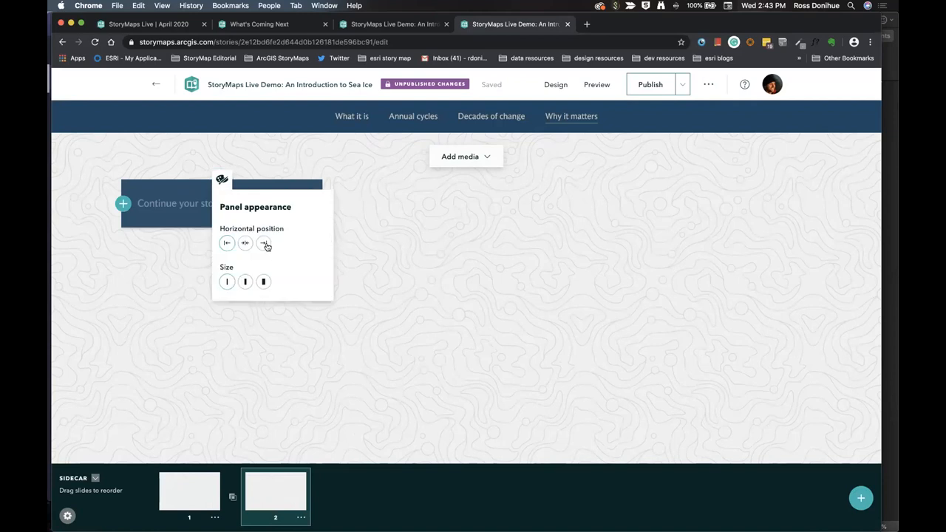
left_click(264, 244)
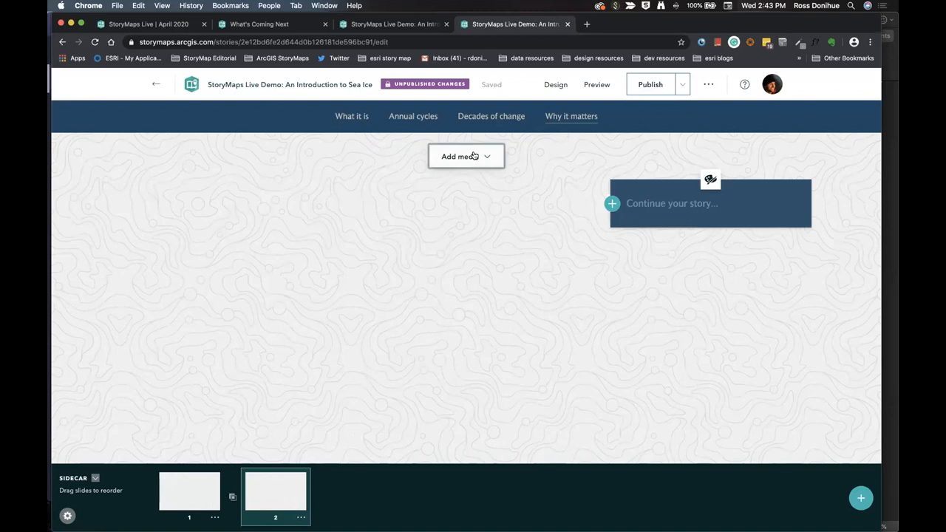
- Browse Living Atlas People and Environment maps, then cancel the terrain hillshade preview
left_click(466, 156)
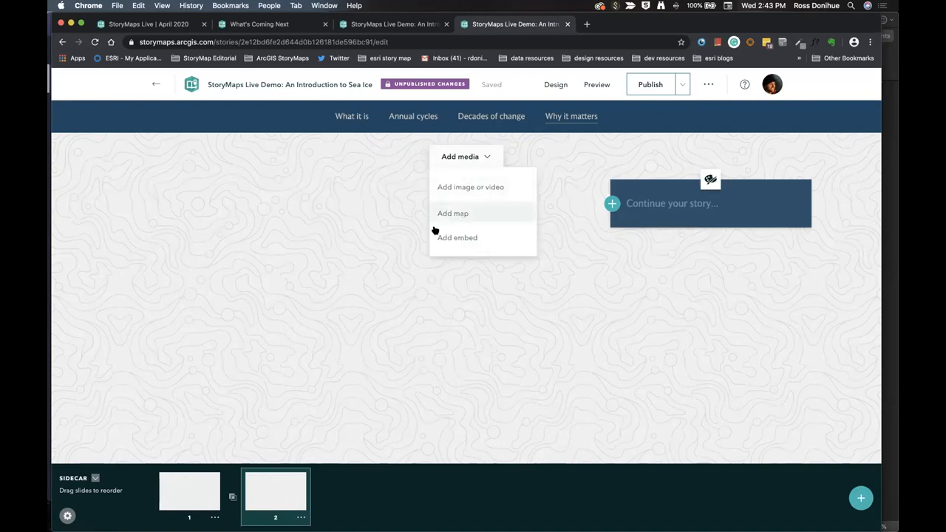
mouse_move(453, 214)
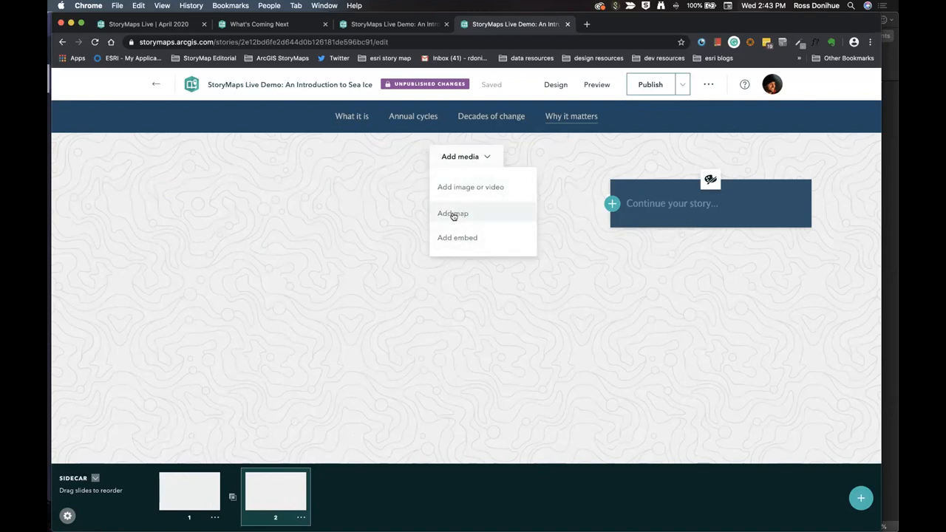
left_click(453, 213)
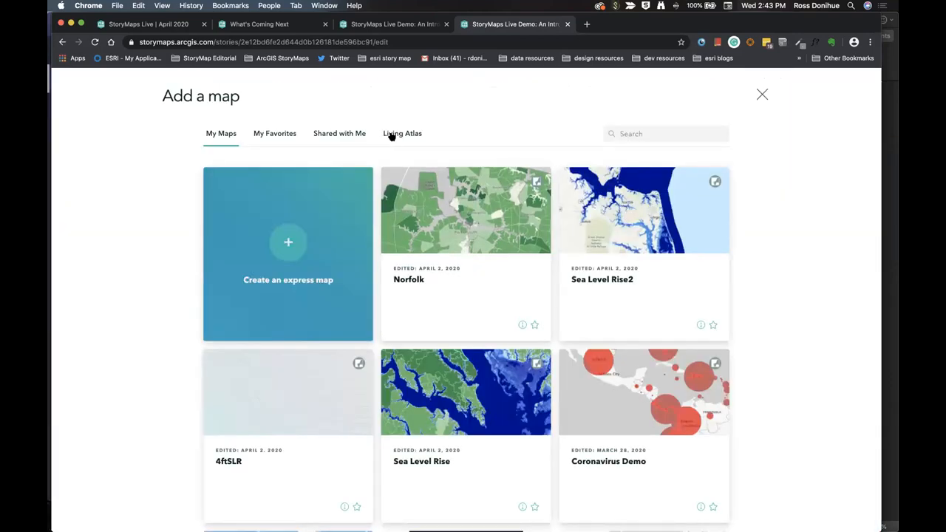
left_click(402, 133)
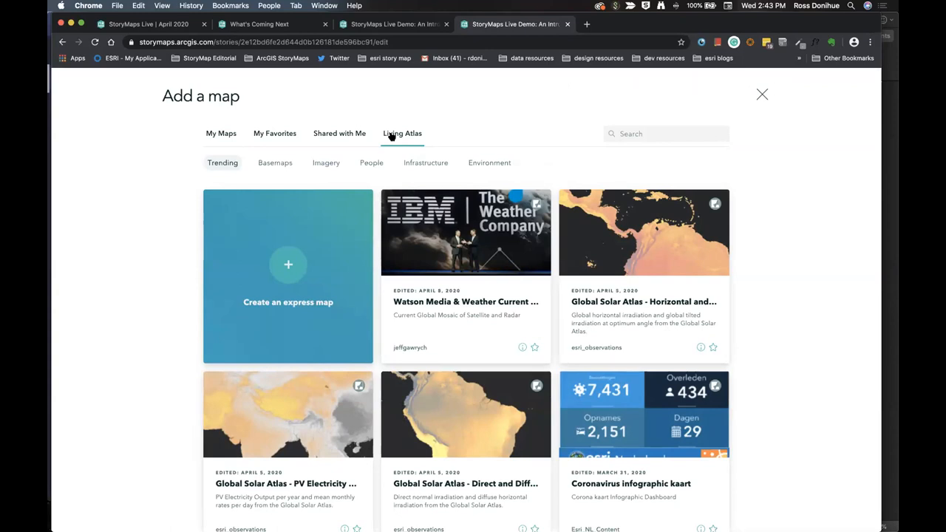
mouse_move(470, 130)
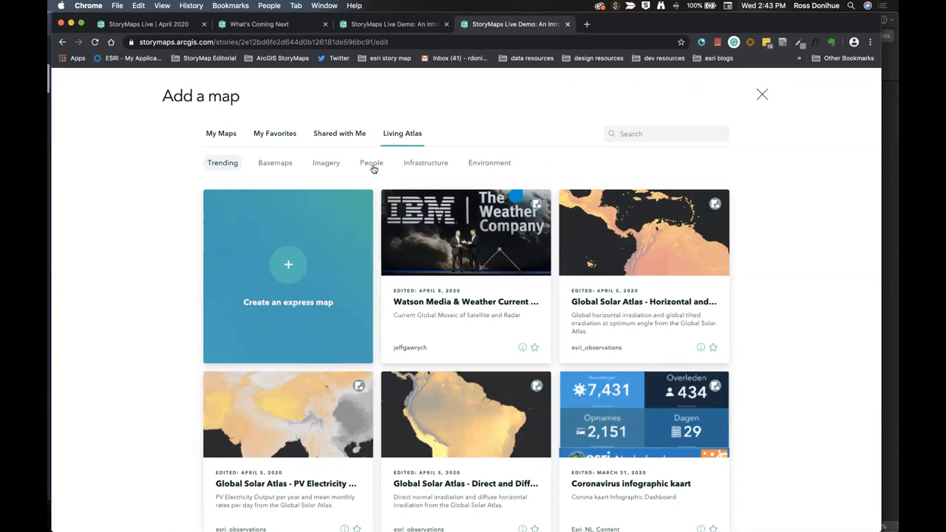
left_click(372, 162)
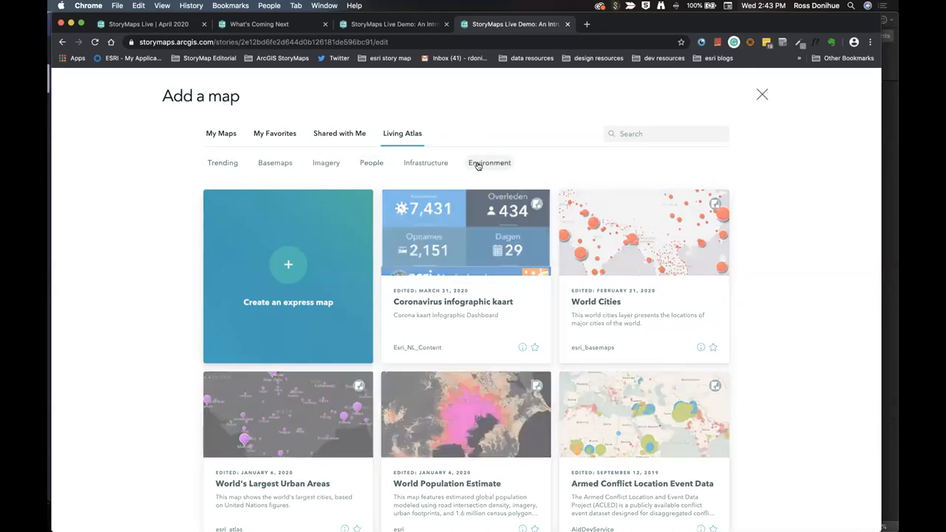
left_click(490, 163)
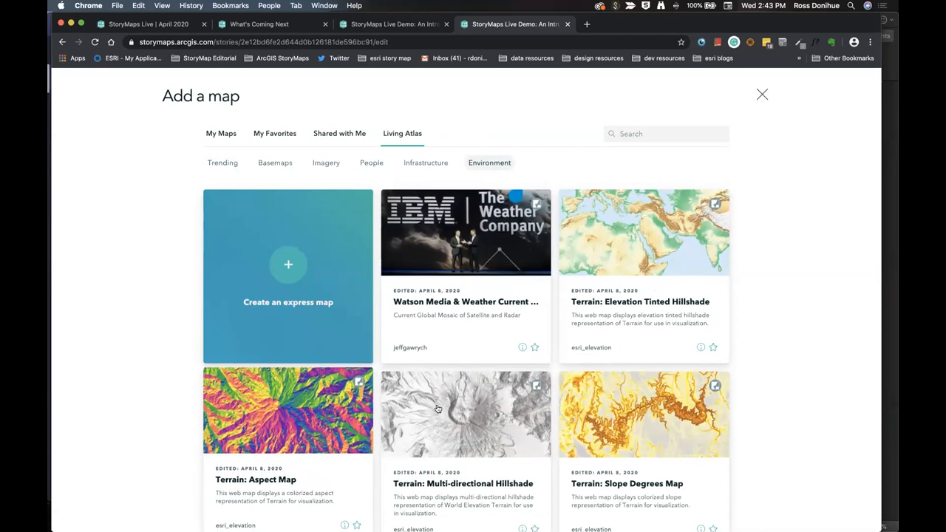
scroll("down", 3)
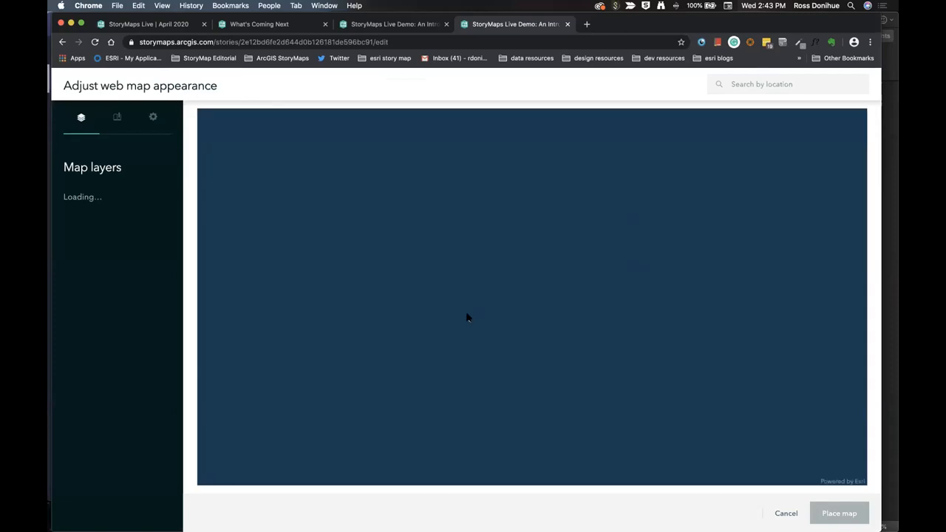
mouse_move(548, 351)
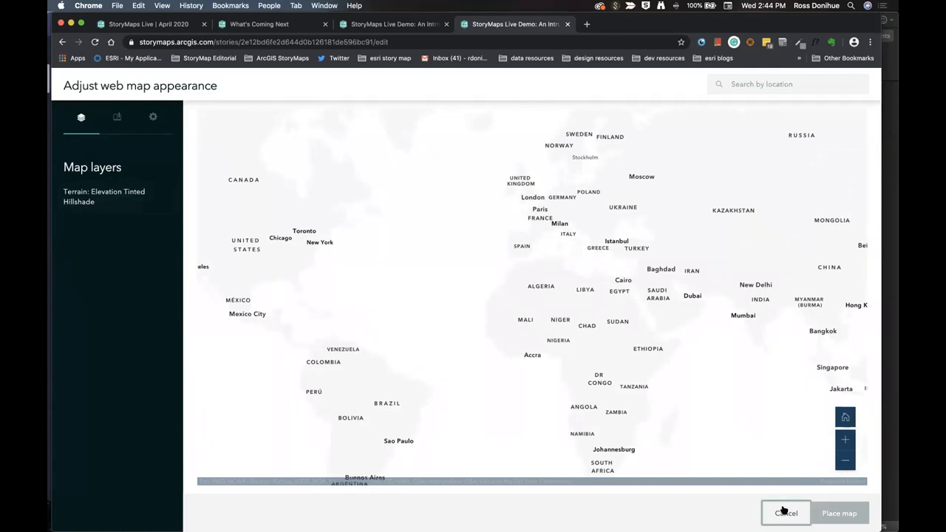
left_click(785, 513)
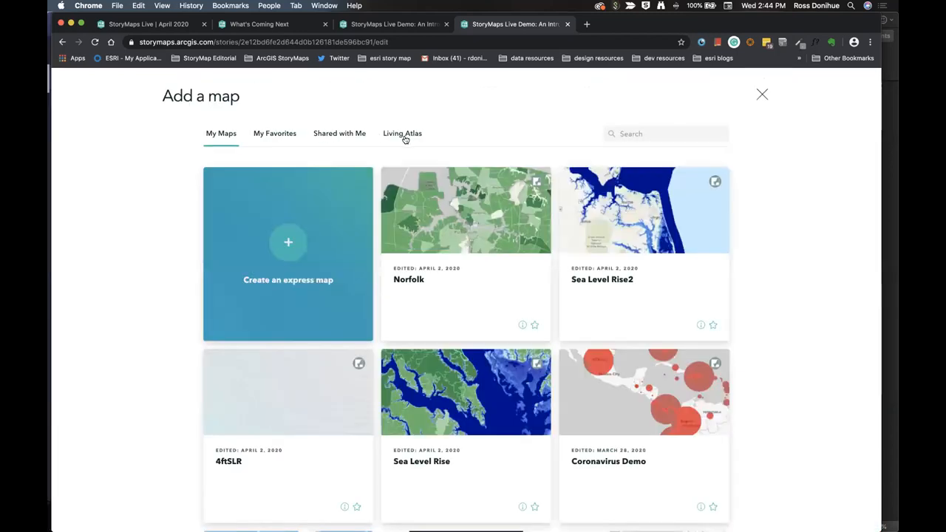
- Place the World Population Estimate map, zoomed out and panned to western Europe
left_click(402, 133)
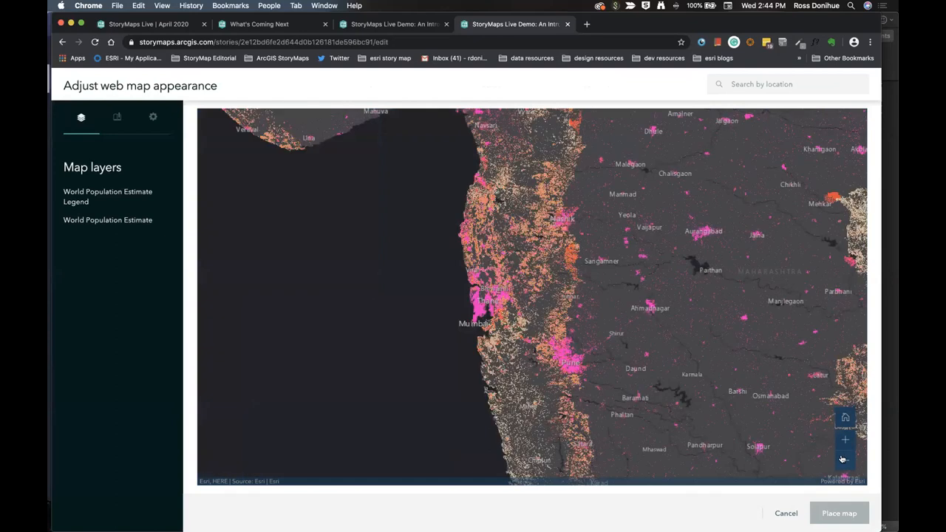
left_click(845, 461)
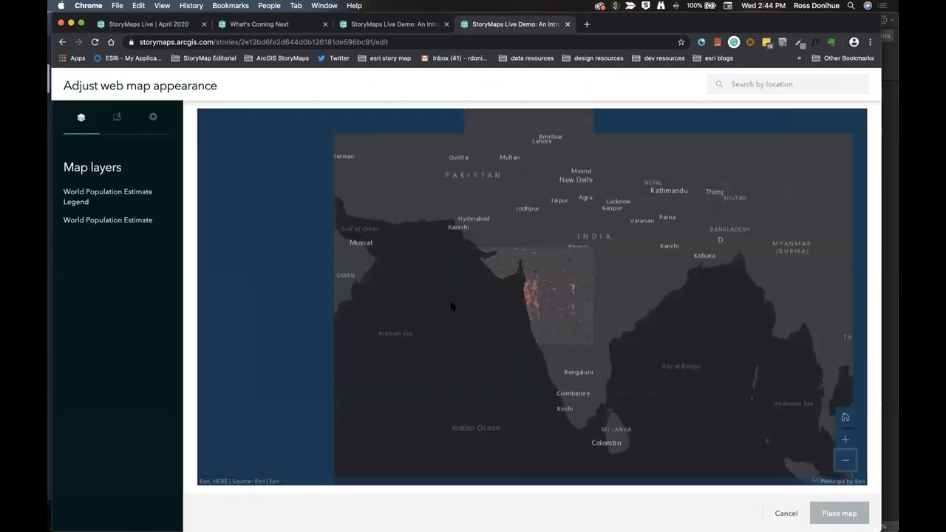
left_click_drag(453, 307, 586, 321)
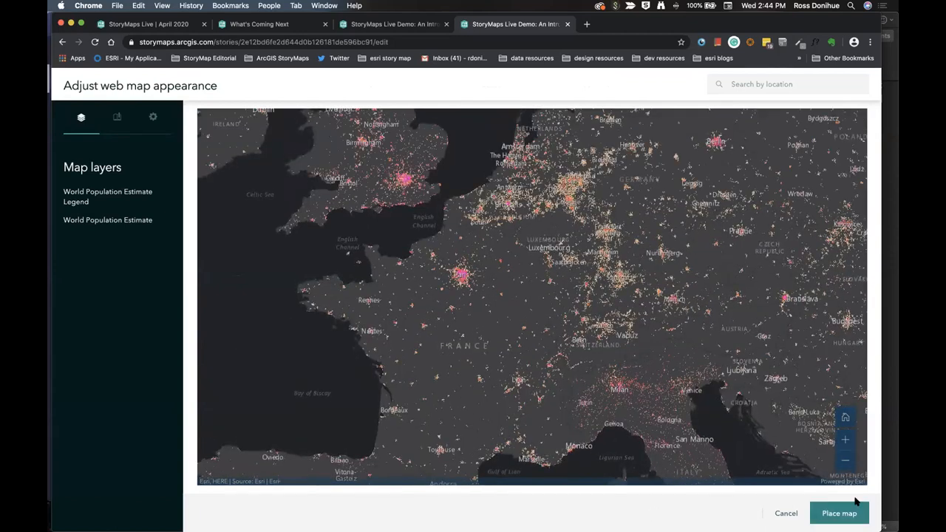
left_click(839, 513)
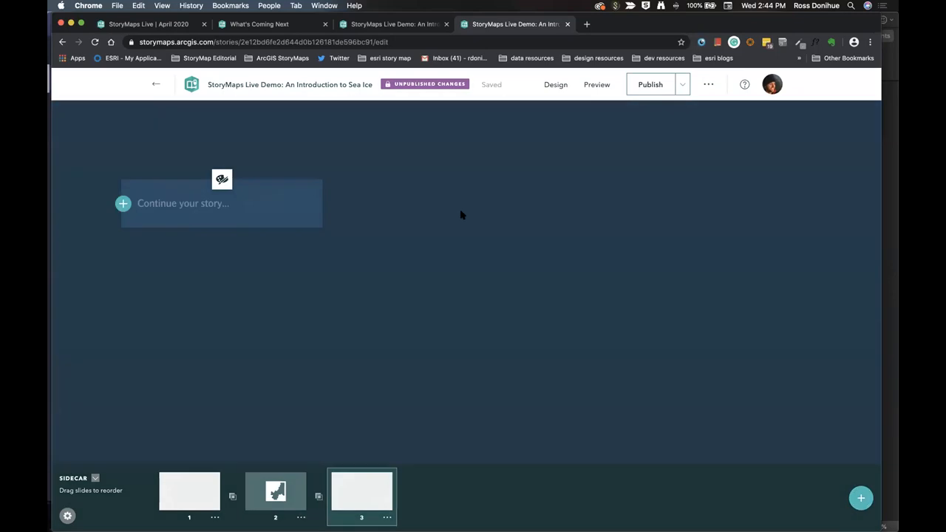
- Create an express map for the third slide and set its basemap to dark
left_click(221, 179)
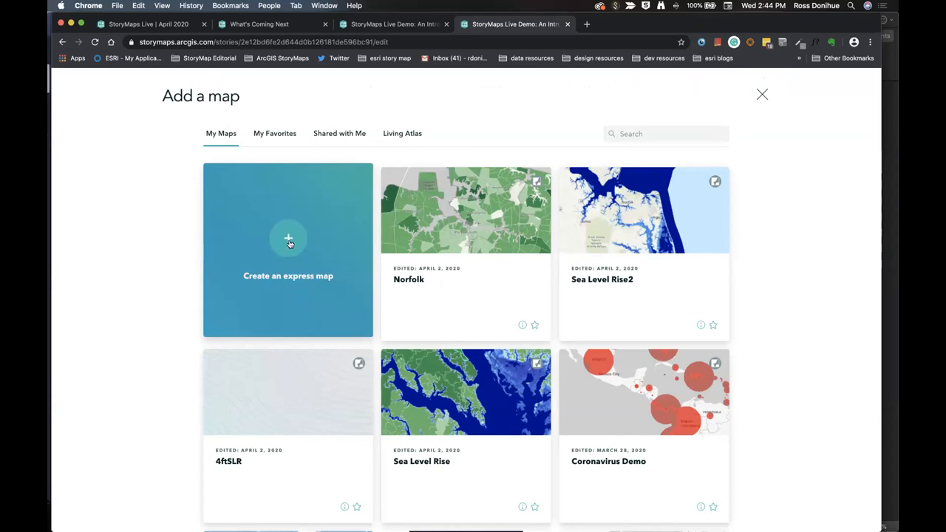
left_click(288, 244)
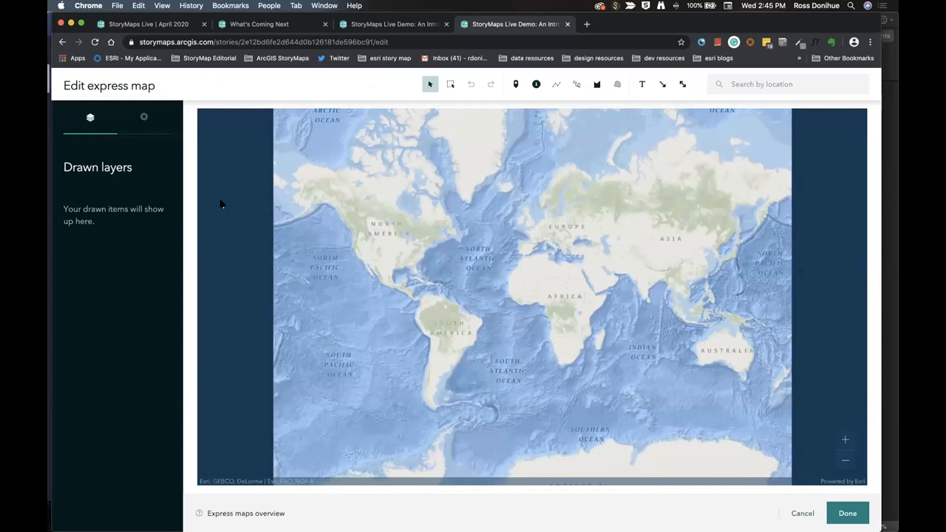
mouse_move(143, 156)
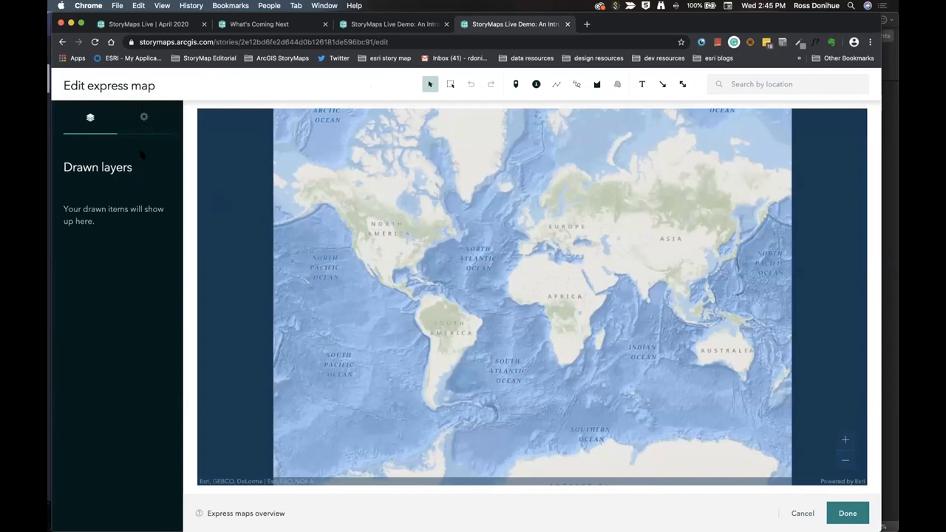
left_click(144, 117)
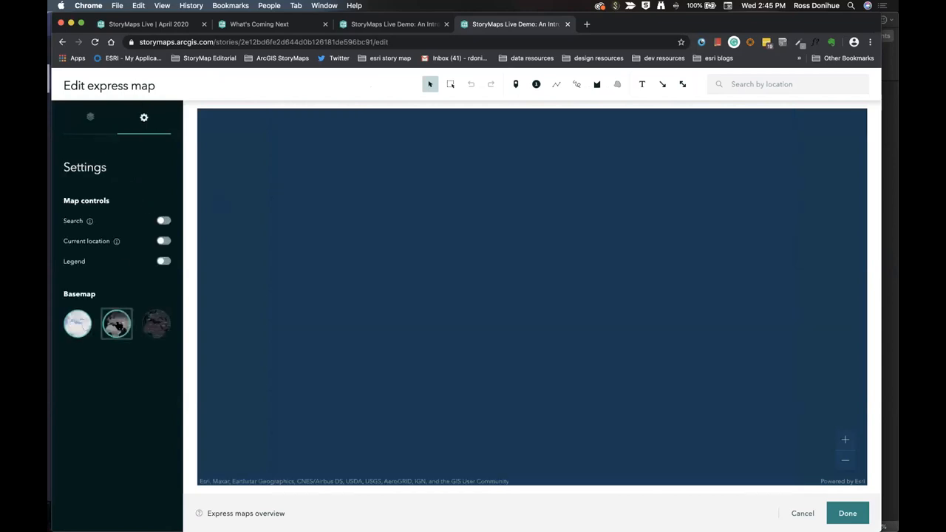
left_click(116, 324)
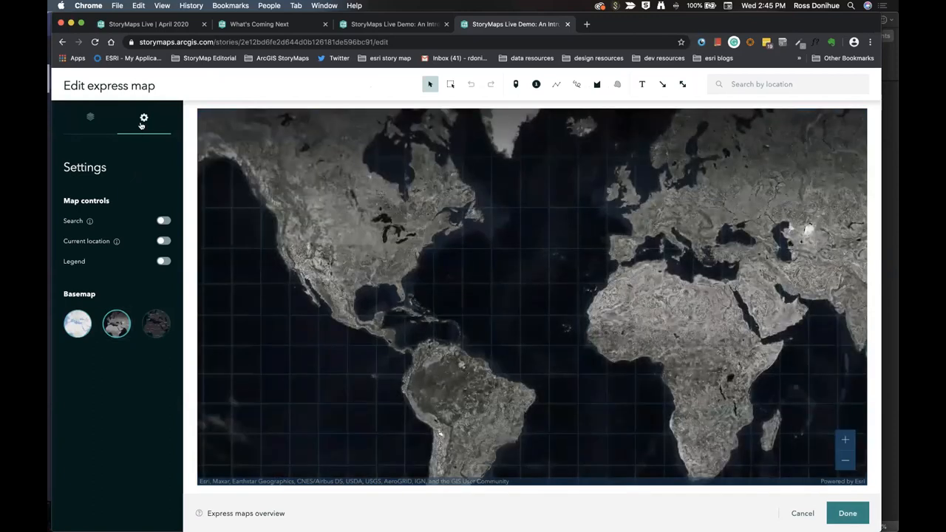
left_click(155, 324)
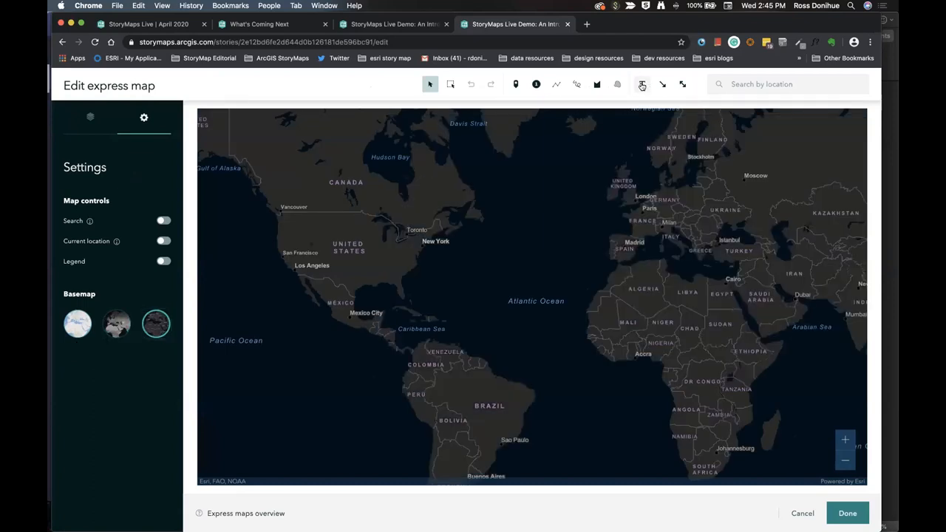
- Add a text annotation reading "Here's some text" to the express map
left_click(642, 83)
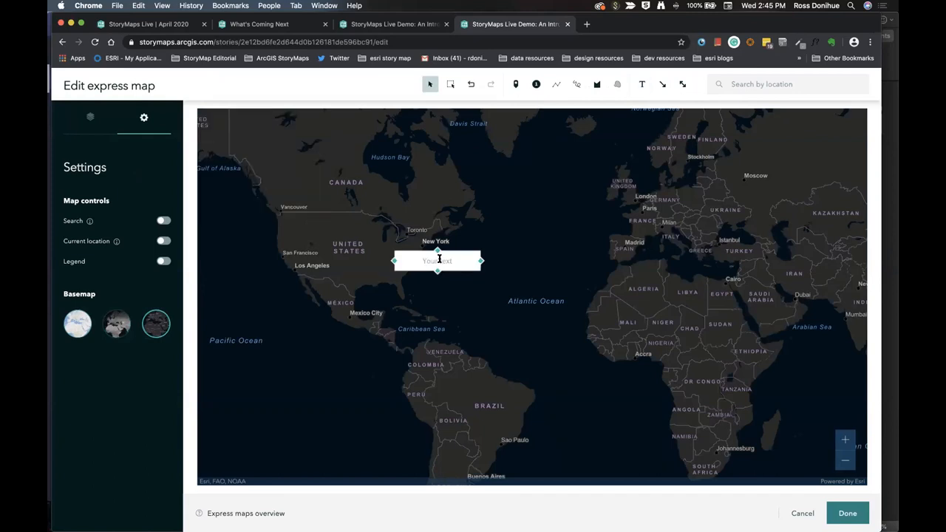
left_click(437, 260)
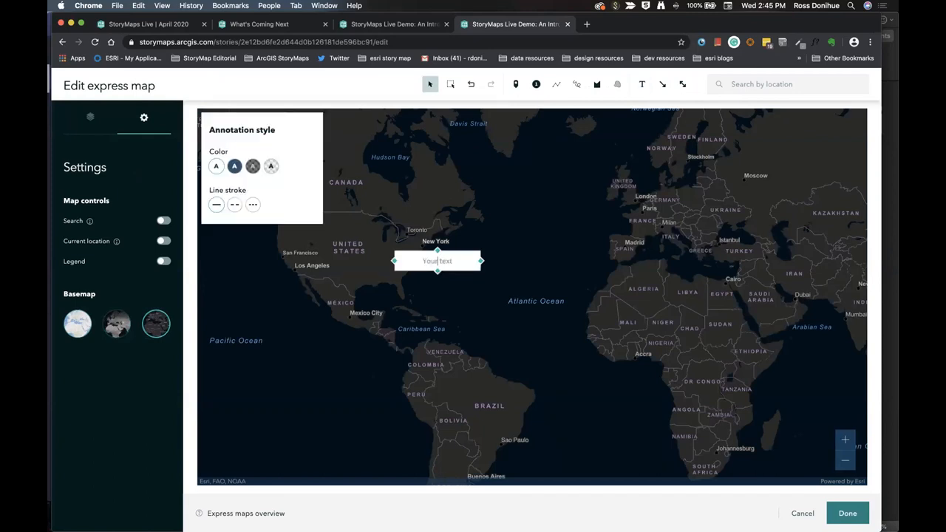
type("Here's some")
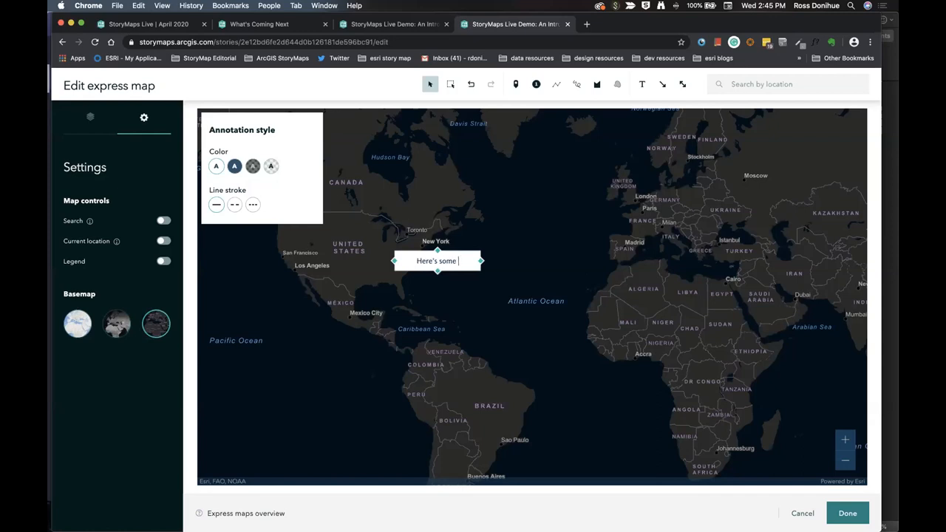
type("text")
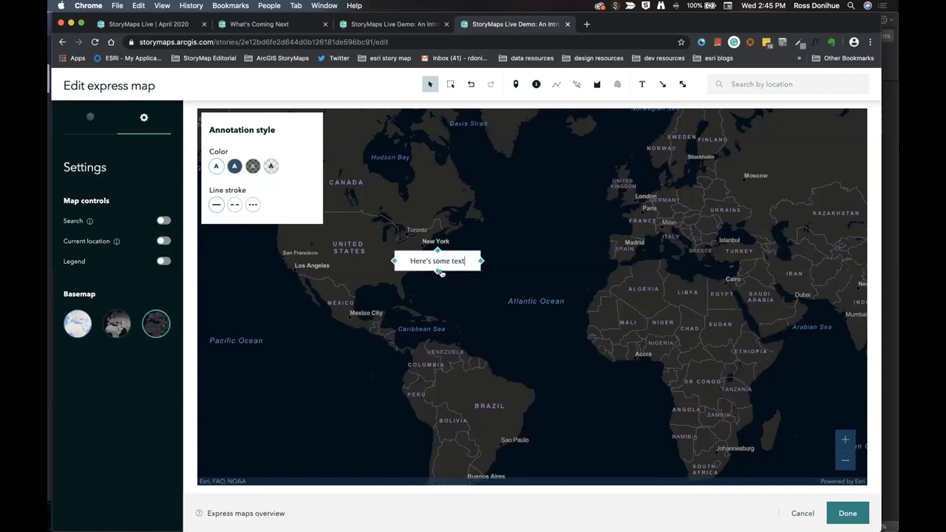
left_click(235, 165)
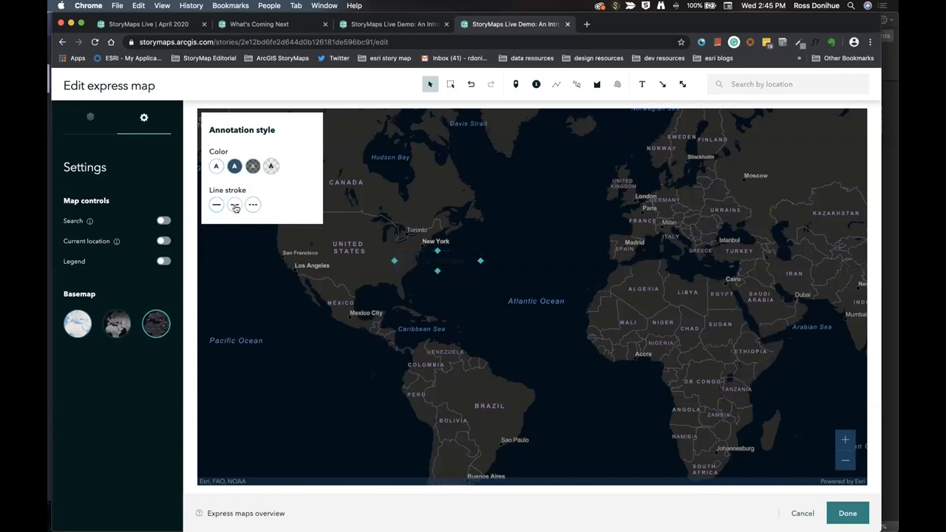
- Restyle the label with a dark filled style and a dashed leader line
left_click(216, 205)
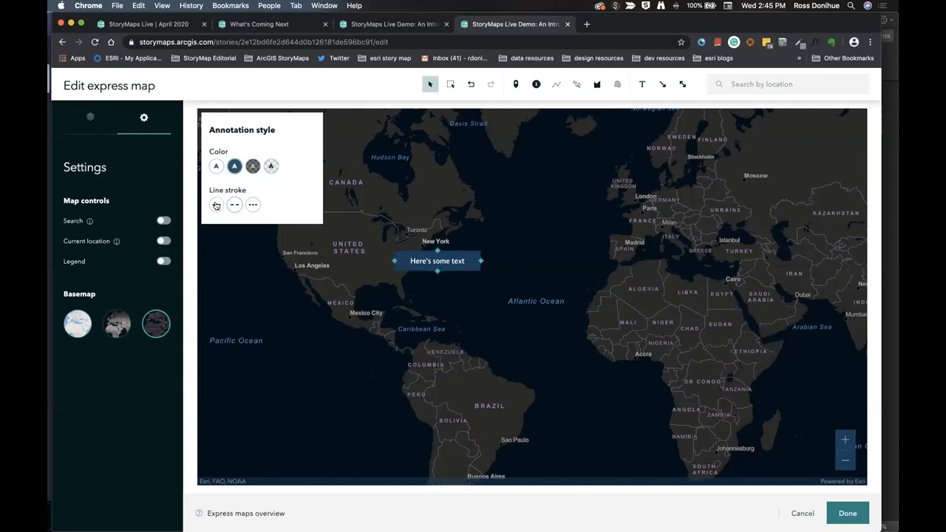
left_click(216, 205)
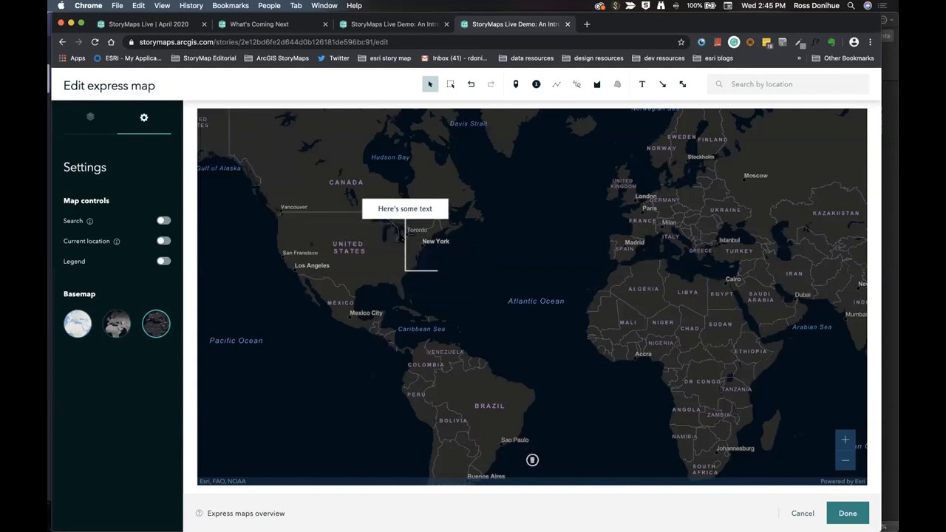
left_click(405, 208)
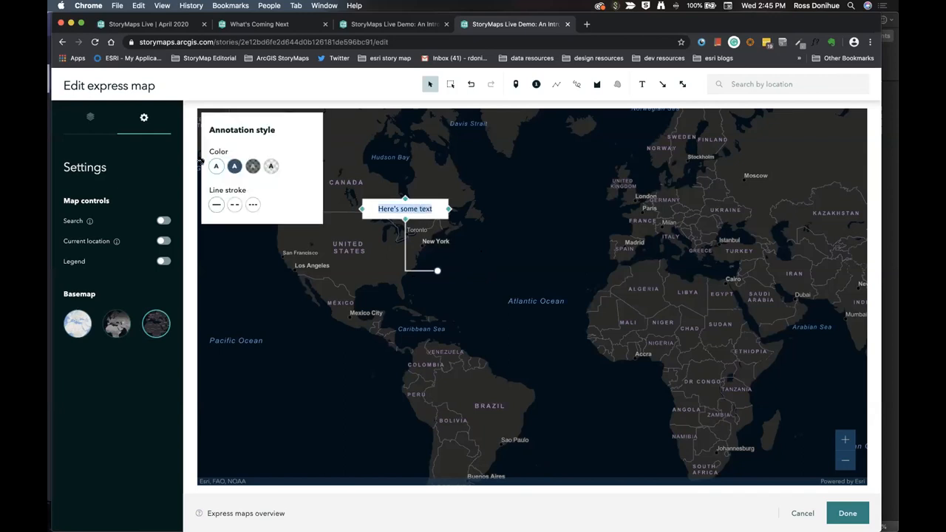
left_click(234, 205)
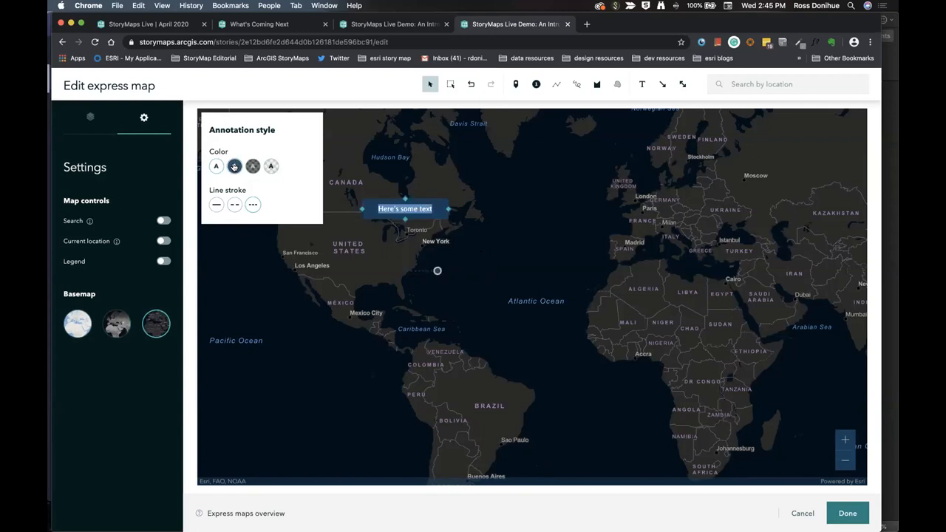
left_click(214, 166)
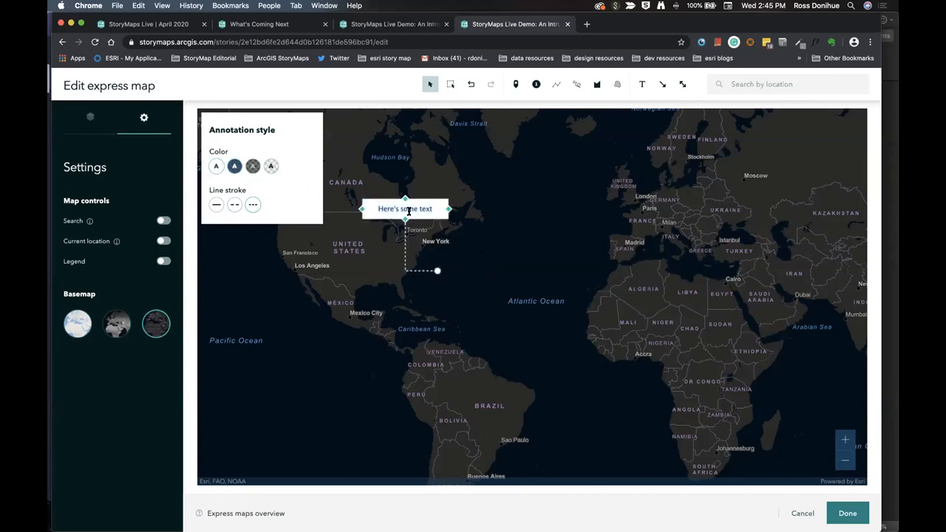
mouse_move(507, 192)
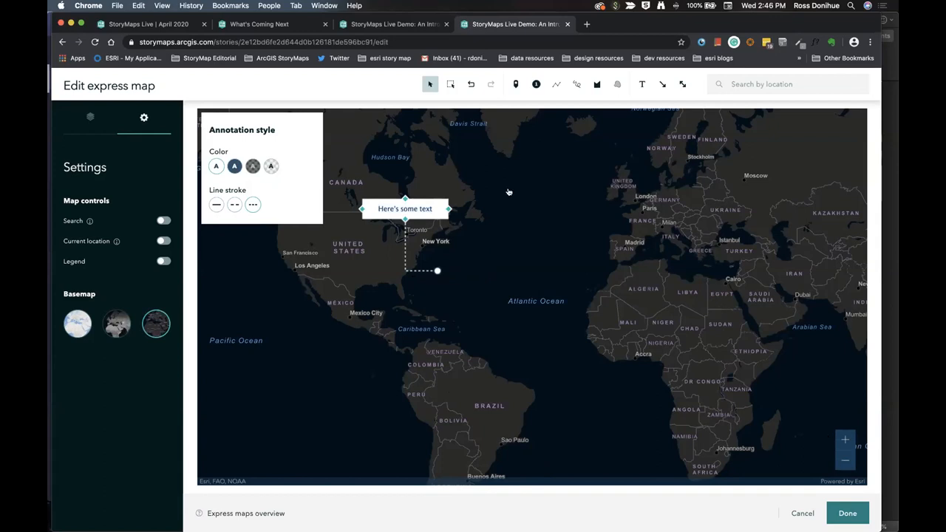
mouse_move(665, 83)
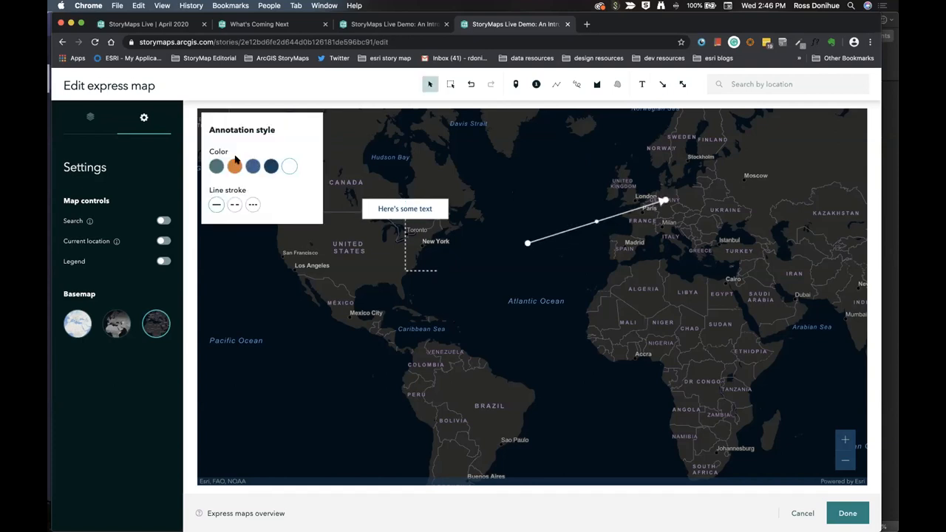
- Make the new arrow orange and finish the map annotations with Done
left_click(216, 204)
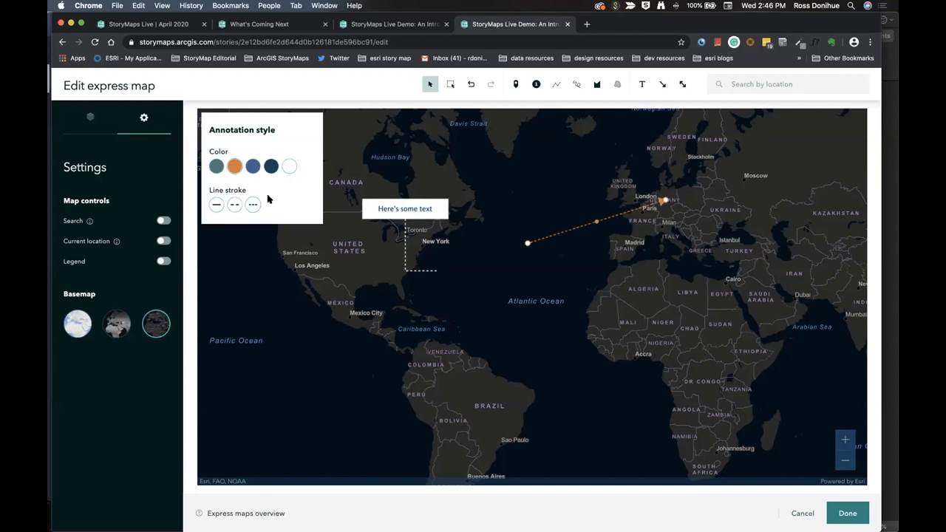
mouse_move(359, 201)
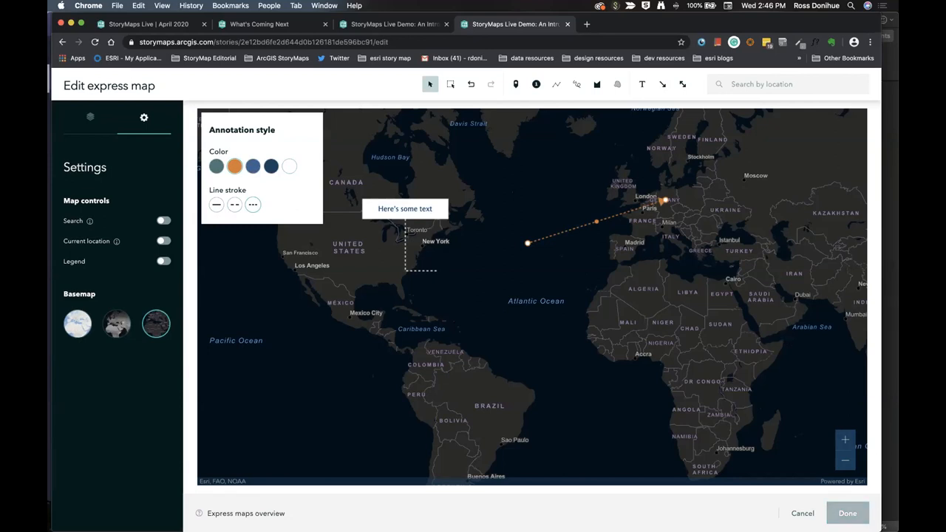
left_click(848, 513)
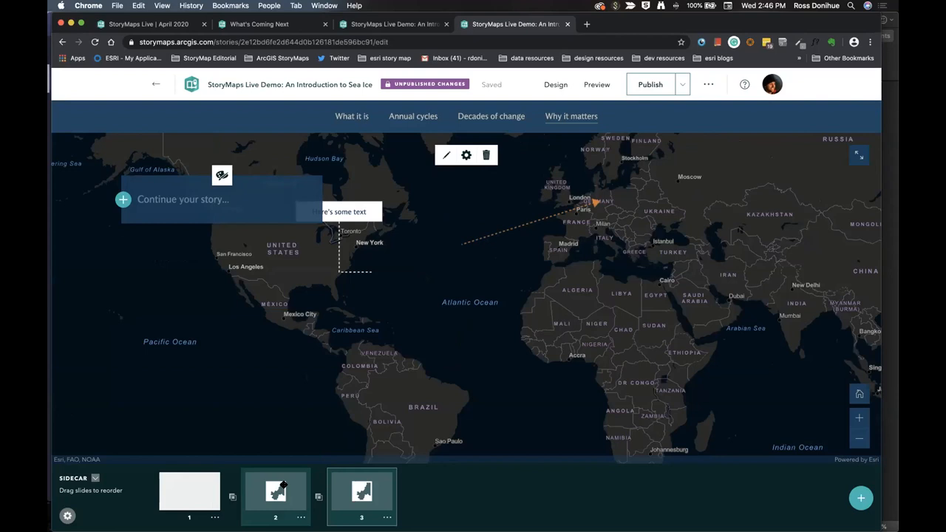
- Insert a video block below the sidecar and upload SeaIceSeasons.mp4 from the Sea Ice folder
scroll("down", 3)
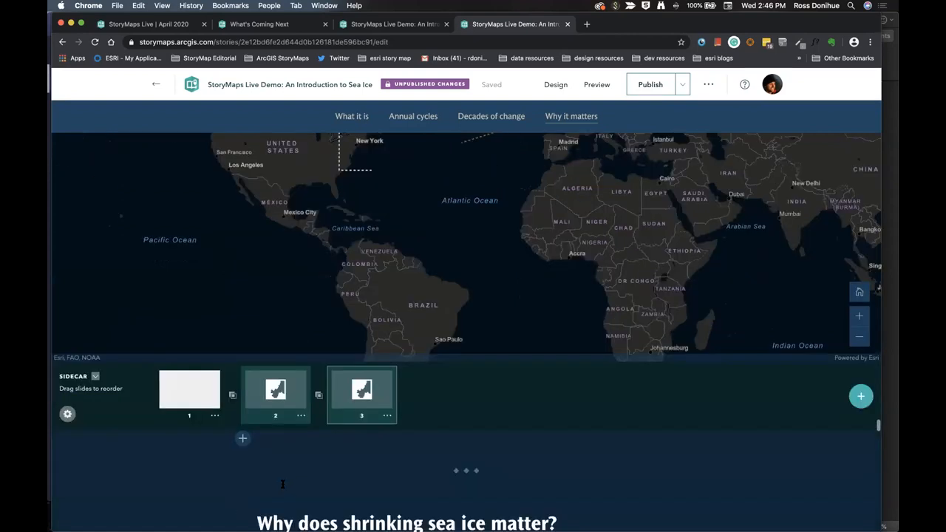
left_click(242, 438)
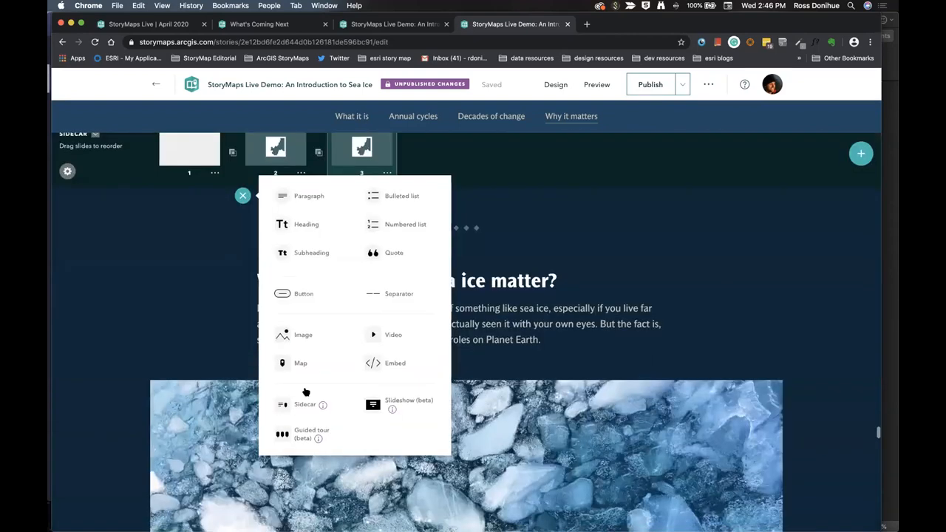
mouse_move(392, 335)
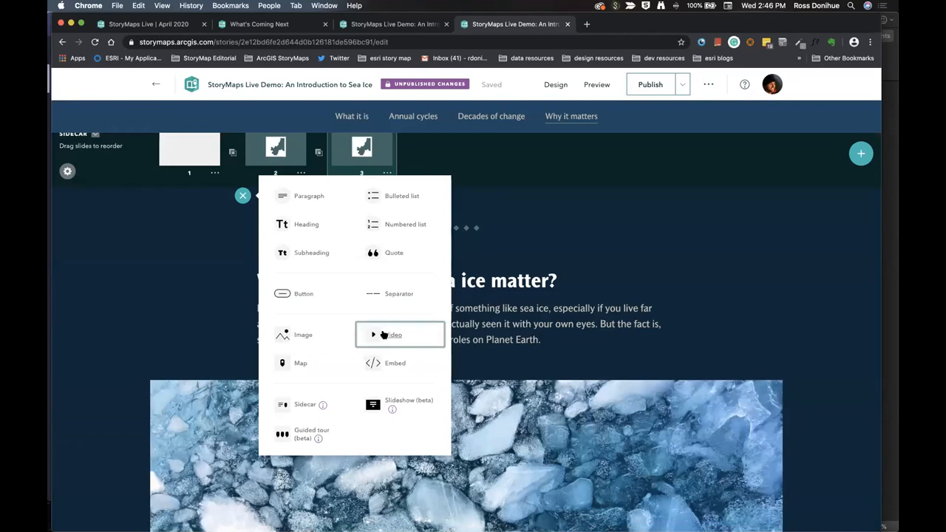
left_click(395, 334)
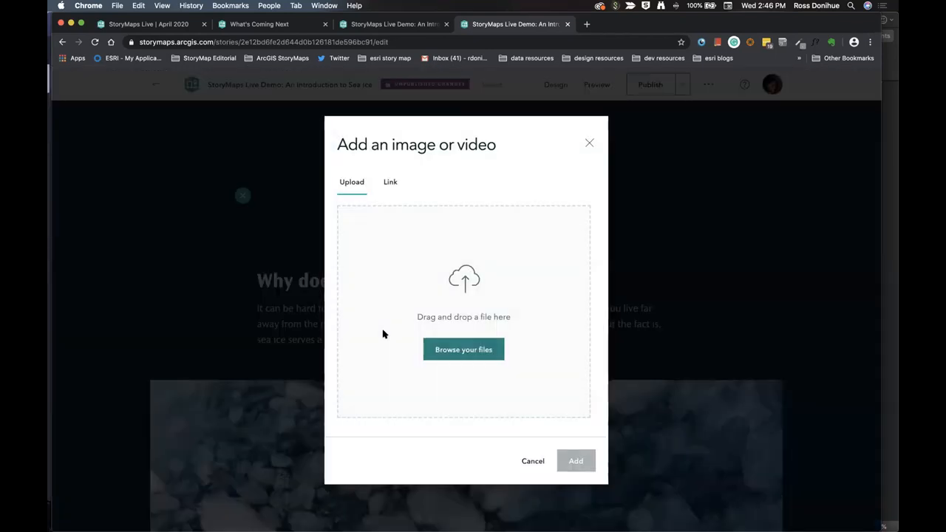
mouse_move(362, 163)
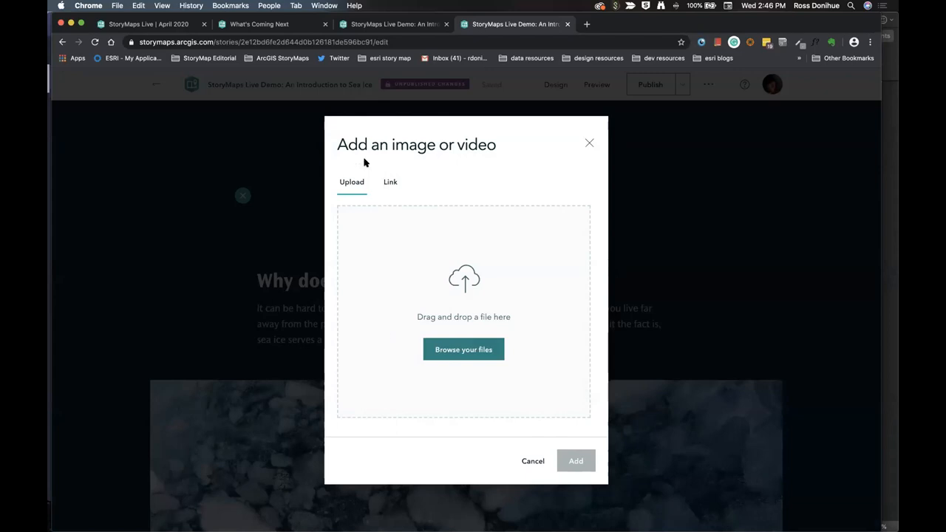
mouse_move(464, 349)
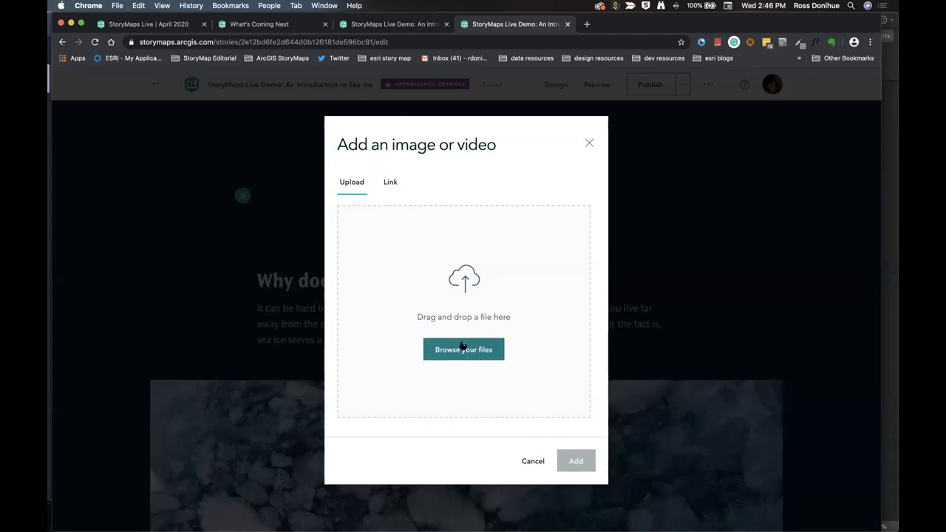
left_click(463, 349)
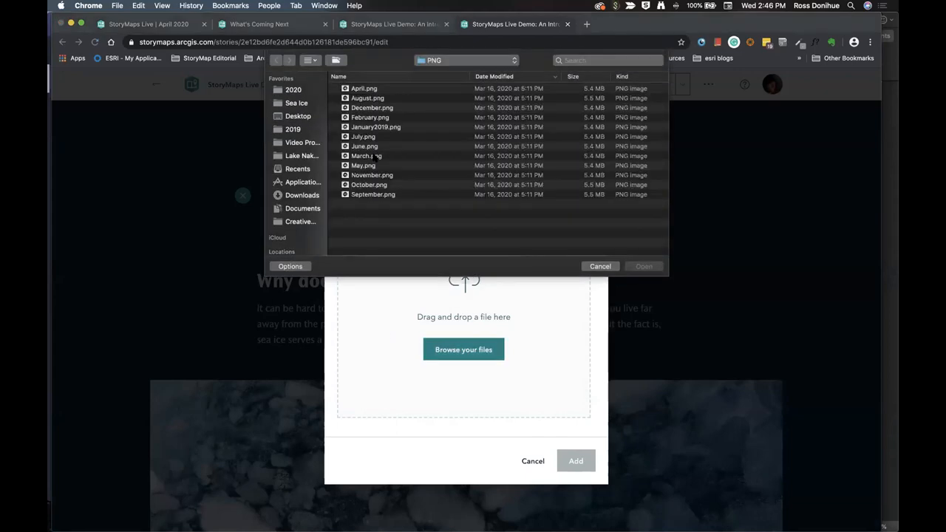
left_click(293, 90)
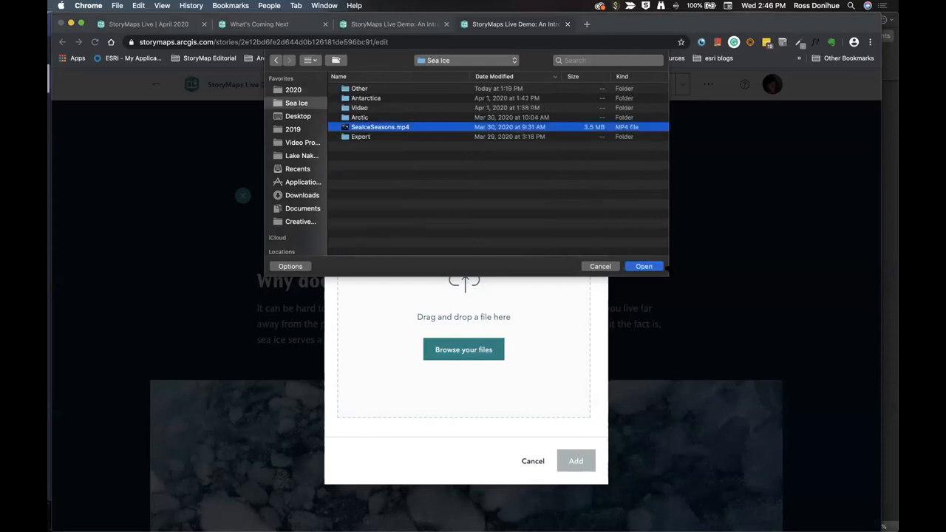
left_click(643, 266)
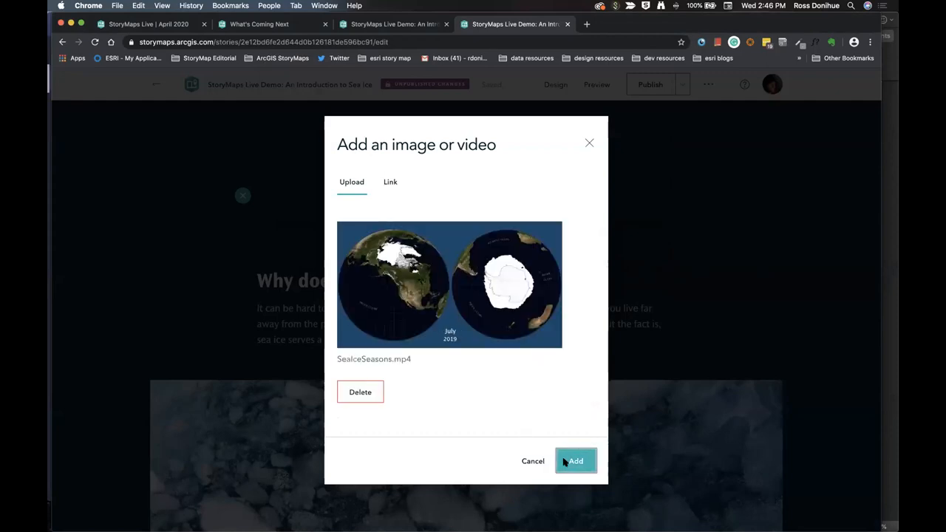
- Add the SeaIceSeasons video block below the sidecar and start playing it
left_click(575, 460)
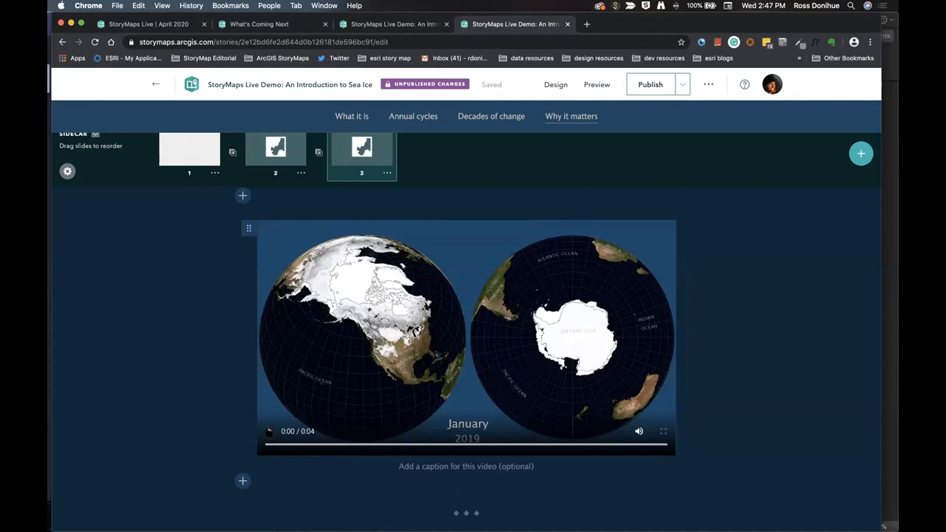
left_click(269, 431)
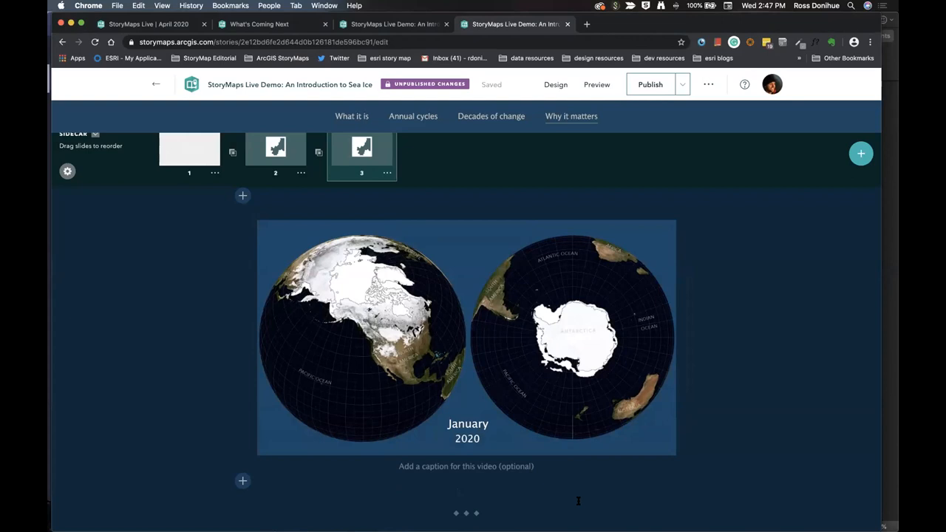
left_click(466, 337)
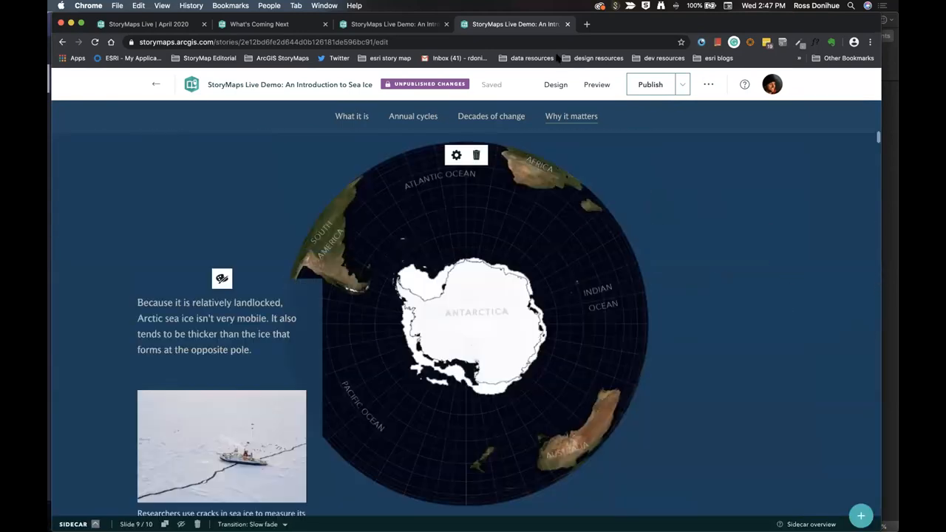
- Try the gray Slate theme, then apply the blue Tidal theme and close Design
left_click(555, 85)
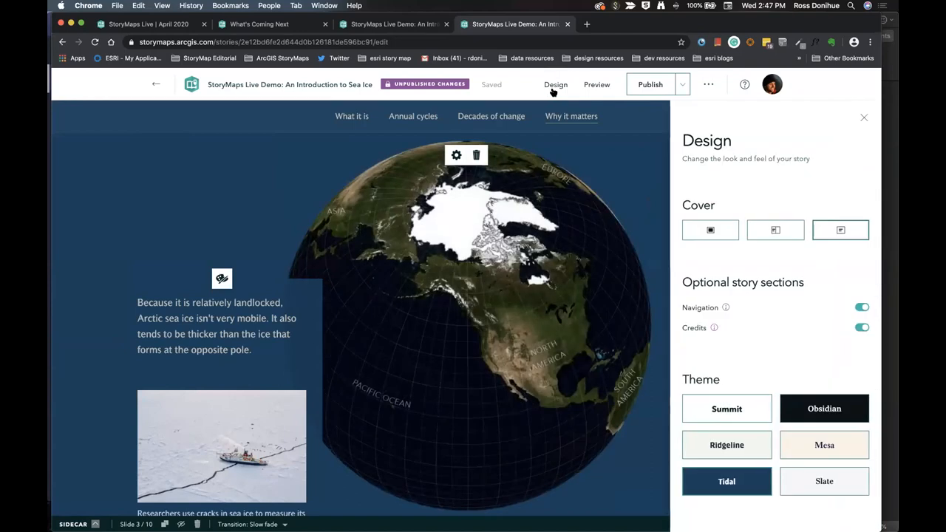
mouse_move(743, 488)
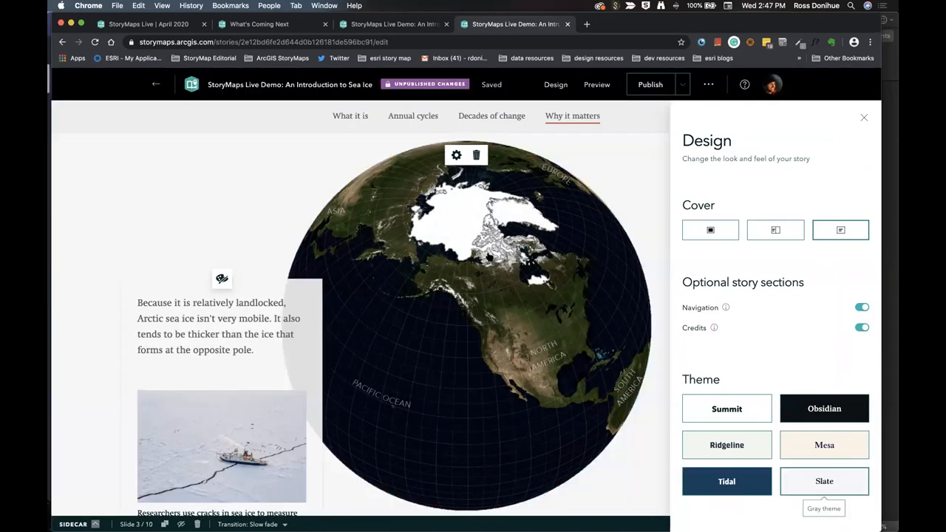
left_click(349, 116)
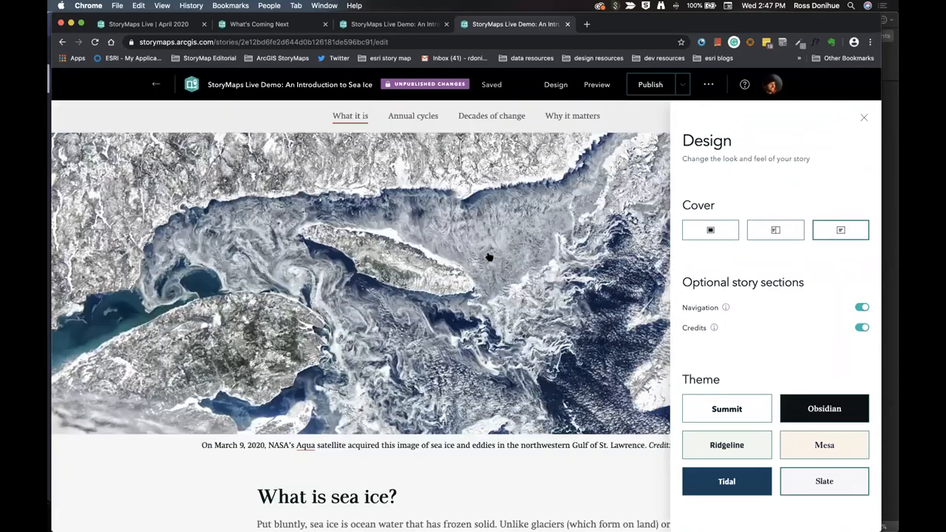
scroll("down", 3)
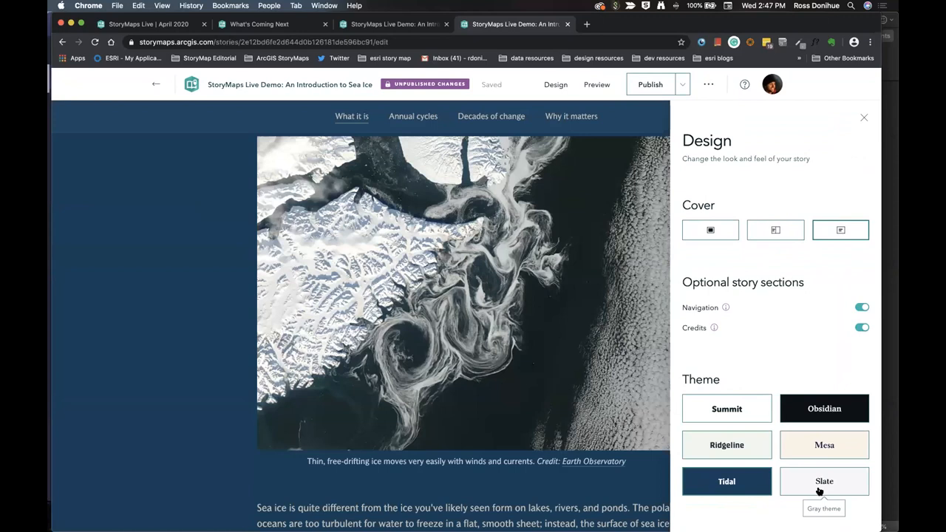
left_click(727, 481)
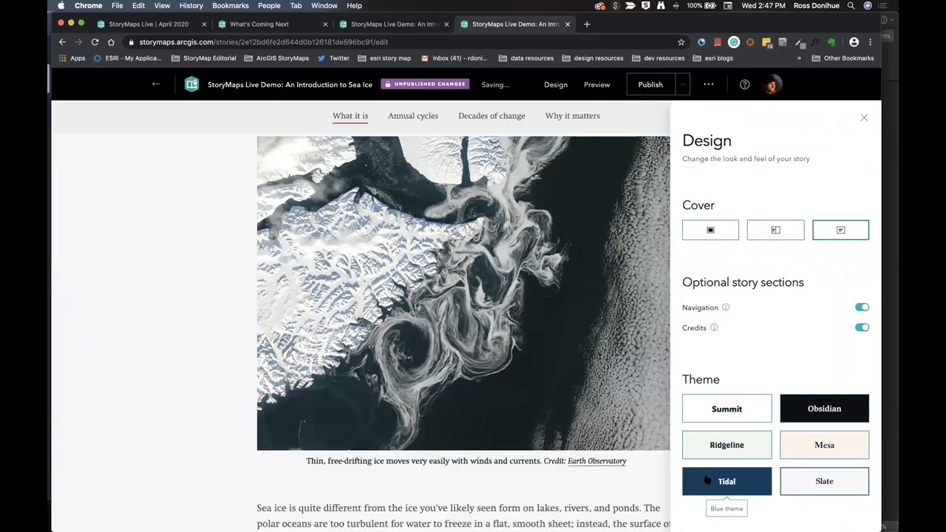
scroll("down", 3)
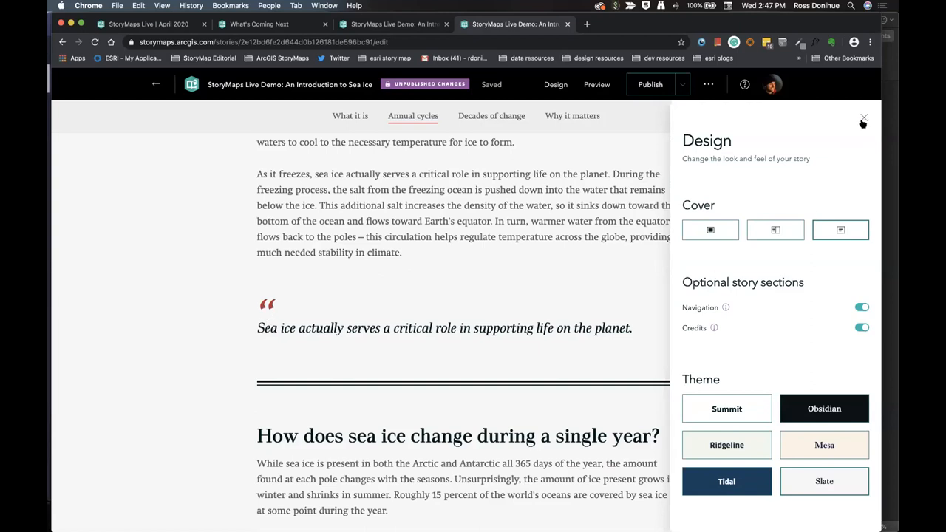
left_click(862, 118)
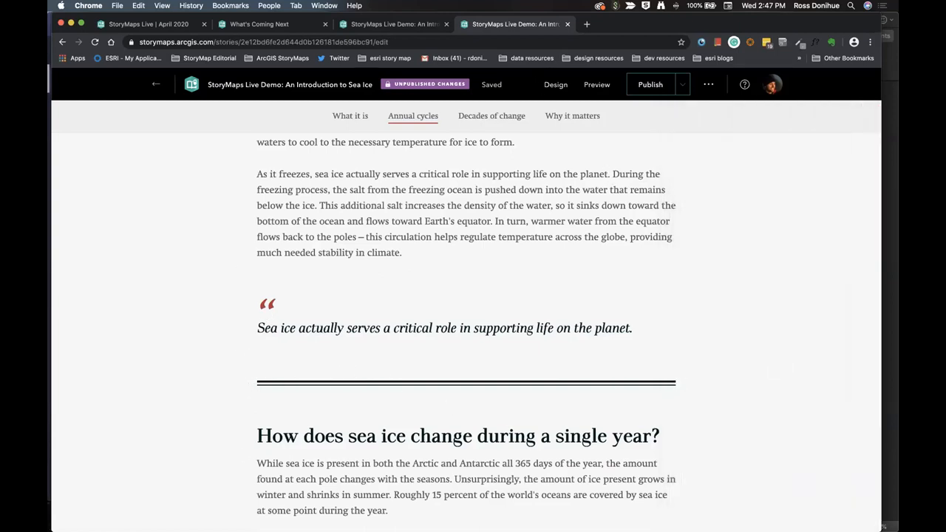
left_click(555, 85)
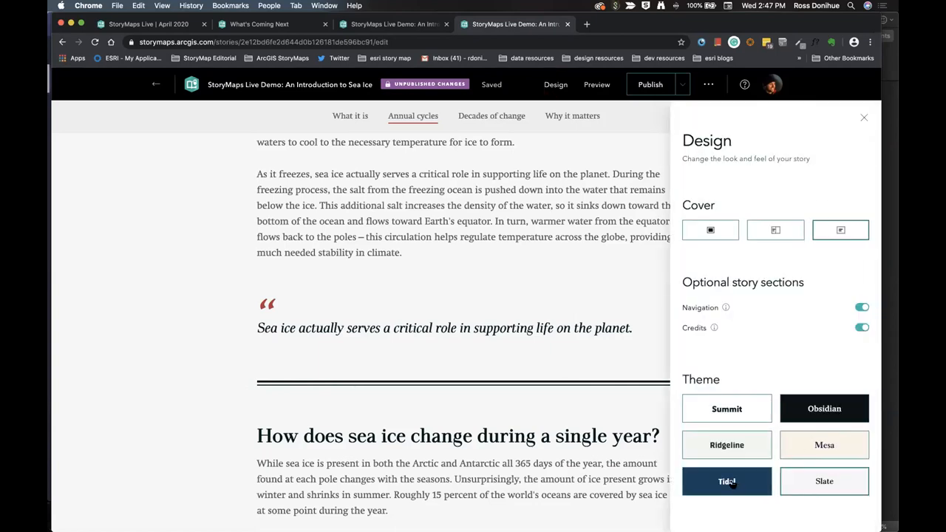
left_click(727, 481)
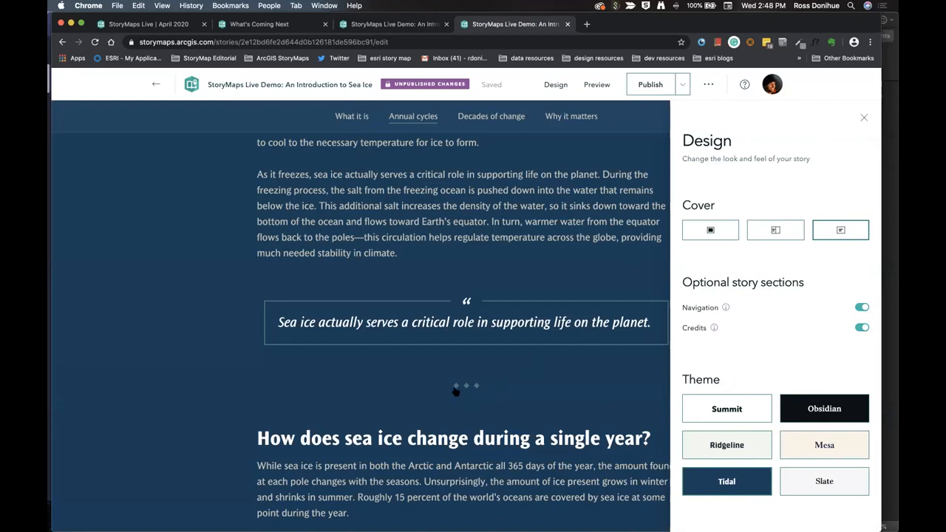
mouse_move(462, 301)
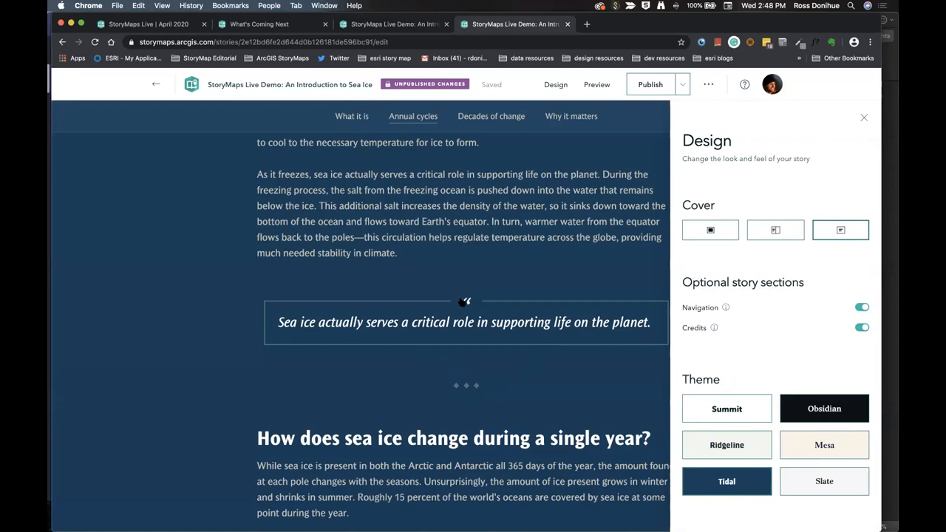
mouse_move(852, 125)
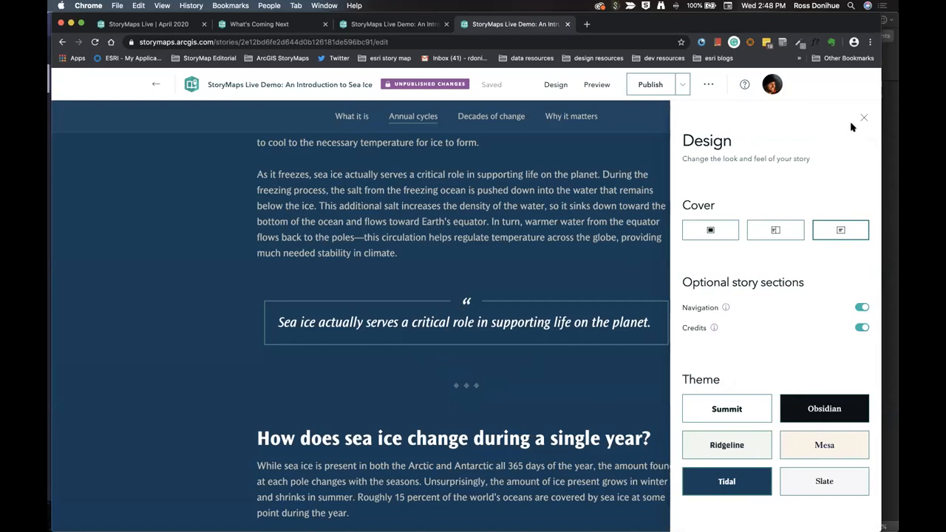
left_click(863, 118)
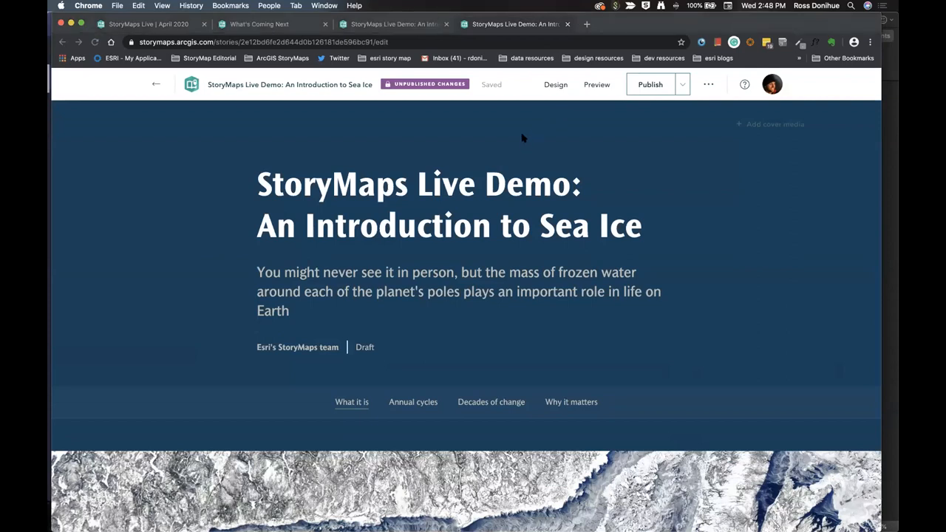
mouse_move(637, 180)
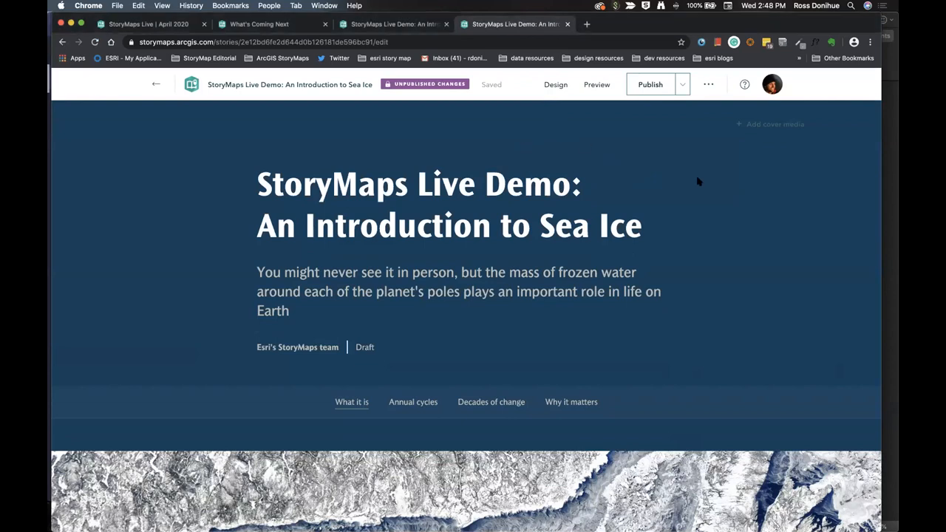
mouse_move(392, 96)
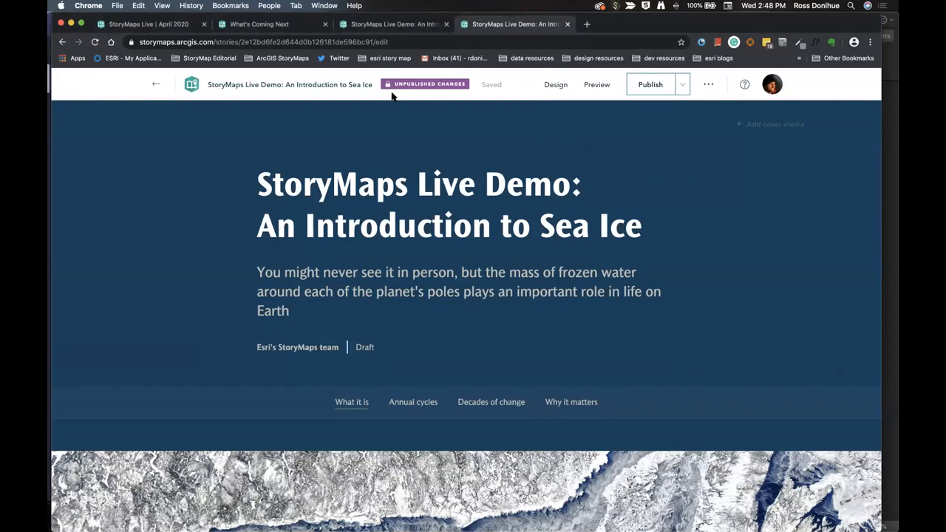
mouse_move(706, 86)
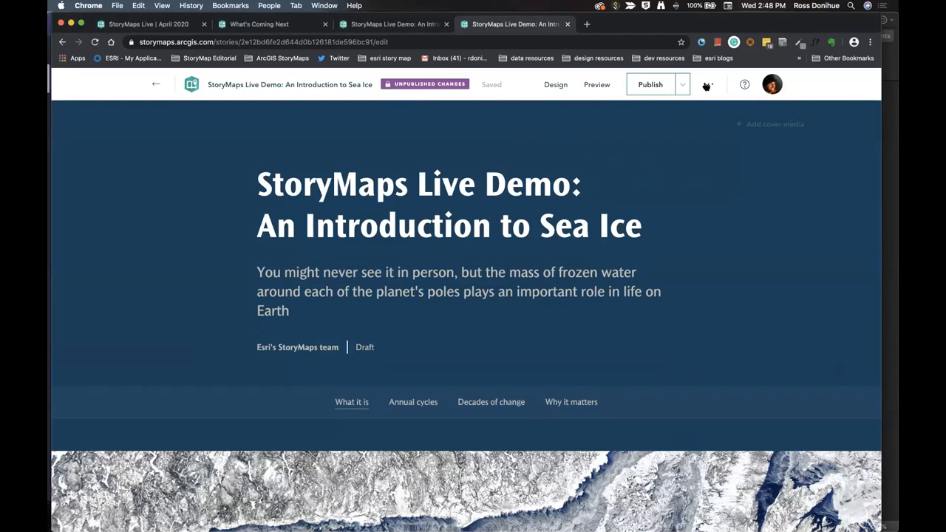
- Bring up the Sea Ice story's More actions (…) menu from the header
left_click(707, 84)
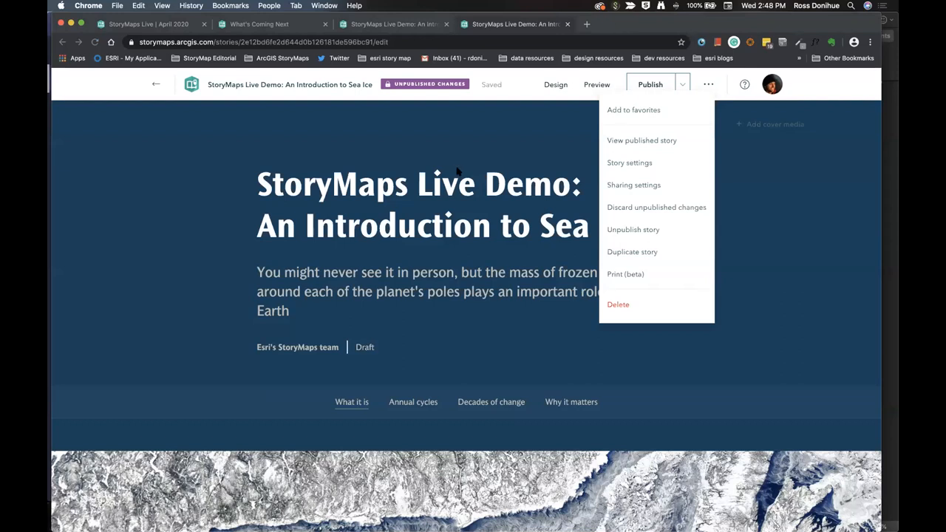
mouse_move(625, 49)
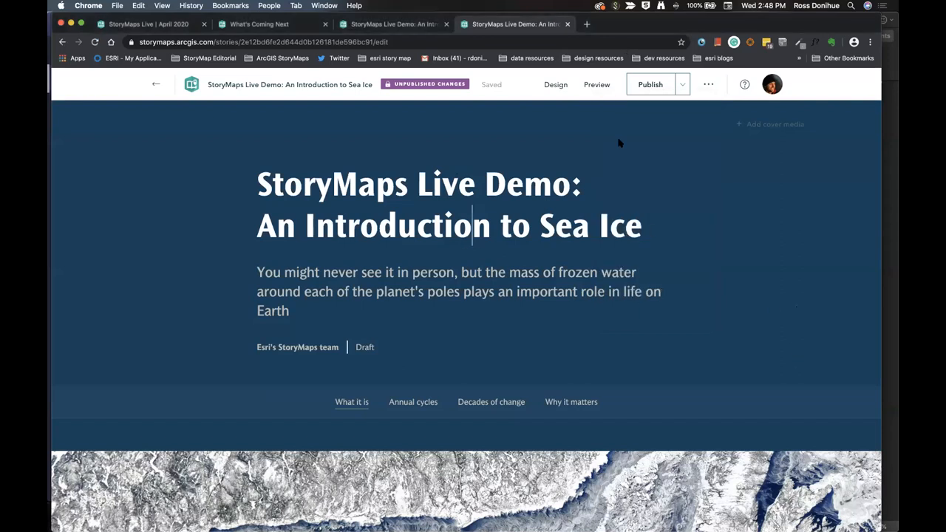
mouse_move(716, 192)
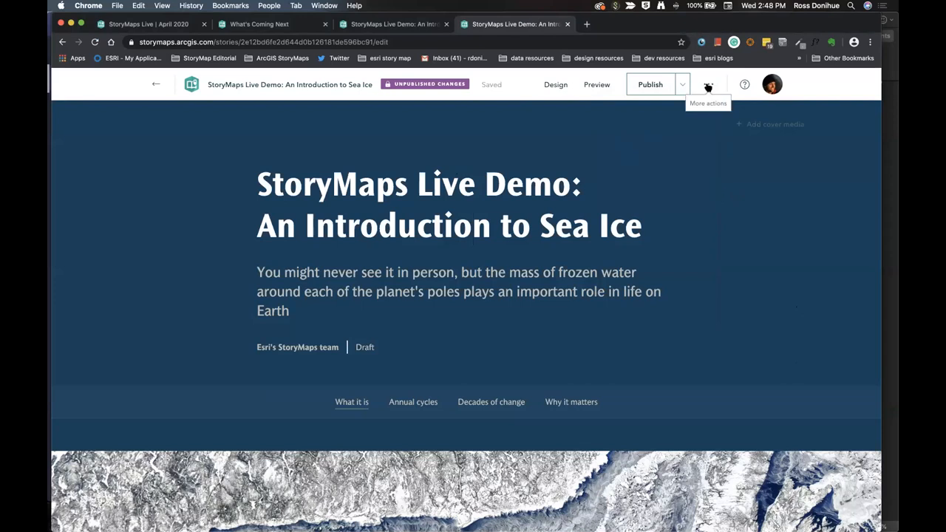
left_click(708, 84)
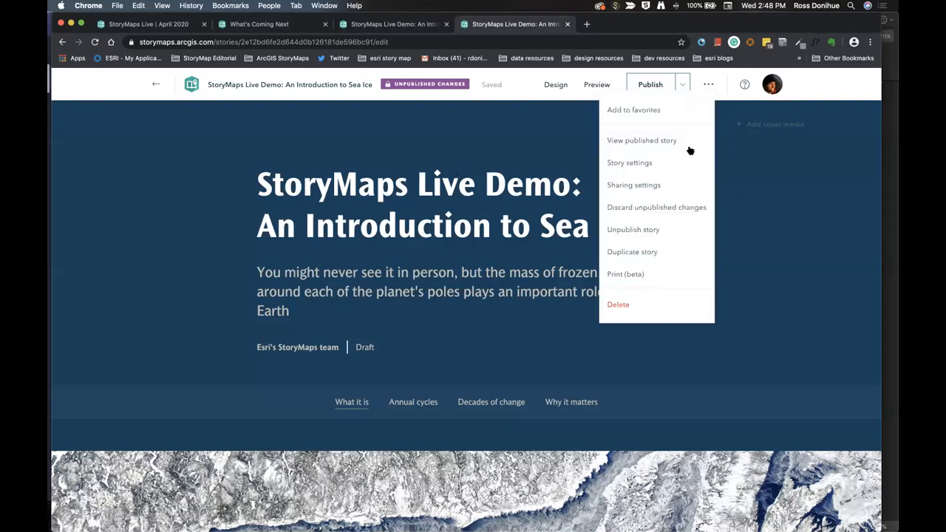
mouse_move(660, 252)
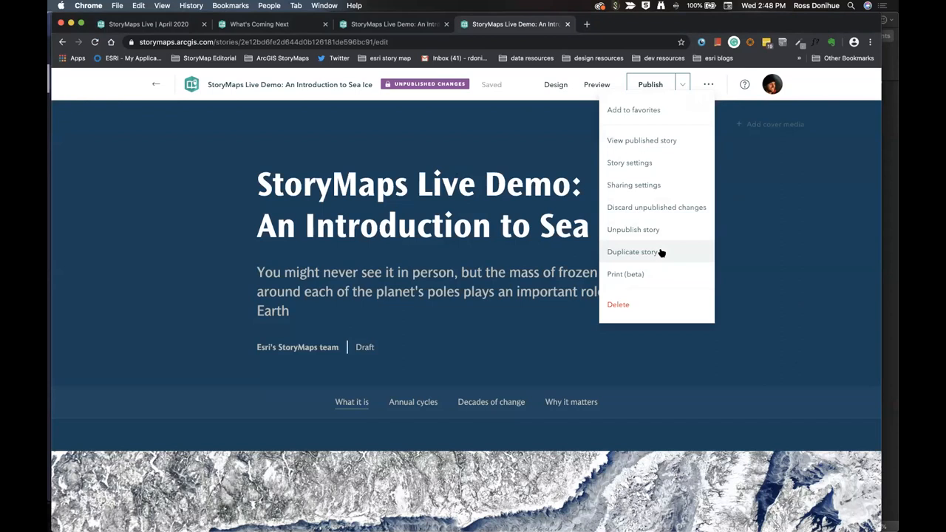
mouse_move(646, 254)
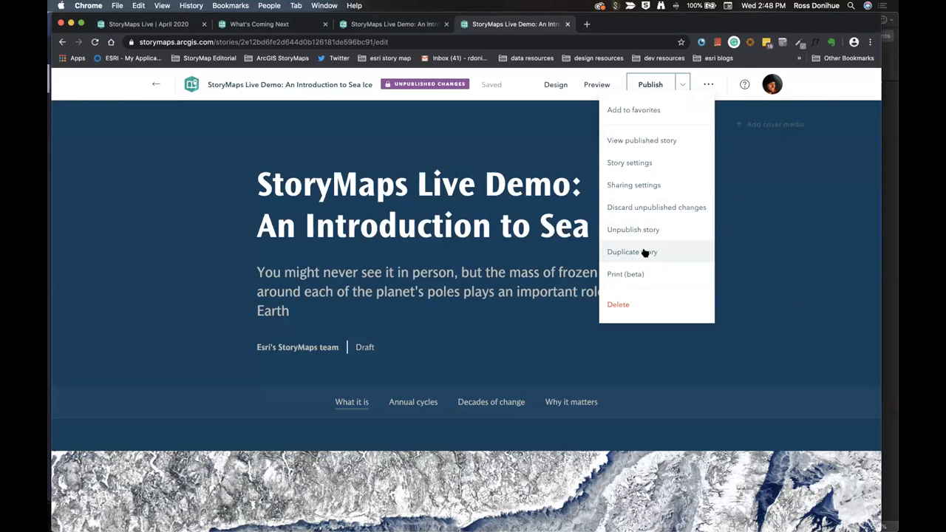
- Duplicate the Sea Ice story and confirm making the copy
left_click(632, 252)
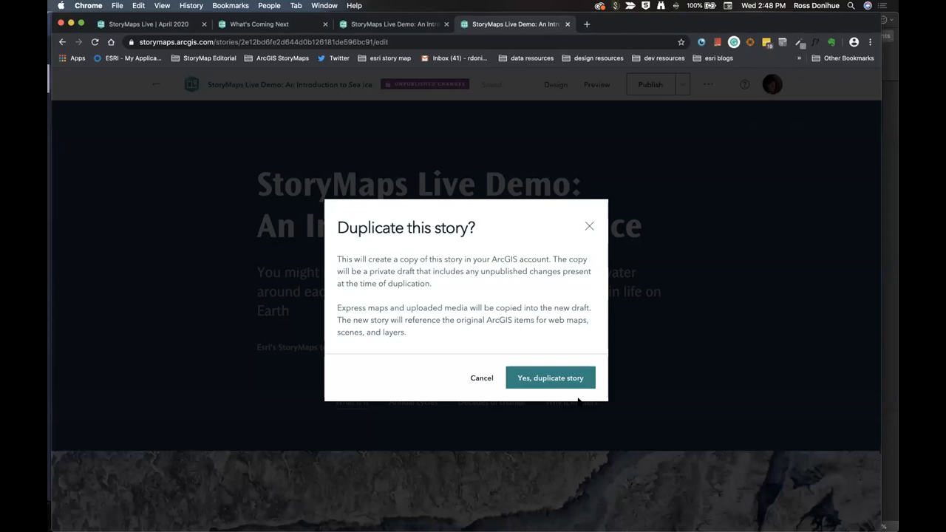
left_click(550, 377)
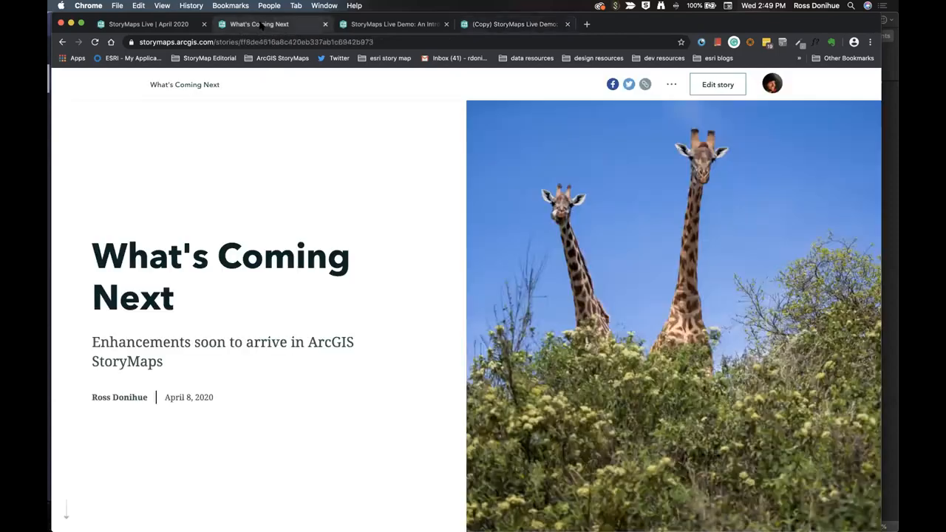
scroll("down", 3)
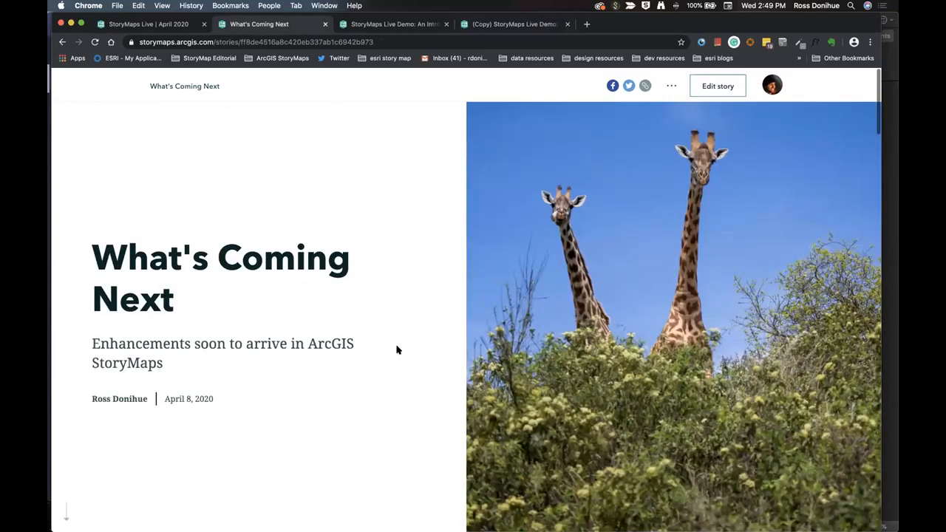
scroll("down", 3)
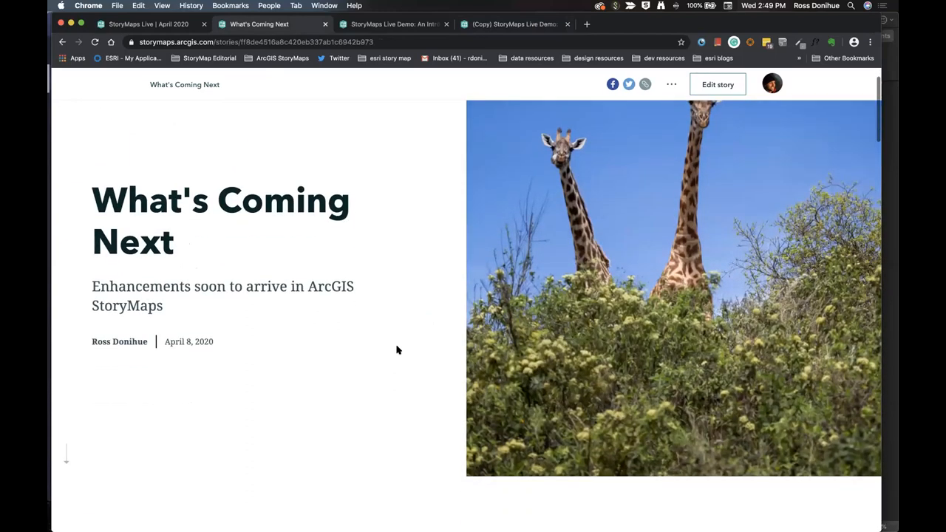
scroll("down", 3)
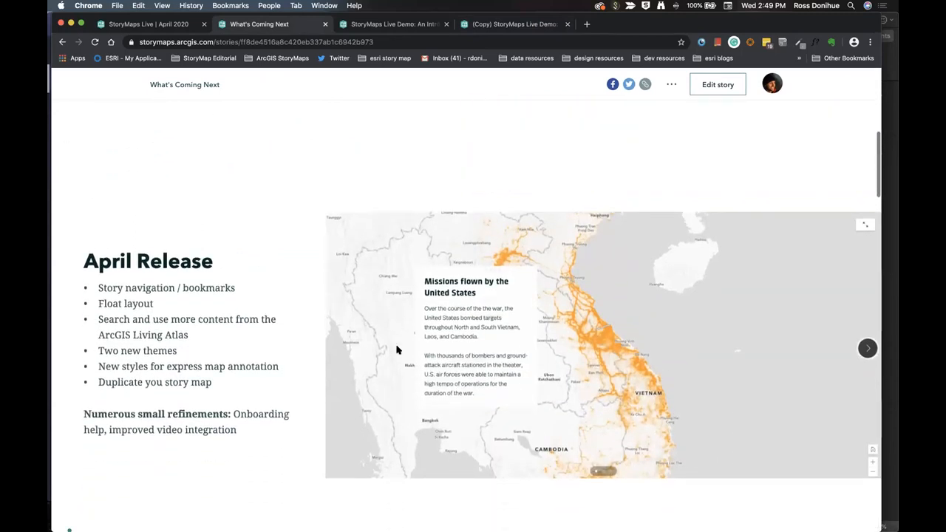
scroll("down", 3)
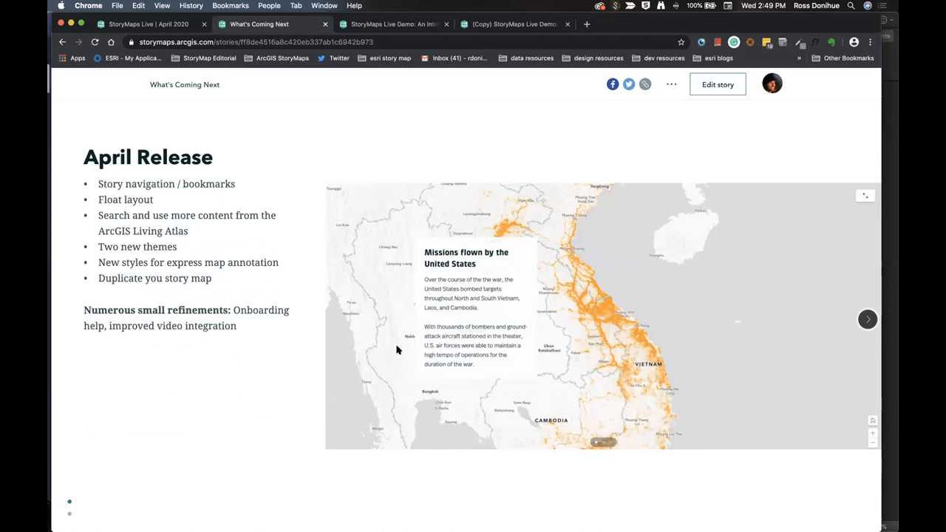
mouse_move(67, 220)
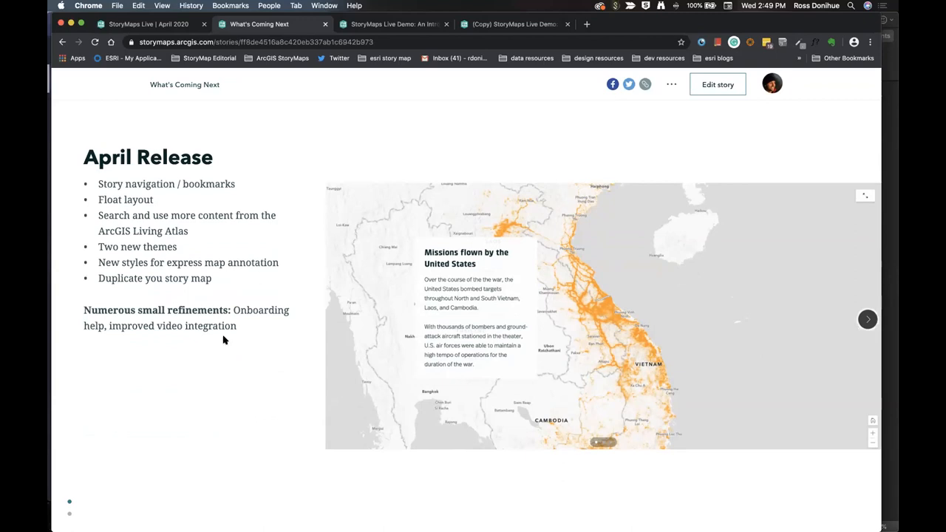
mouse_move(69, 192)
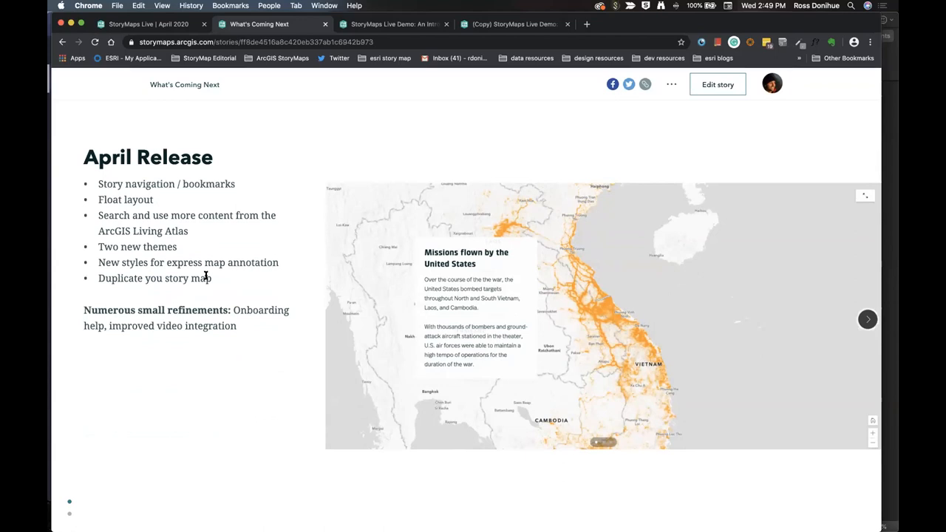
mouse_move(104, 156)
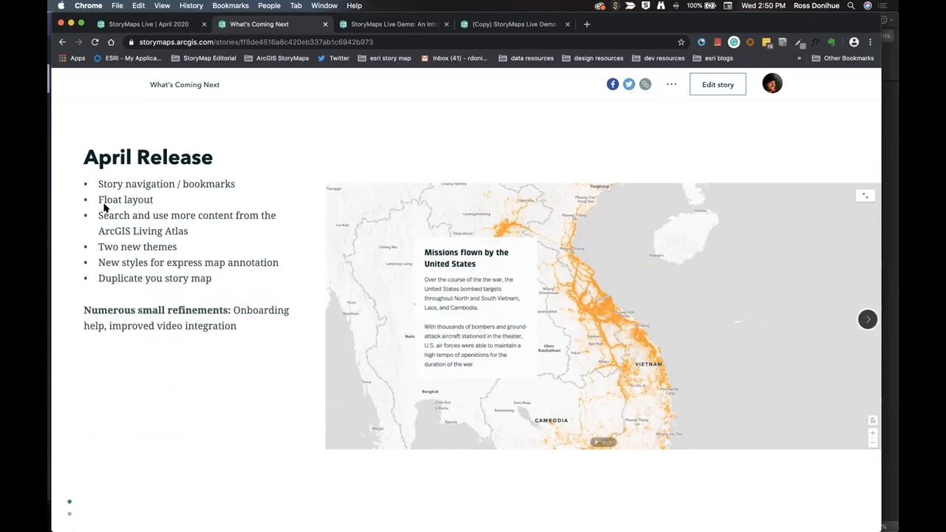
scroll("down", 3)
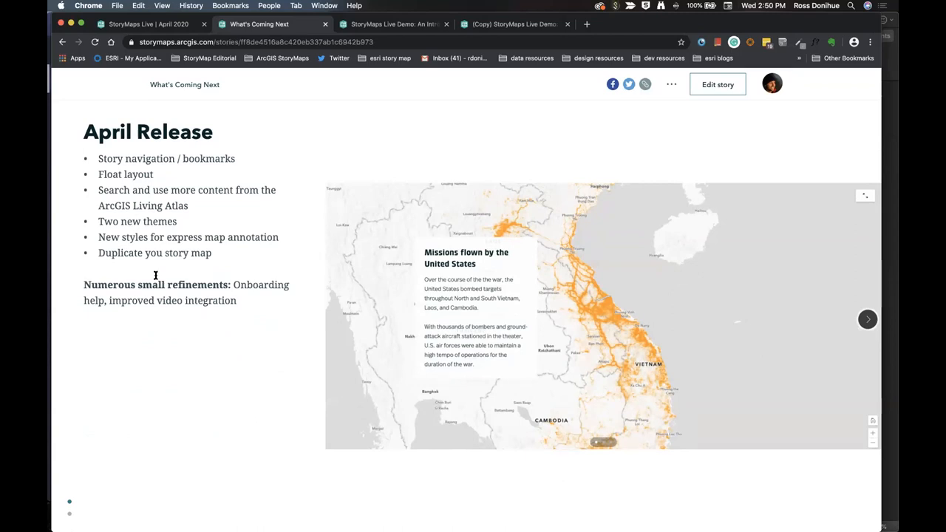
scroll("down", 3)
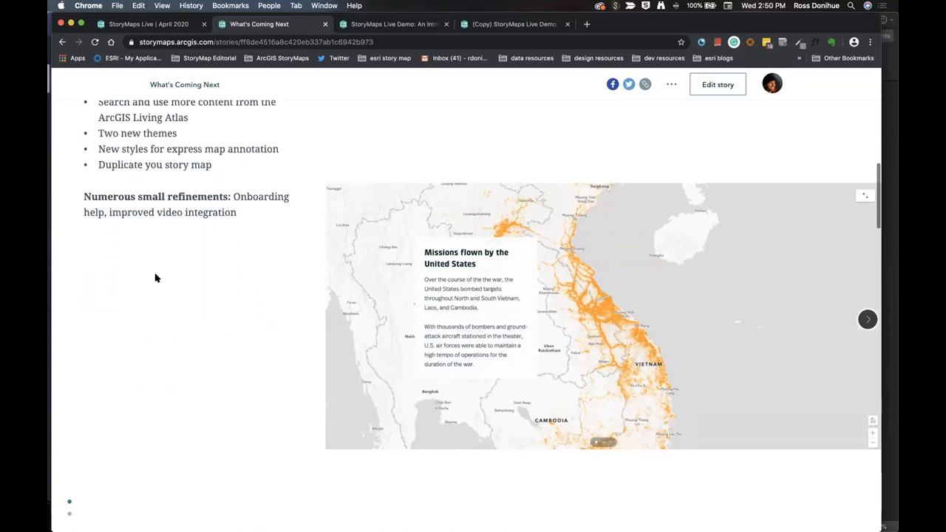
scroll("down", 3)
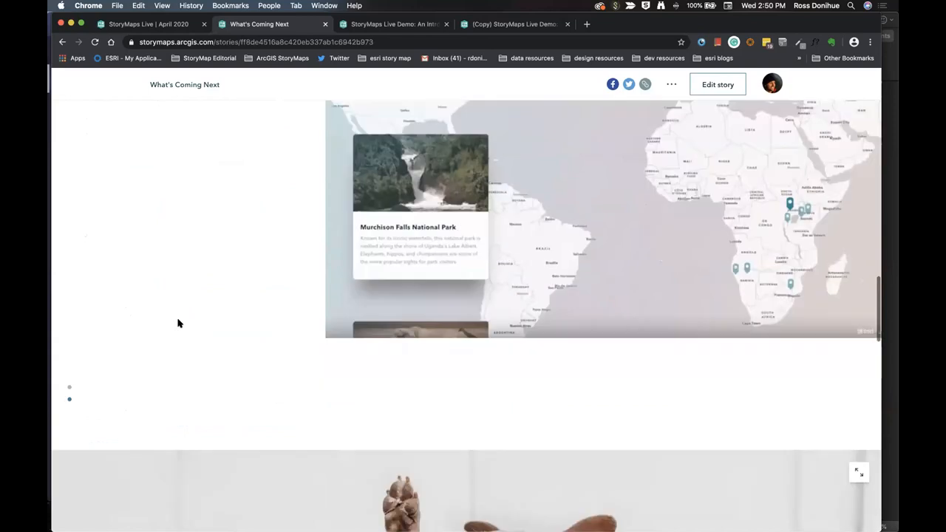
scroll("down", 3)
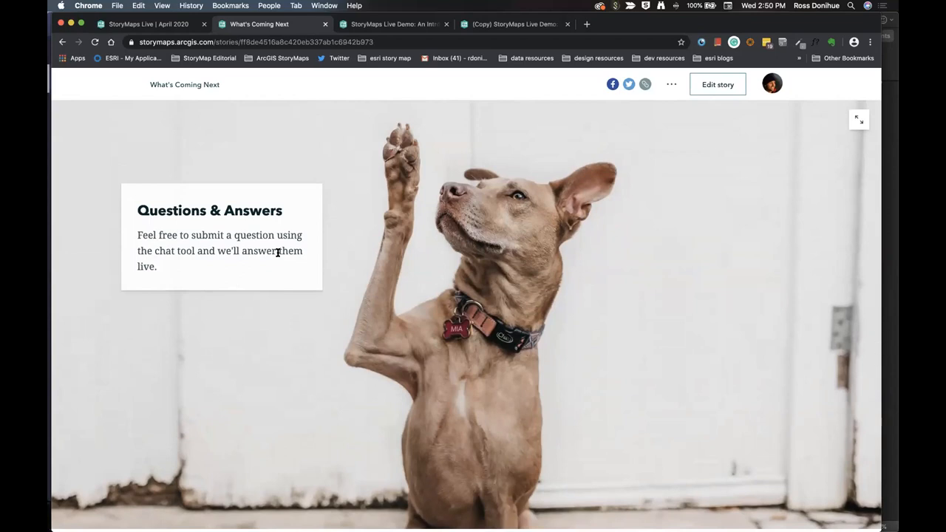
mouse_move(433, 196)
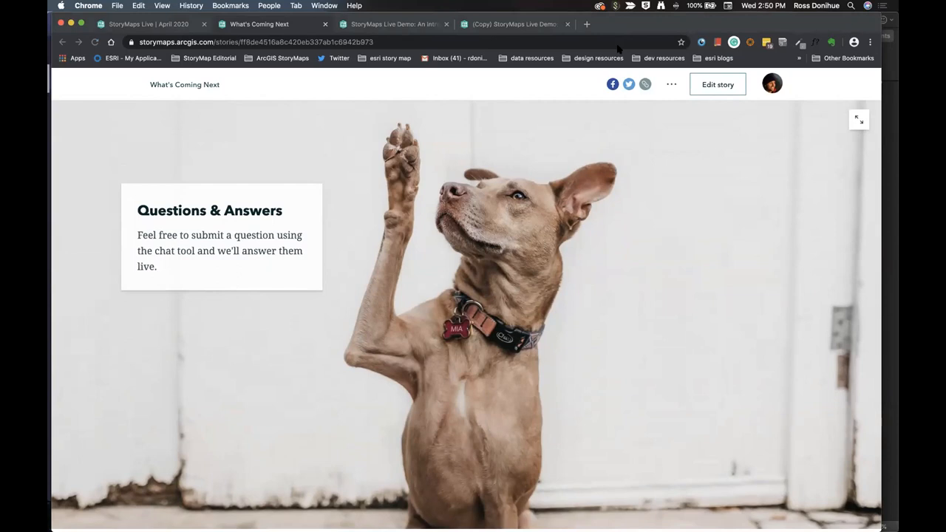
mouse_move(763, 285)
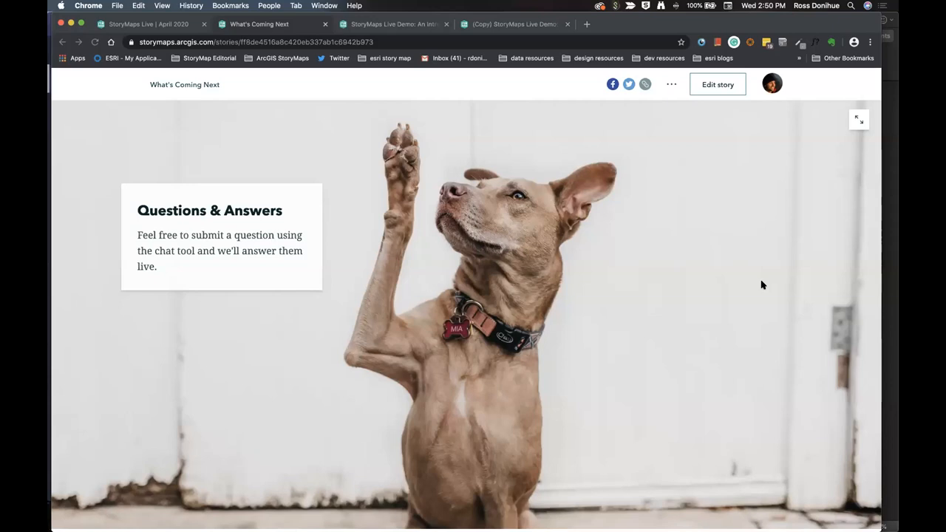
mouse_move(763, 188)
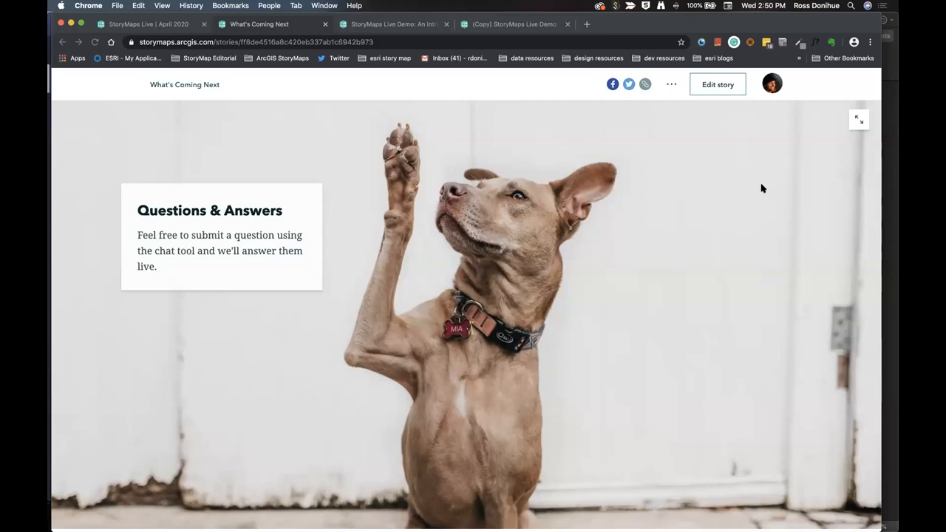
mouse_move(675, 331)
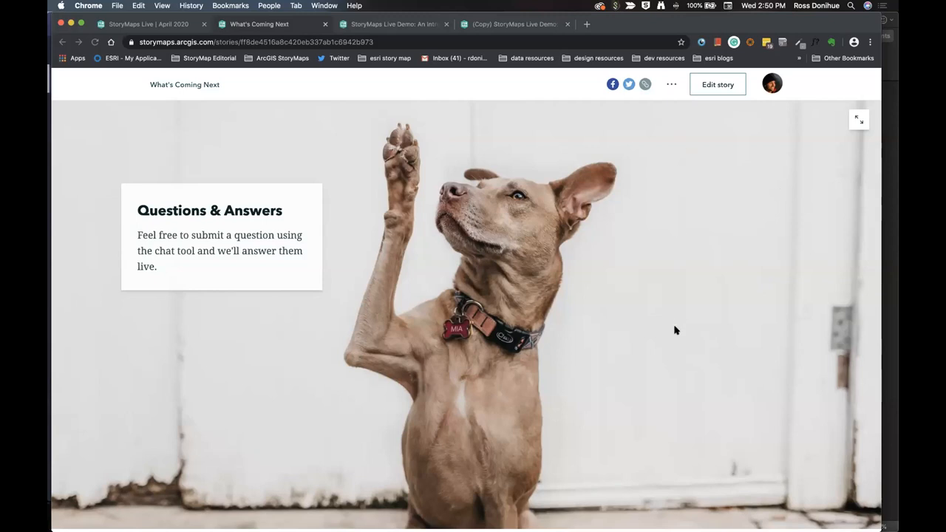
mouse_move(680, 366)
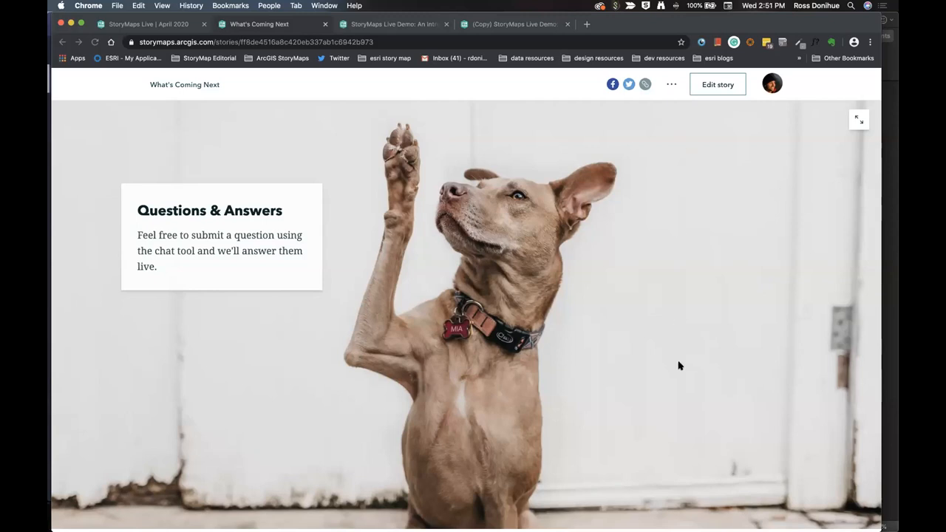
mouse_move(680, 337)
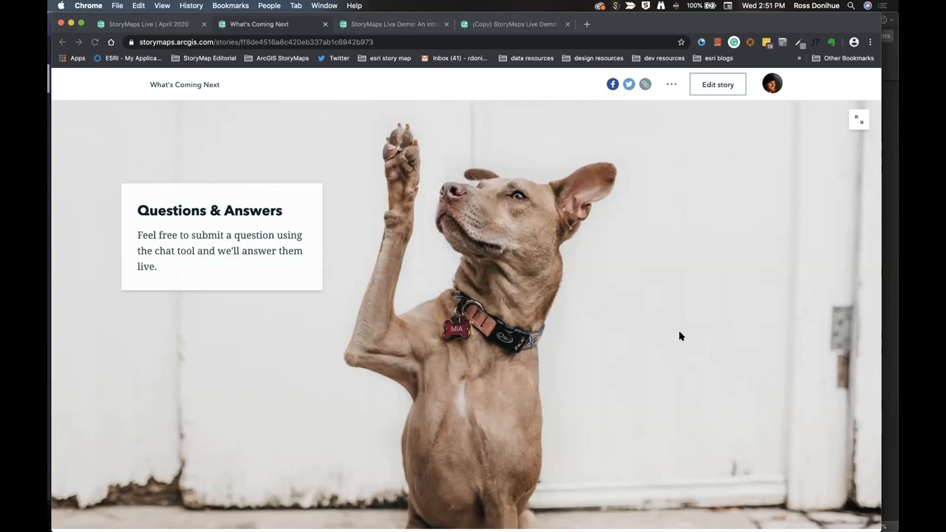
mouse_move(754, 243)
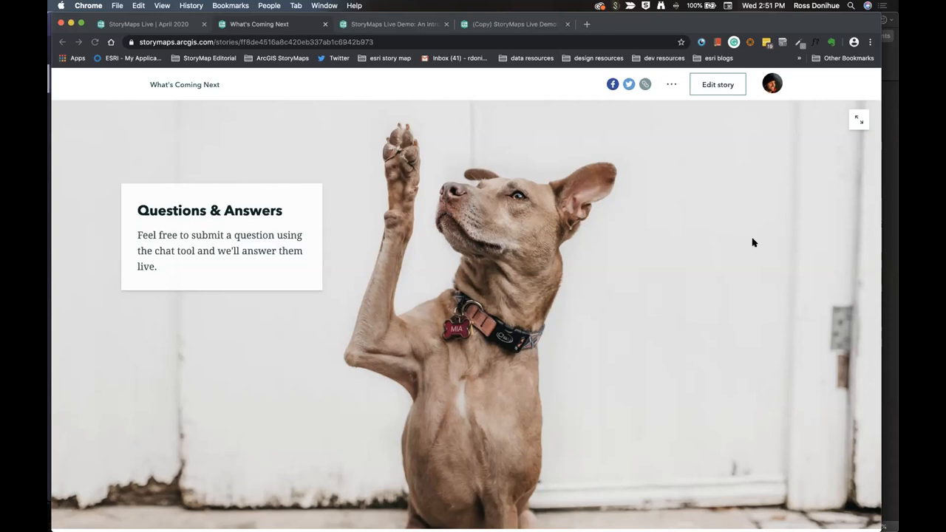
mouse_move(702, 251)
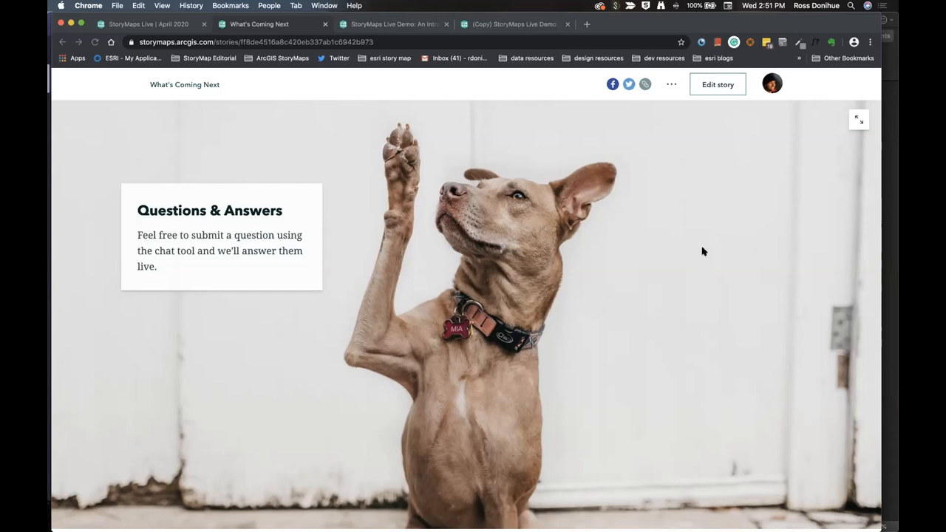
mouse_move(734, 235)
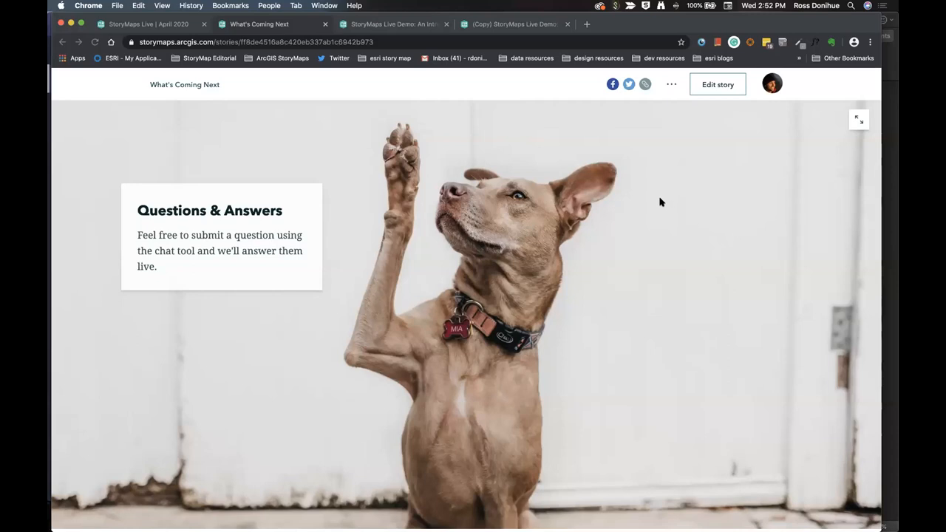
mouse_move(652, 197)
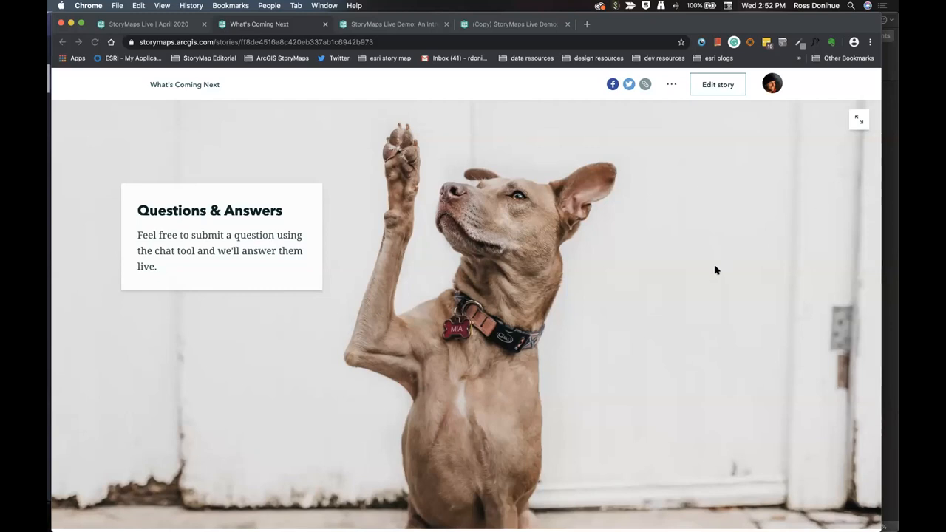
mouse_move(723, 260)
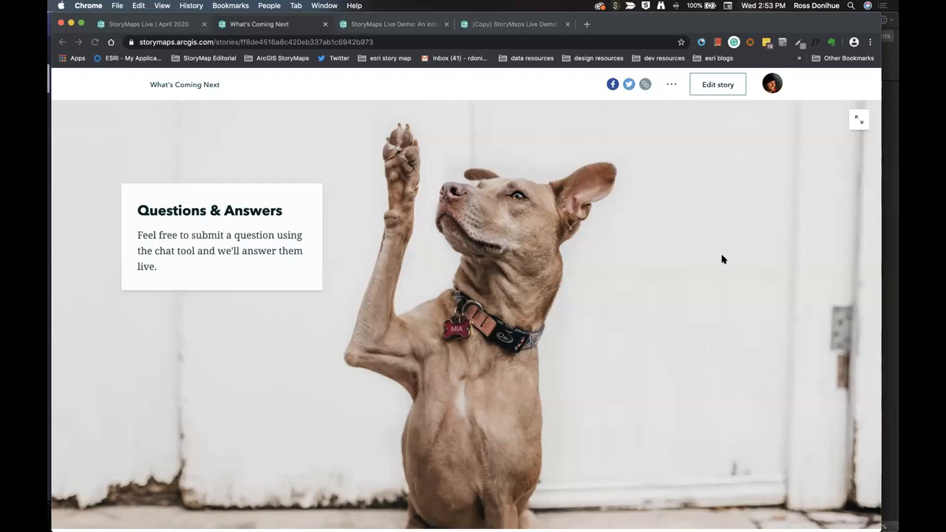
- Open the published What's Coming Next story in the builder with Edit story
left_click(716, 84)
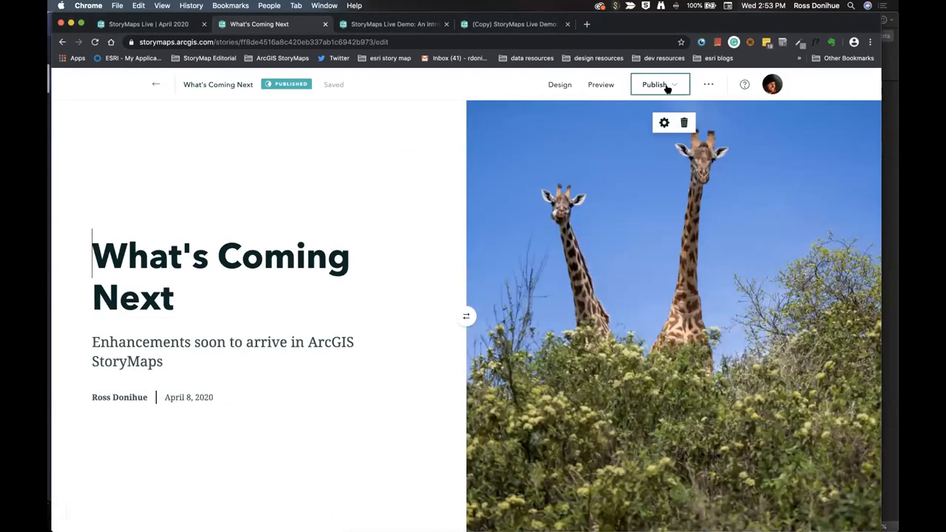
left_click(654, 84)
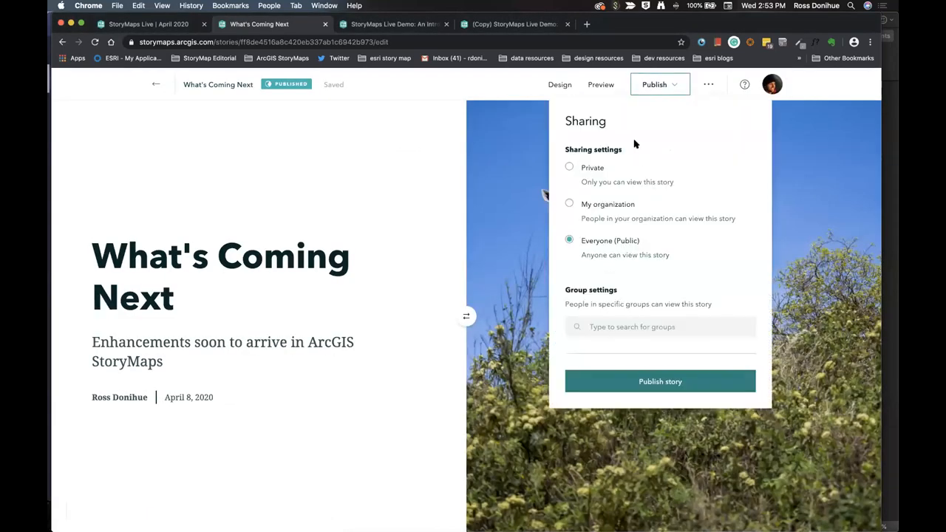
left_click(660, 326)
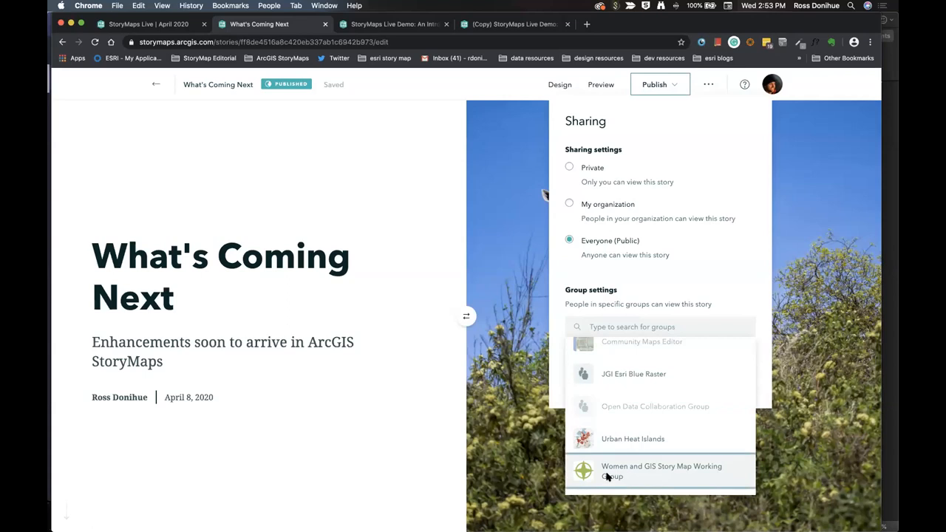
left_click(661, 471)
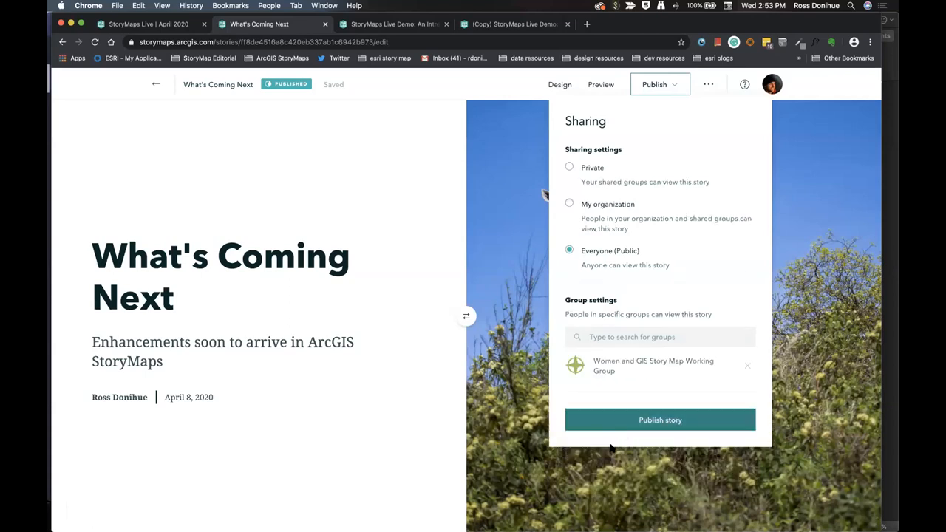
mouse_move(52, 259)
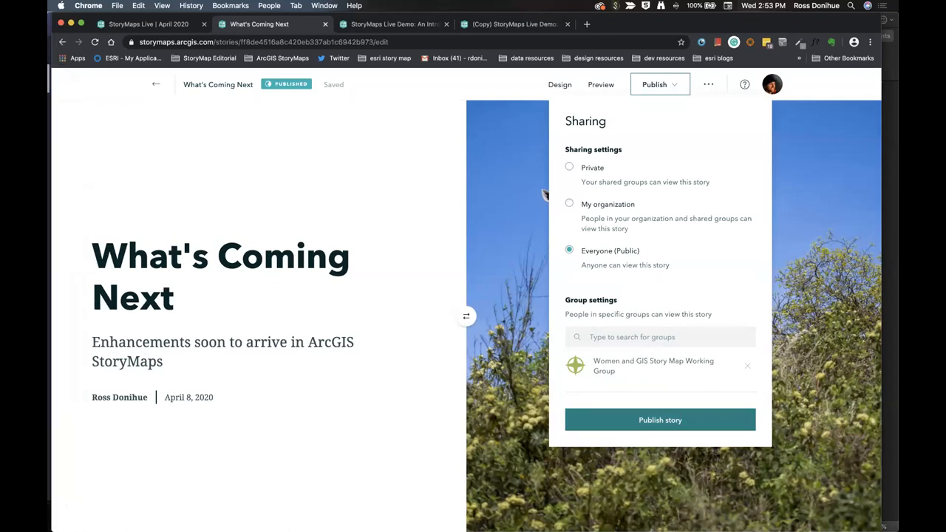
mouse_move(54, 439)
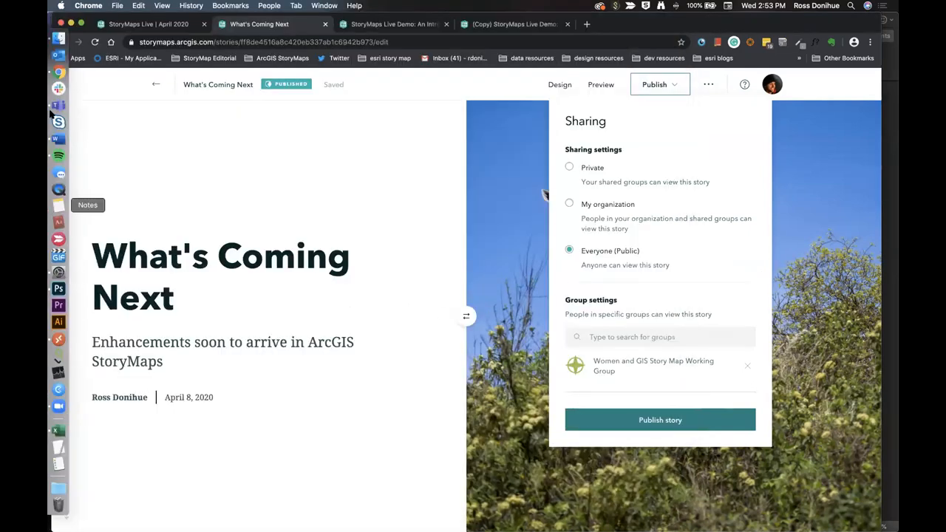
left_click(58, 105)
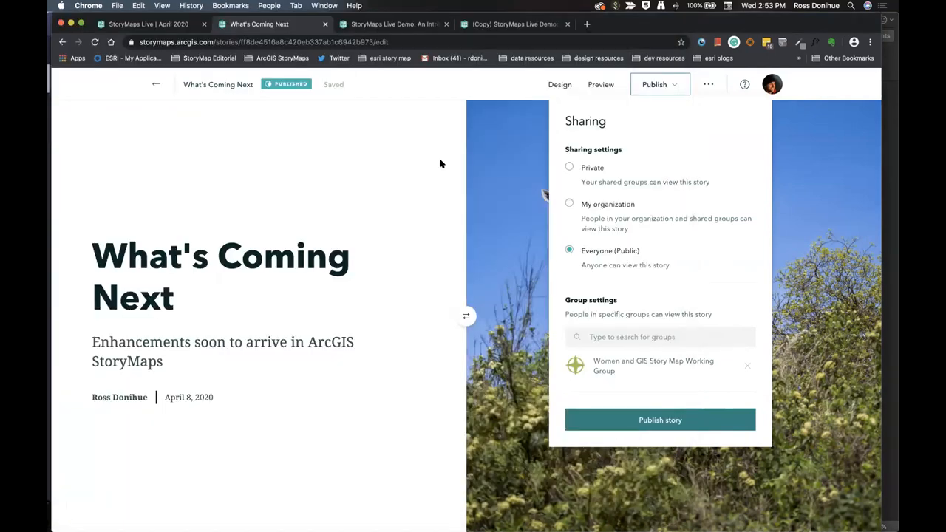
mouse_move(288, 190)
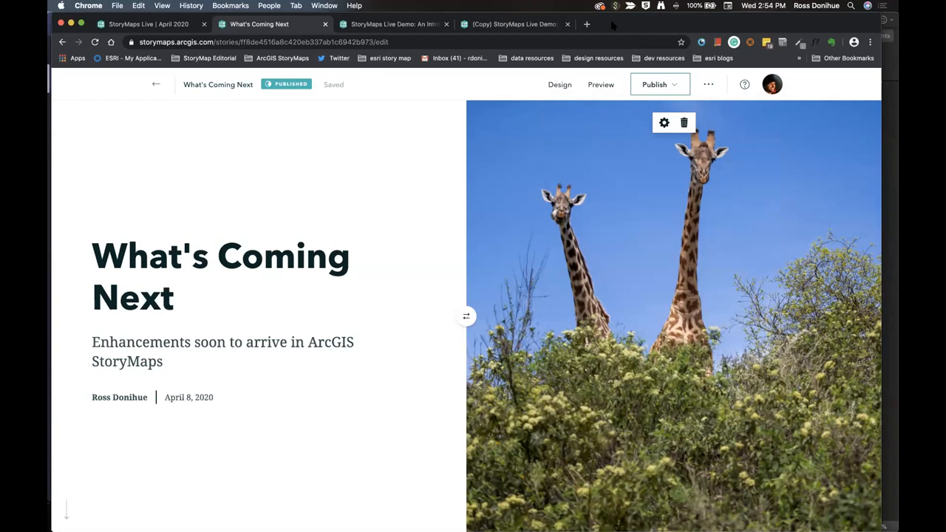
mouse_move(708, 264)
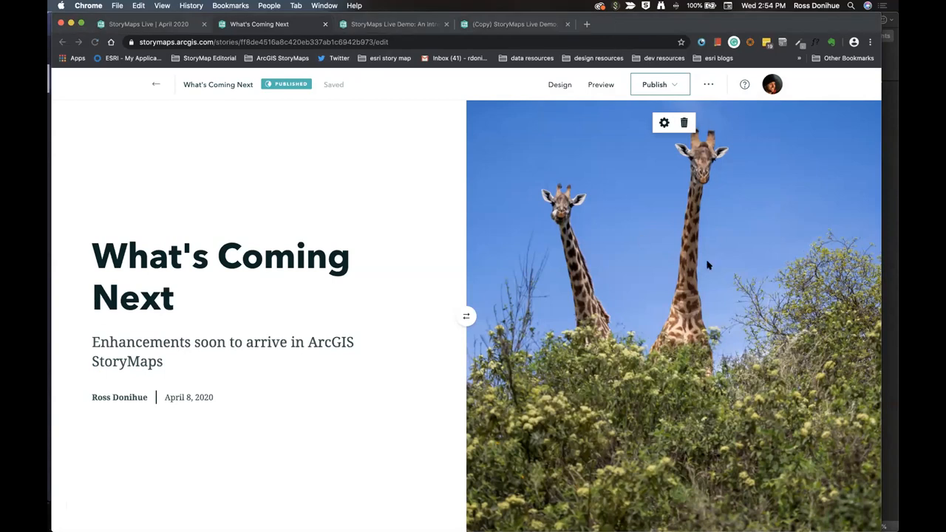
mouse_move(717, 258)
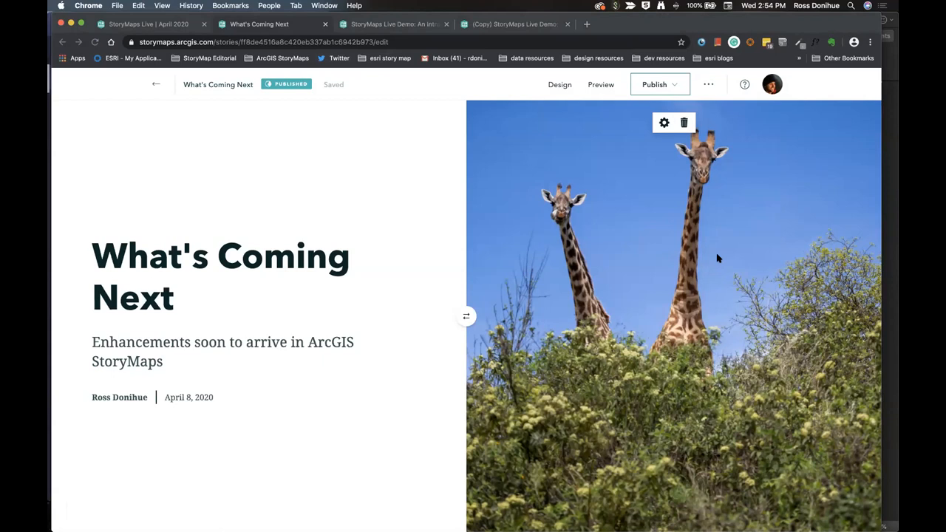
mouse_move(462, 219)
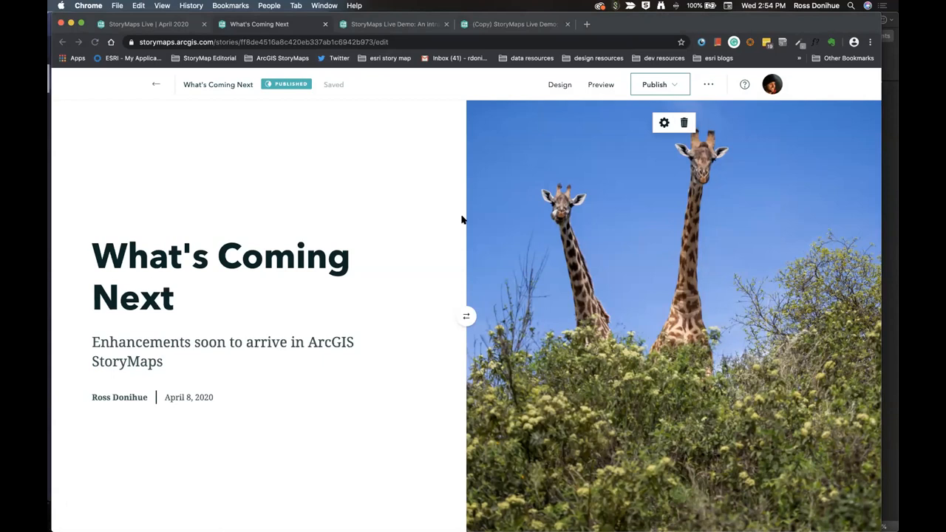
mouse_move(354, 210)
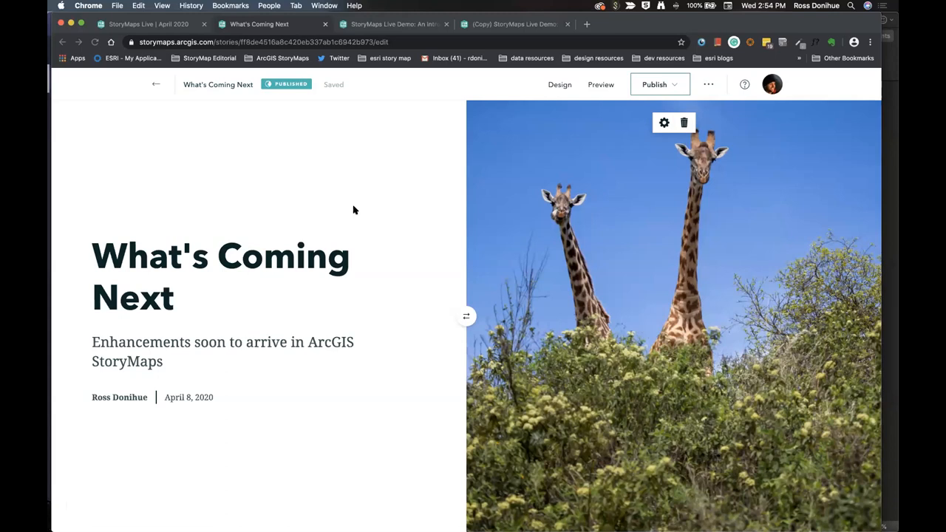
mouse_move(186, 304)
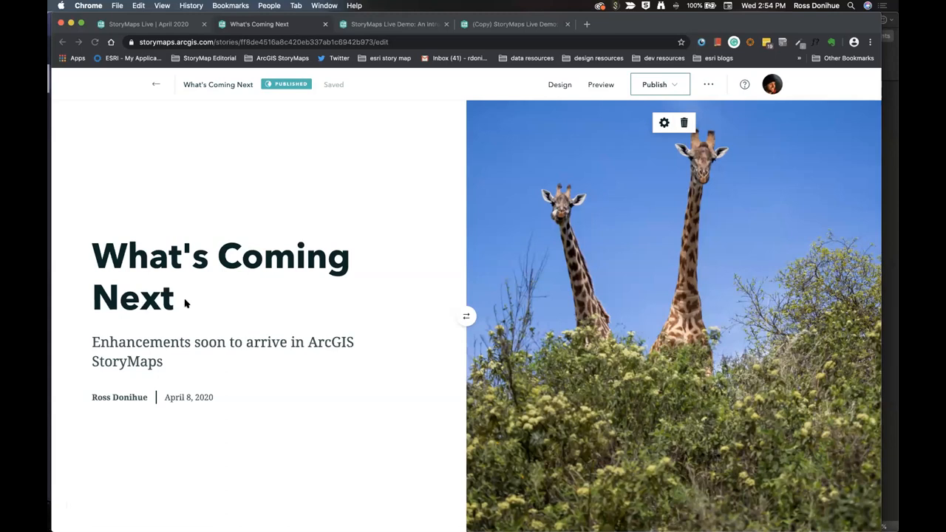
left_click(175, 297)
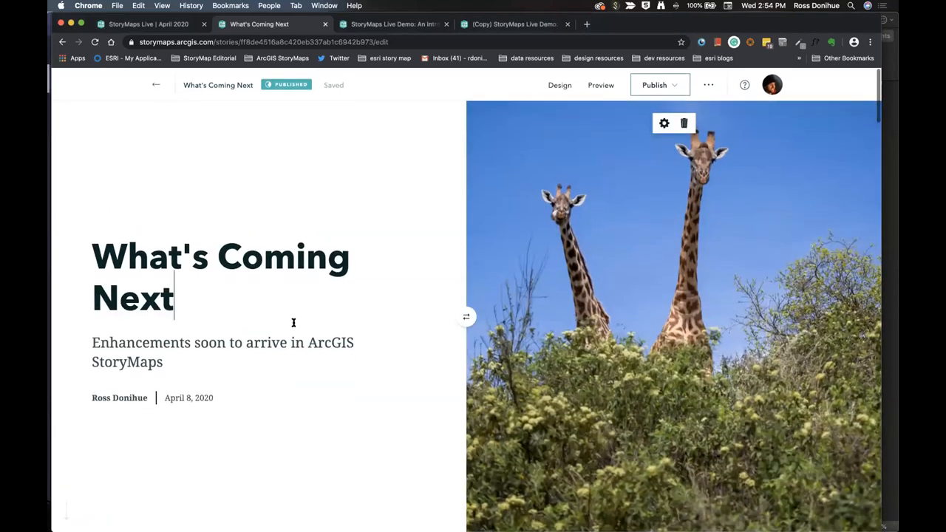
scroll("down", 3)
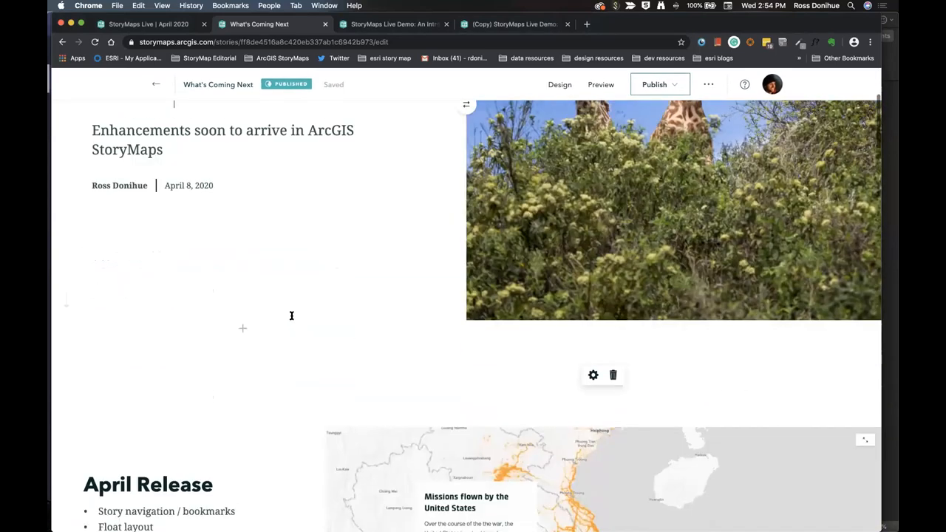
scroll("down", 3)
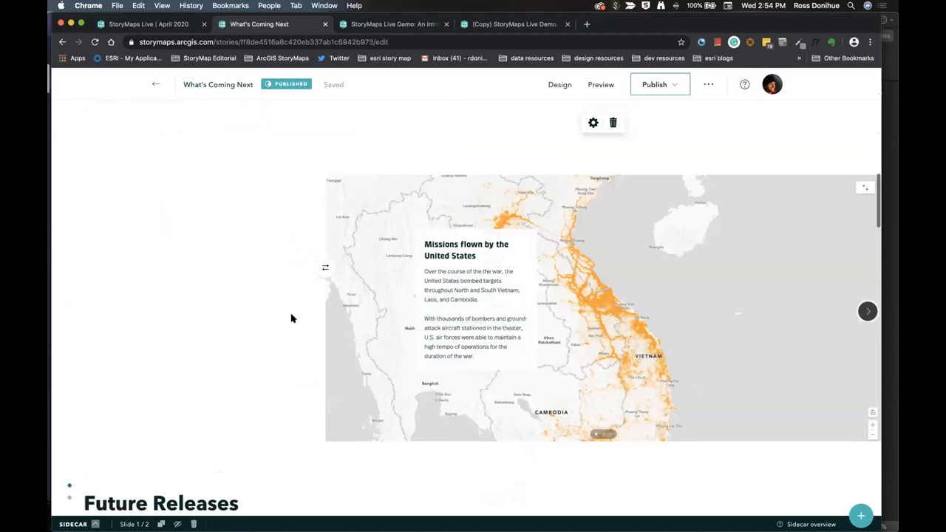
left_click(867, 310)
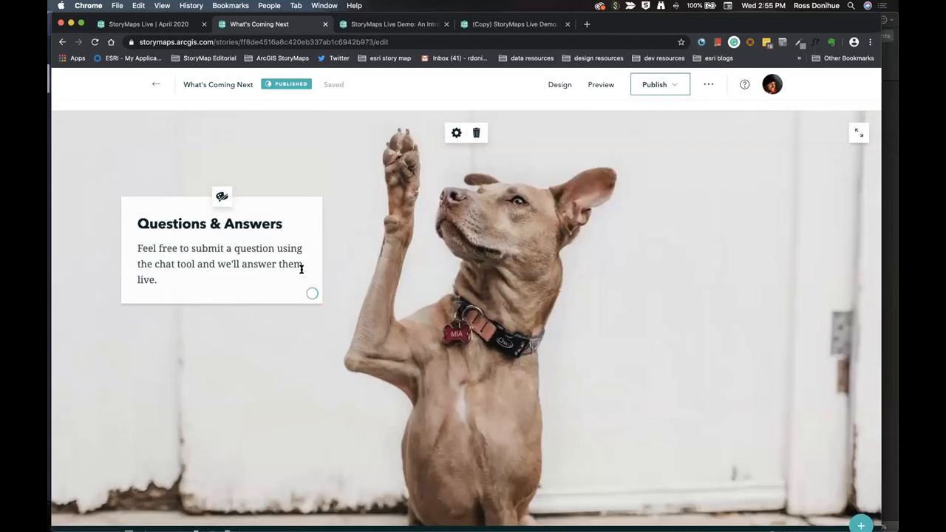
left_click(655, 84)
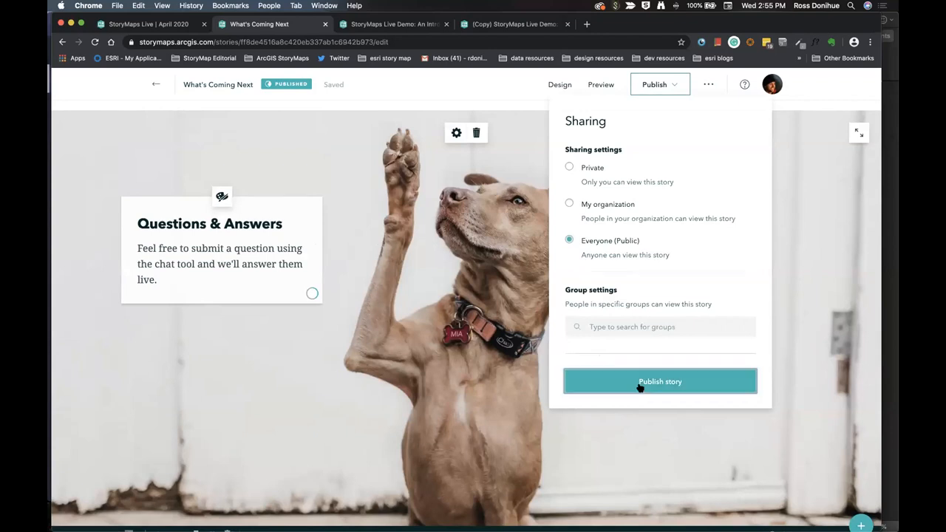
left_click(659, 382)
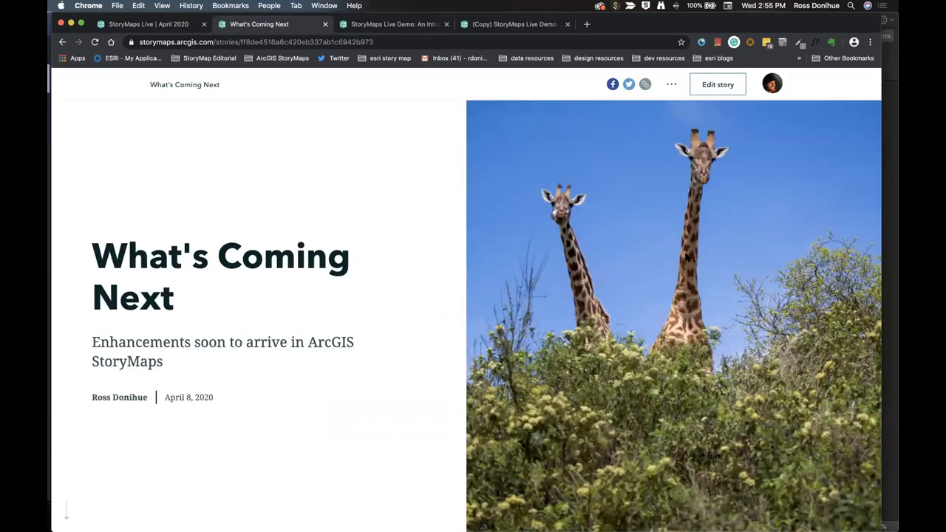
mouse_move(657, 258)
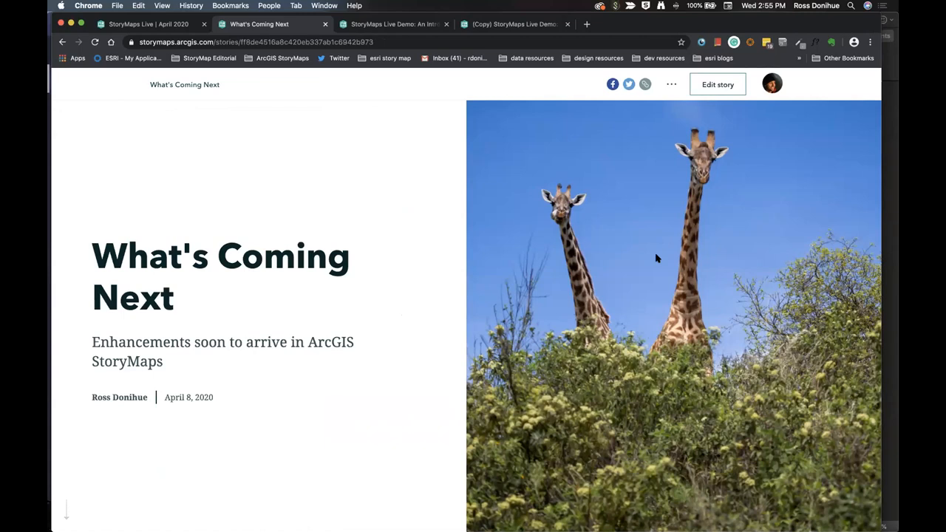
mouse_move(338, 151)
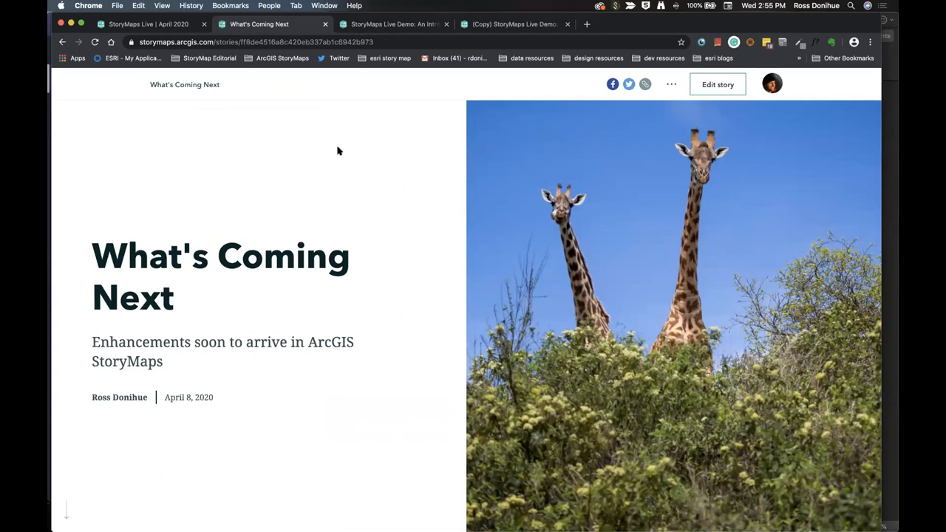
mouse_move(661, 85)
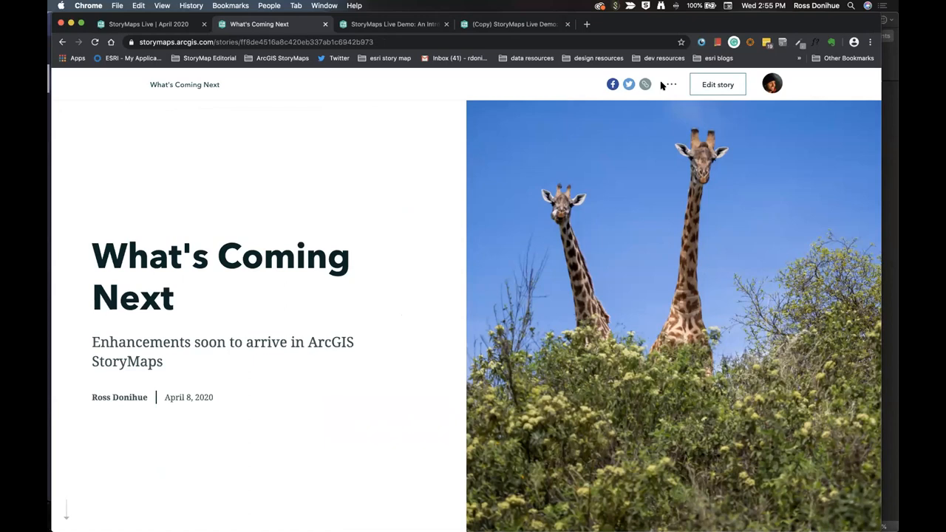
mouse_move(681, 86)
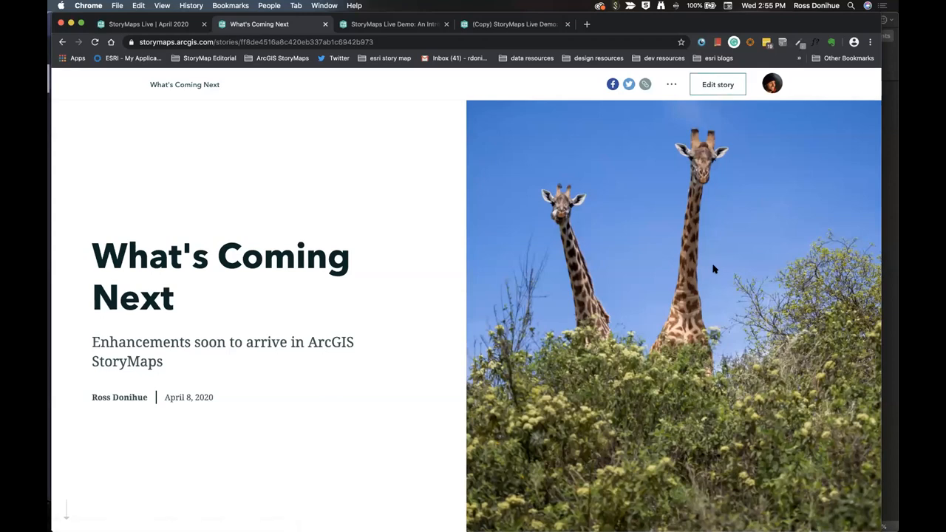
mouse_move(755, 252)
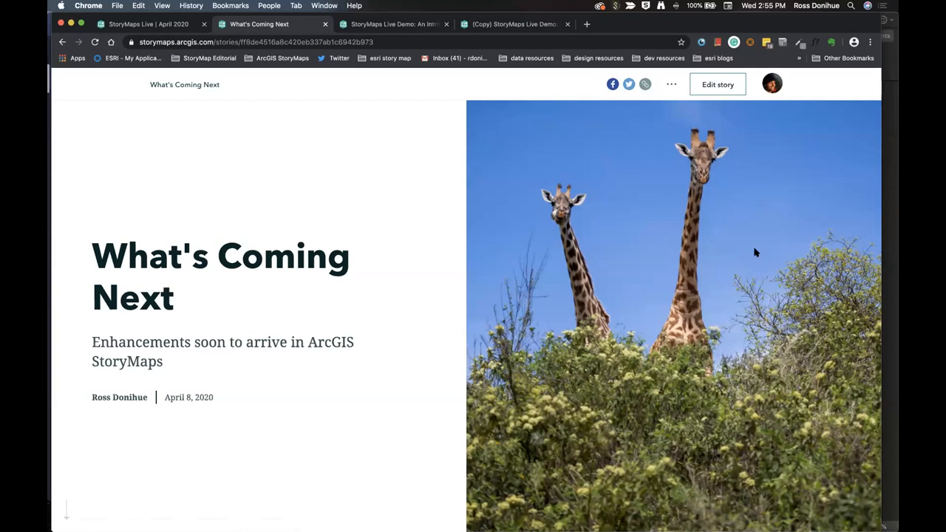
mouse_move(662, 99)
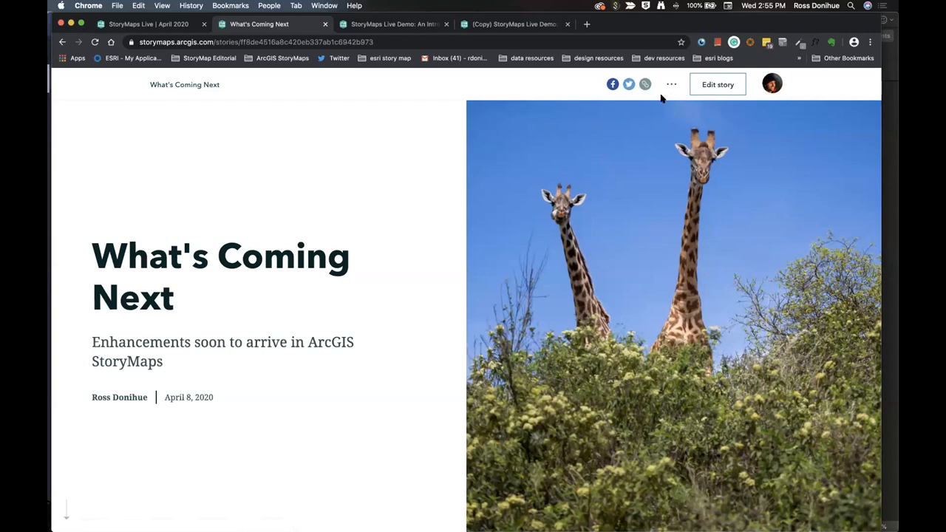
mouse_move(473, 115)
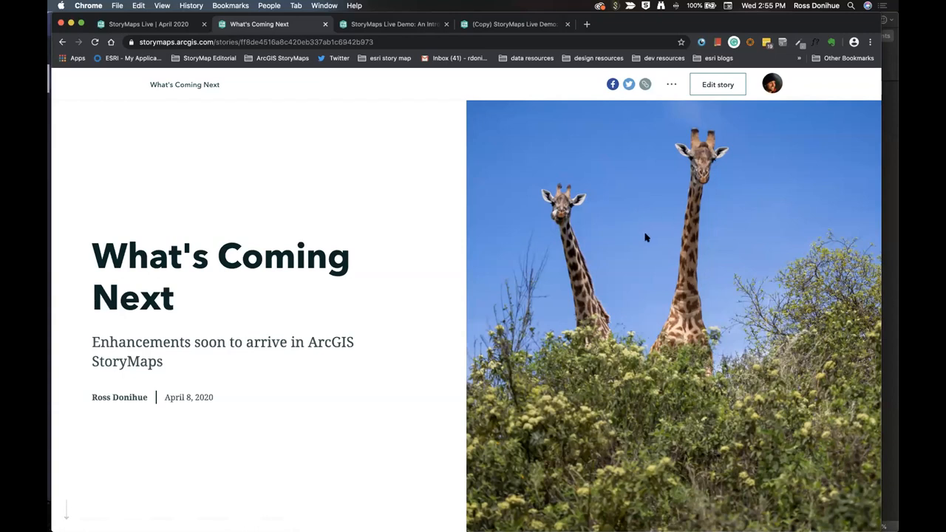
mouse_move(745, 232)
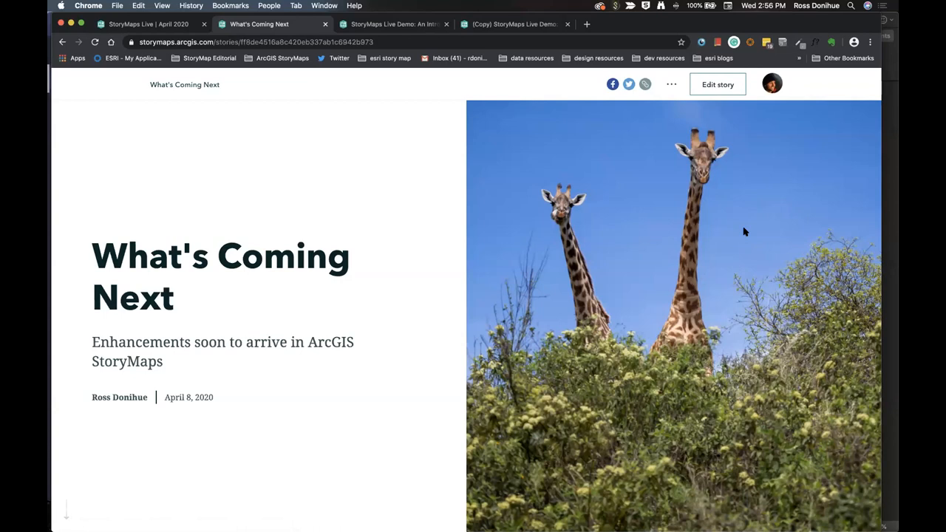
- Scroll past April Release and the map to the Questions & Answers section
scroll("down", 3)
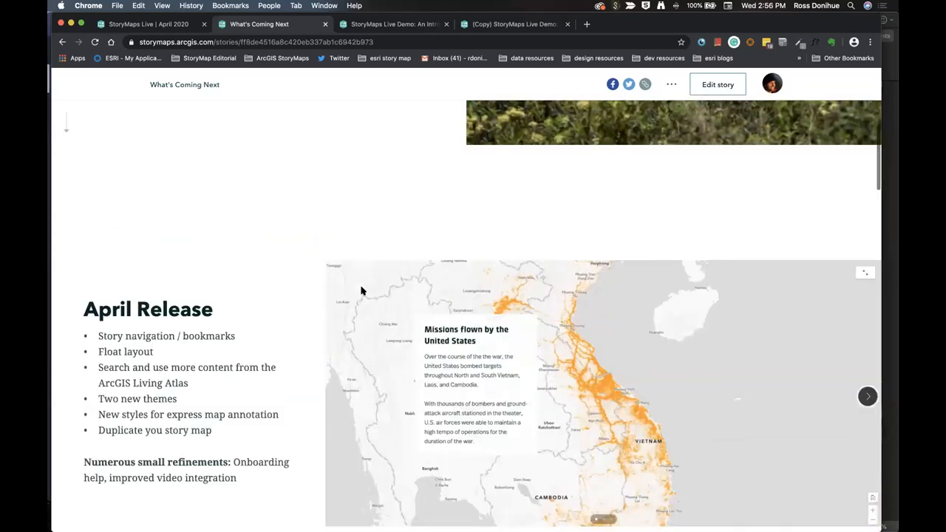
scroll("down", 3)
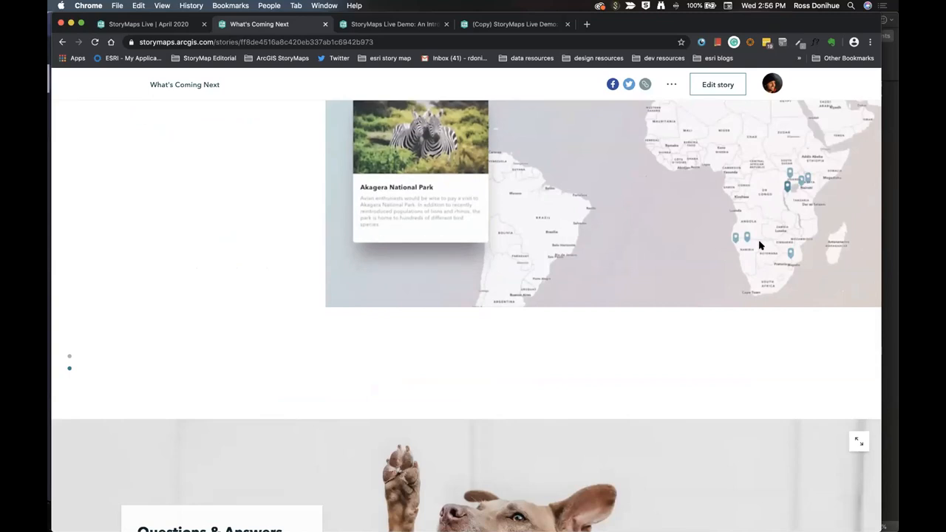
scroll("down", 3)
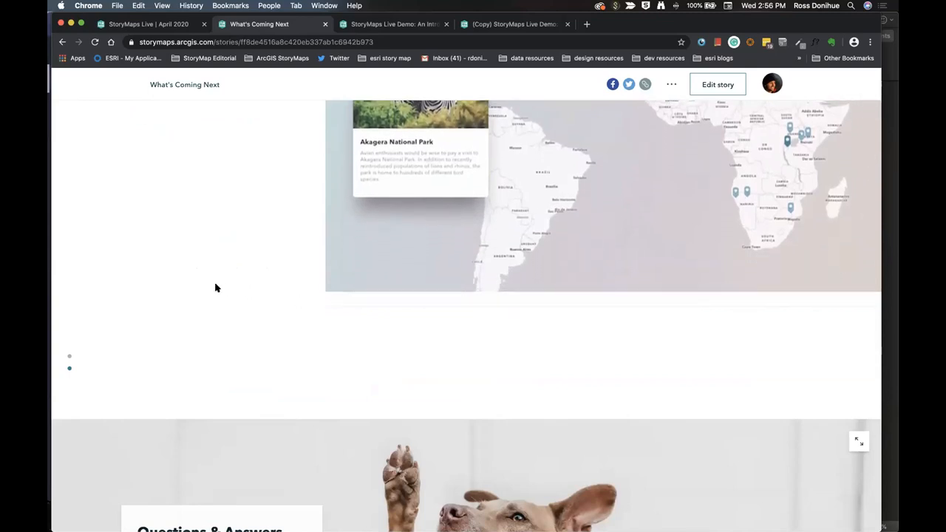
scroll("down", 3)
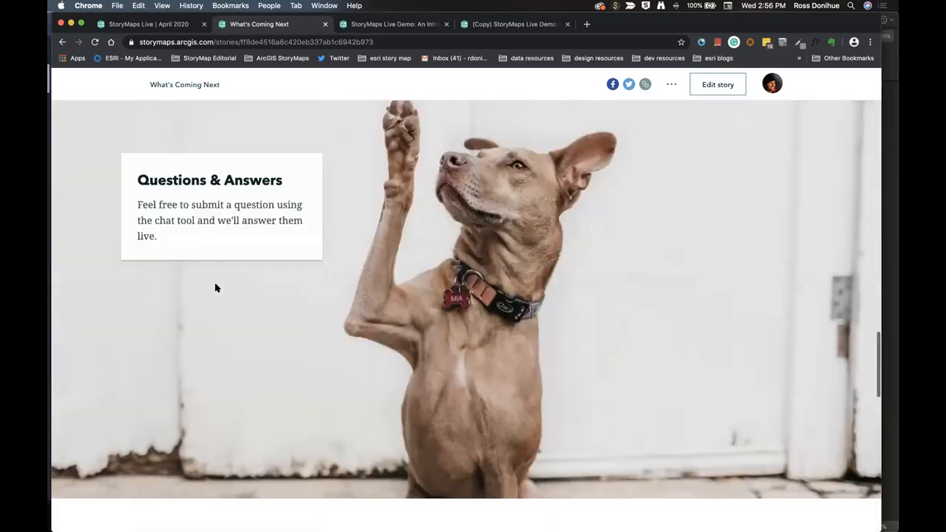
scroll("down", 3)
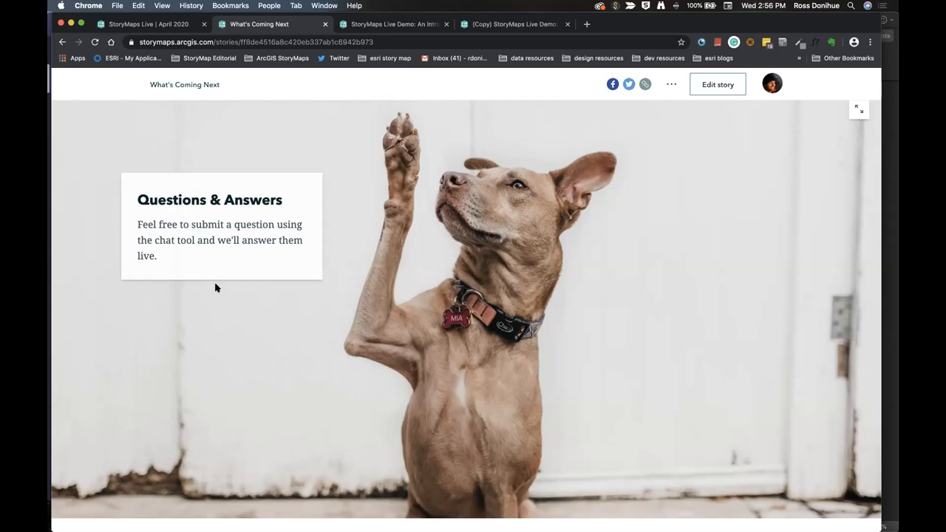
mouse_move(610, 249)
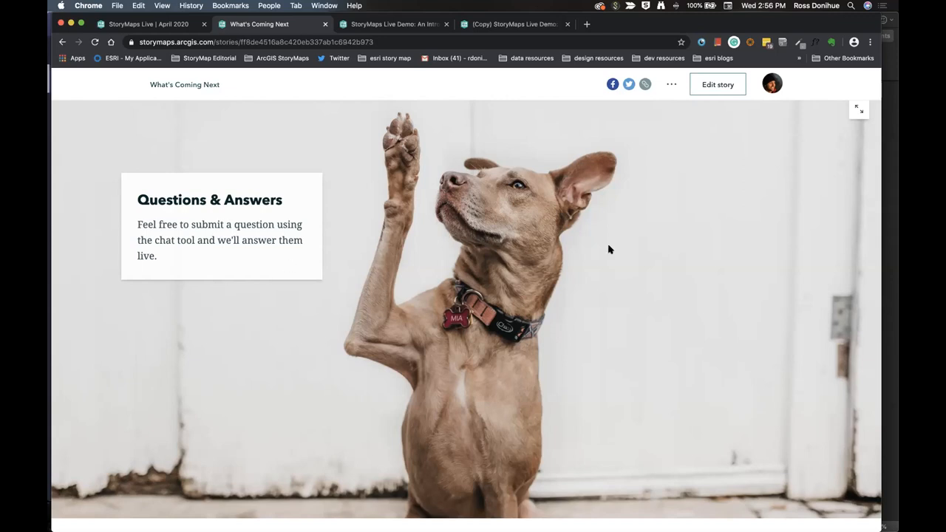
mouse_move(689, 243)
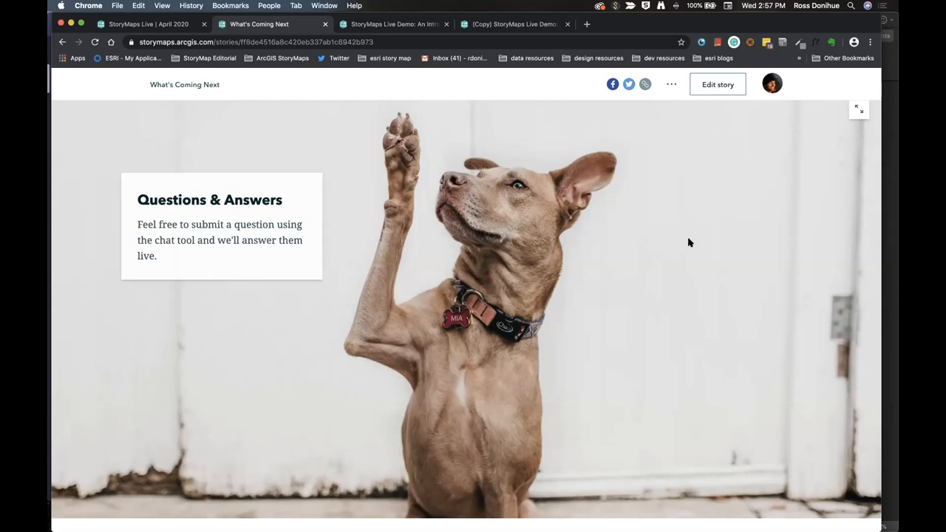
mouse_move(381, 246)
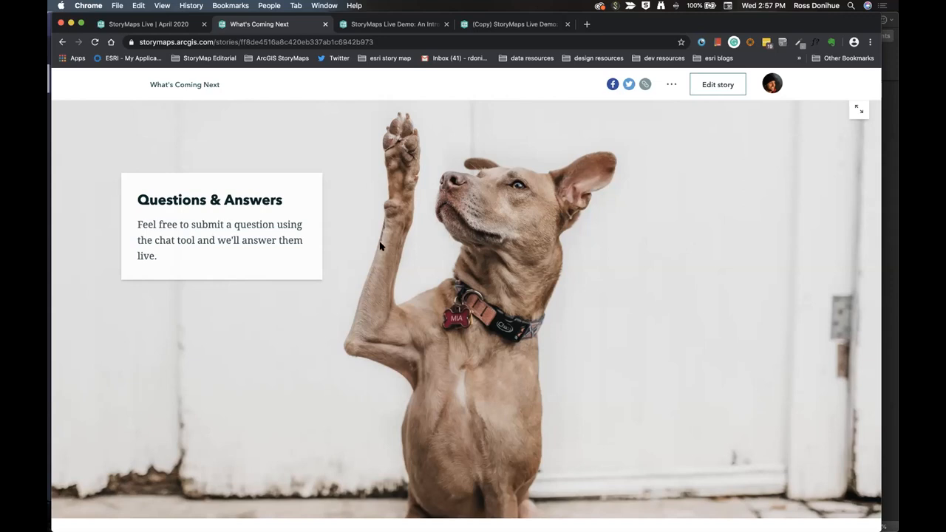
- Scroll to the closing cherry-blossom slide, "We can't wait to see what you create."
scroll("down", 3)
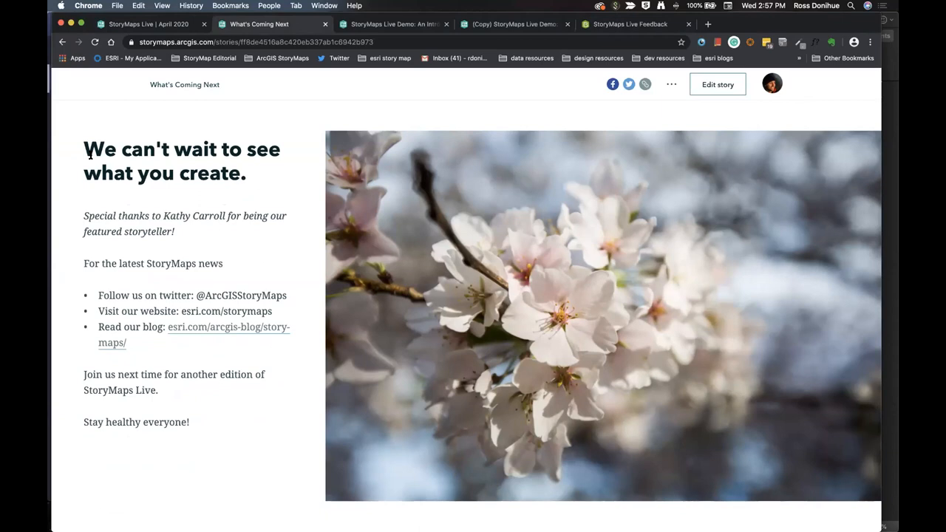
mouse_move(114, 247)
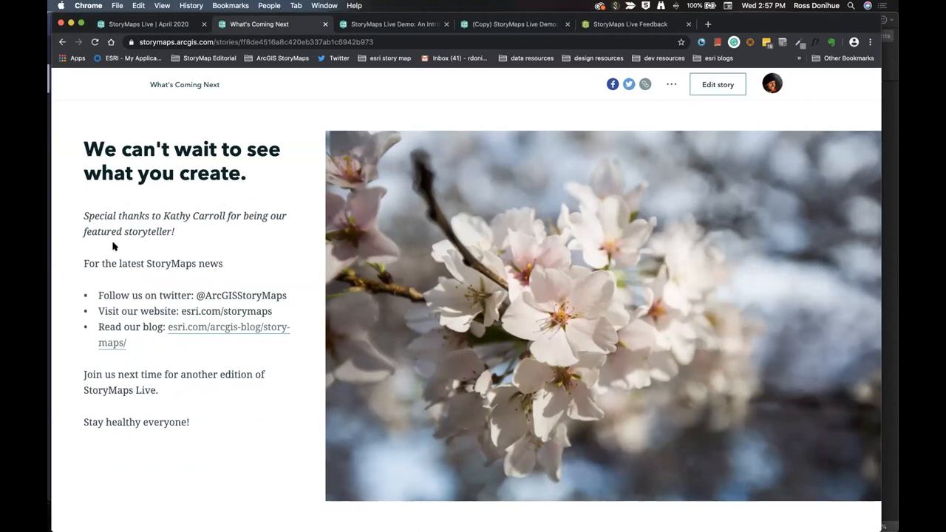
mouse_move(215, 249)
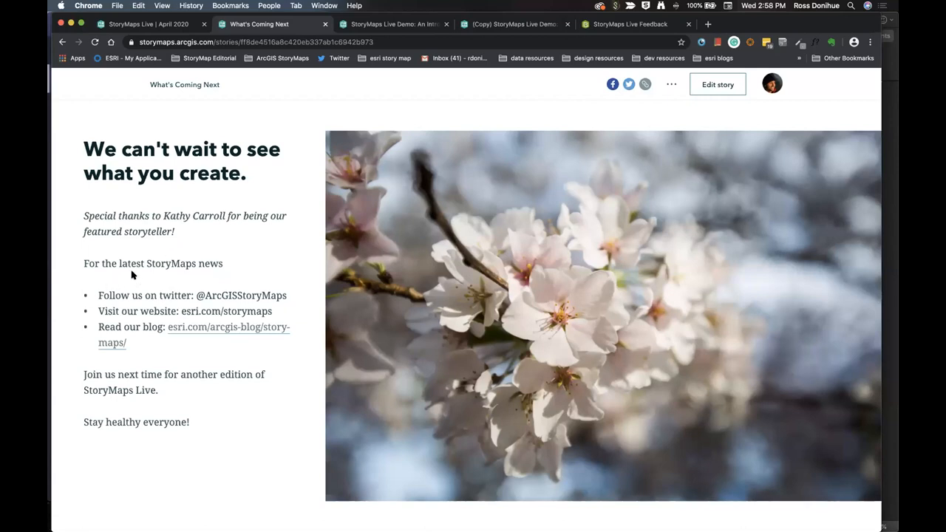
mouse_move(122, 296)
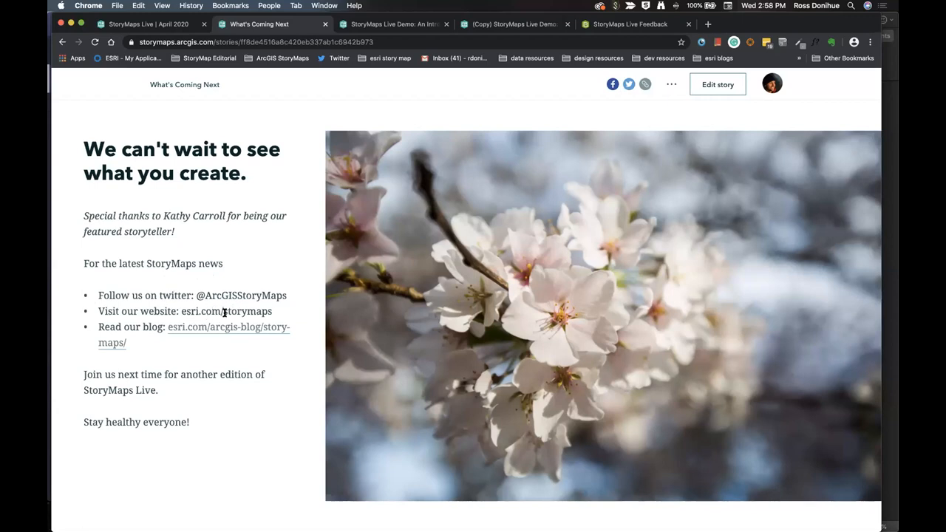
mouse_move(137, 338)
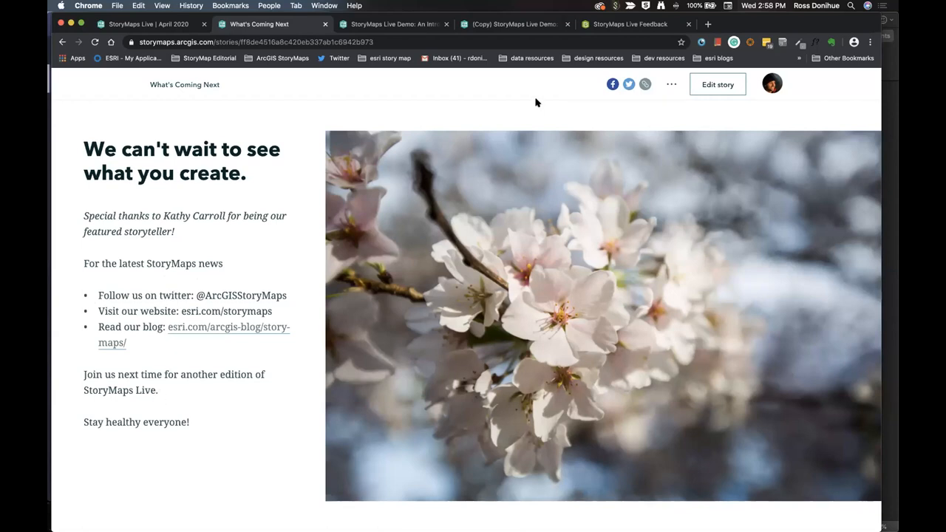
mouse_move(210, 407)
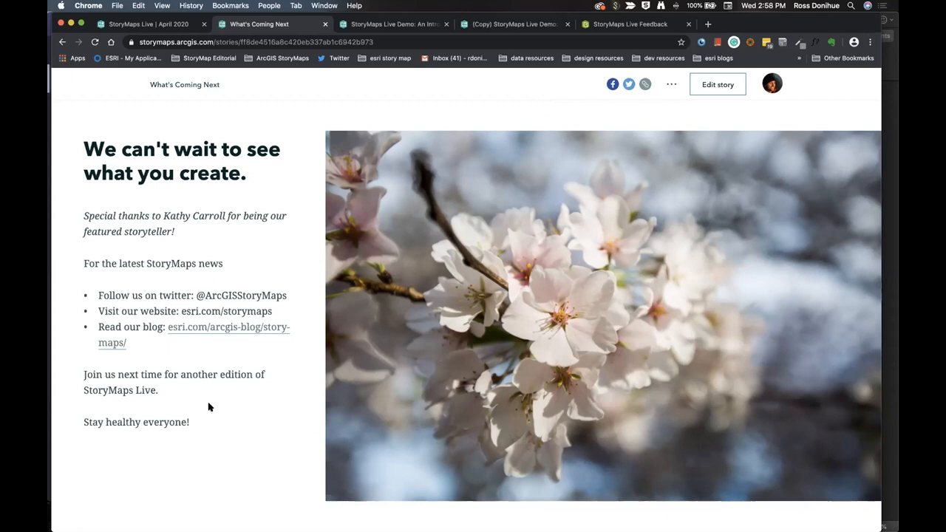